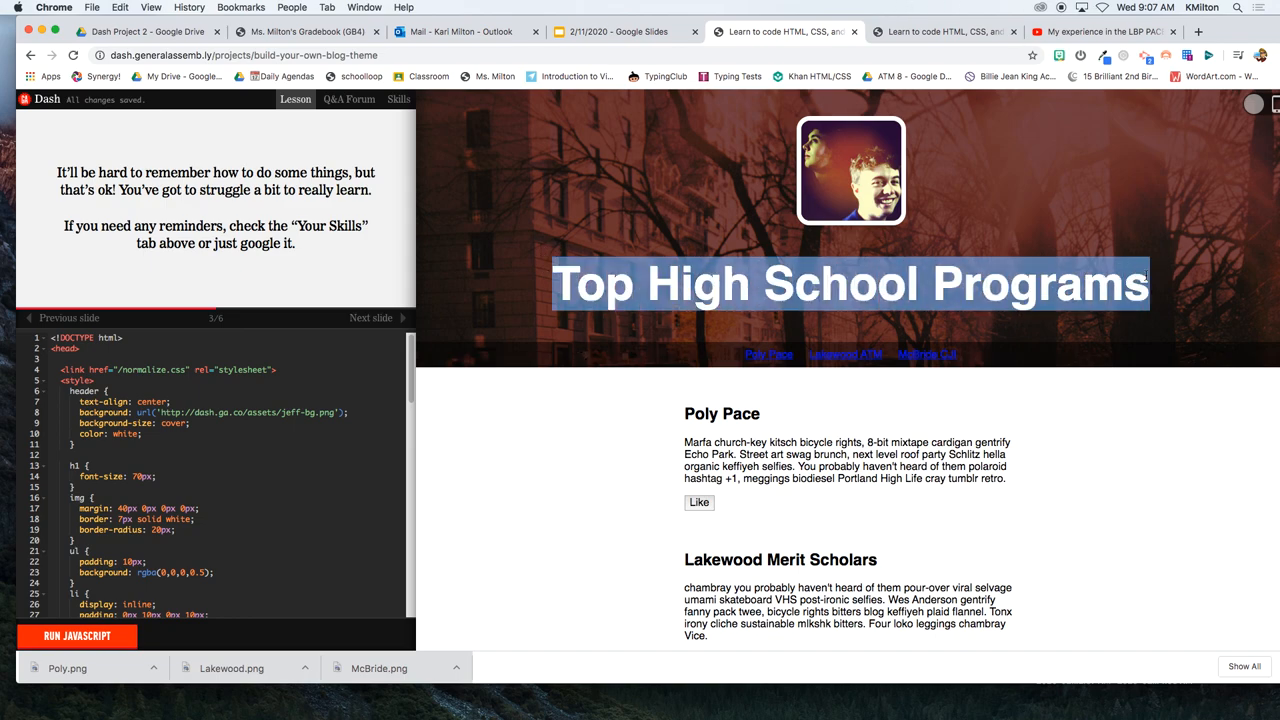
{"action": "mouse_move", "coordinate": [688, 430]}
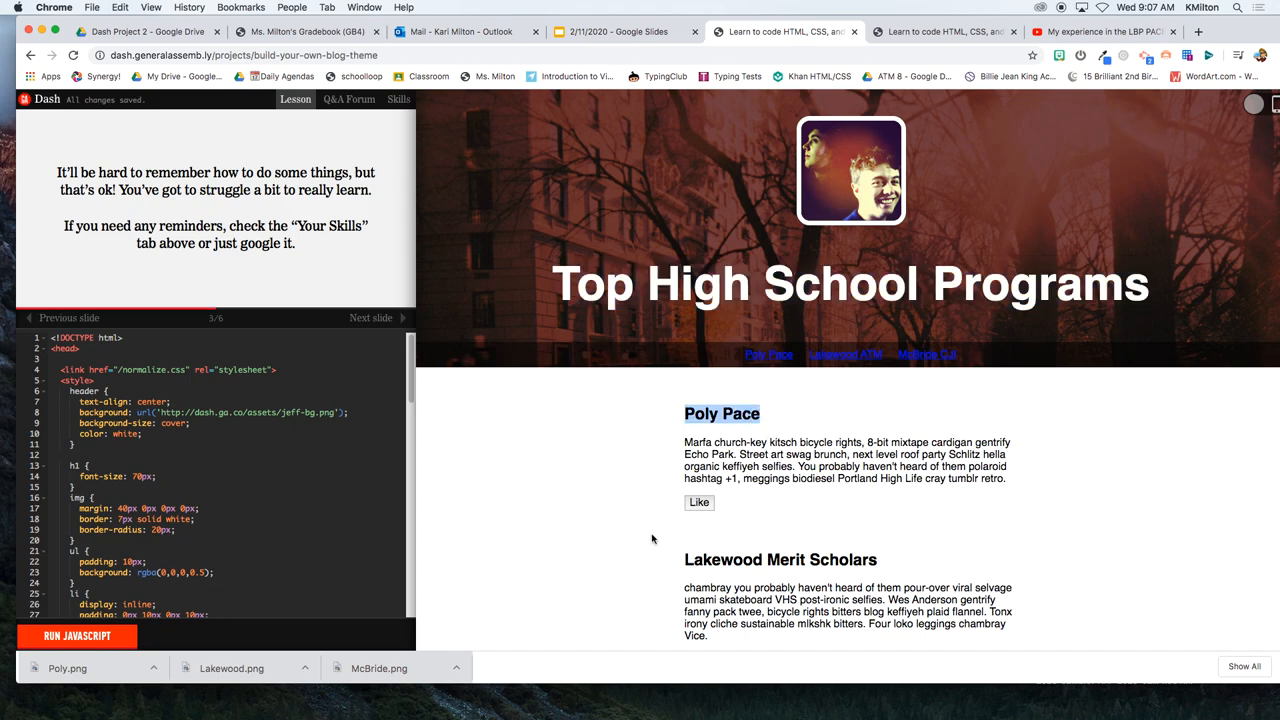
- Select the Poly Pace heading text in the HTML editor
{"action": "scroll", "scroll_direction": "down", "scroll_amount": 3}
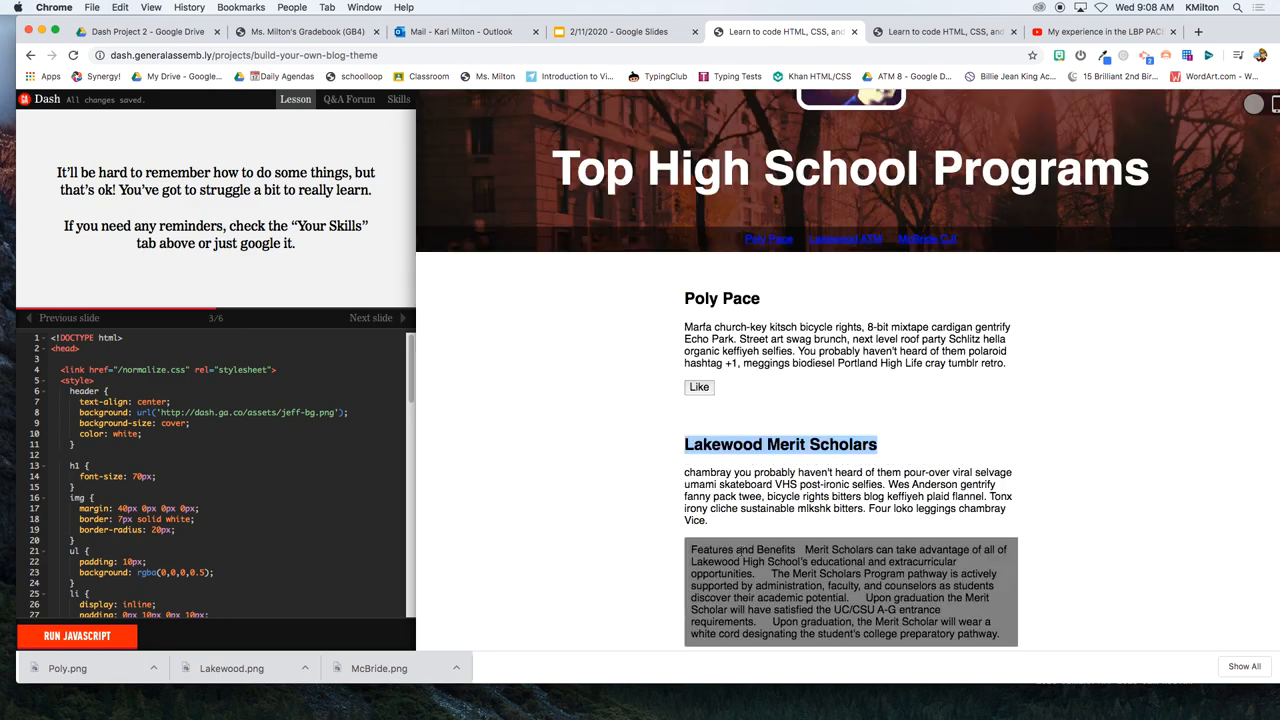
{"action": "scroll", "scroll_direction": "down", "scroll_amount": 3}
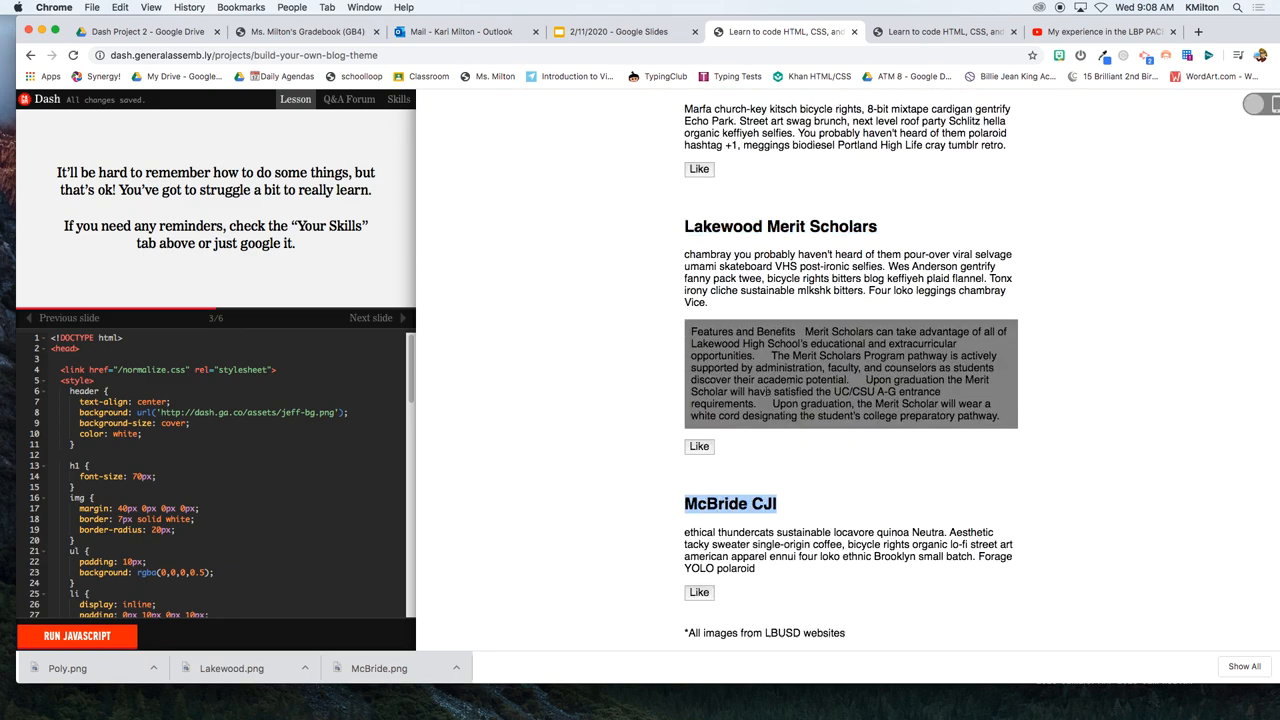
{"action": "scroll", "scroll_direction": "up", "scroll_amount": 3}
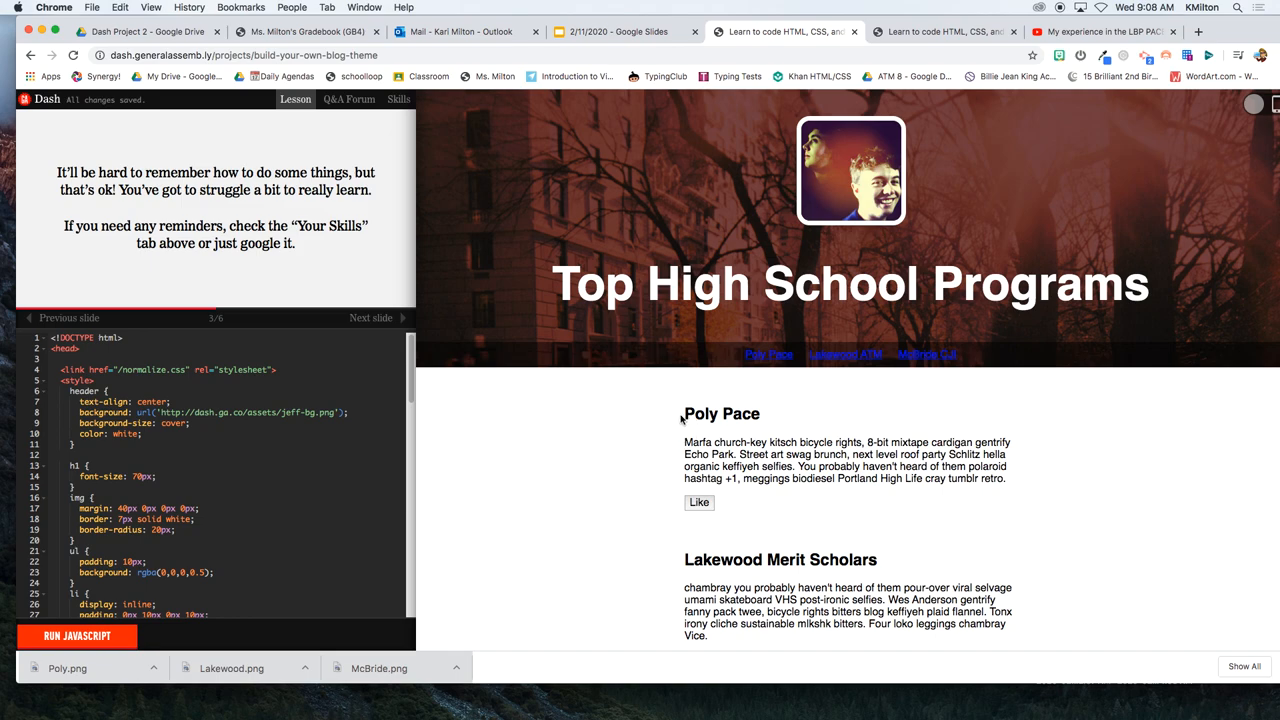
{"action": "double_click", "coordinate": [720, 413]}
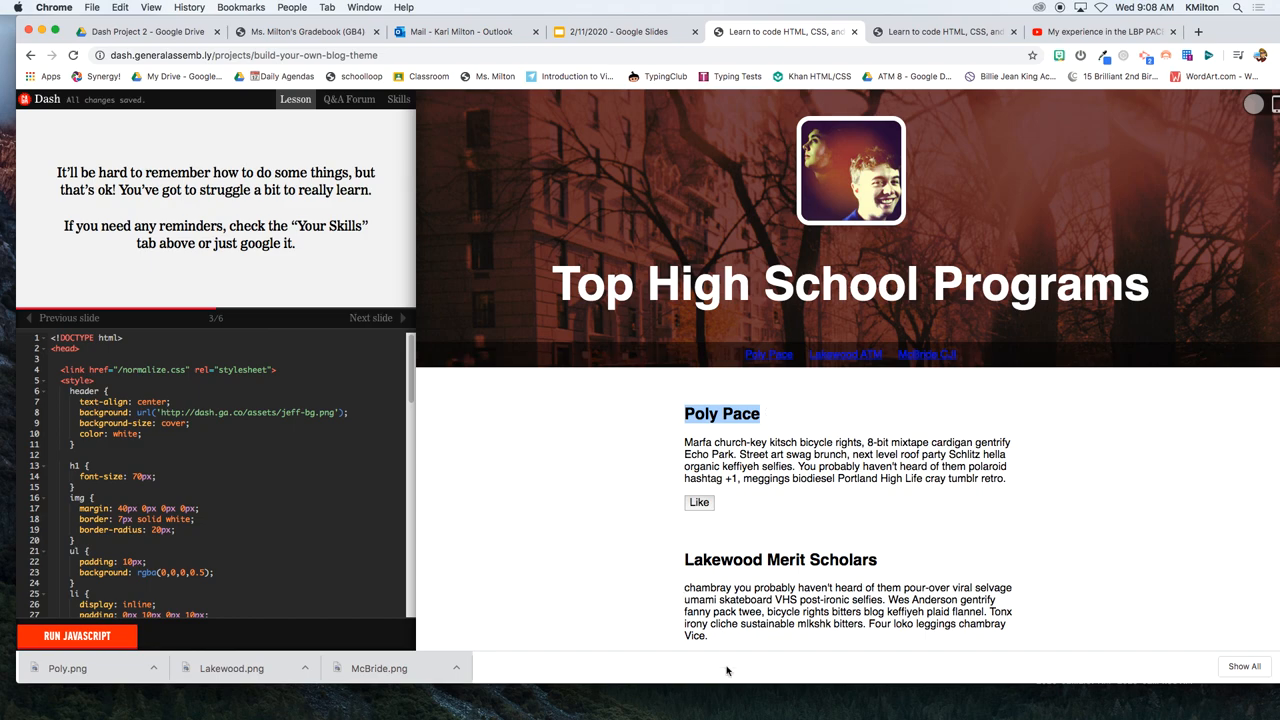
{"action": "mouse_move", "coordinate": [783, 525]}
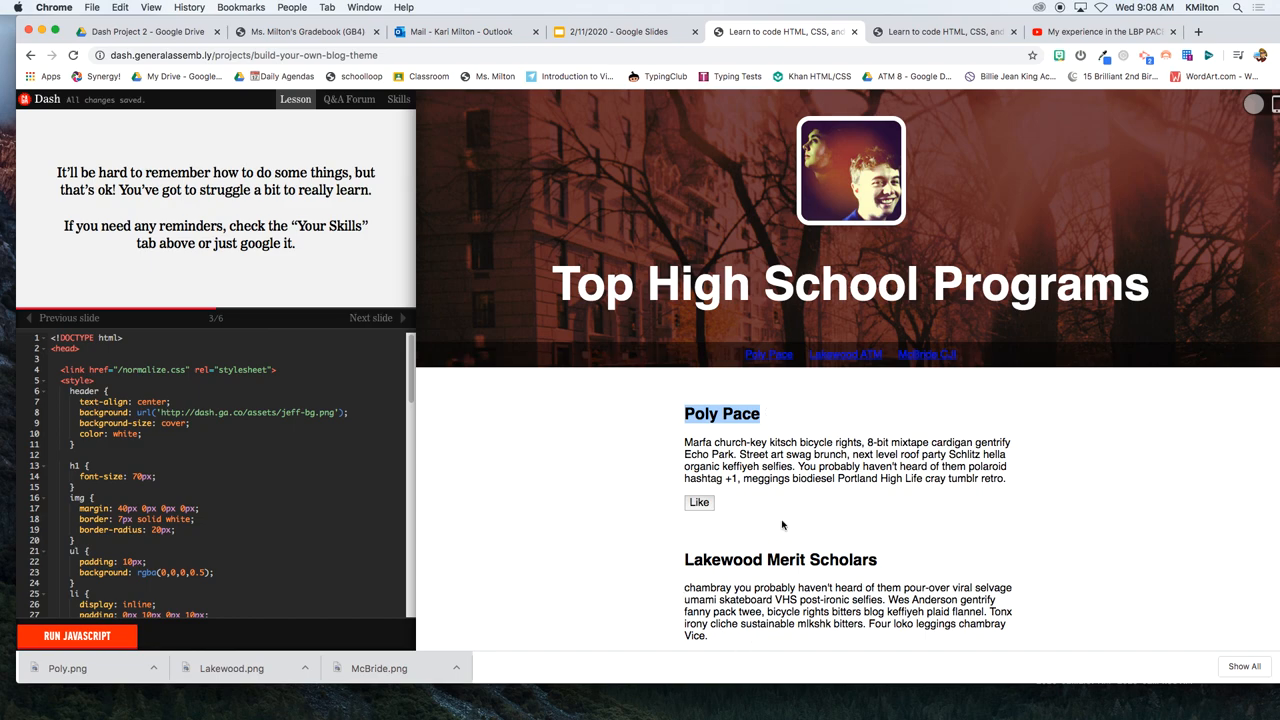
{"action": "mouse_move", "coordinate": [705, 443]}
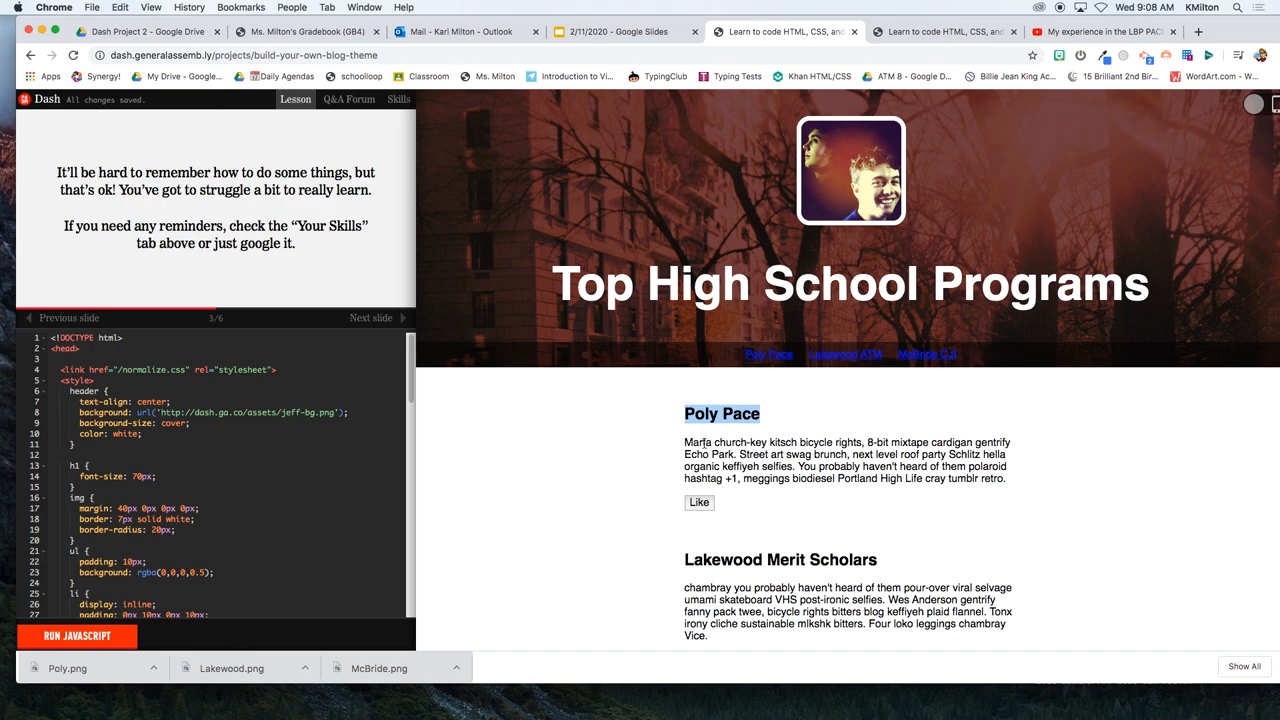
- Change the second nav link text from Lakewood ATM to Lakewood Merit Scholars
{"action": "scroll", "scroll_direction": "down", "scroll_amount": 3}
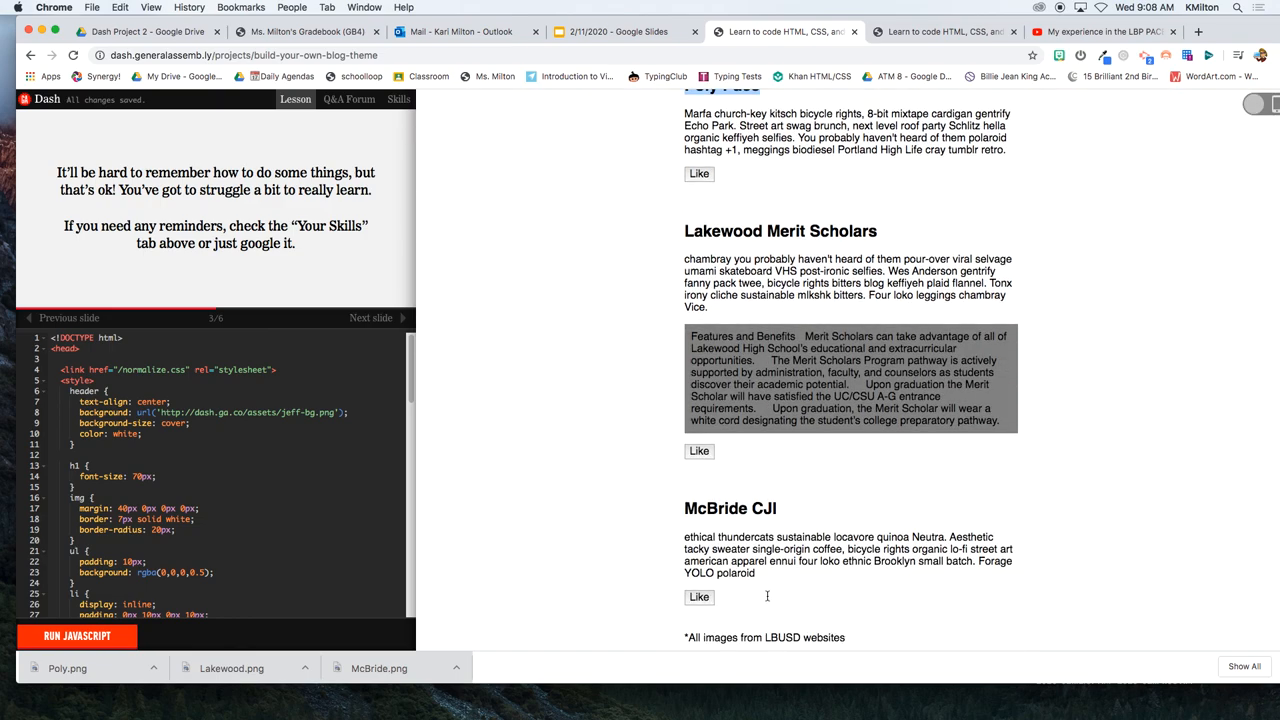
{"action": "scroll", "scroll_direction": "up", "scroll_amount": 3}
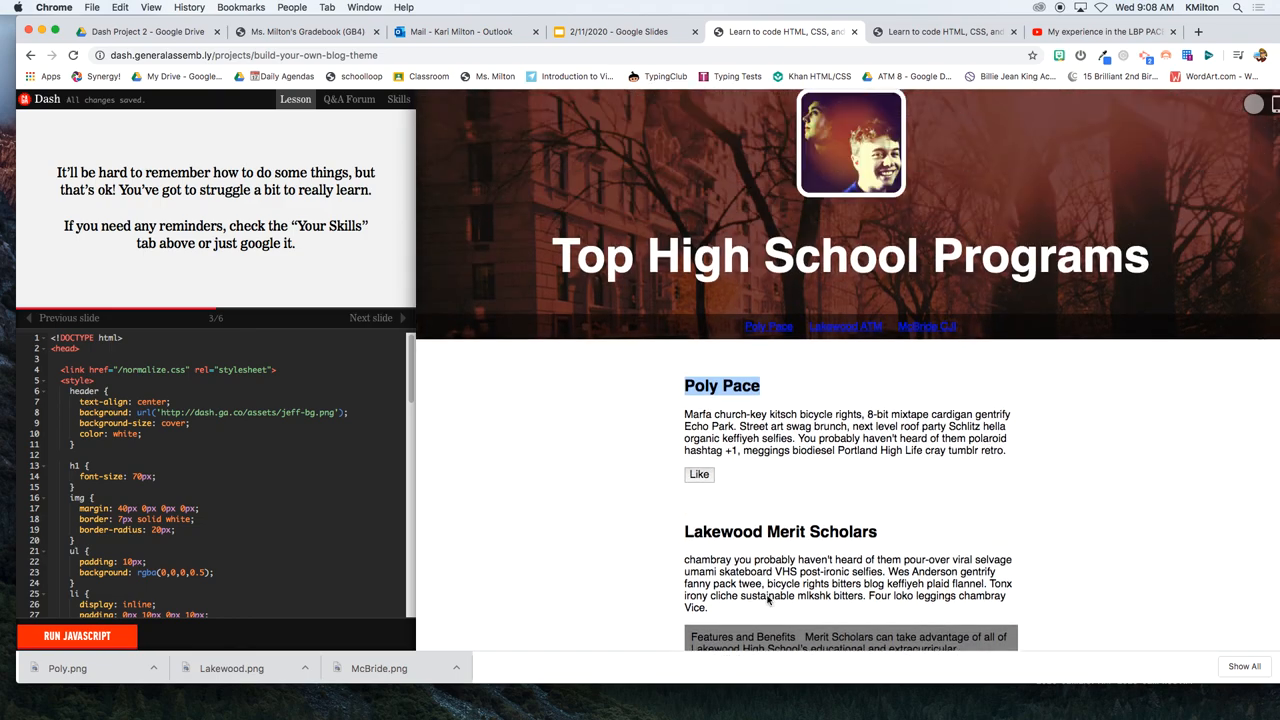
{"action": "scroll", "scroll_direction": "up", "scroll_amount": 3}
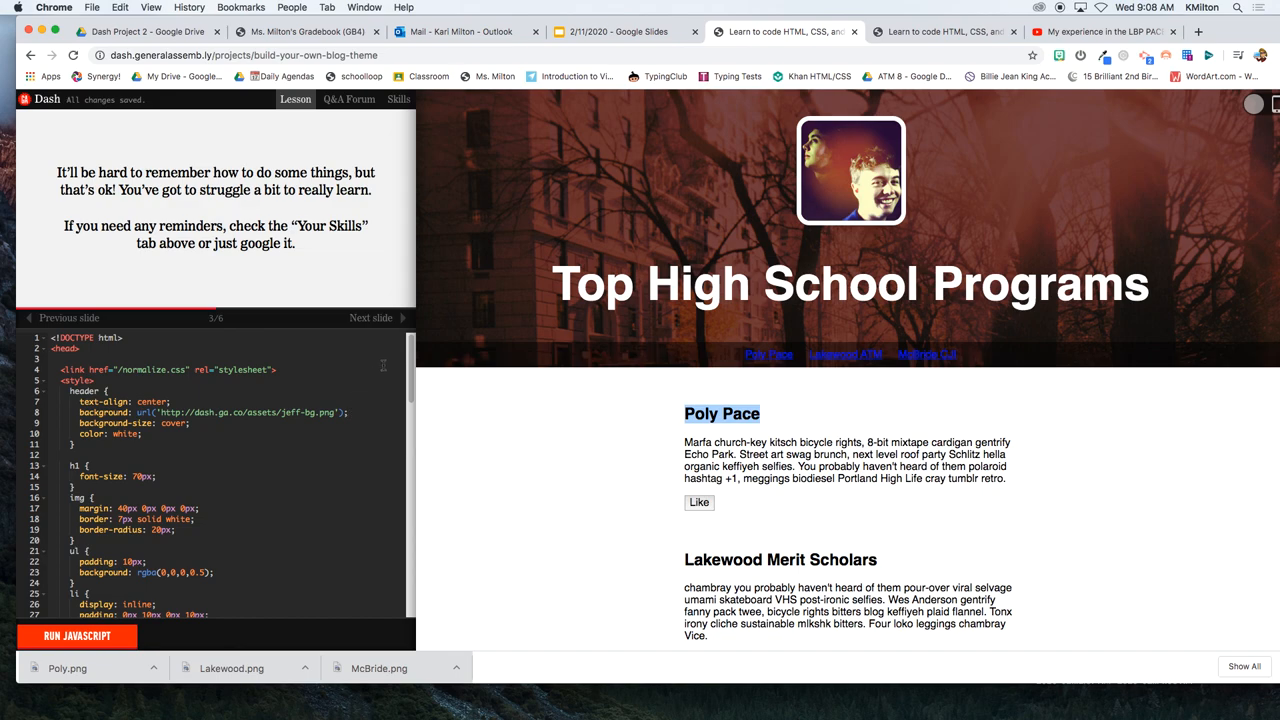
{"action": "scroll", "scroll_direction": "down", "scroll_amount": 3}
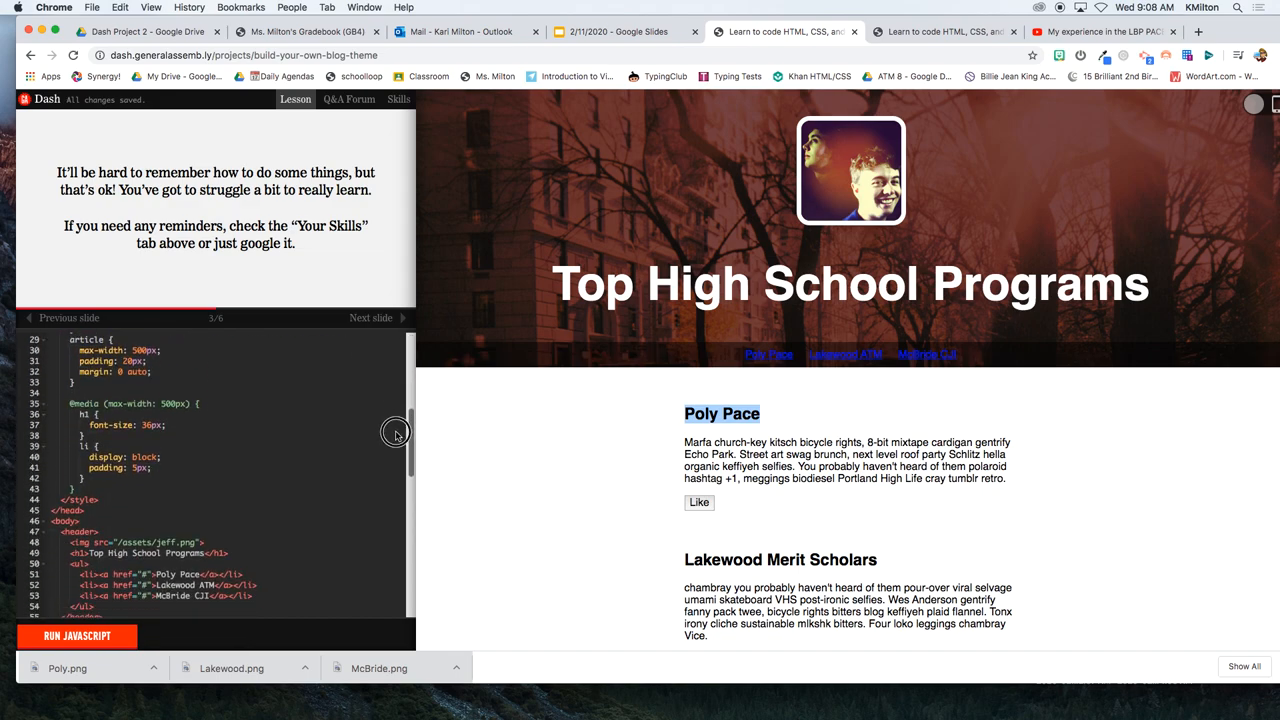
{"action": "scroll", "scroll_direction": "down", "scroll_amount": 3}
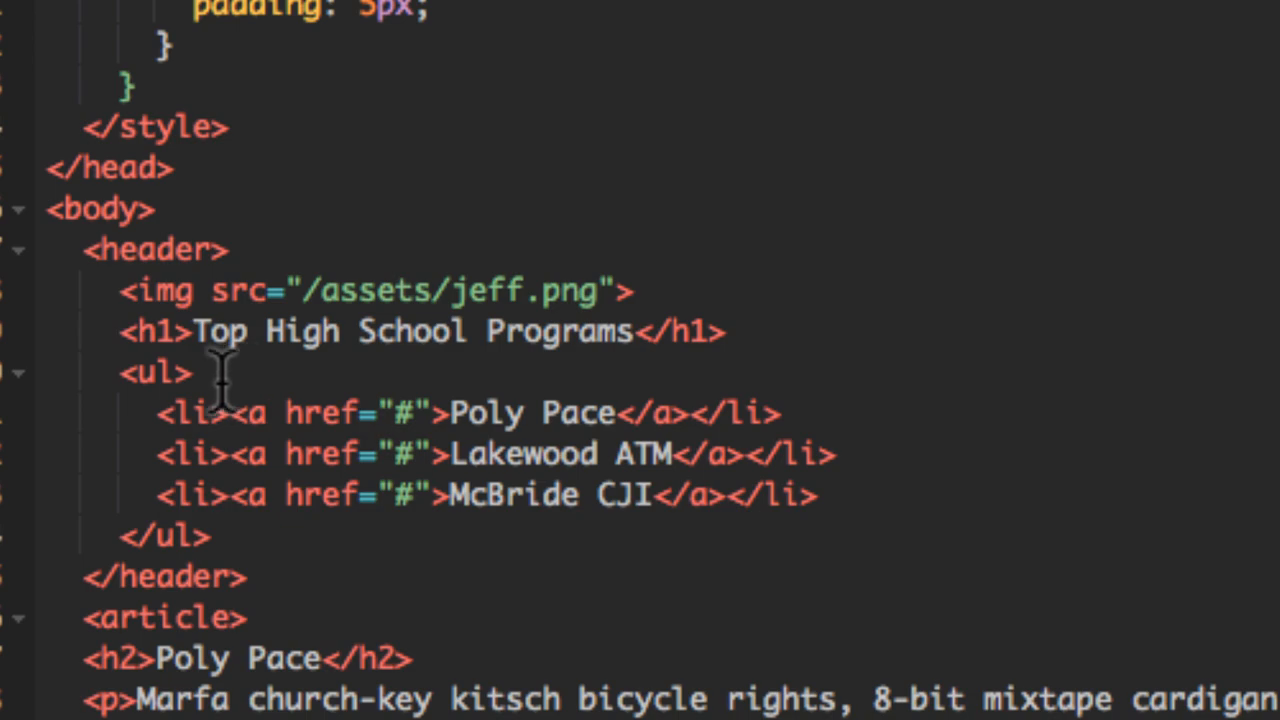
{"action": "left_click", "coordinate": [200, 373]}
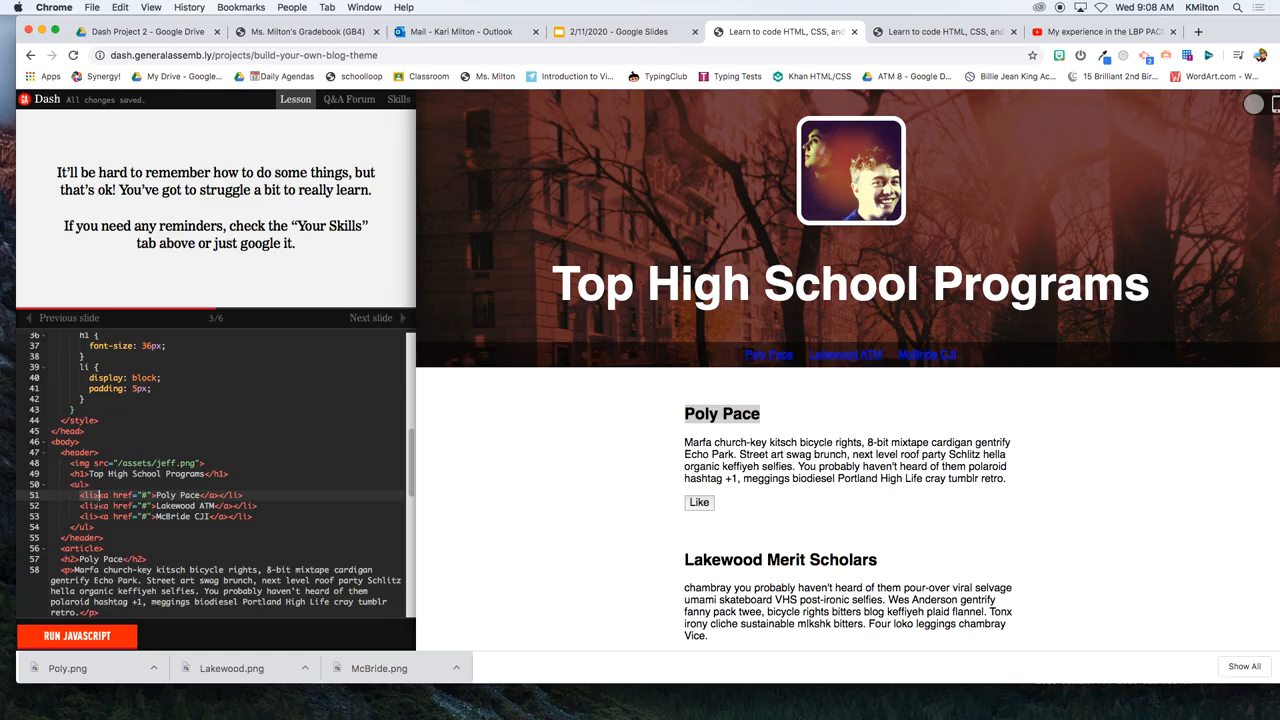
{"action": "scroll", "scroll_direction": "down", "scroll_amount": 3}
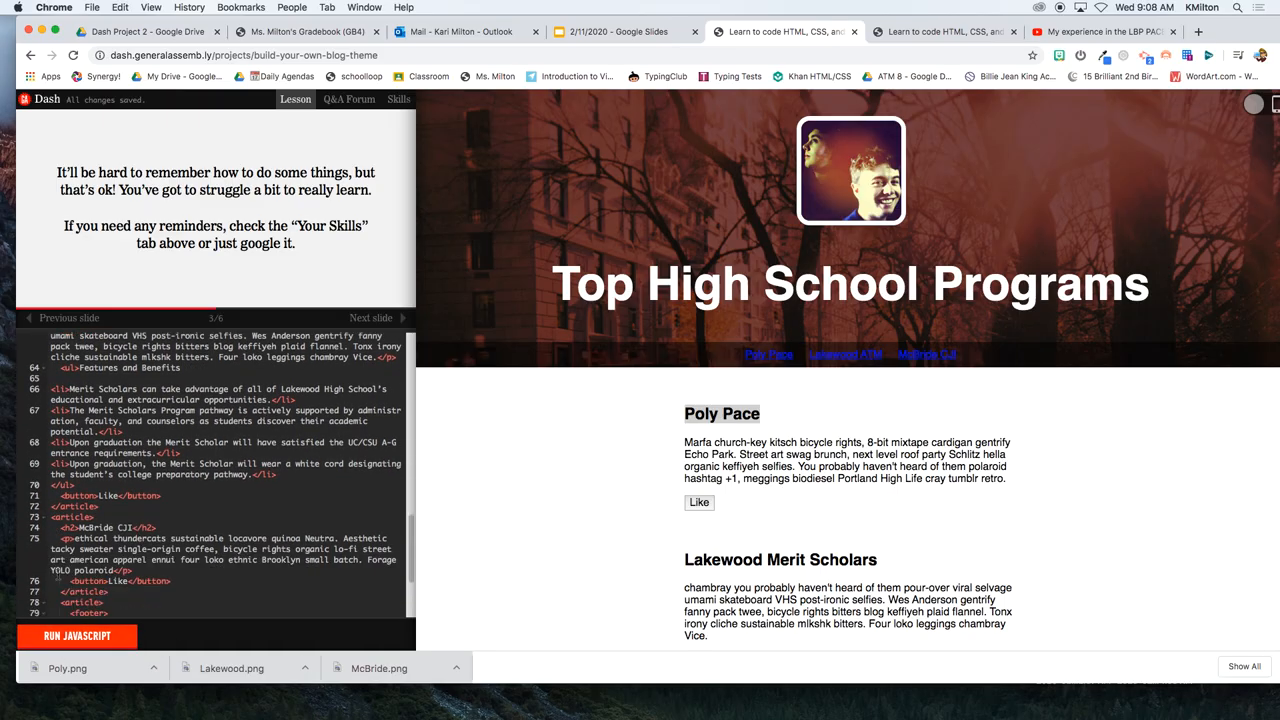
{"action": "scroll", "scroll_direction": "down", "scroll_amount": 3}
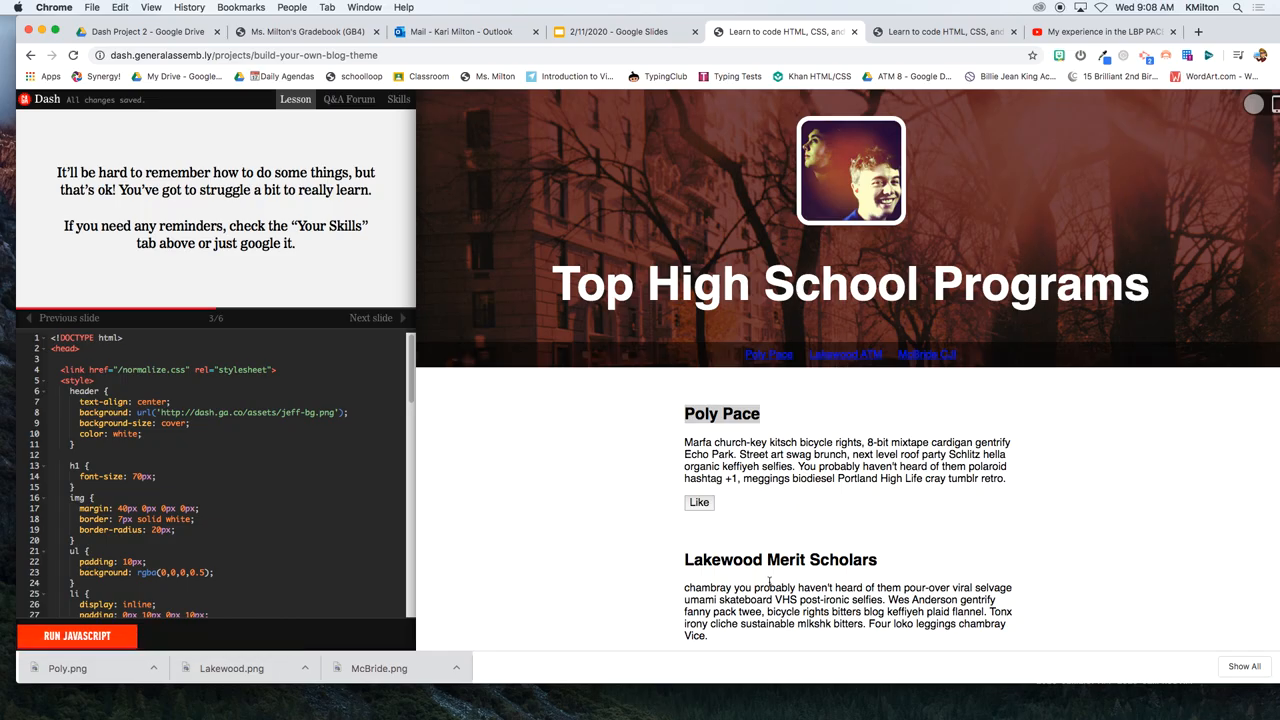
{"action": "scroll", "scroll_direction": "down", "scroll_amount": 3}
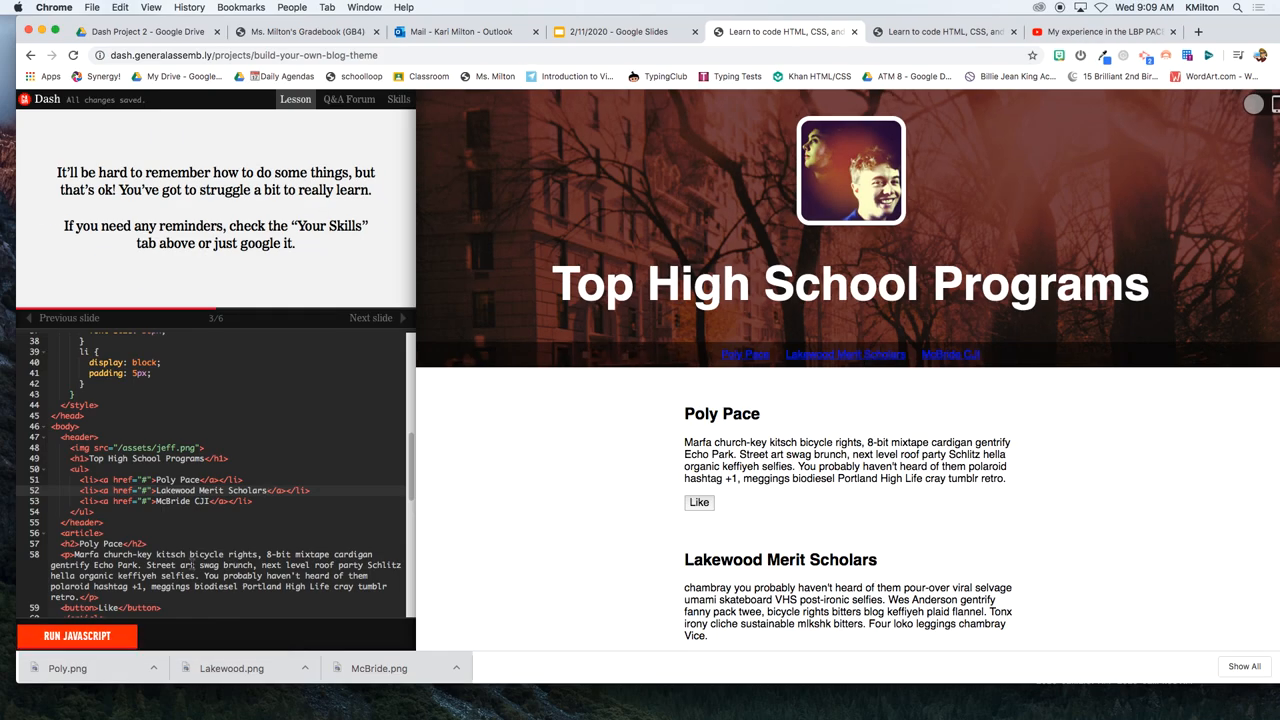
{"action": "scroll", "scroll_direction": "down", "scroll_amount": 3}
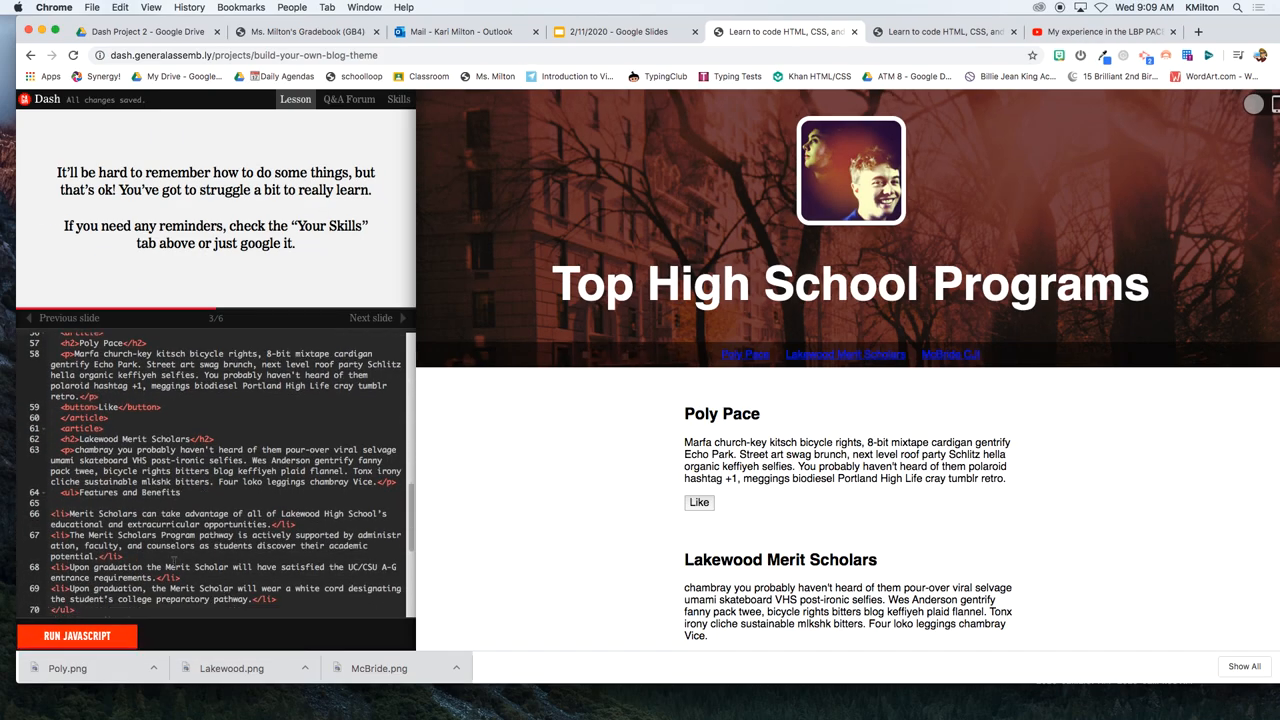
{"action": "scroll", "scroll_direction": "down", "scroll_amount": 3}
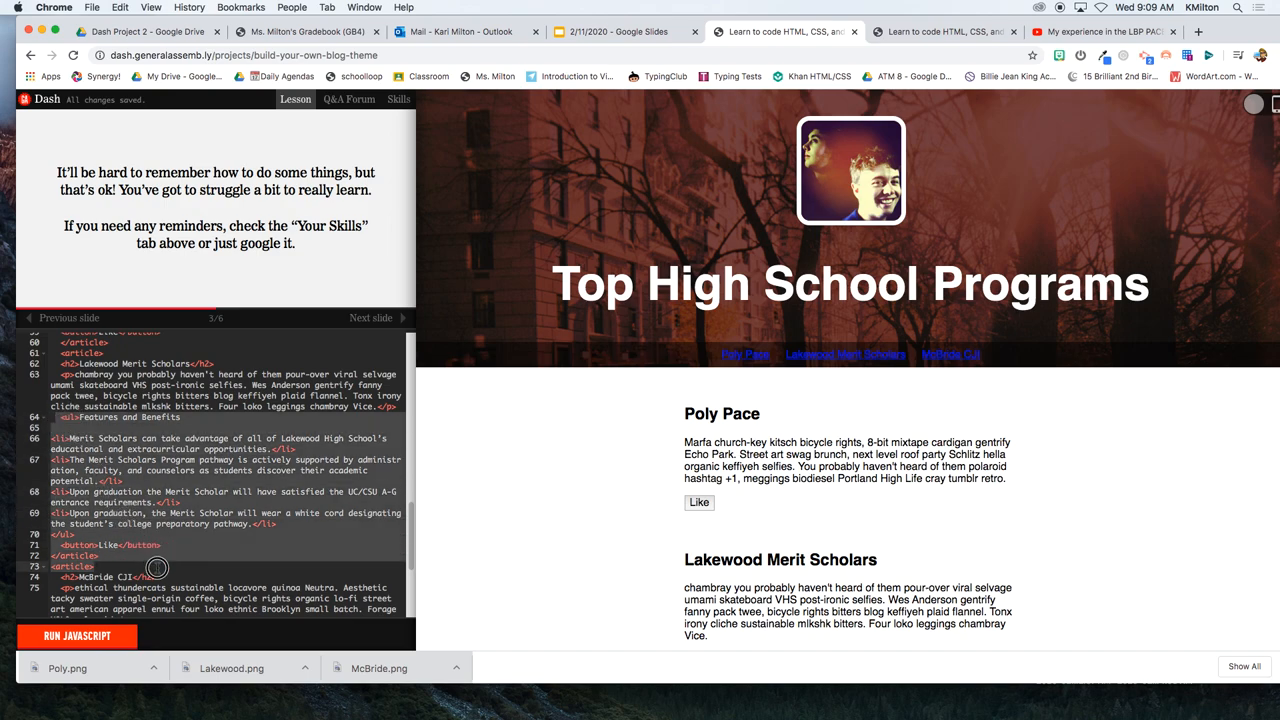
{"action": "mouse_move", "coordinate": [650, 543]}
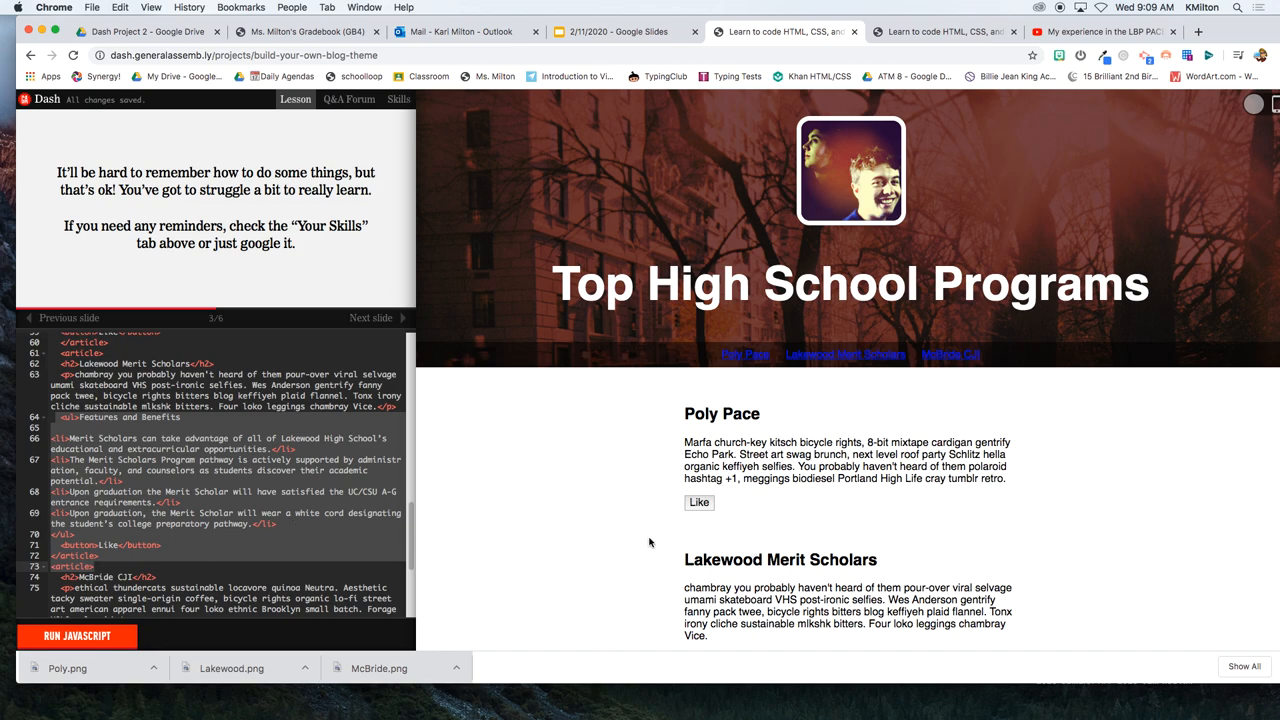
{"action": "mouse_move", "coordinate": [550, 432]}
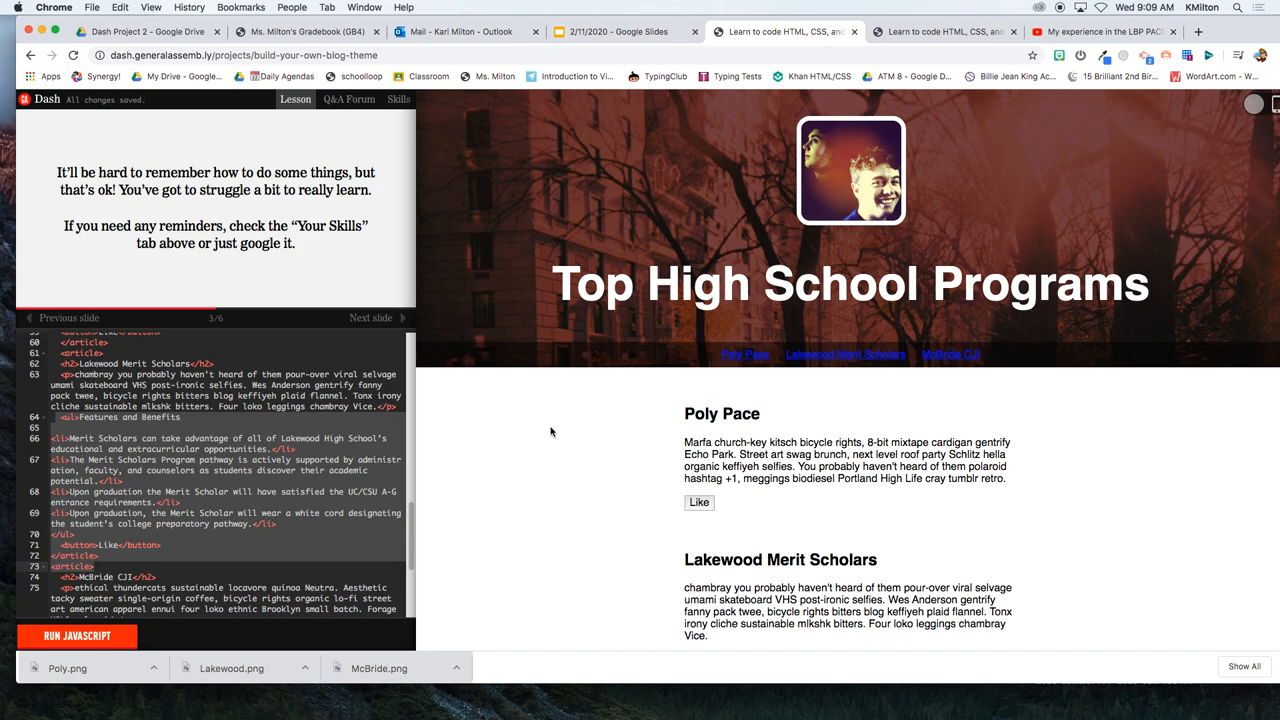
{"action": "scroll", "scroll_direction": "down", "scroll_amount": 3}
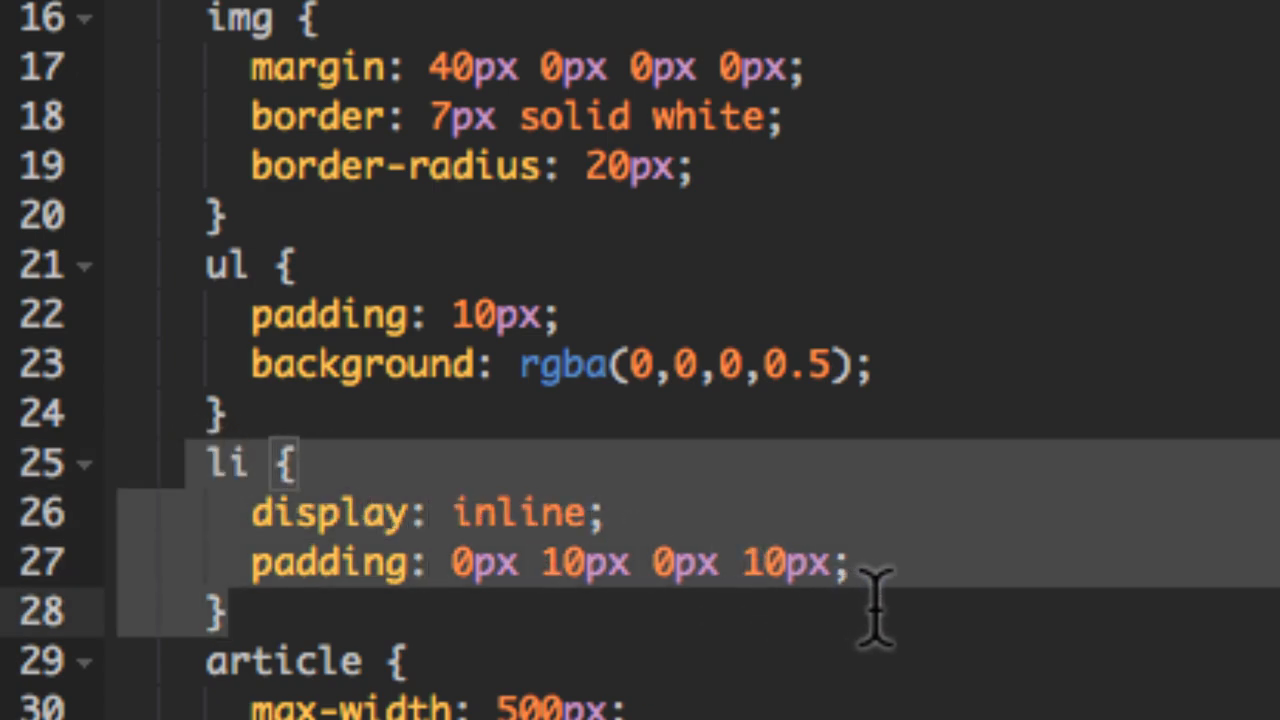
{"action": "mouse_move", "coordinate": [675, 560]}
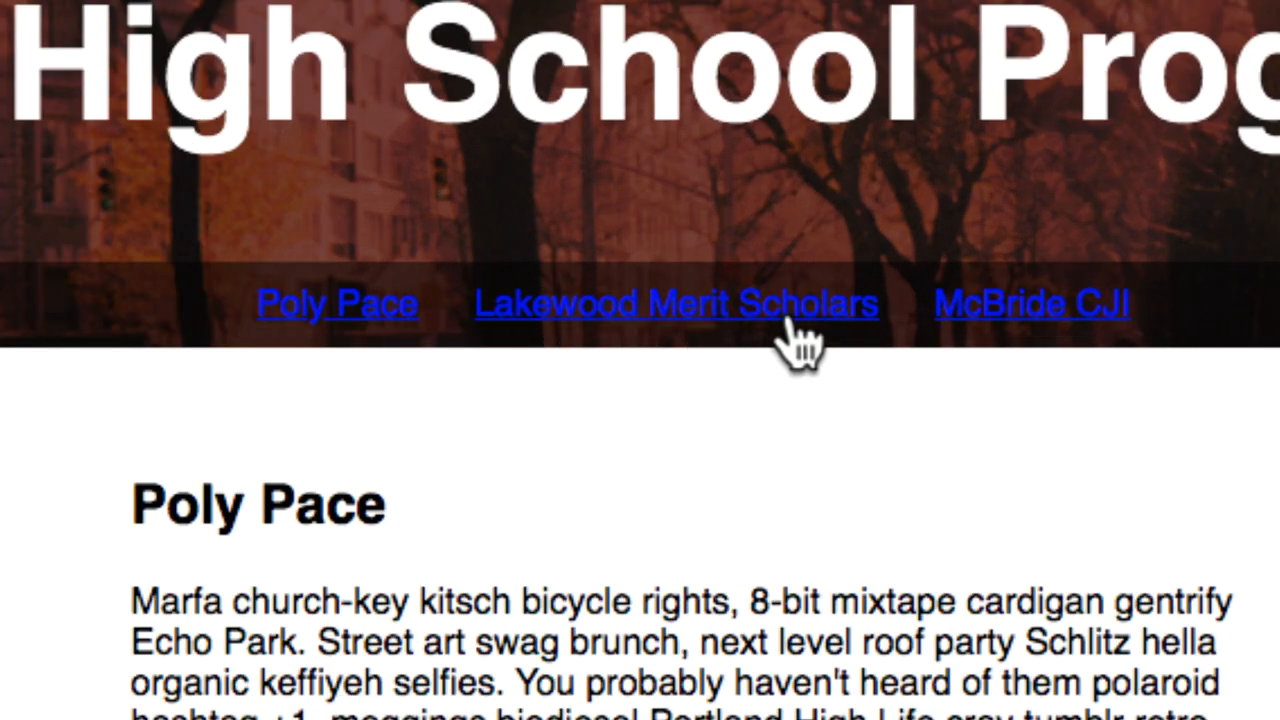
{"action": "mouse_move", "coordinate": [675, 360]}
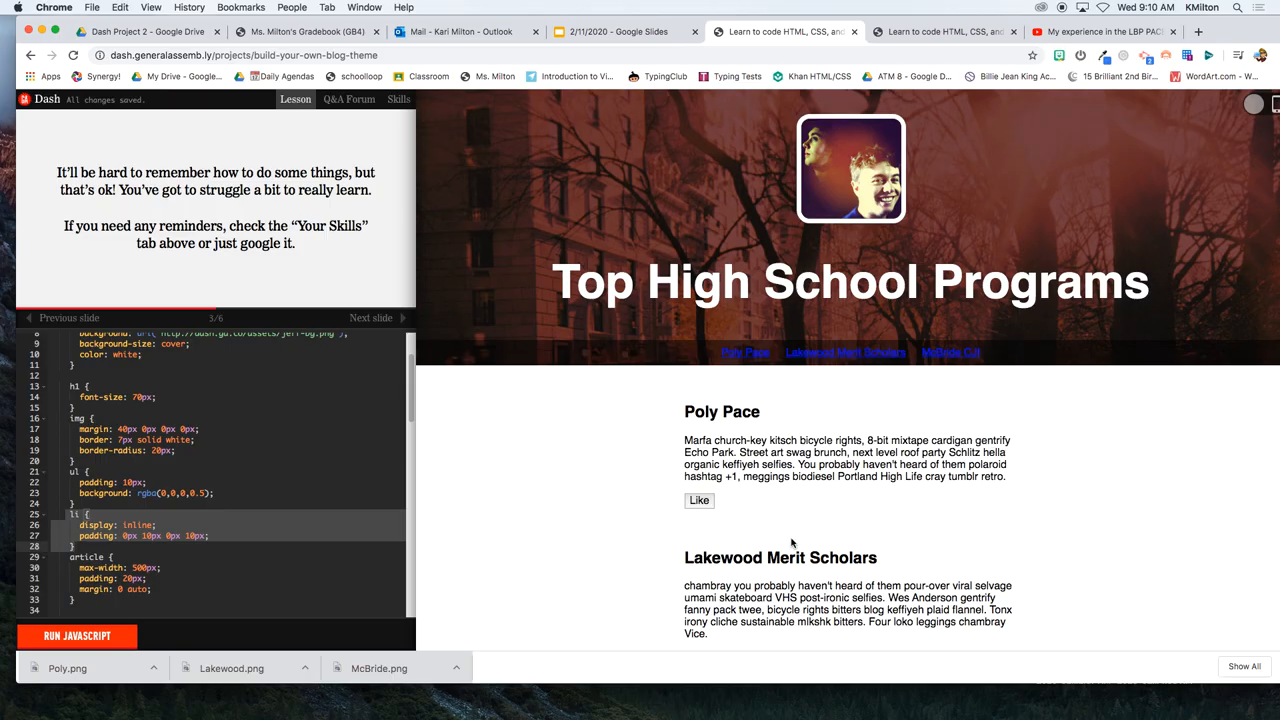
- Add an li CSS rule with display: inline and padding, then check the header links
{"action": "scroll", "scroll_direction": "down", "scroll_amount": 3}
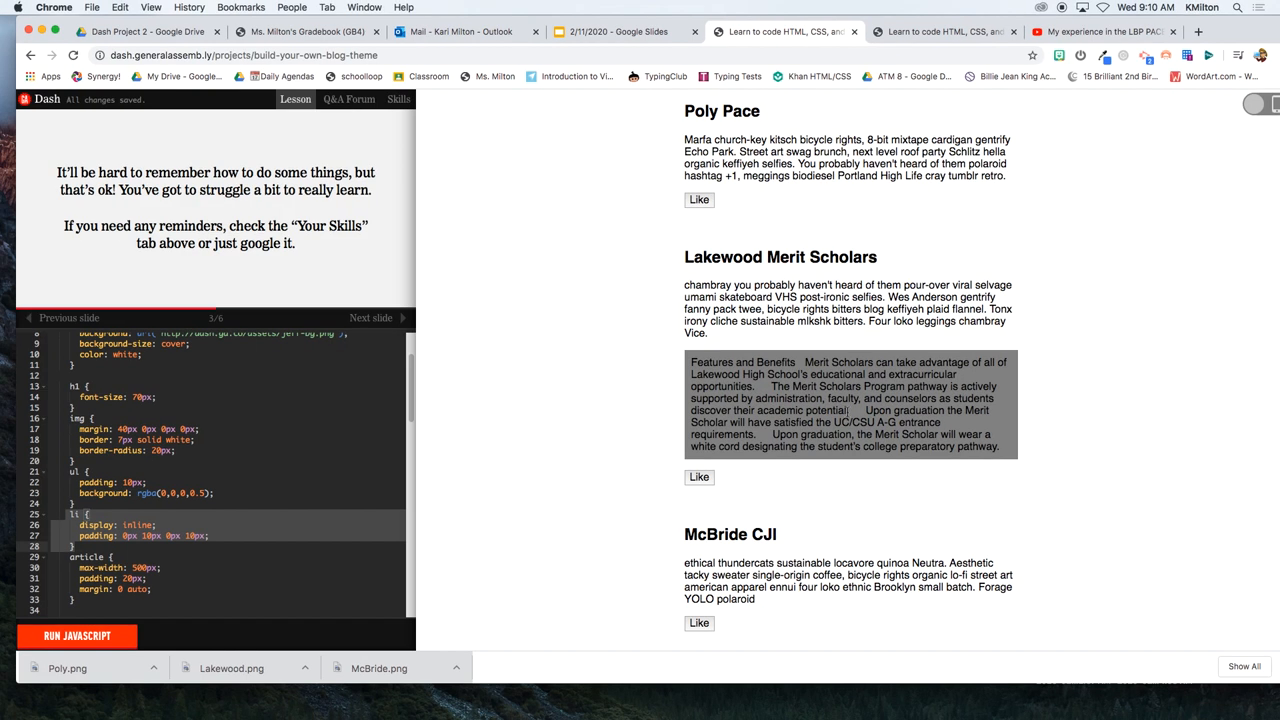
{"action": "scroll", "scroll_direction": "up", "scroll_amount": 3}
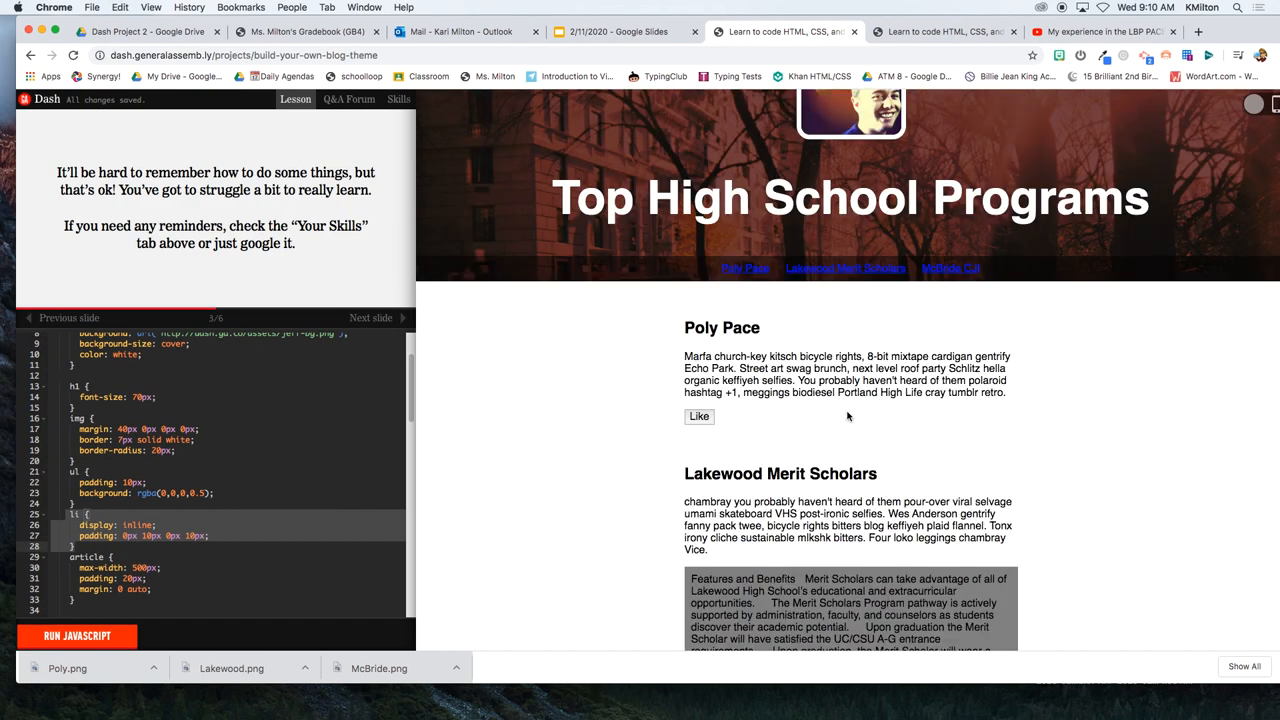
{"action": "mouse_move", "coordinate": [729, 239]}
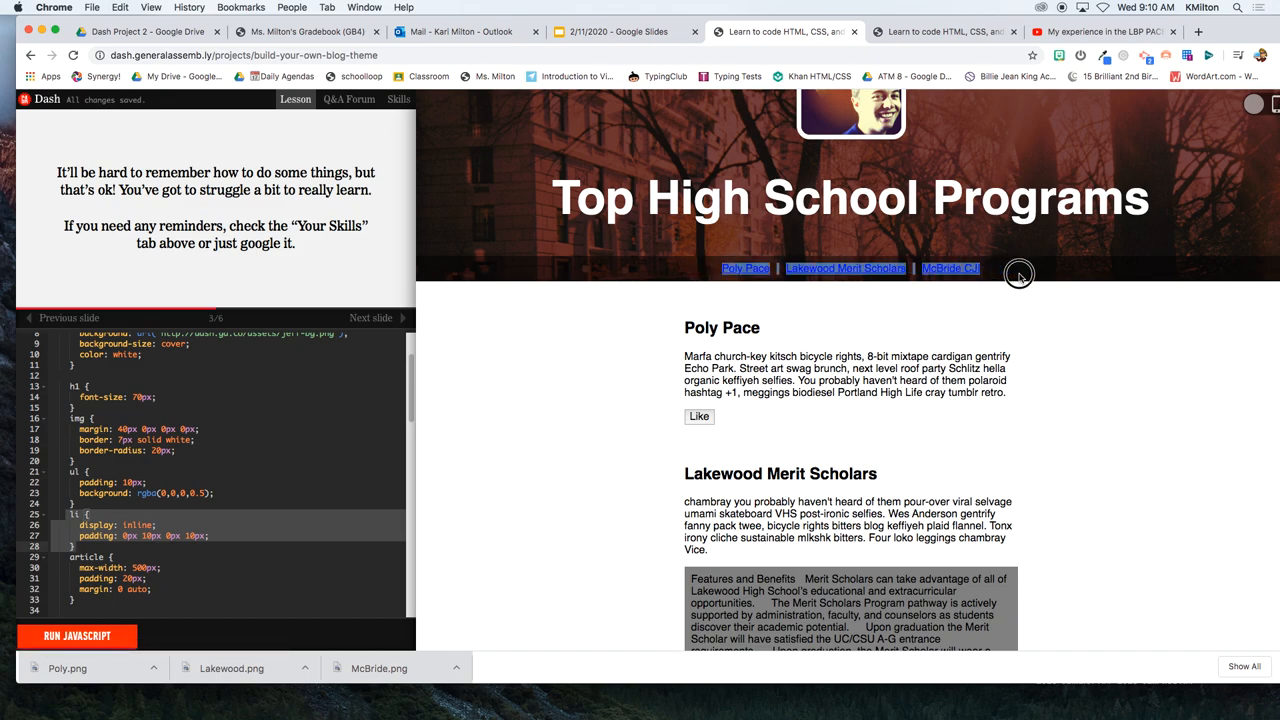
{"action": "mouse_move", "coordinate": [1020, 267]}
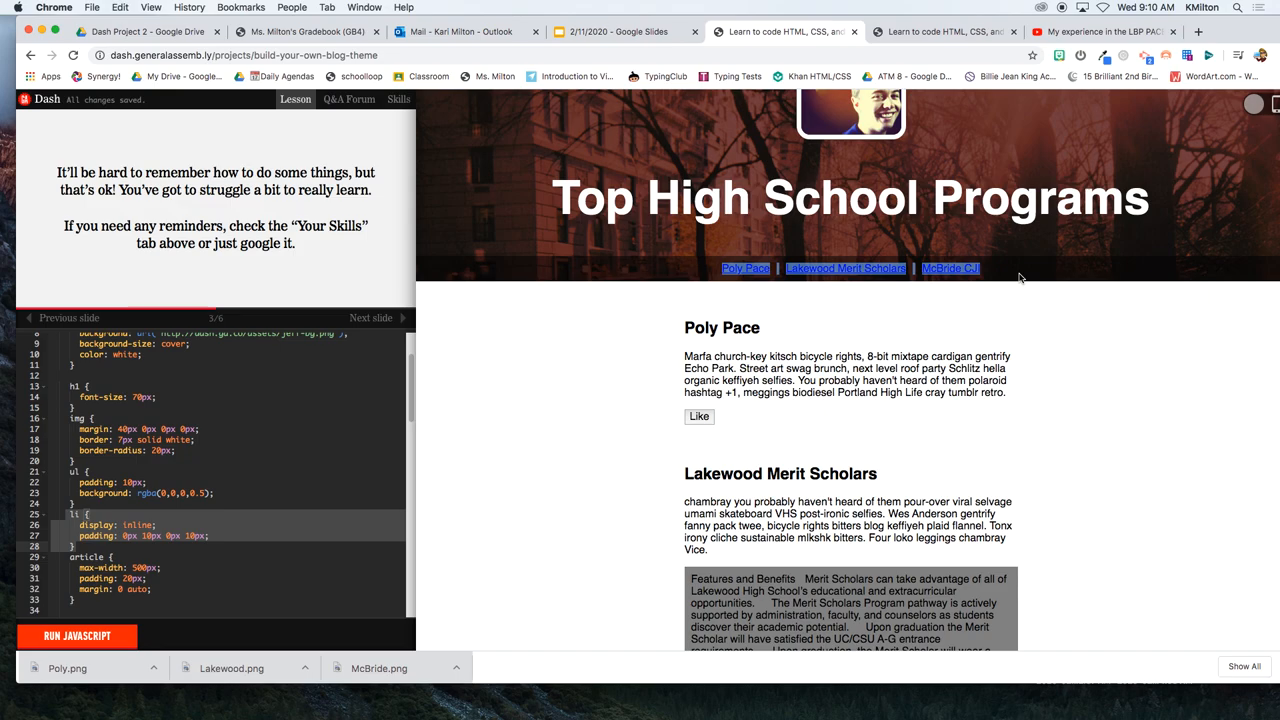
{"action": "scroll", "scroll_direction": "down", "scroll_amount": 3}
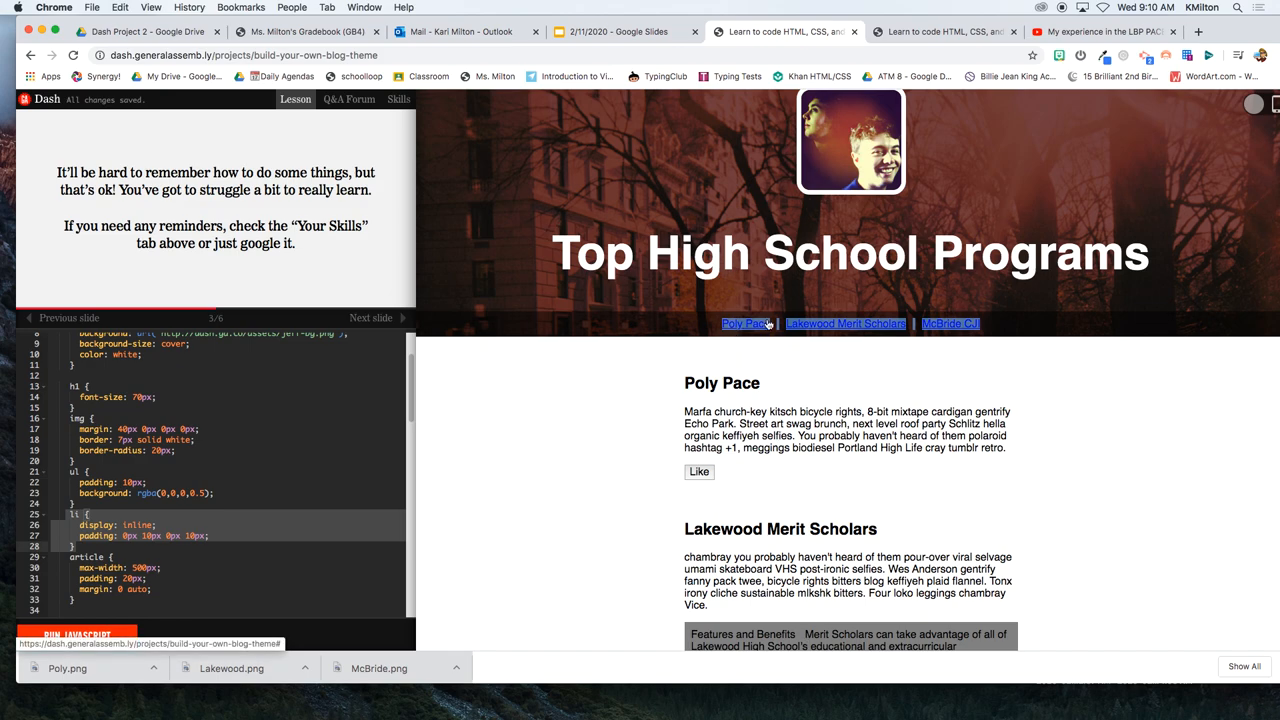
{"action": "mouse_move", "coordinate": [863, 328]}
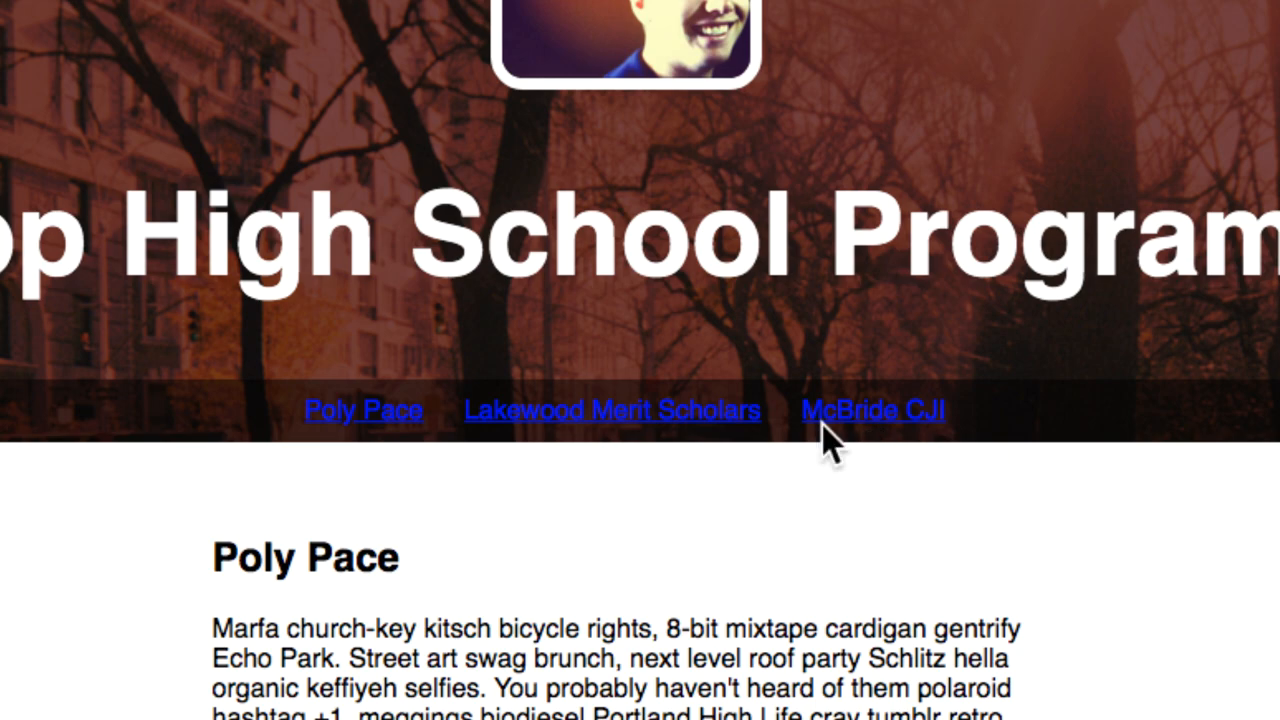
{"action": "mouse_move", "coordinate": [685, 440]}
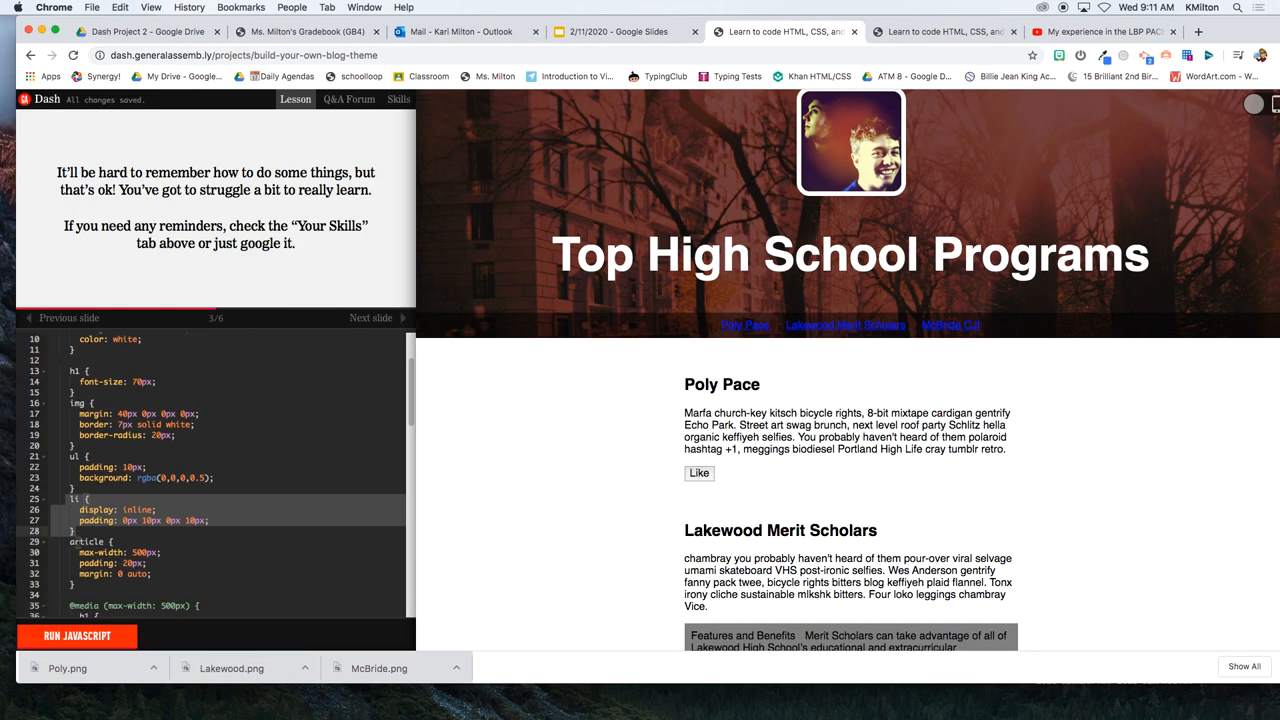
- Add class="topHeader" before href in all three header link tags
{"action": "scroll", "scroll_direction": "down", "scroll_amount": 3}
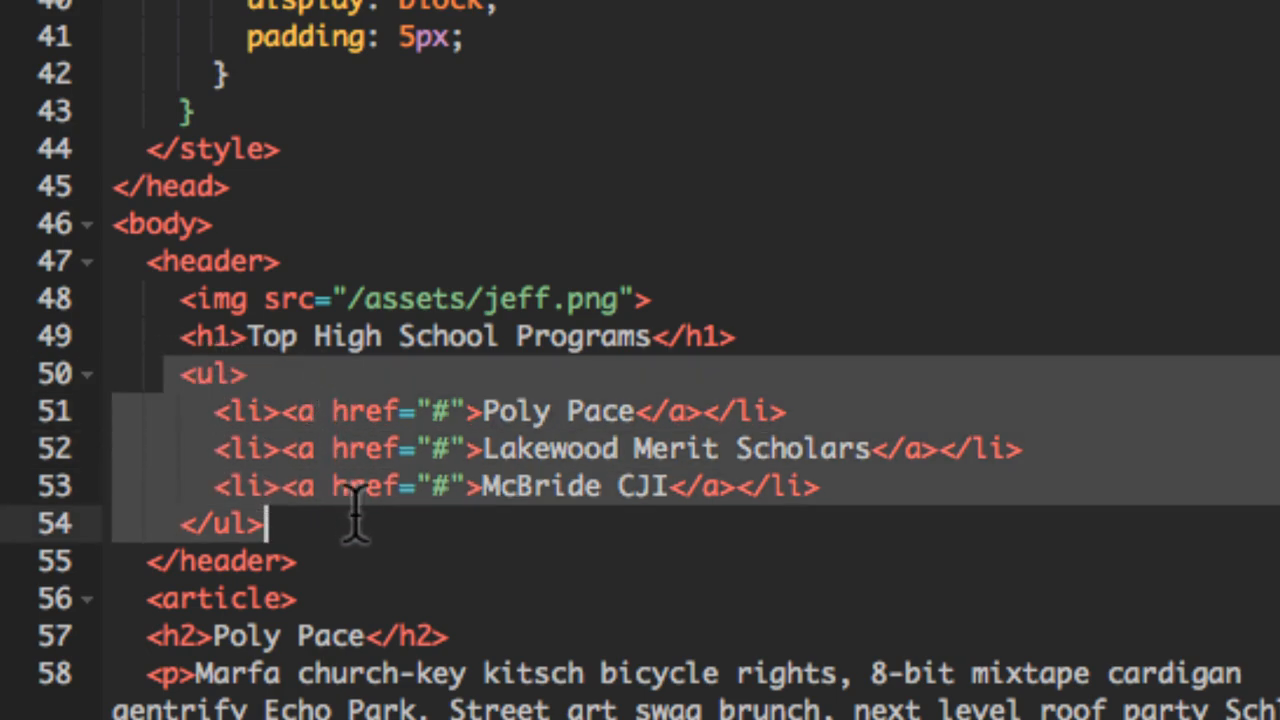
{"action": "mouse_move", "coordinate": [330, 660]}
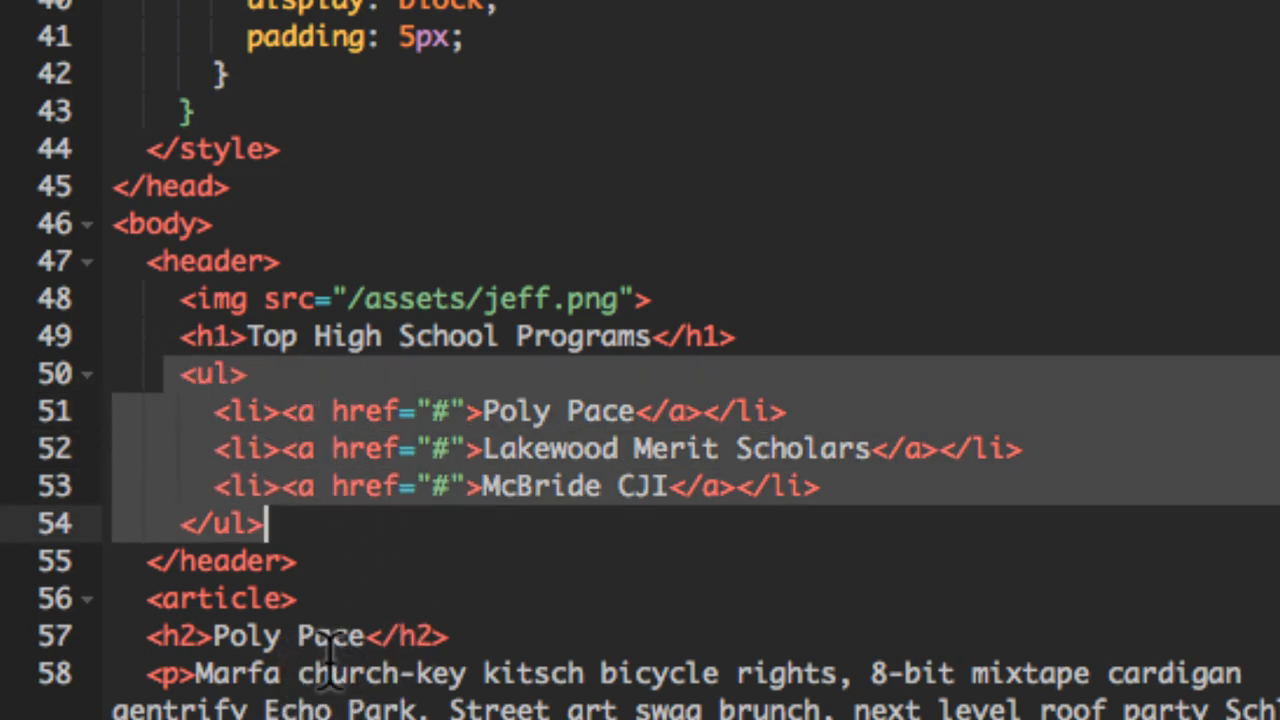
{"action": "mouse_move", "coordinate": [340, 660]}
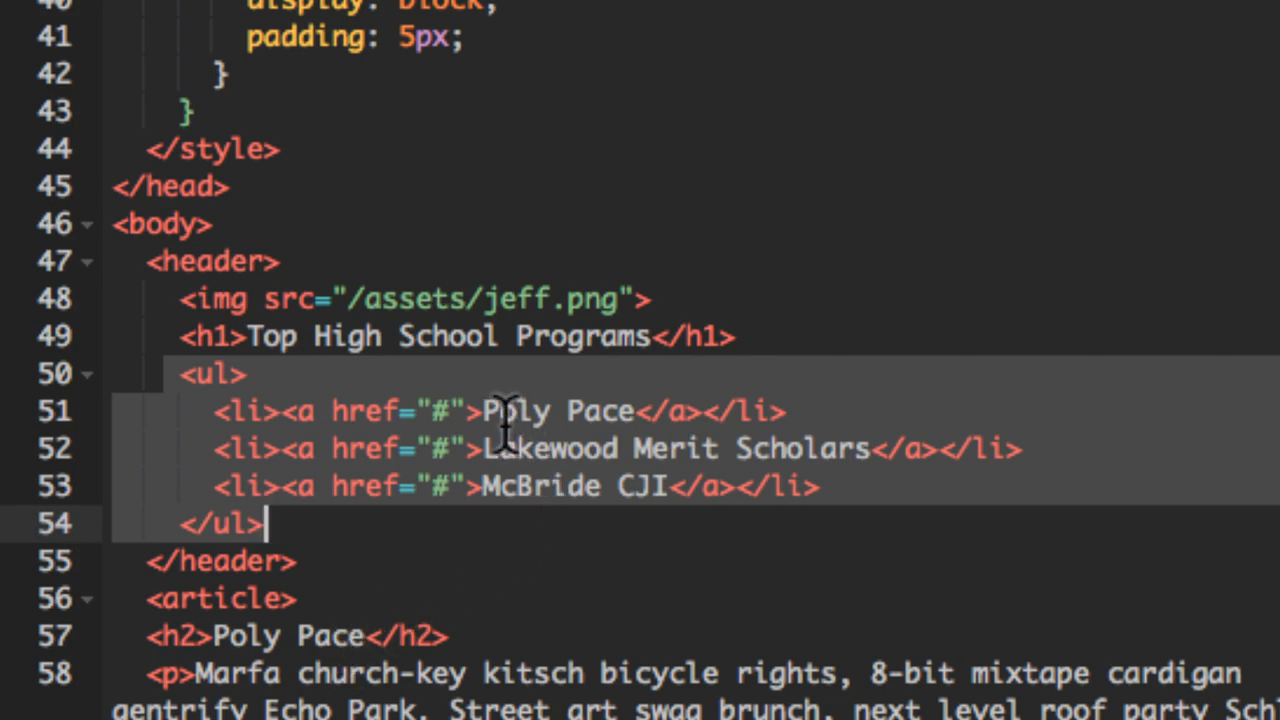
{"action": "mouse_move", "coordinate": [350, 390]}
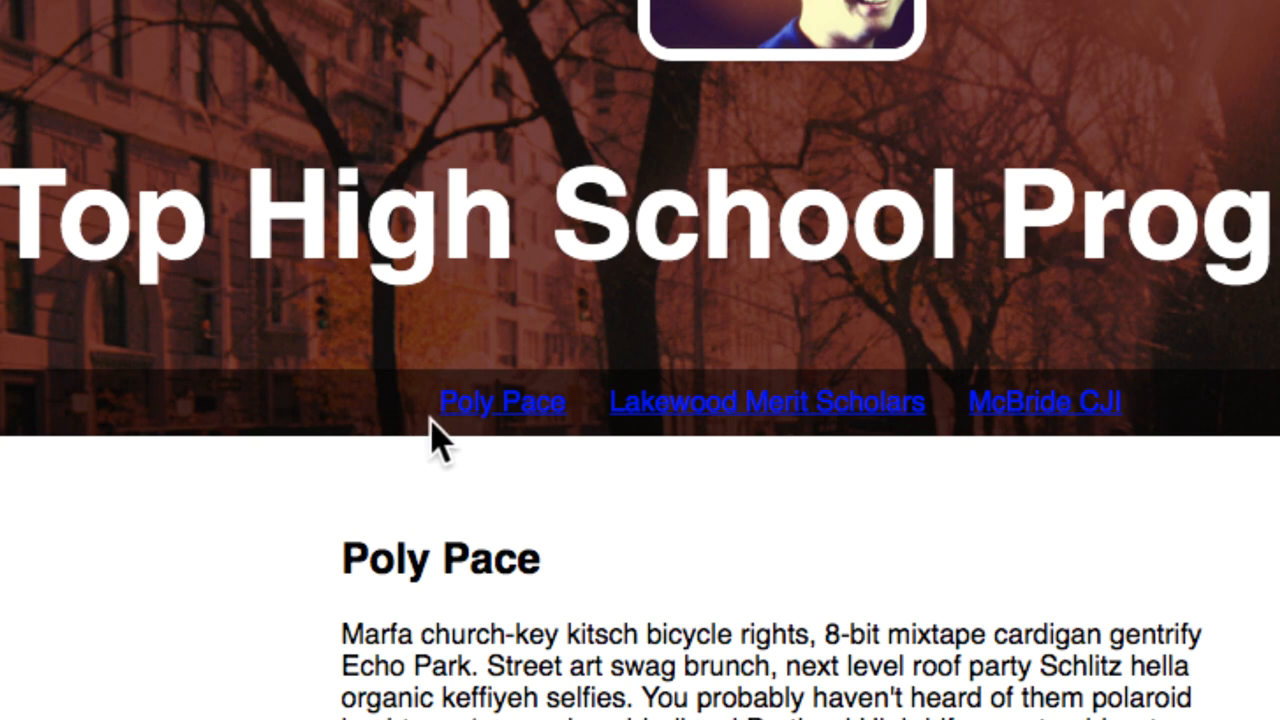
{"action": "mouse_move", "coordinate": [525, 440]}
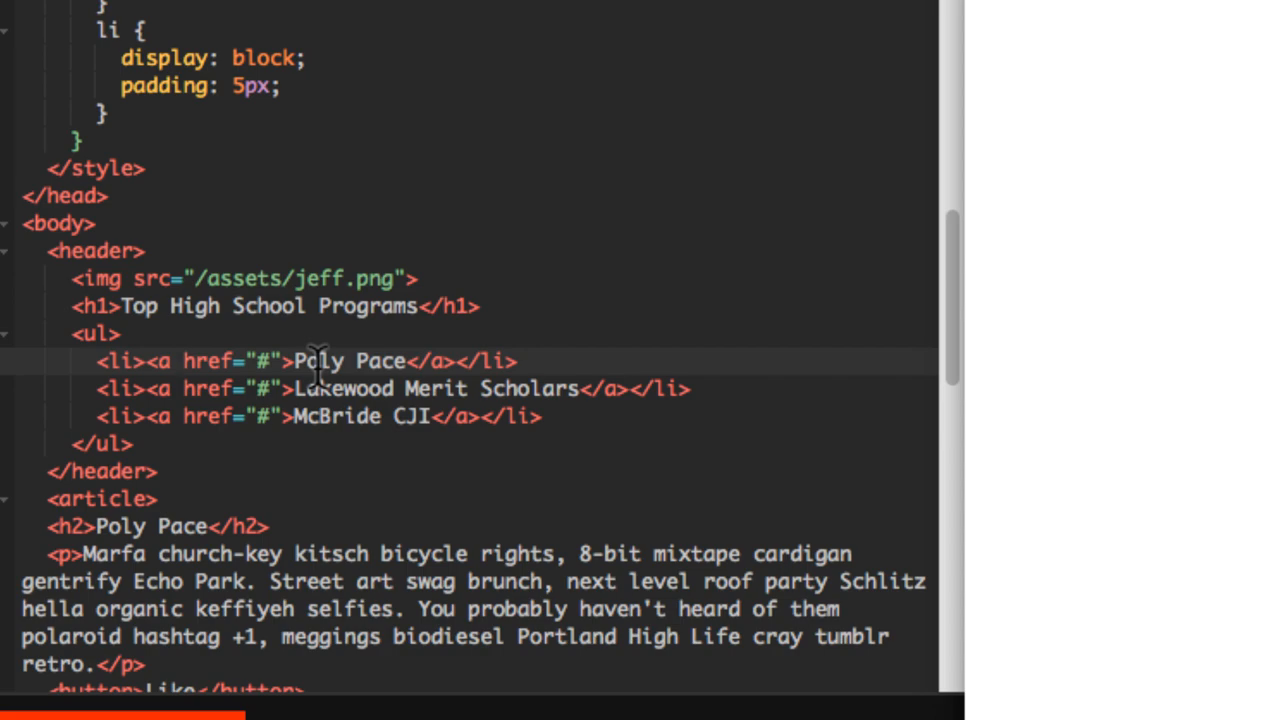
{"action": "type", "text": "cla"}
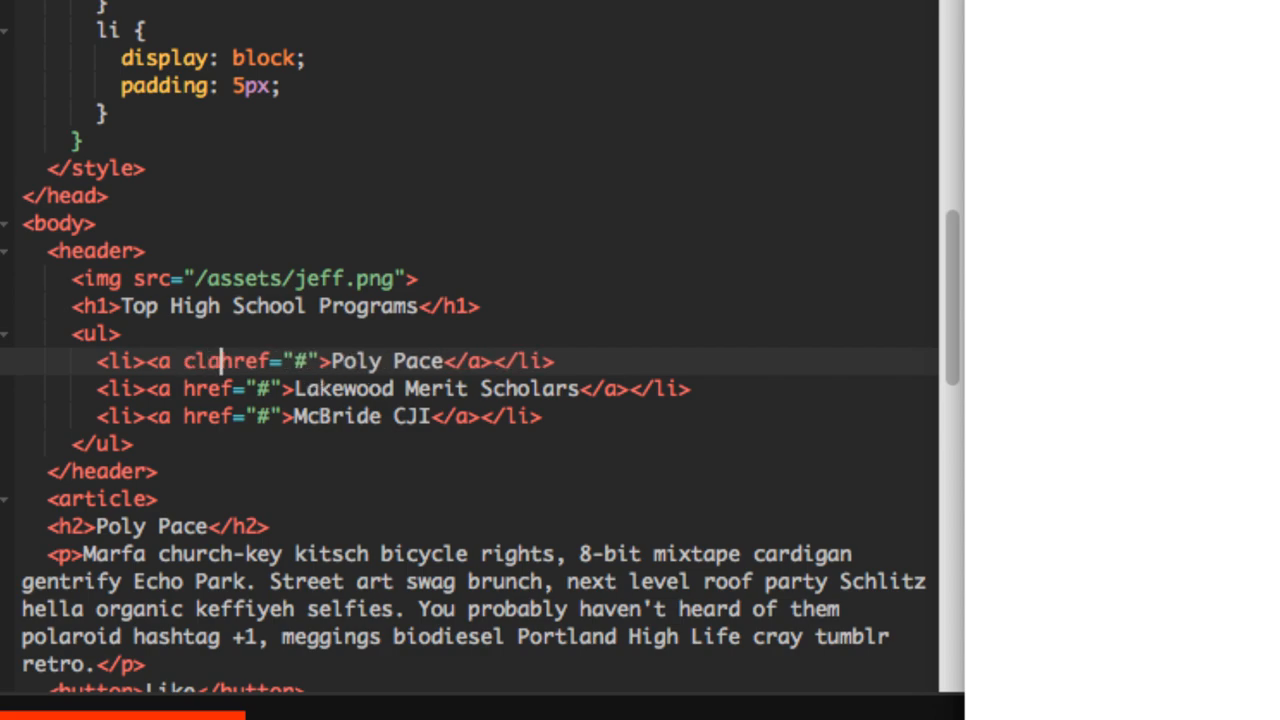
{"action": "type", "text": "ss=\""}
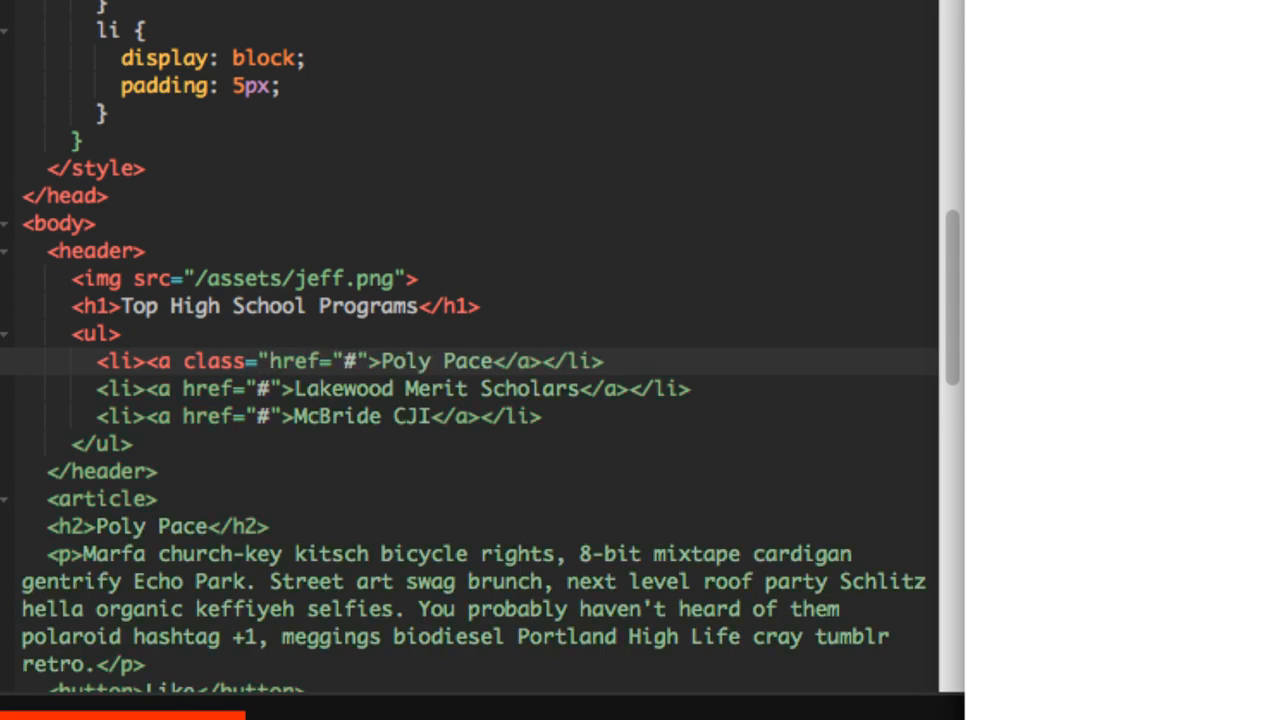
{"action": "type", "text": "topH"}
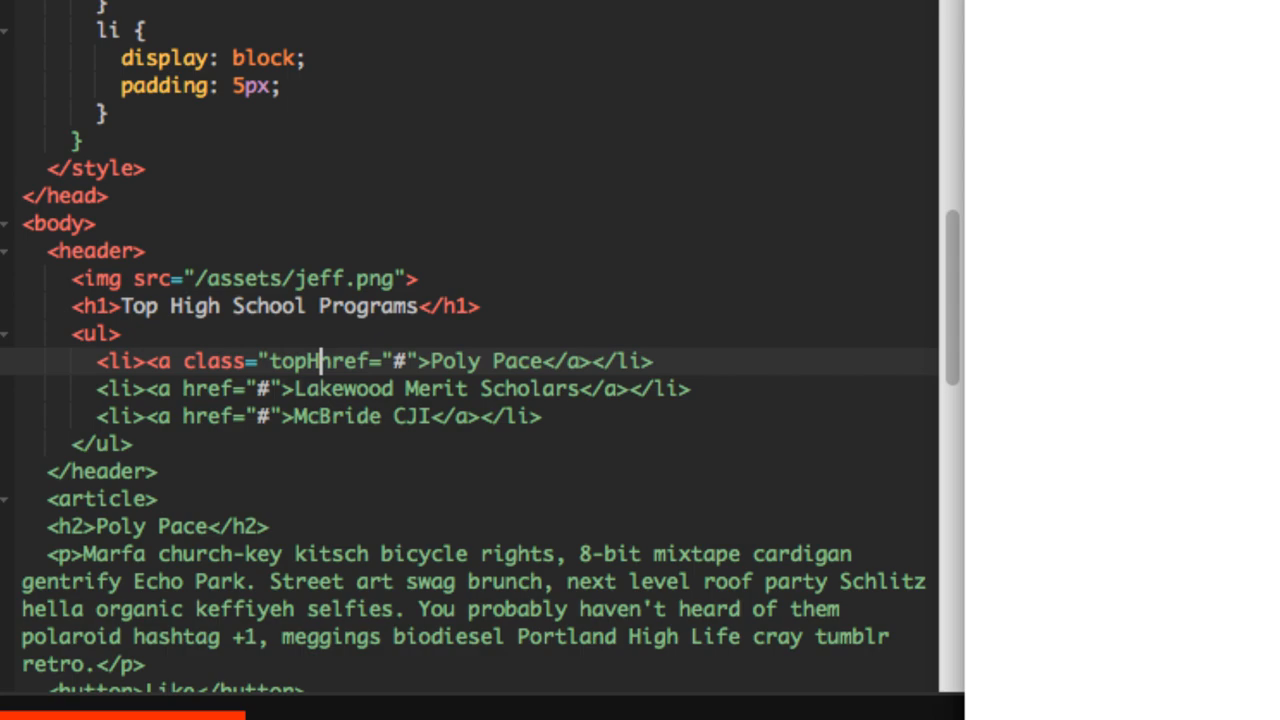
{"action": "type", "text": "eader\""}
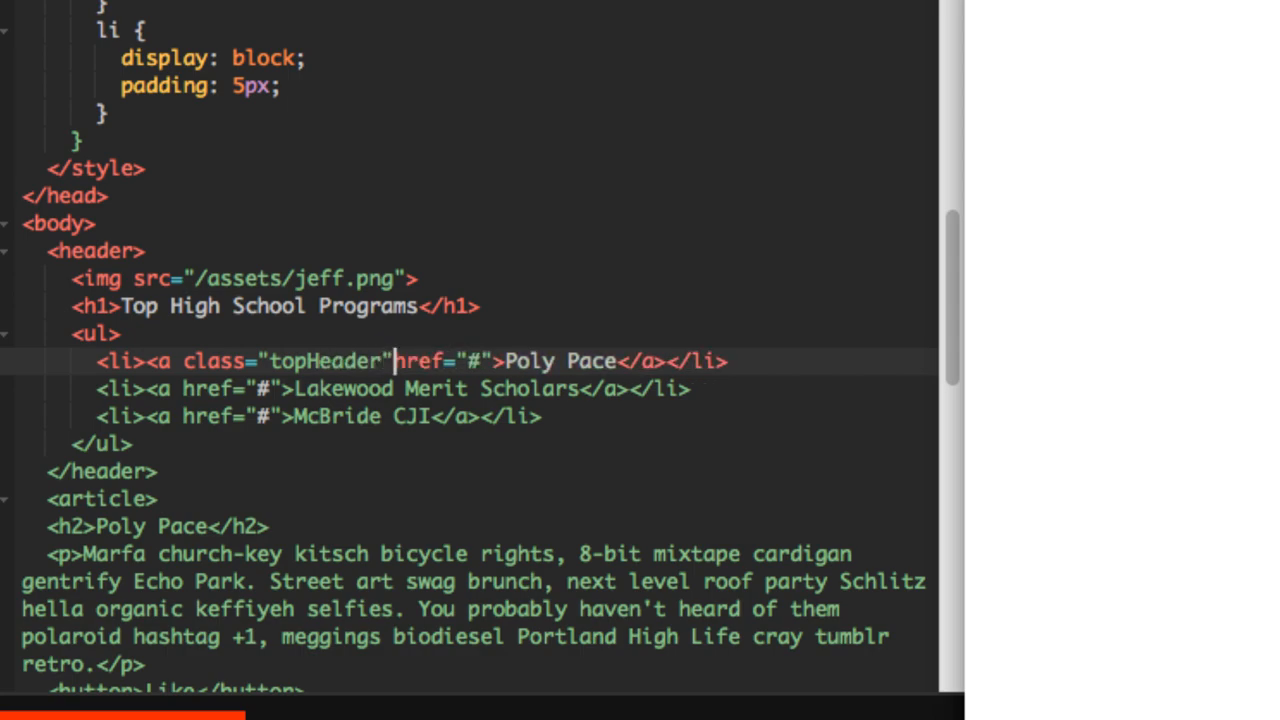
{"action": "key", "text": "space"}
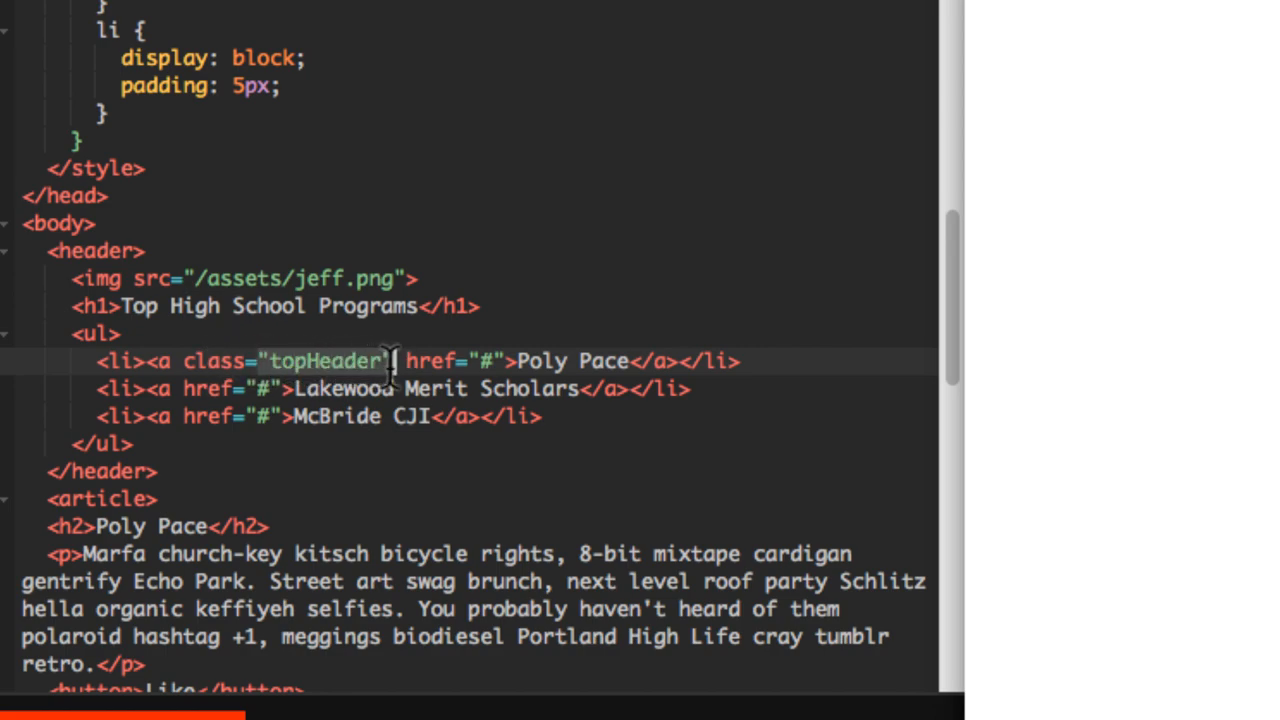
{"action": "mouse_move", "coordinate": [262, 416]}
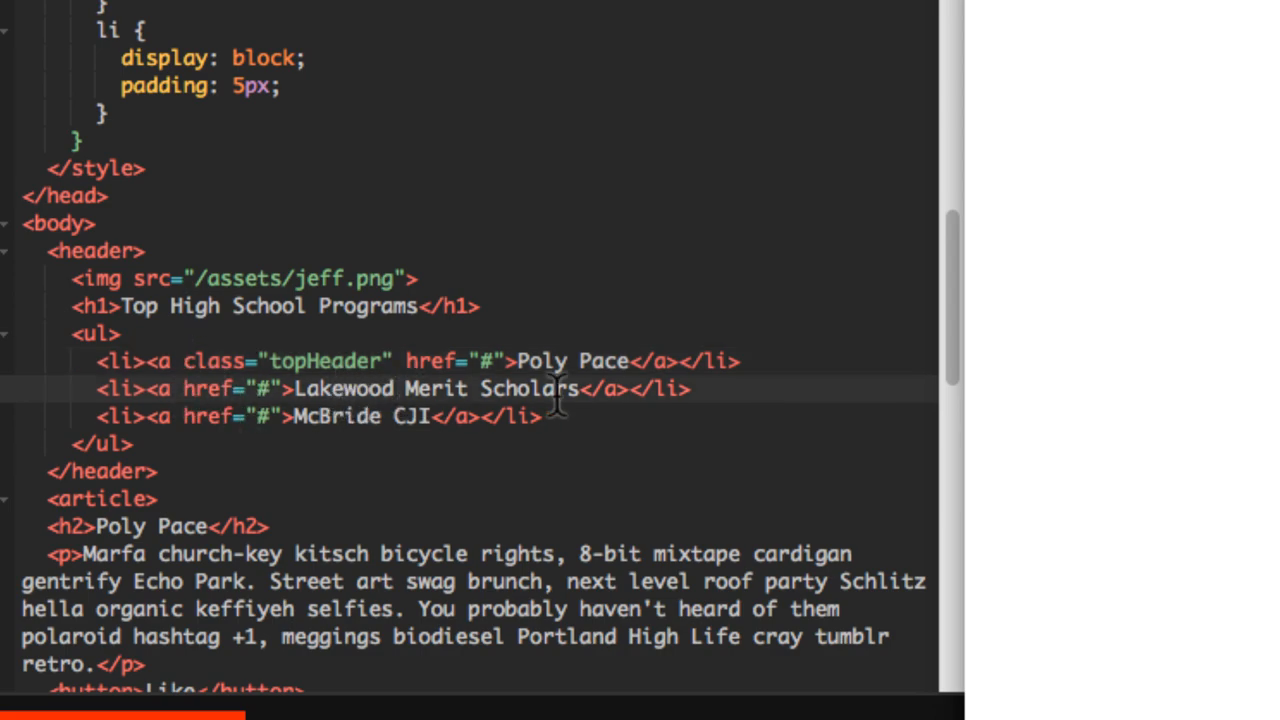
{"action": "mouse_move", "coordinate": [360, 425]}
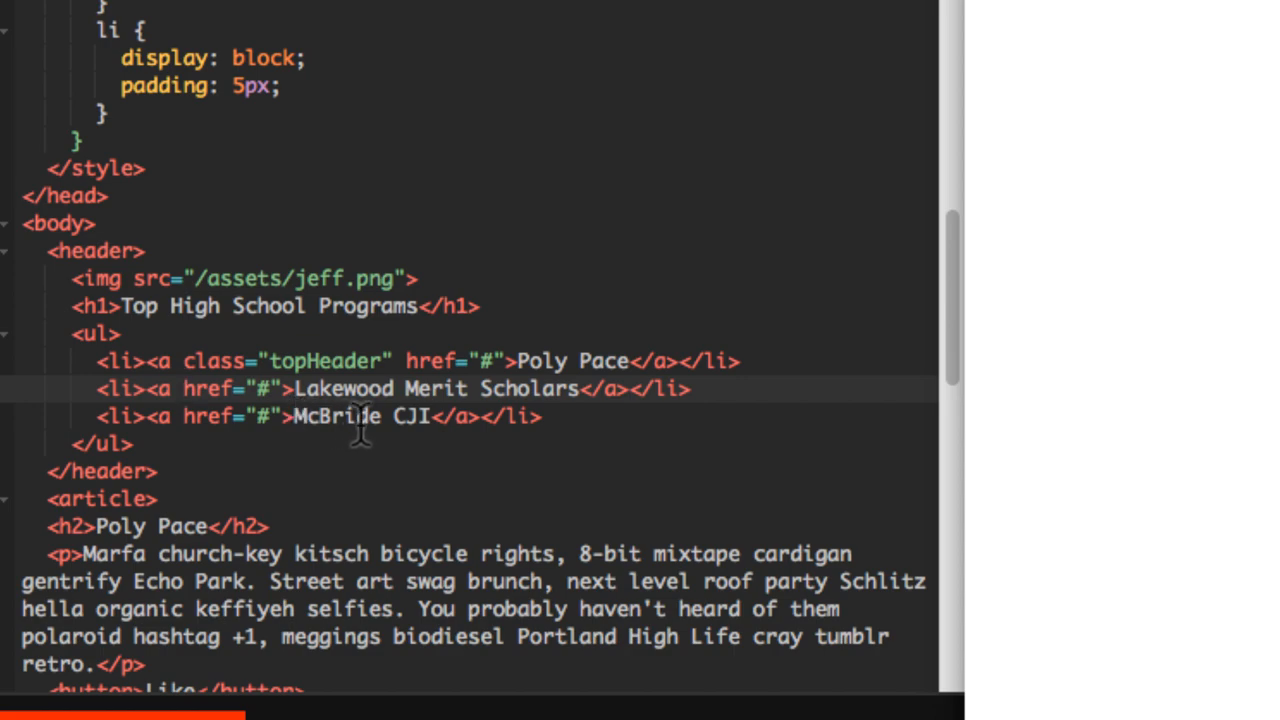
{"action": "mouse_move", "coordinate": [275, 361]}
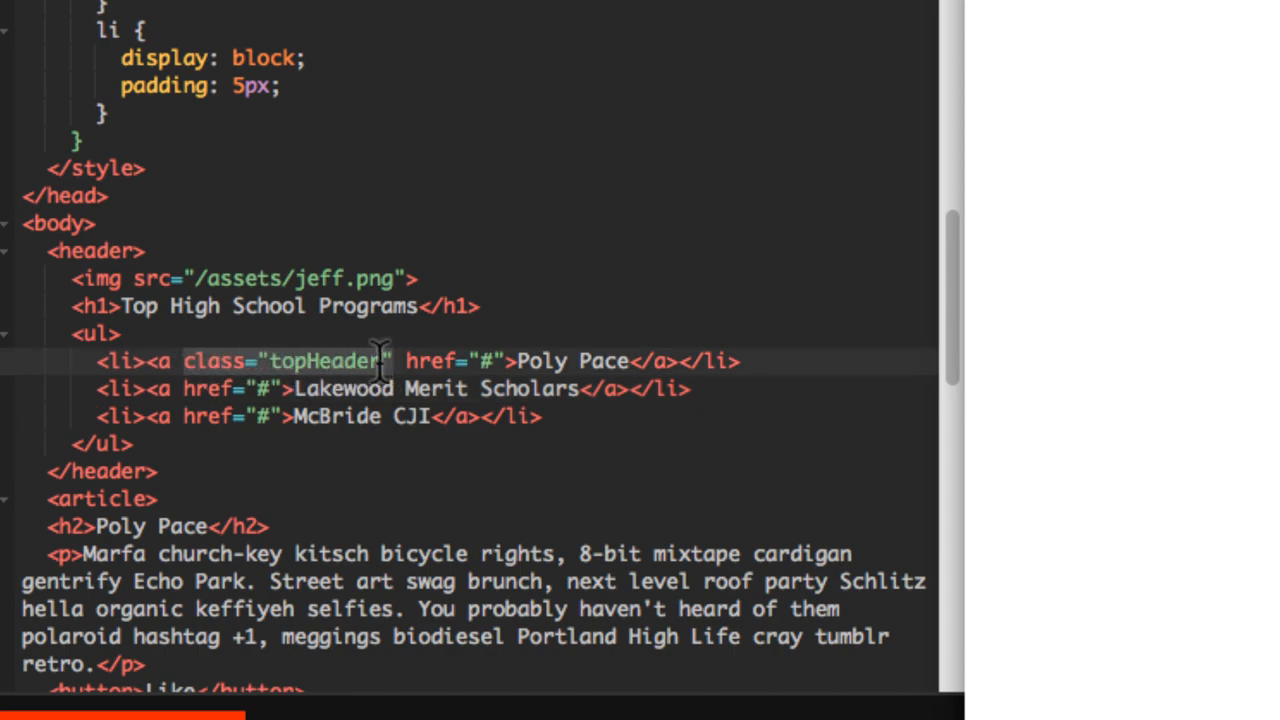
{"action": "type", "text": "class=\"topHeader\""}
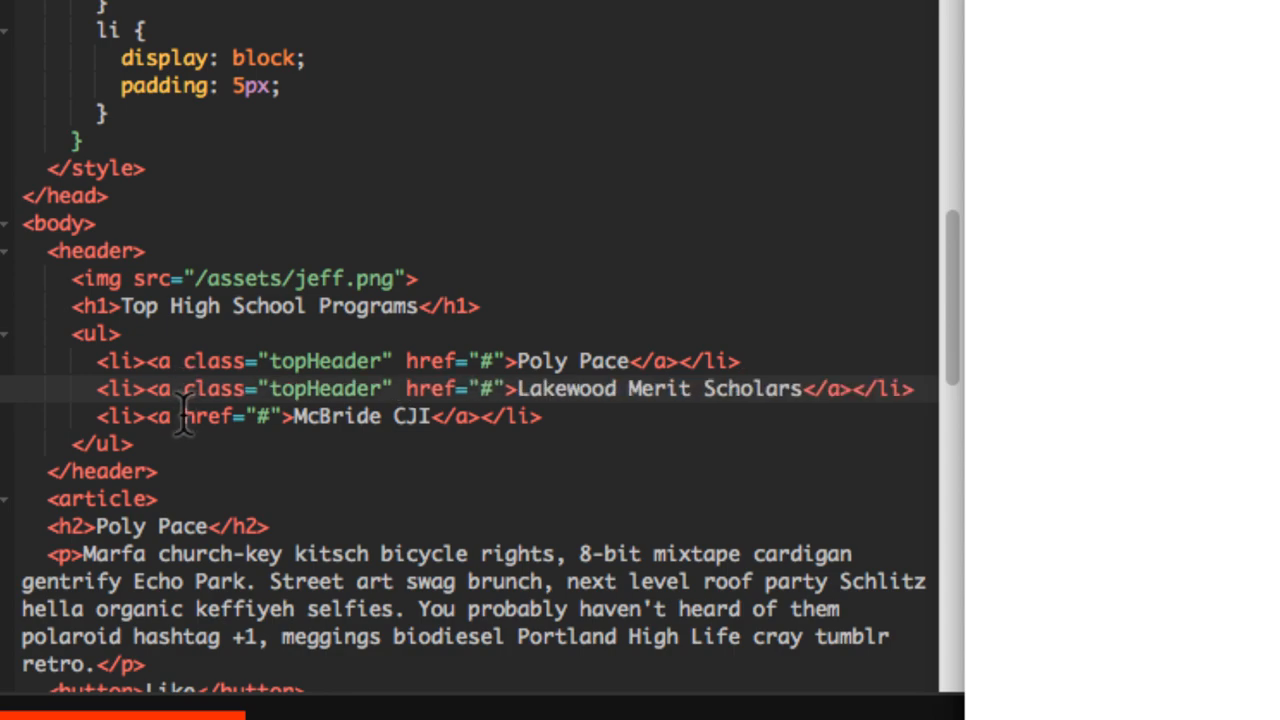
{"action": "type", "text": "class=\"topHeader\""}
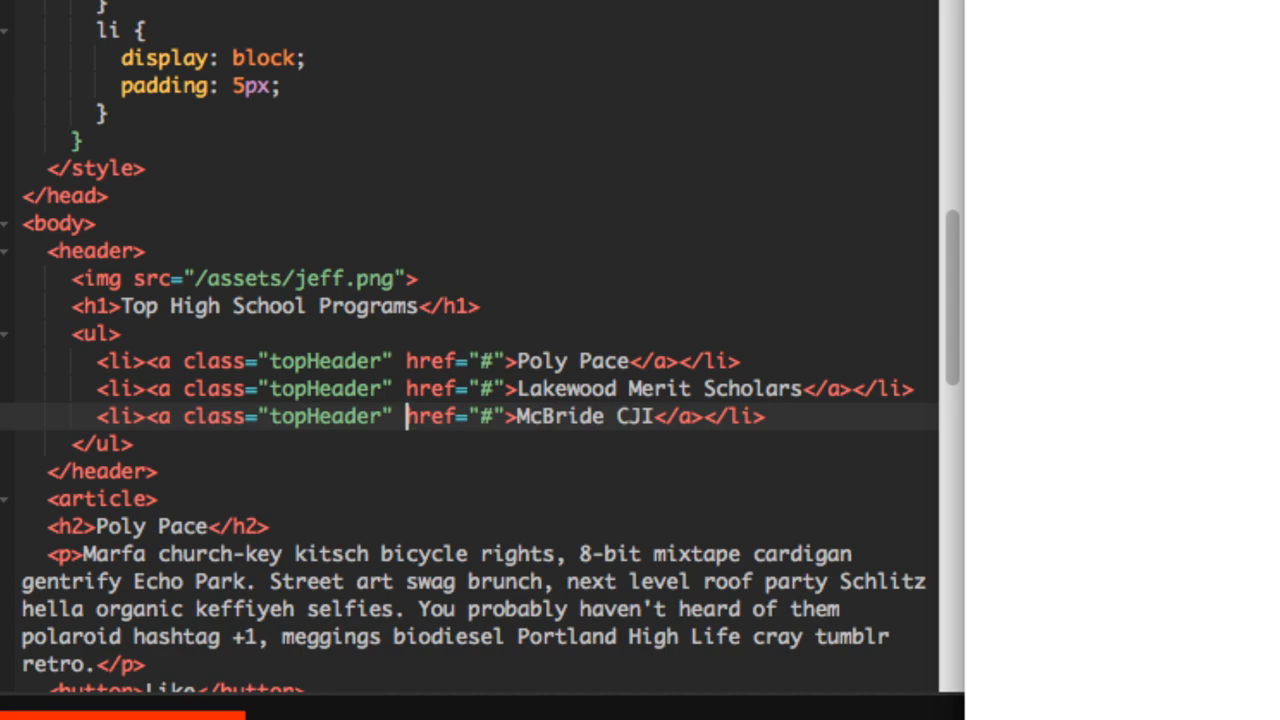
{"action": "mouse_move", "coordinate": [320, 445]}
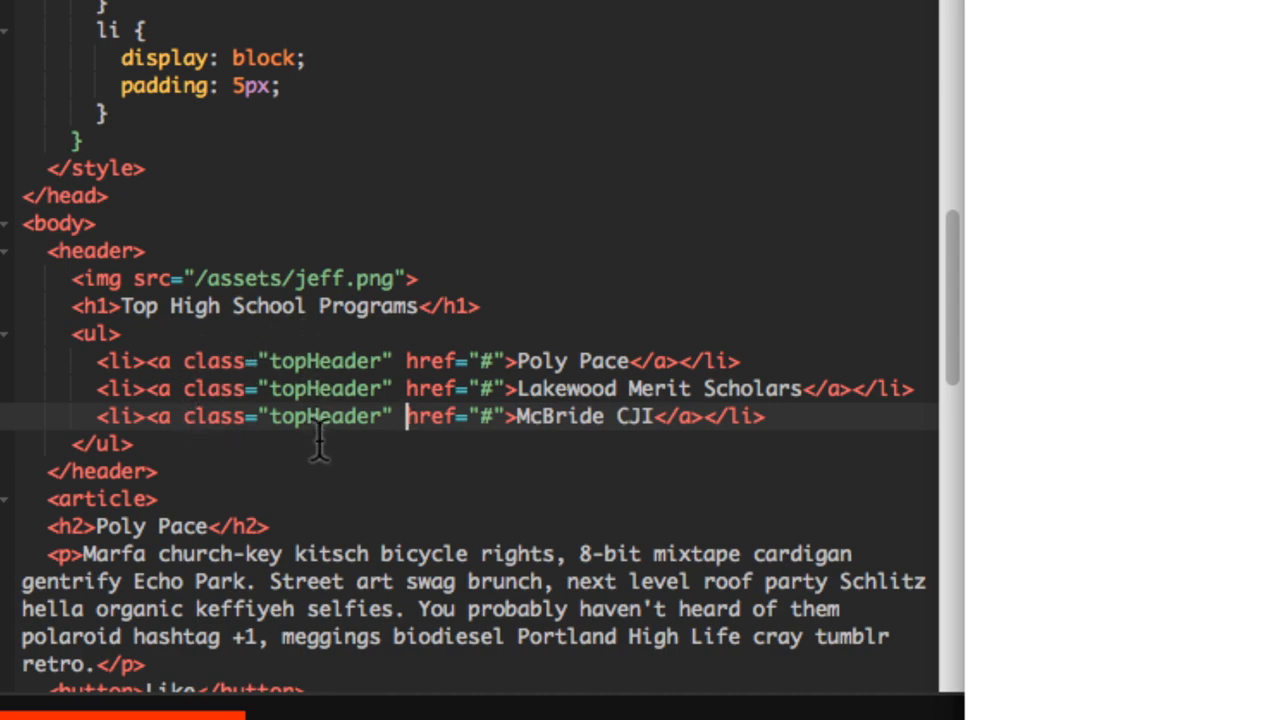
{"action": "mouse_move", "coordinate": [275, 365]}
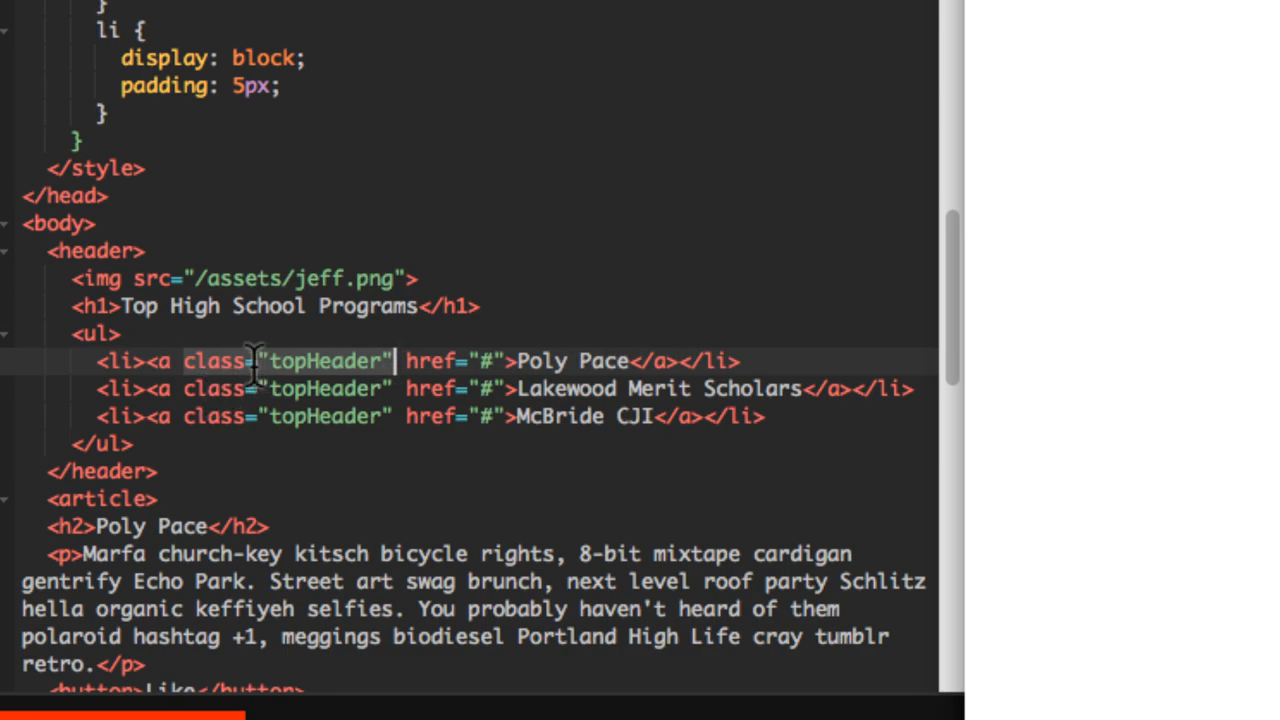
{"action": "mouse_move", "coordinate": [178, 361]}
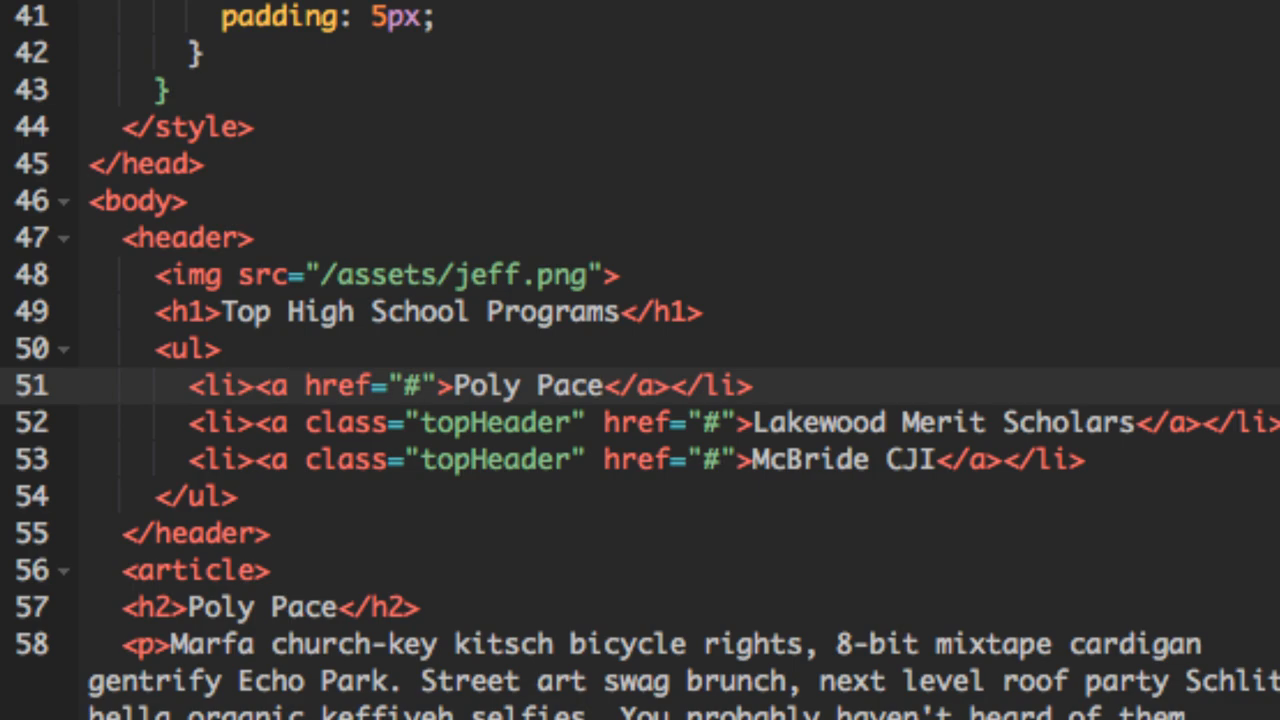
- Remove class="topHeader" from the three links and add it to each li tag
{"action": "left_click", "coordinate": [550, 422]}
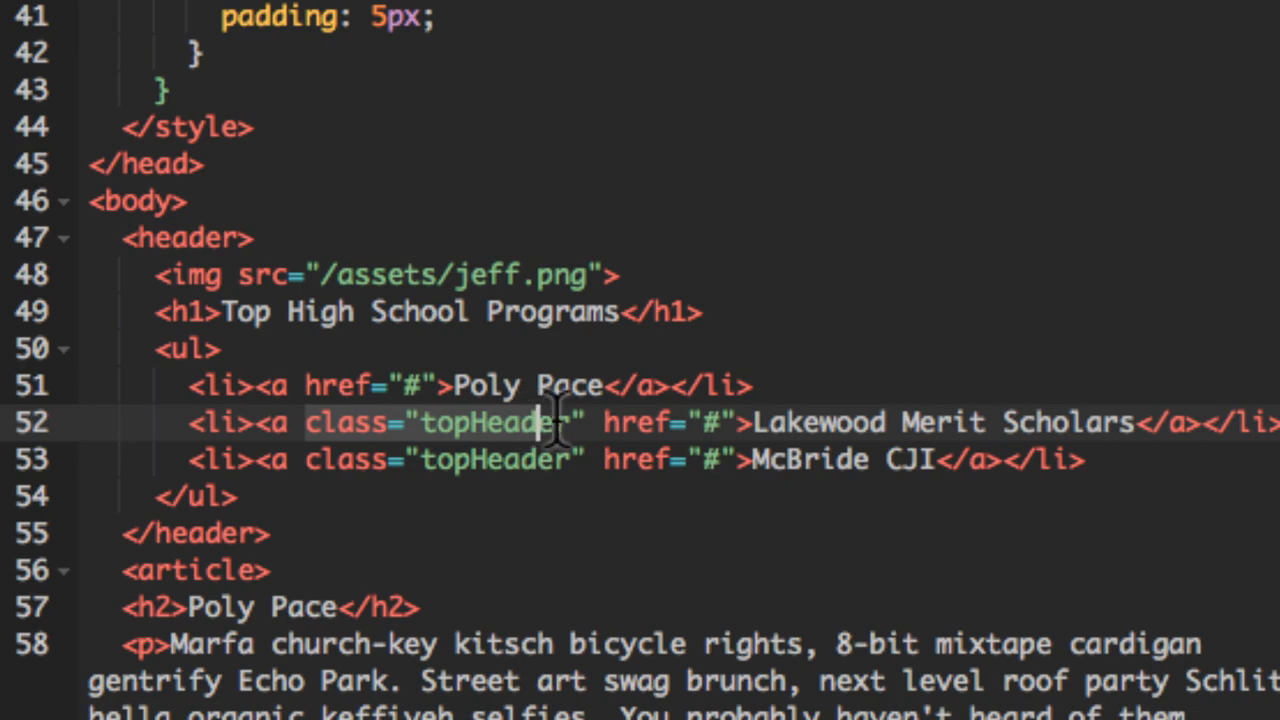
{"action": "mouse_move", "coordinate": [585, 422]}
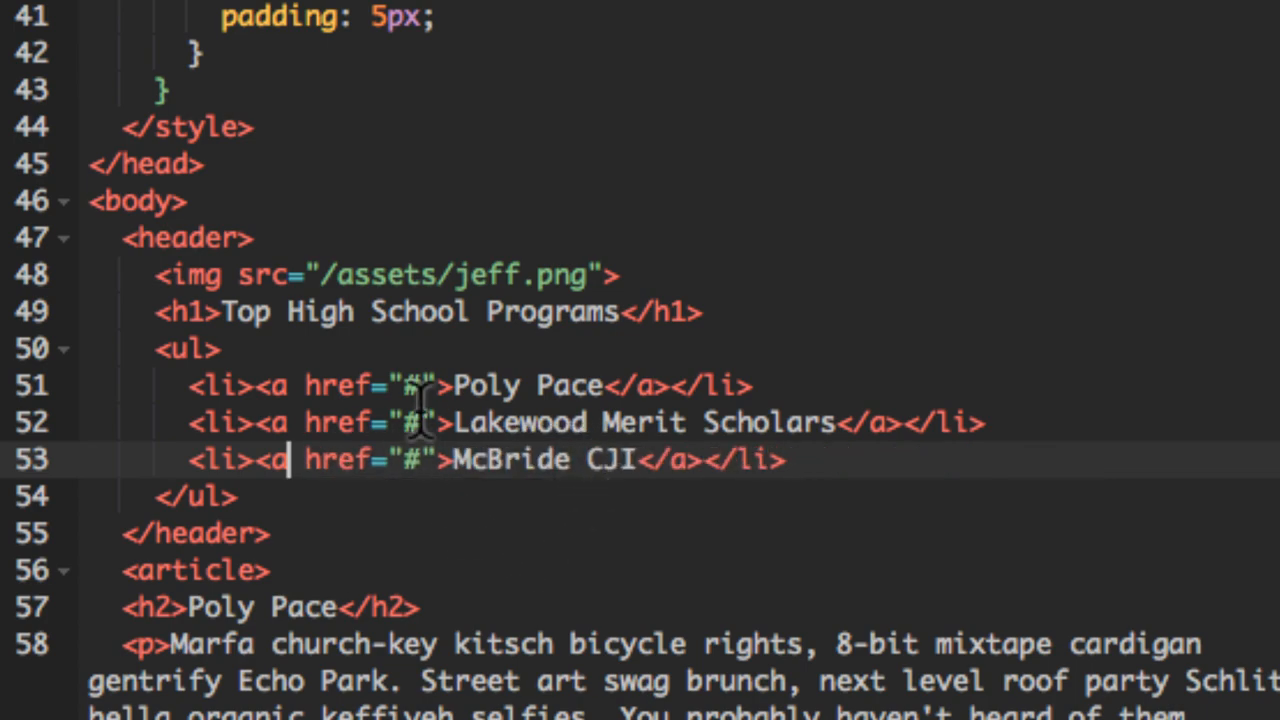
{"action": "mouse_move", "coordinate": [230, 385]}
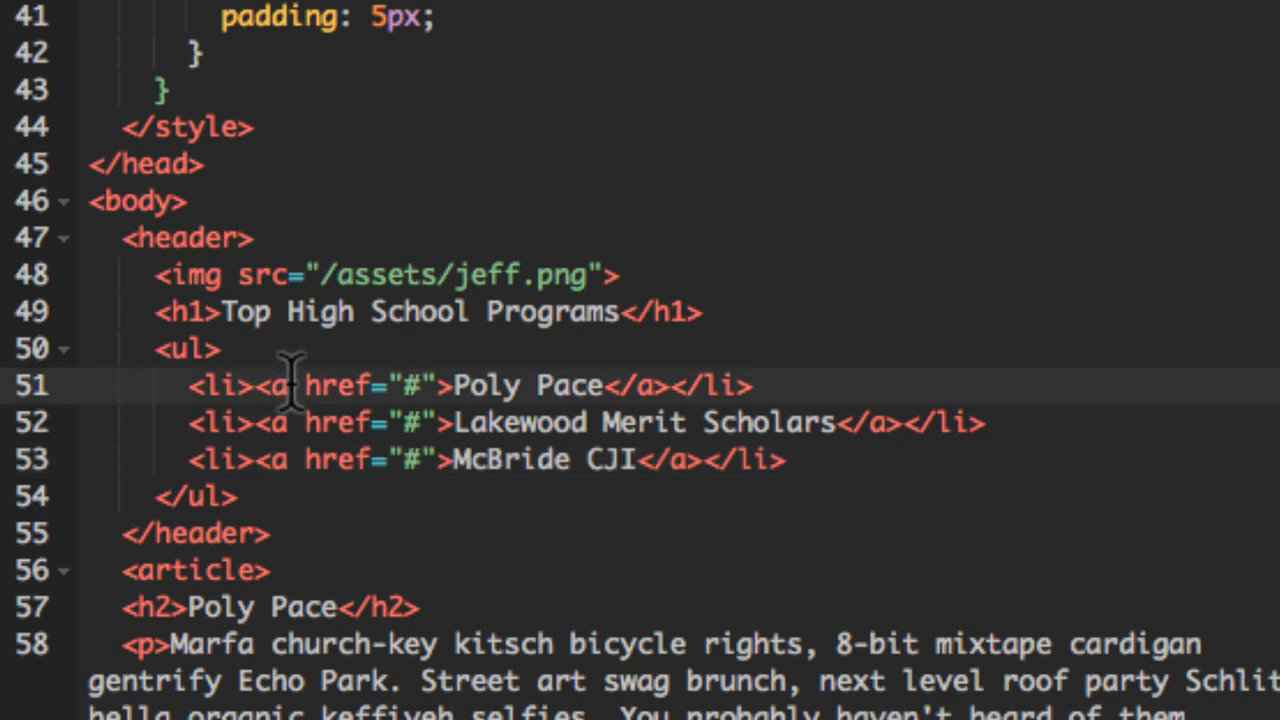
{"action": "type", "text": "class=\"topHeader\""}
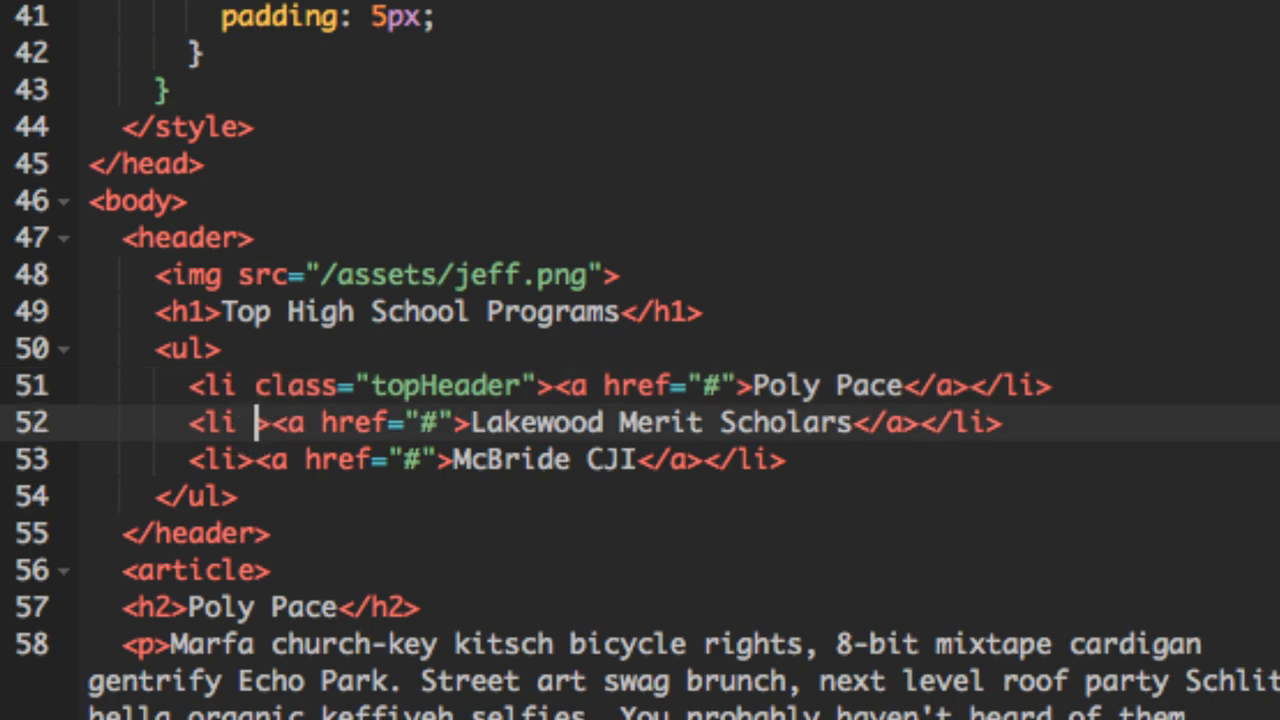
{"action": "type", "text": "class=\"topHeader\""}
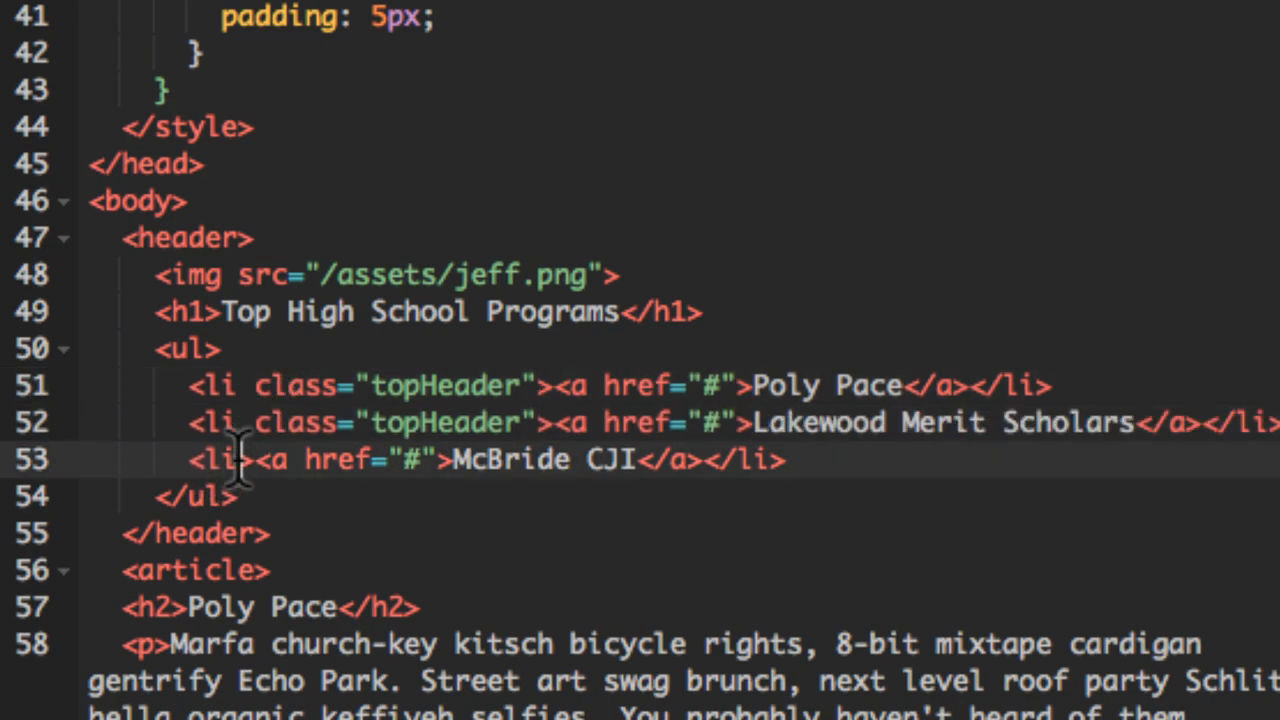
{"action": "type", "text": "class=\"topHeader\""}
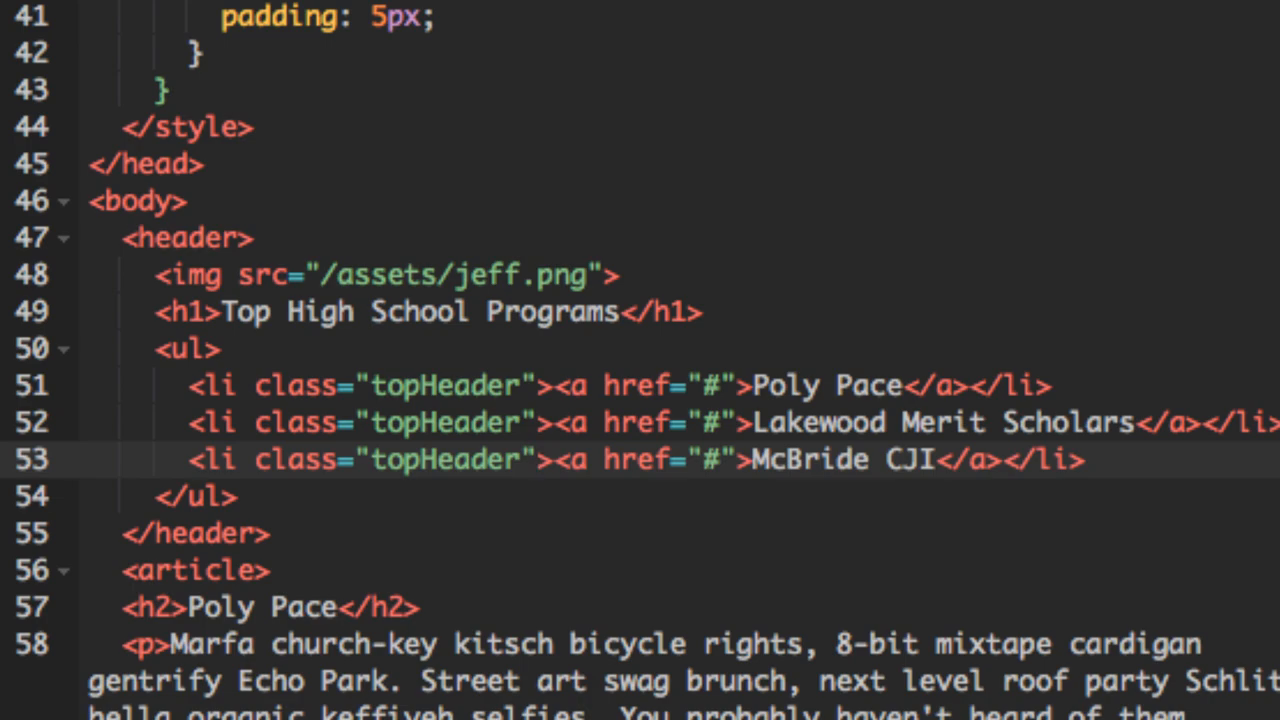
{"action": "mouse_move", "coordinate": [630, 415]}
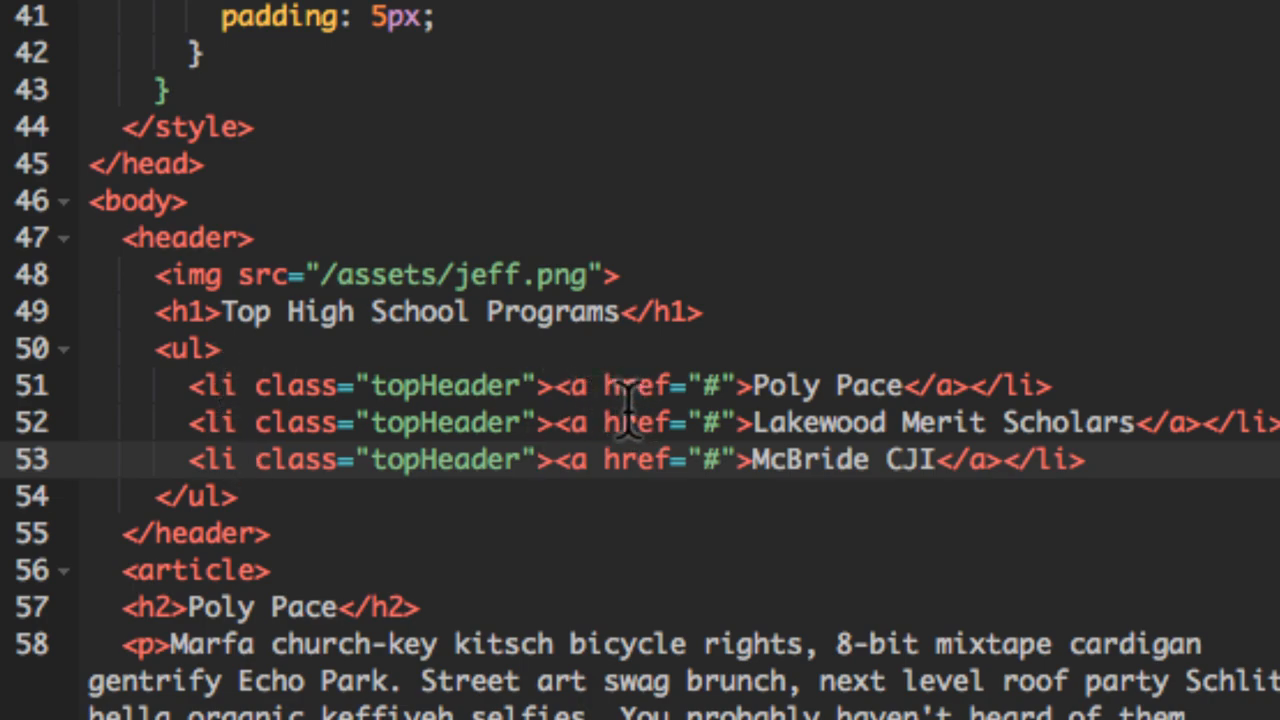
{"action": "mouse_move", "coordinate": [425, 385]}
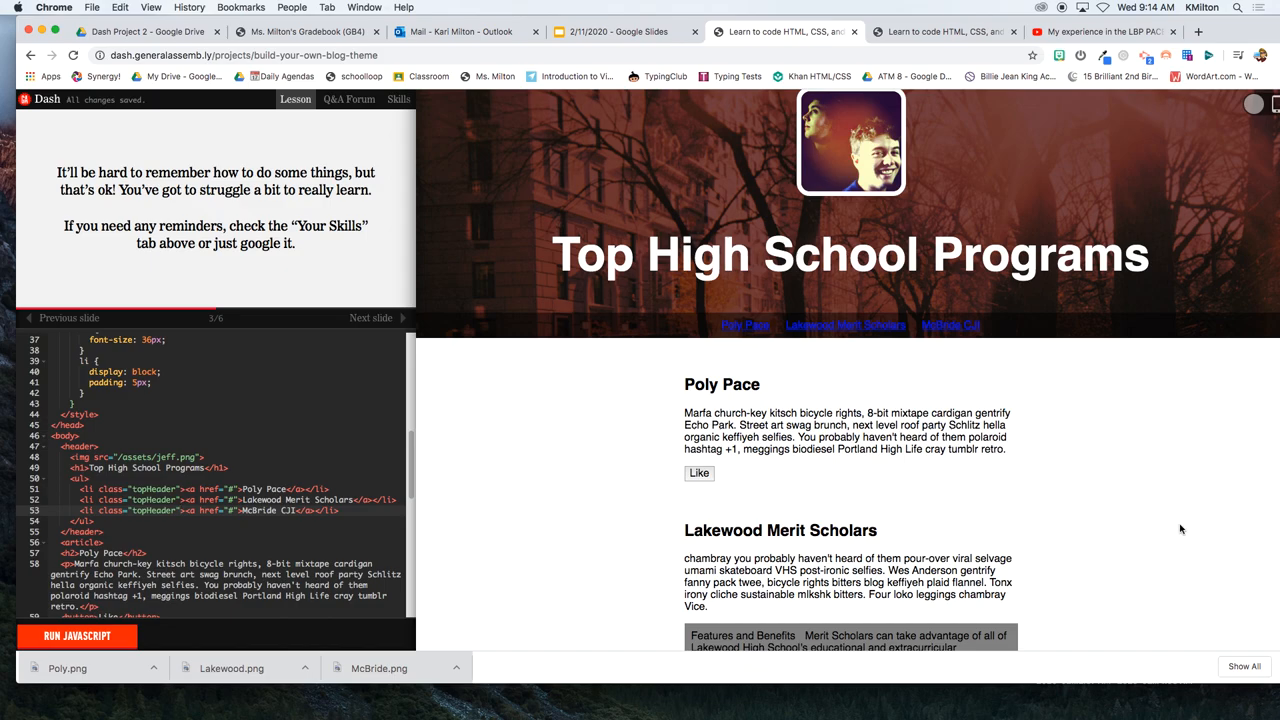
- Delete the li selector from the inline list-item CSS rule
{"action": "scroll", "scroll_direction": "down", "scroll_amount": 3}
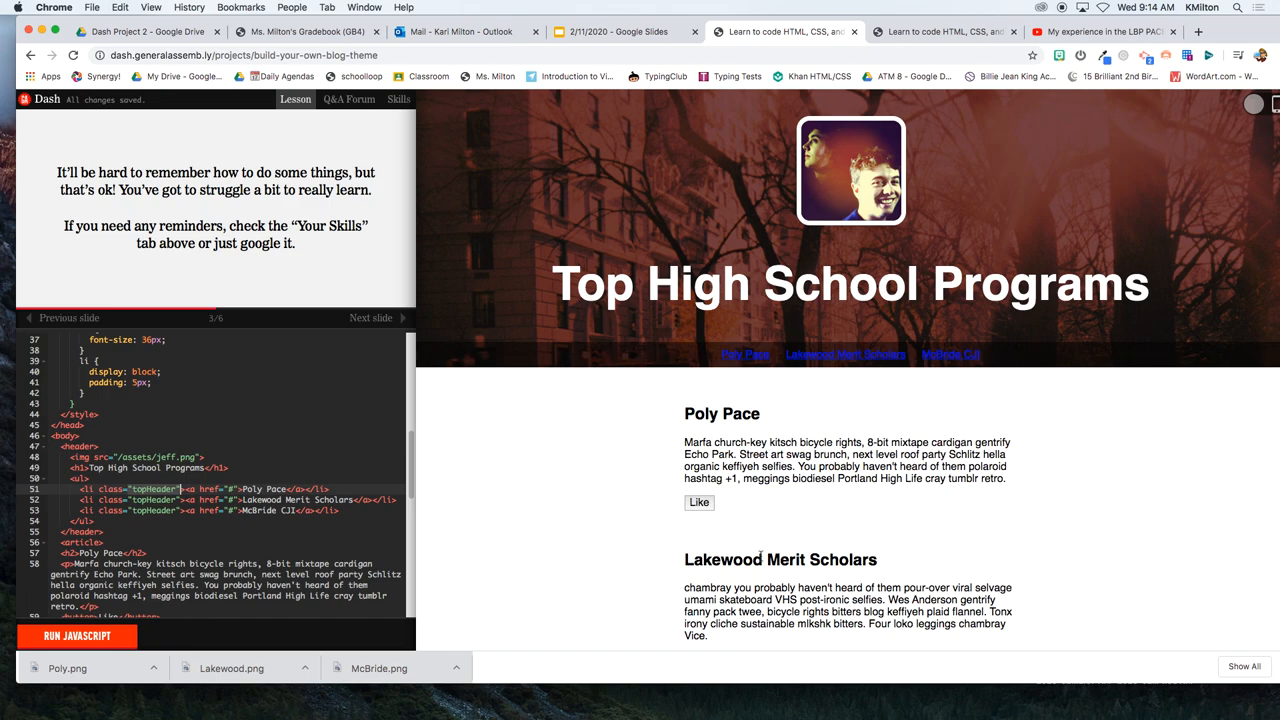
{"action": "scroll", "scroll_direction": "down", "scroll_amount": 3}
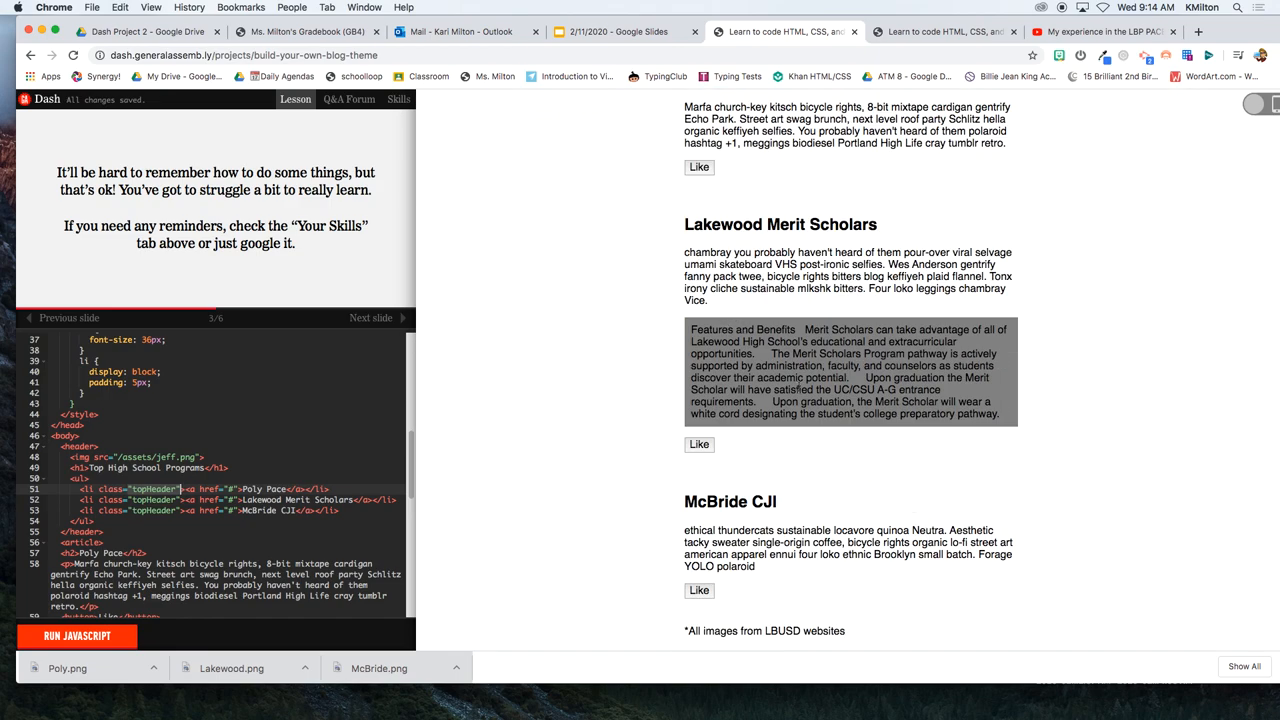
{"action": "scroll", "scroll_direction": "up", "scroll_amount": 3}
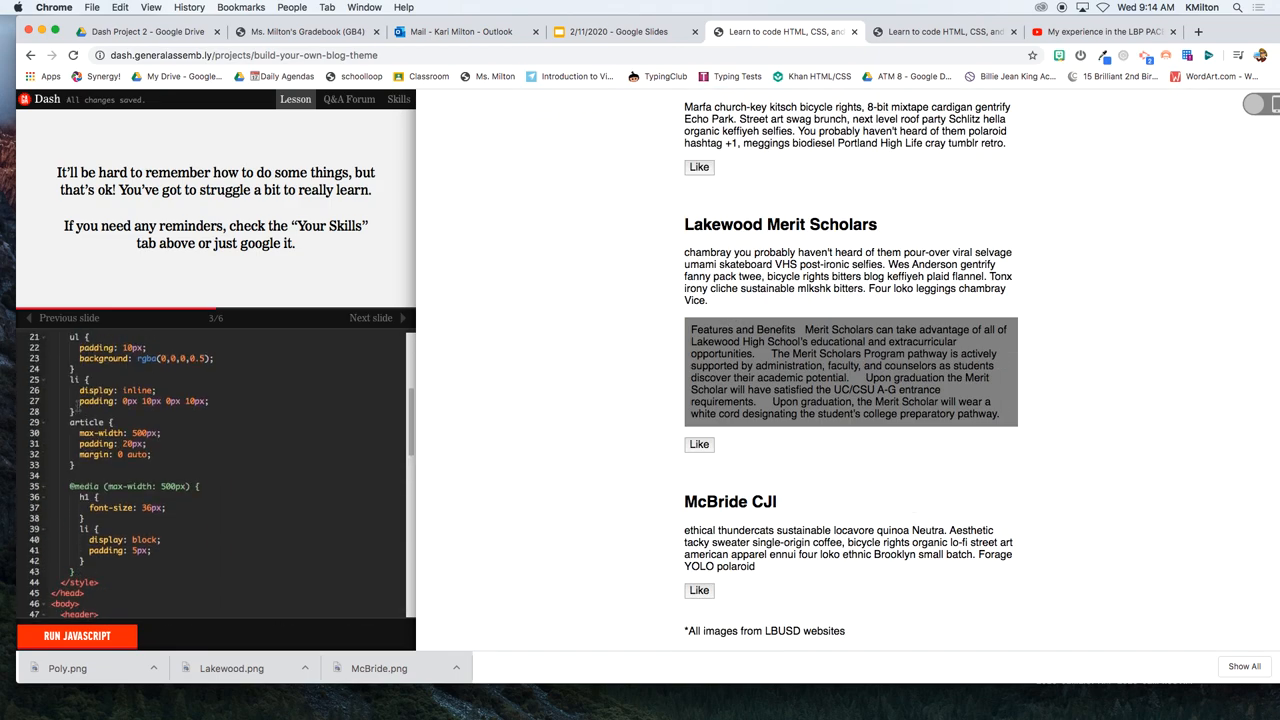
{"action": "scroll", "scroll_direction": "up", "scroll_amount": 3}
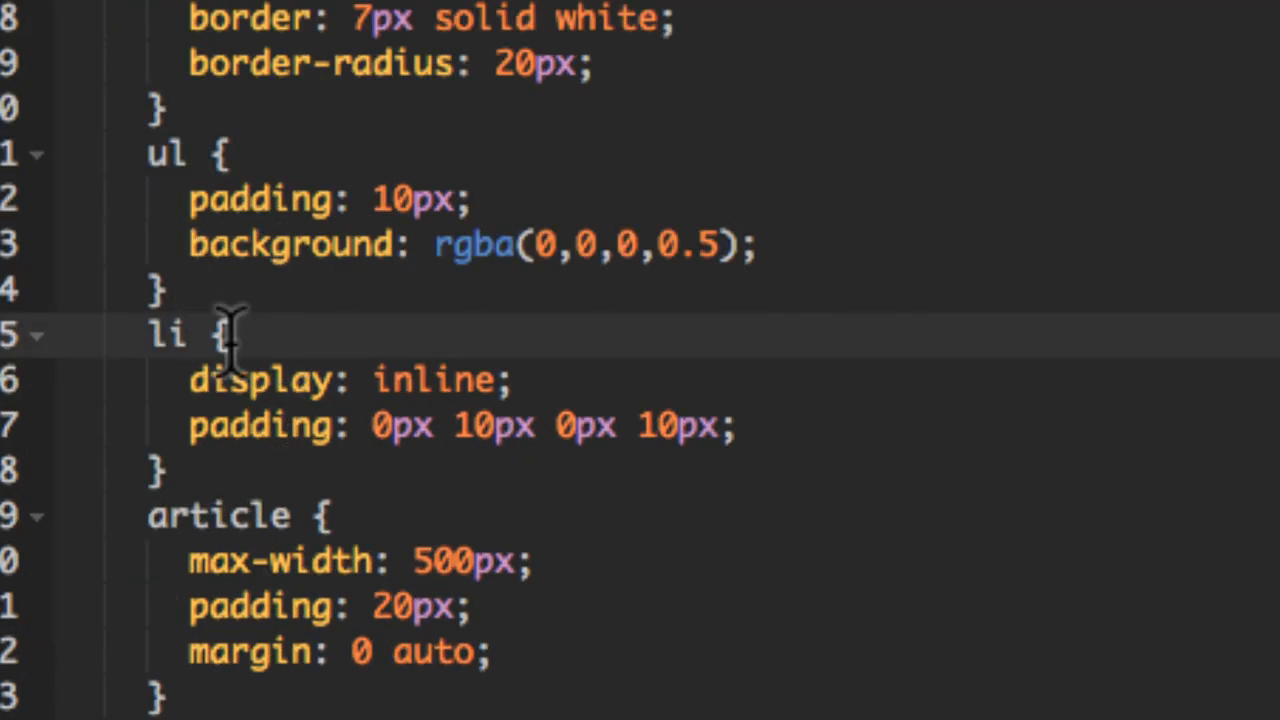
{"action": "key", "text": "Backspace"}
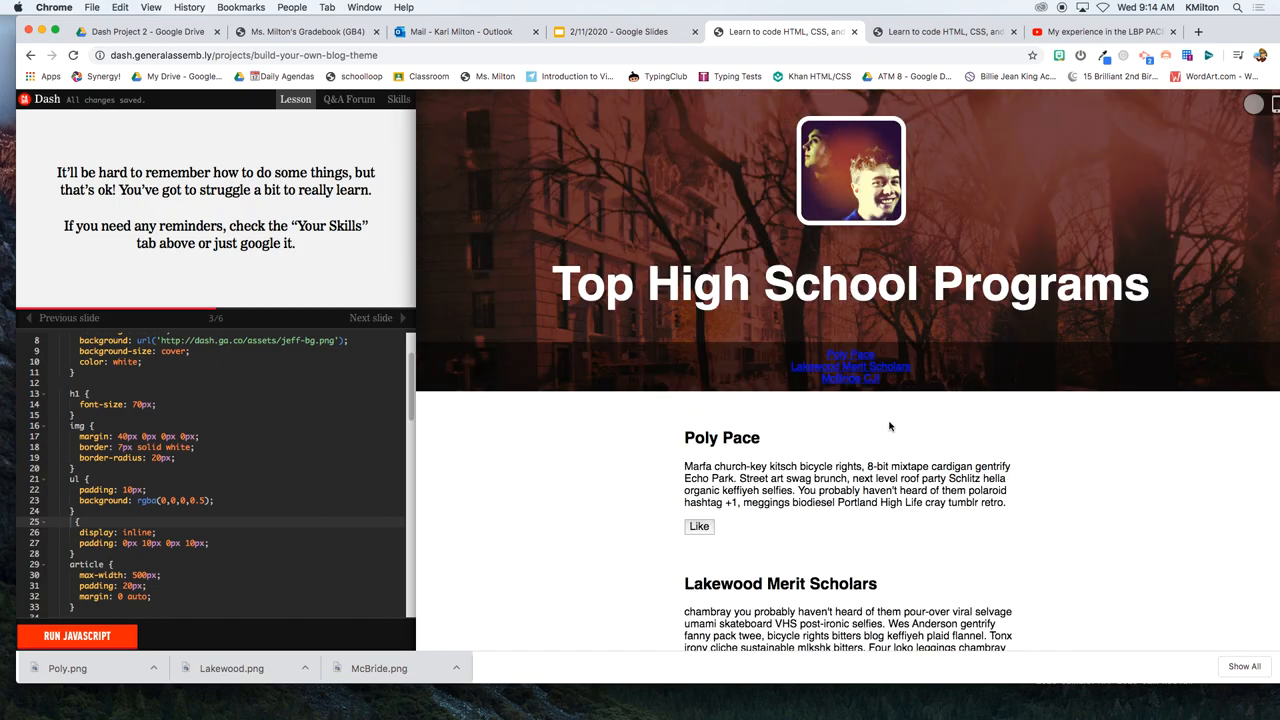
{"action": "mouse_move", "coordinate": [868, 595]}
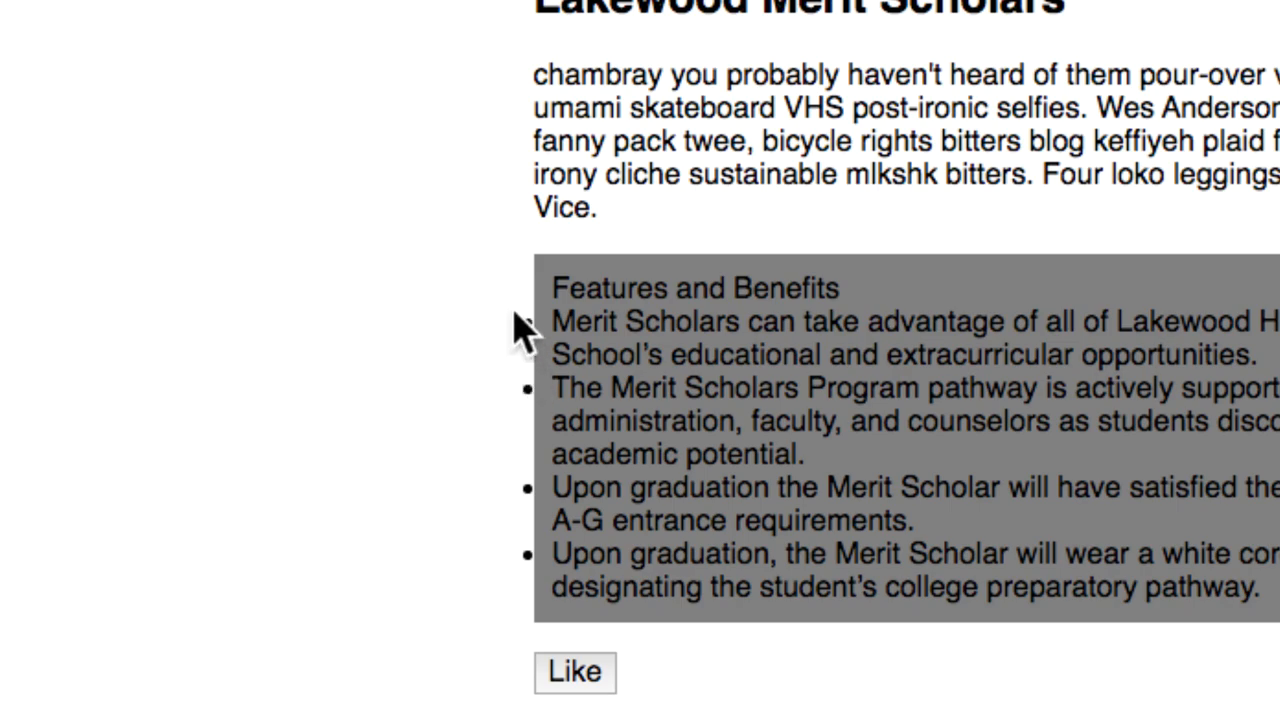
{"action": "mouse_move", "coordinate": [595, 290]}
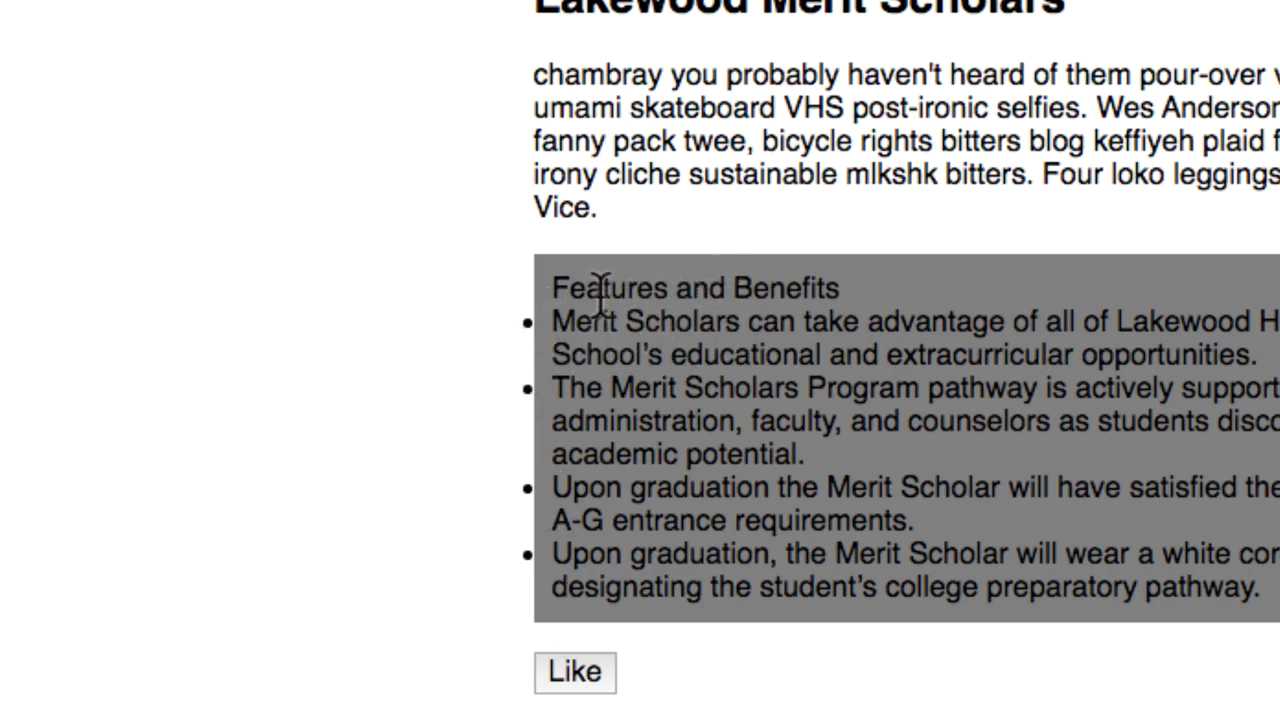
{"action": "mouse_move", "coordinate": [565, 335]}
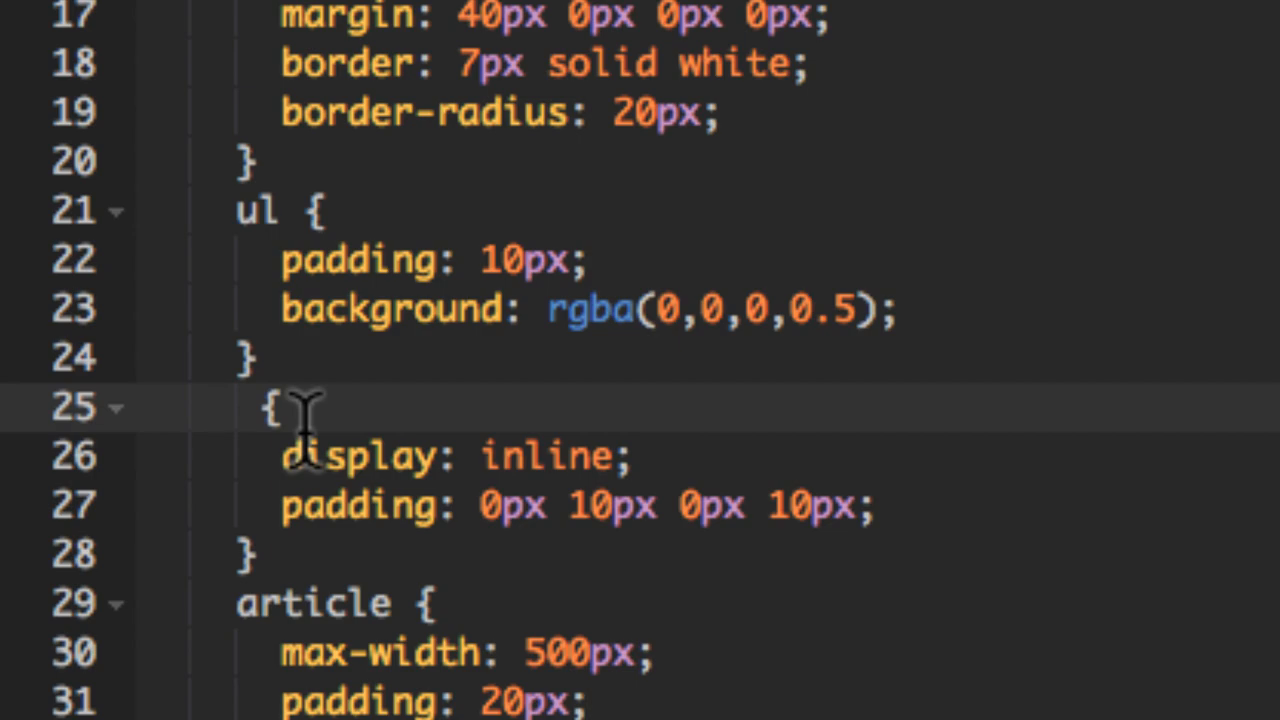
- Set .topHeader as the selector of the inline rule on line 25
{"action": "type", "text": ".topHeader"}
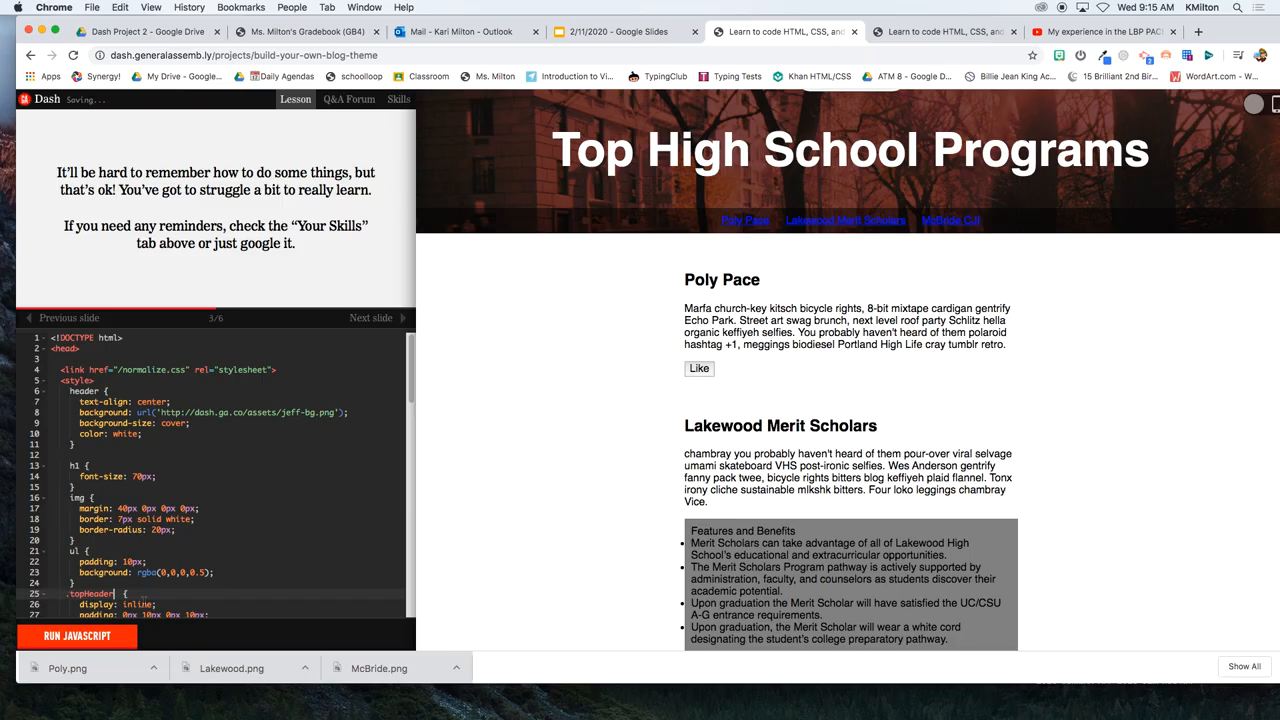
{"action": "scroll", "scroll_direction": "down", "scroll_amount": 3}
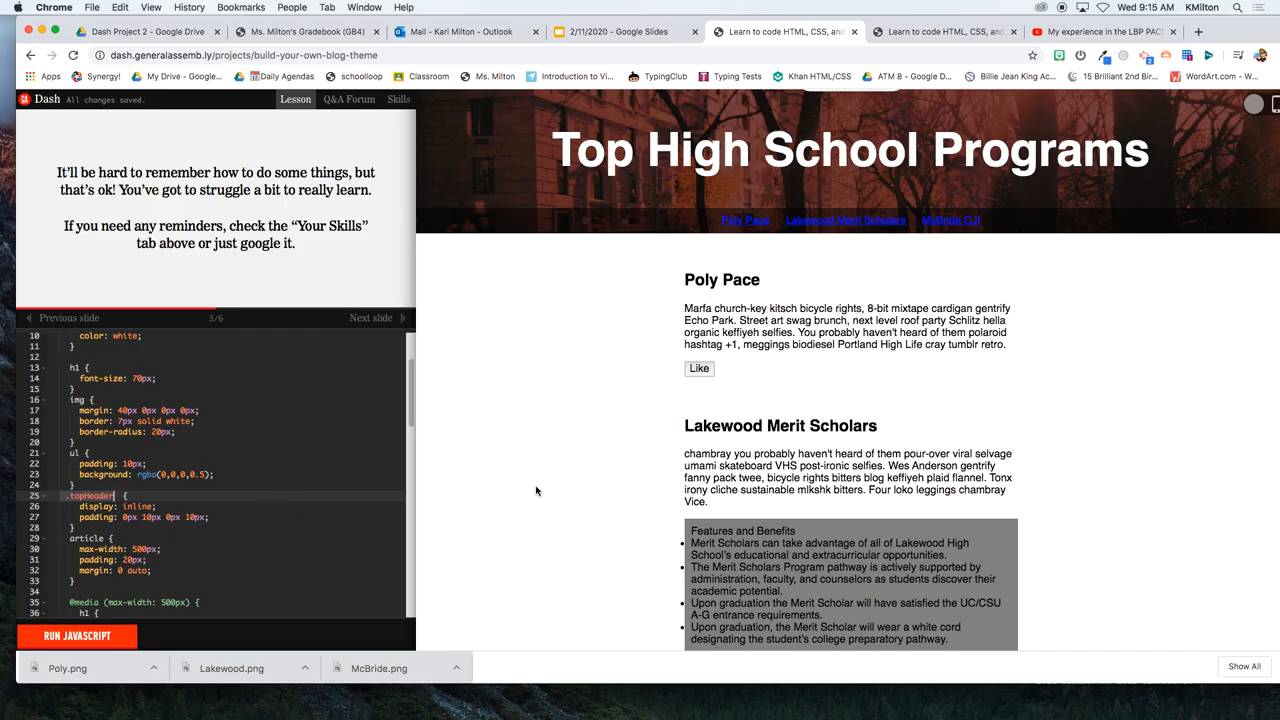
{"action": "mouse_move", "coordinate": [833, 597]}
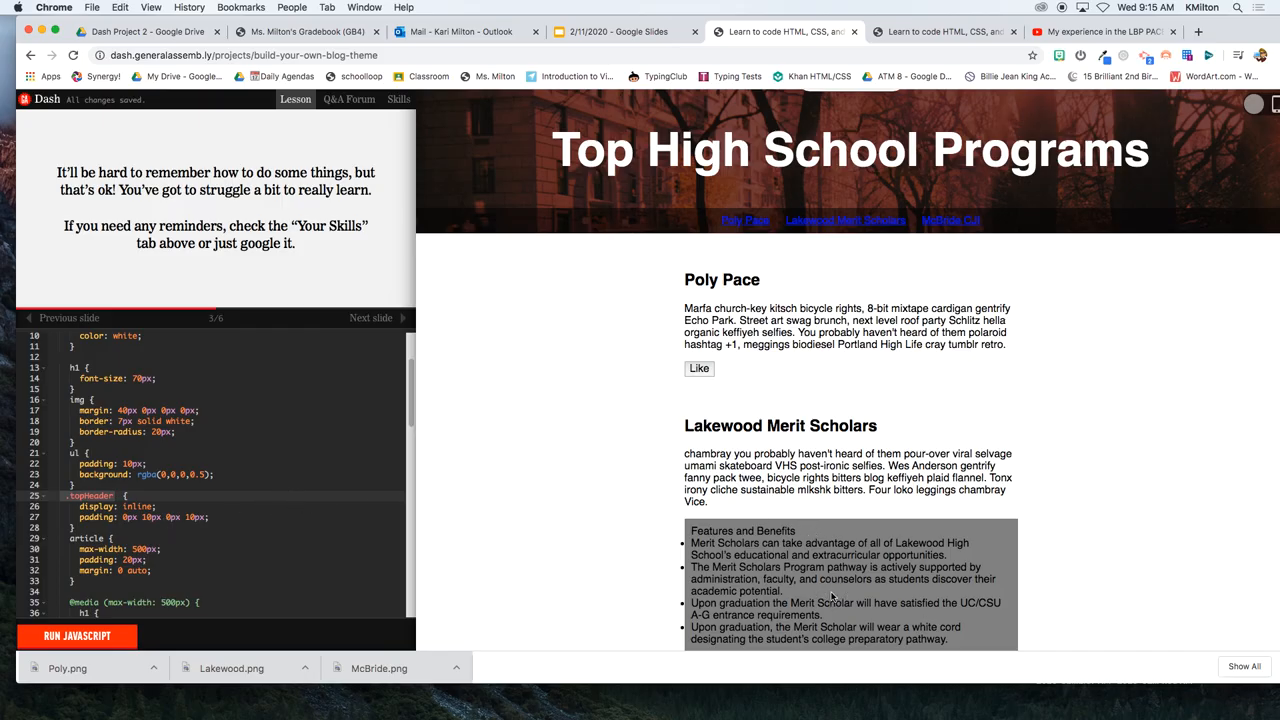
{"action": "scroll", "scroll_direction": "down", "scroll_amount": 3}
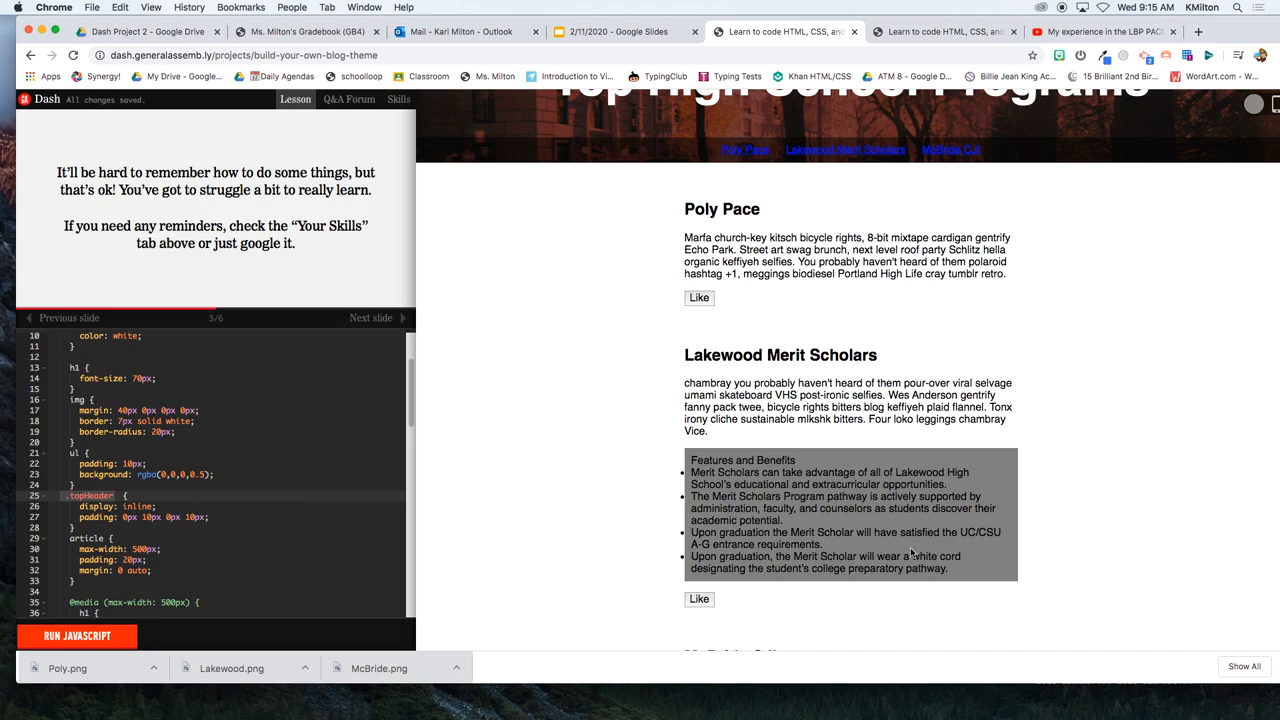
{"action": "scroll", "scroll_direction": "down", "scroll_amount": 3}
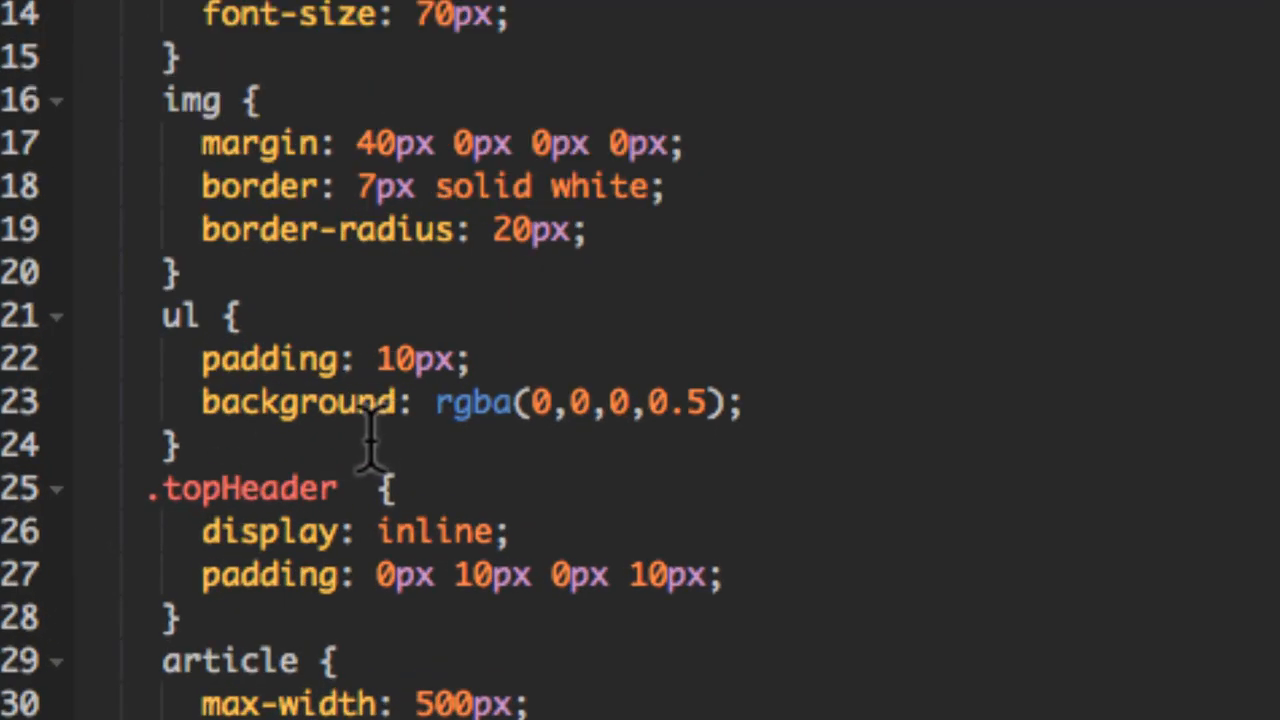
{"action": "mouse_move", "coordinate": [715, 445]}
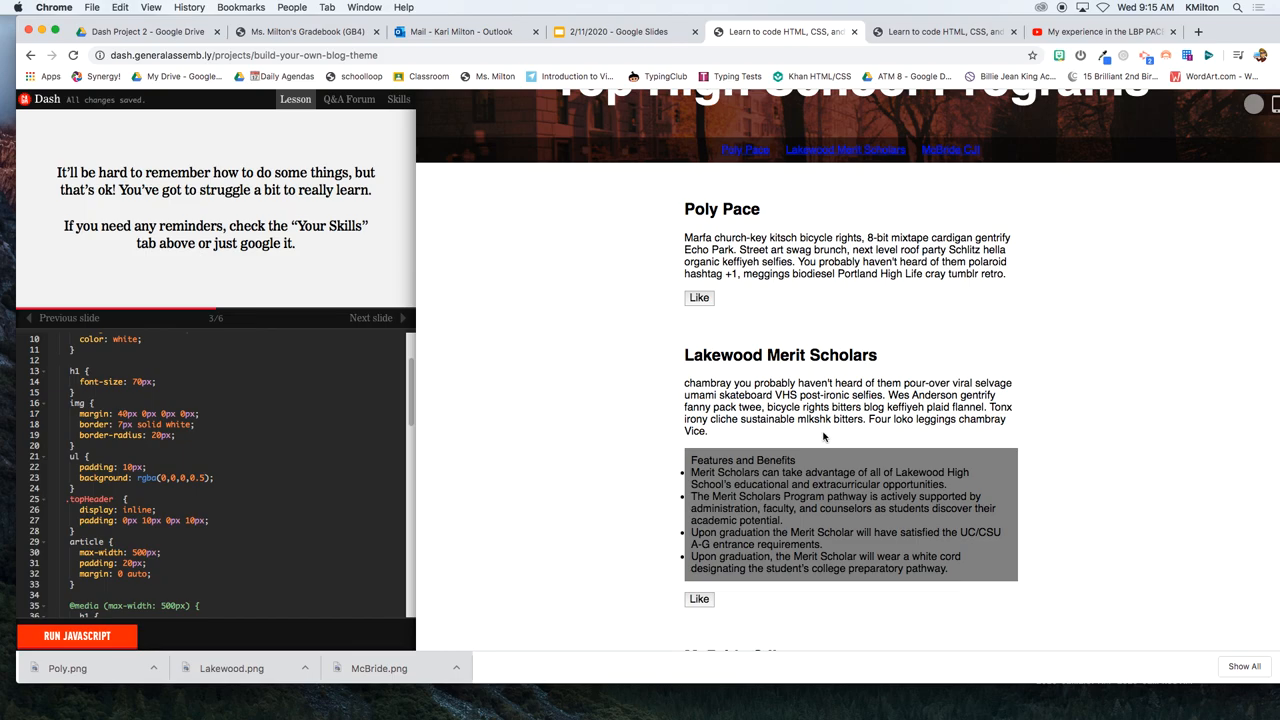
{"action": "mouse_move", "coordinate": [700, 69]}
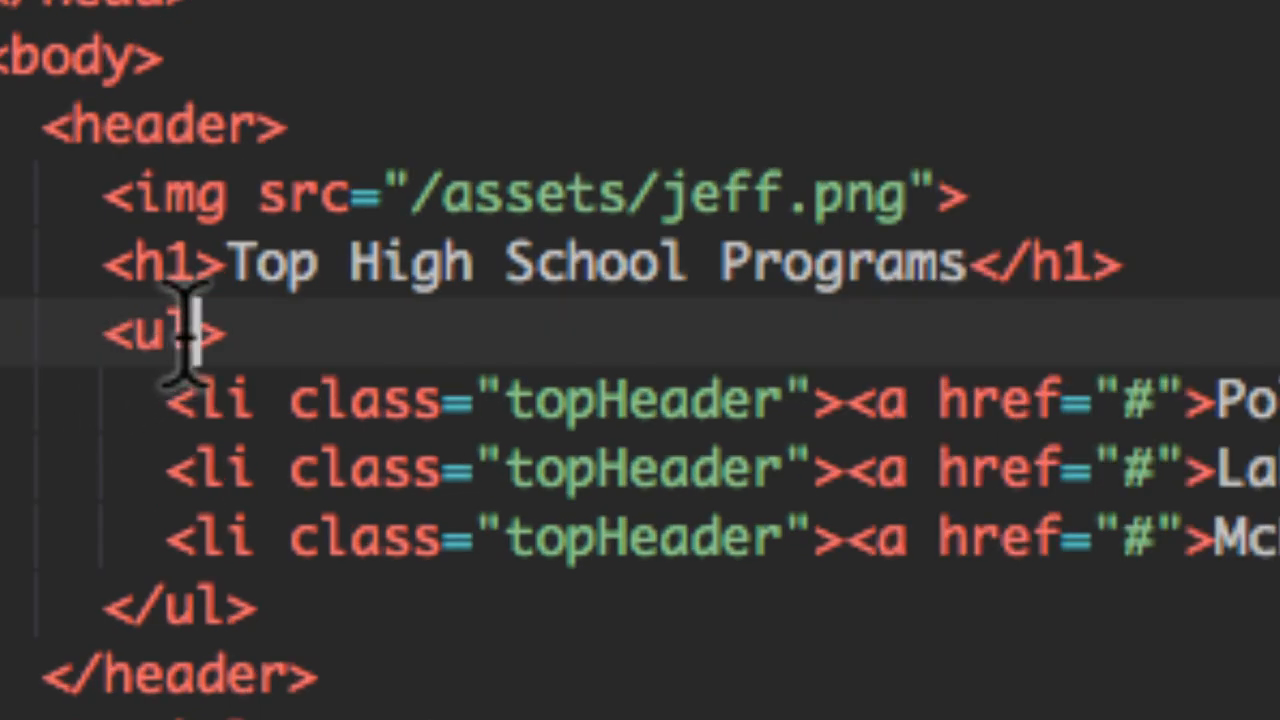
{"action": "mouse_move", "coordinate": [340, 335]}
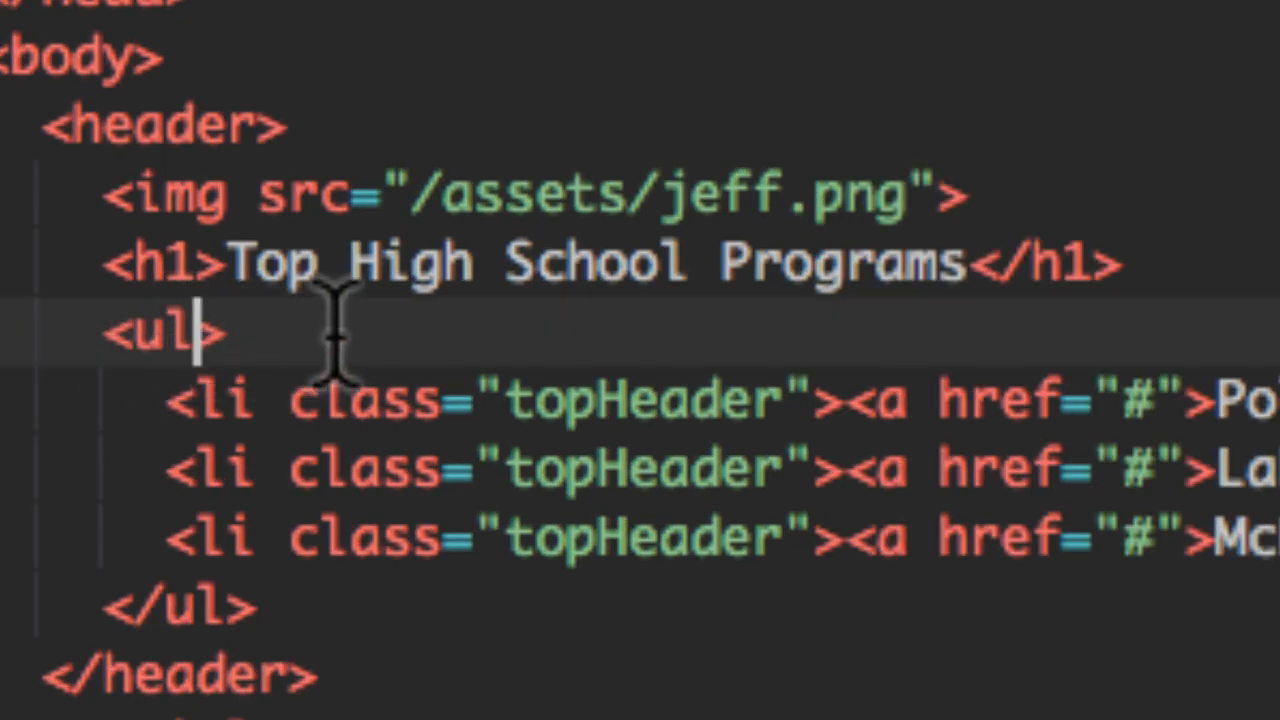
- Add class="headerLine" to the header's ul, replacing the trial name dark
{"action": "type", "text": "cla"}
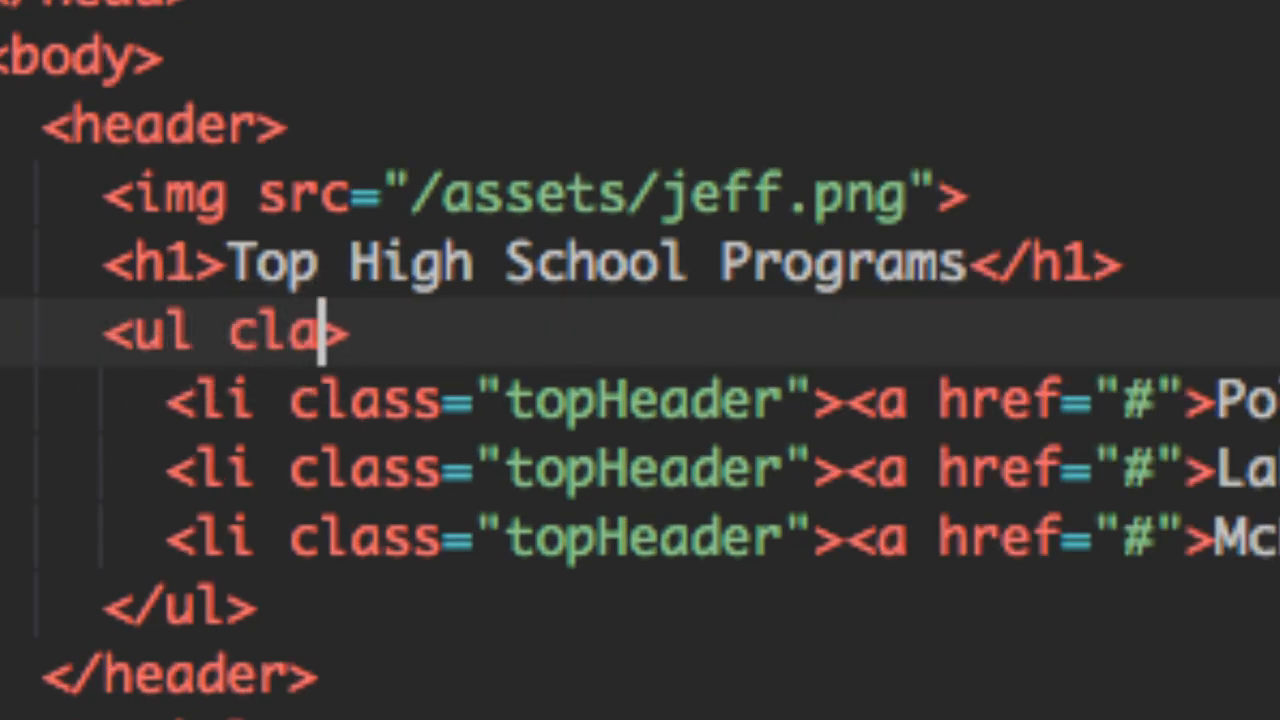
{"action": "type", "text": "ss="}
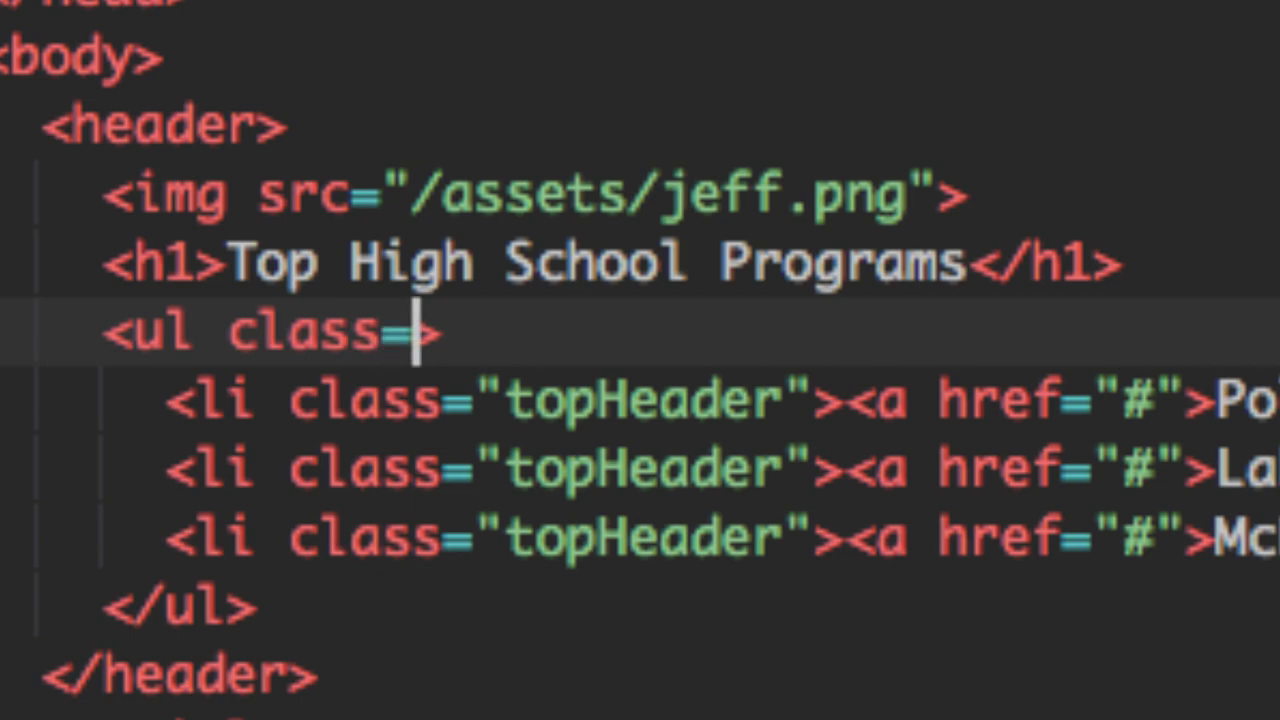
{"action": "type", "text": "\">"}
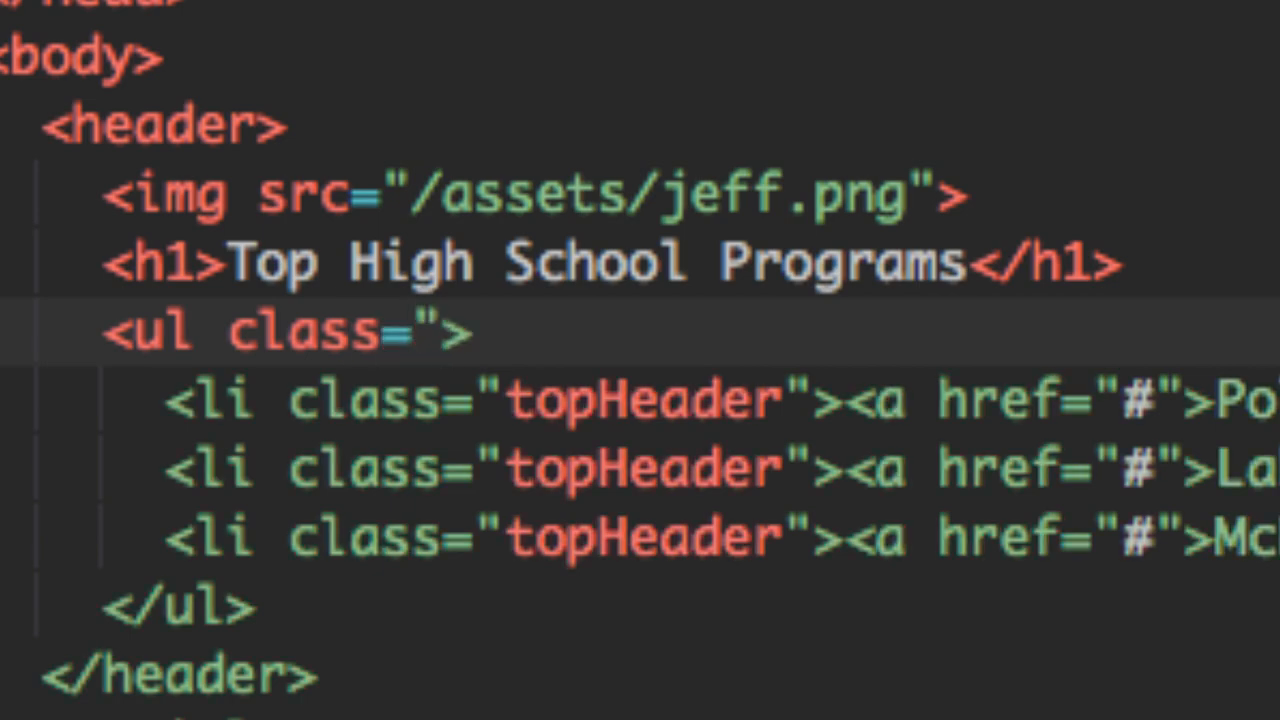
{"action": "type", "text": "dark"}
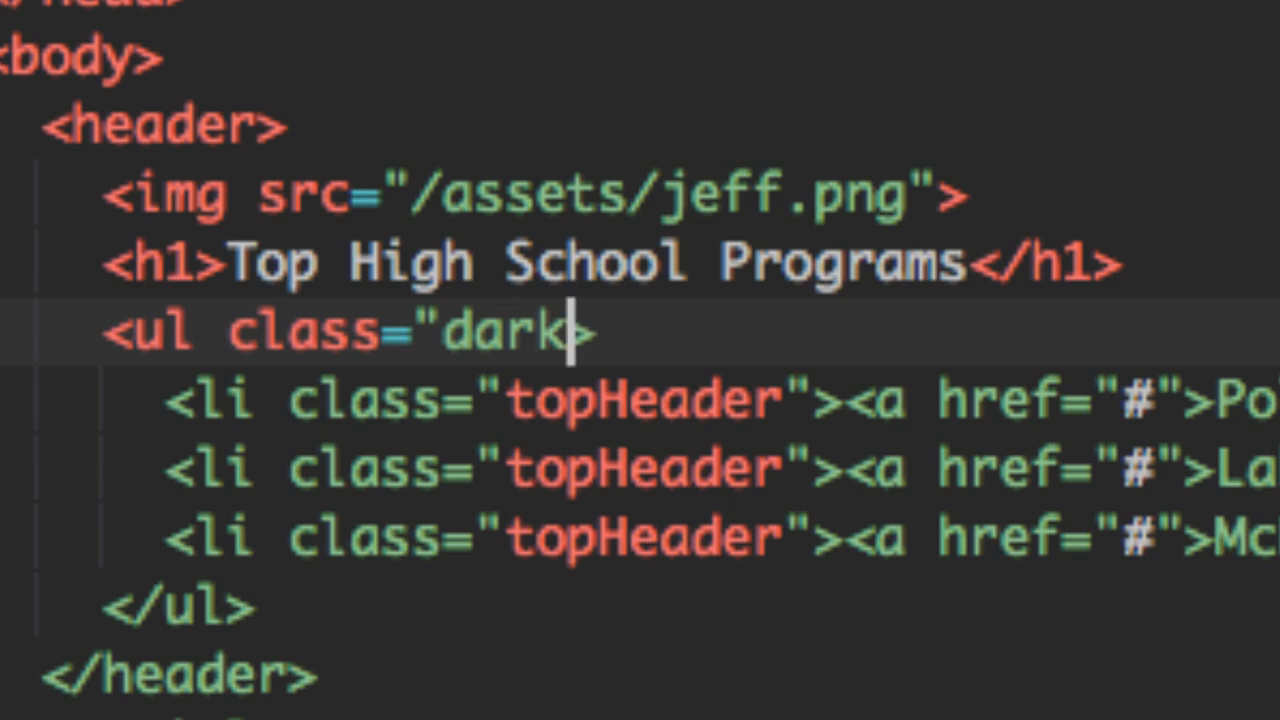
{"action": "key", "text": "Backspace"}
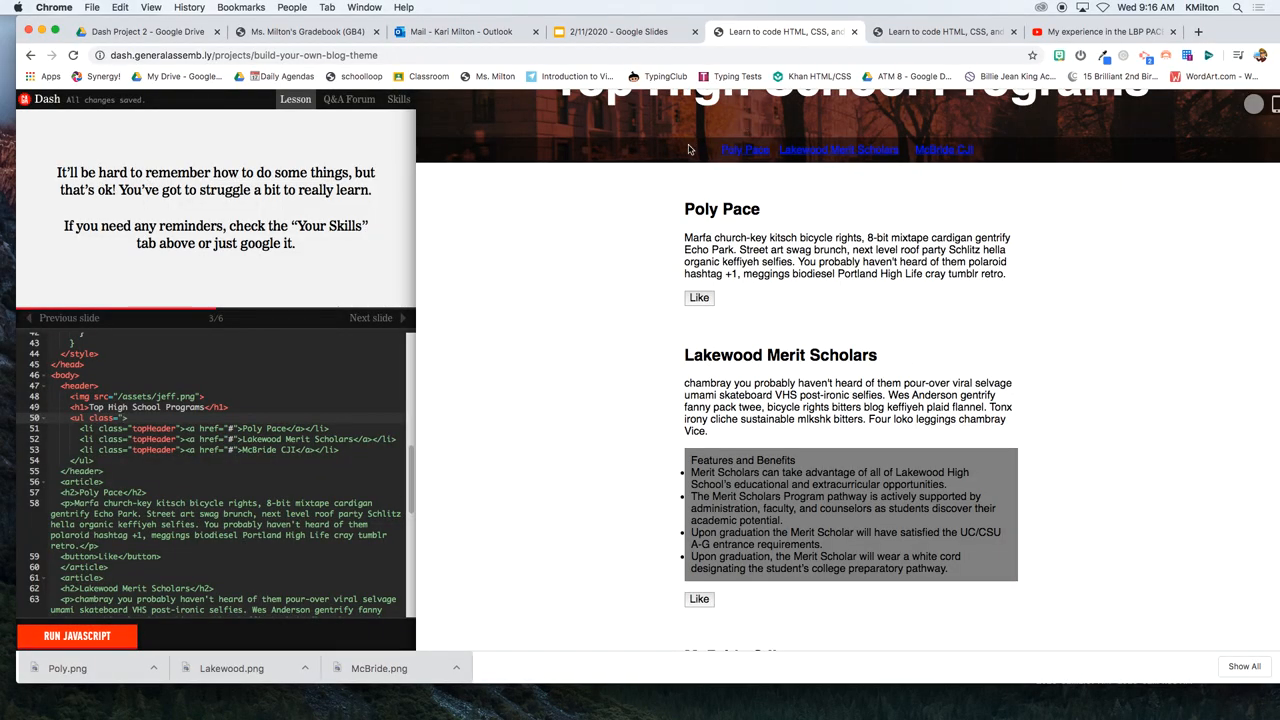
{"action": "mouse_move", "coordinate": [593, 155]}
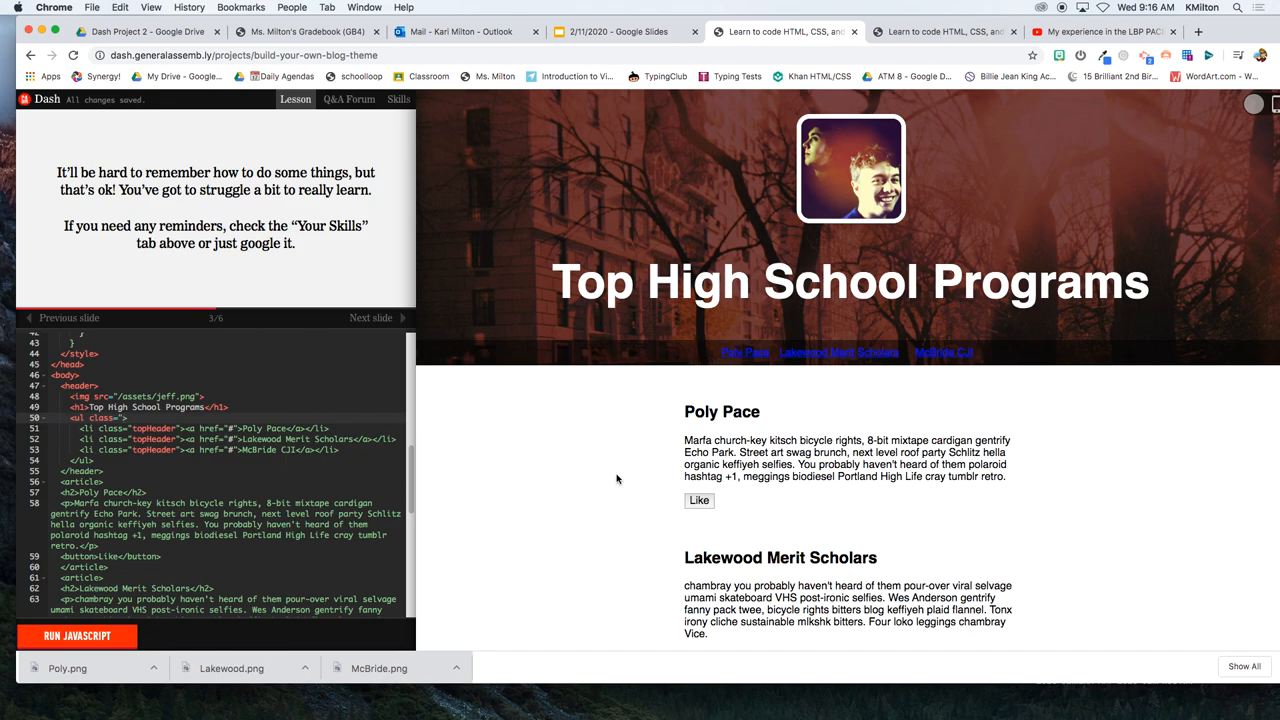
{"action": "mouse_move", "coordinate": [505, 377]}
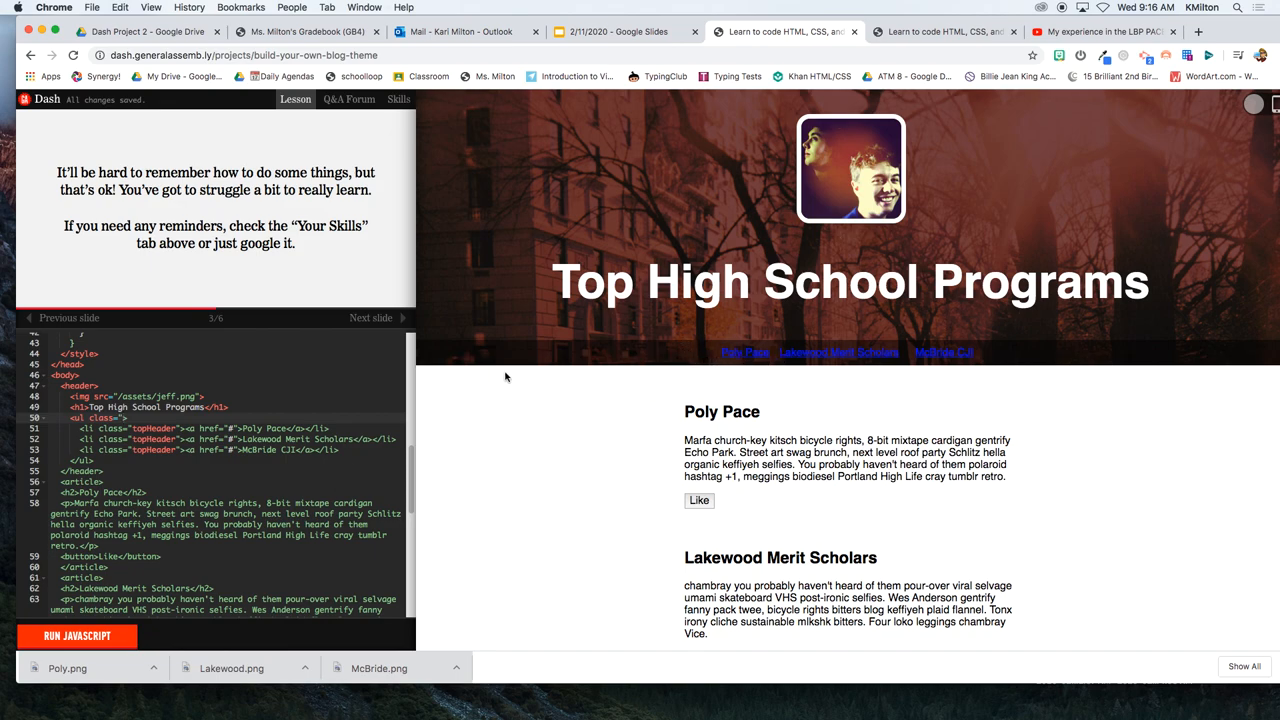
{"action": "mouse_move", "coordinate": [1053, 361]}
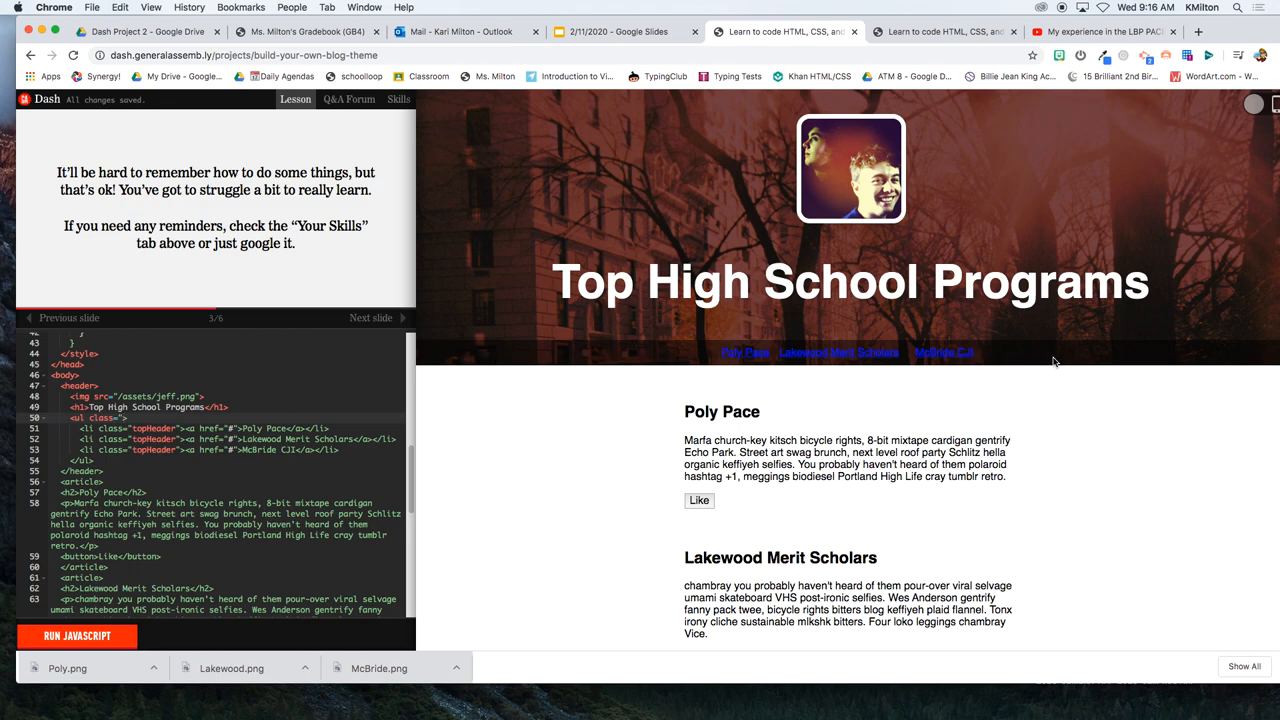
{"action": "mouse_move", "coordinate": [655, 367]}
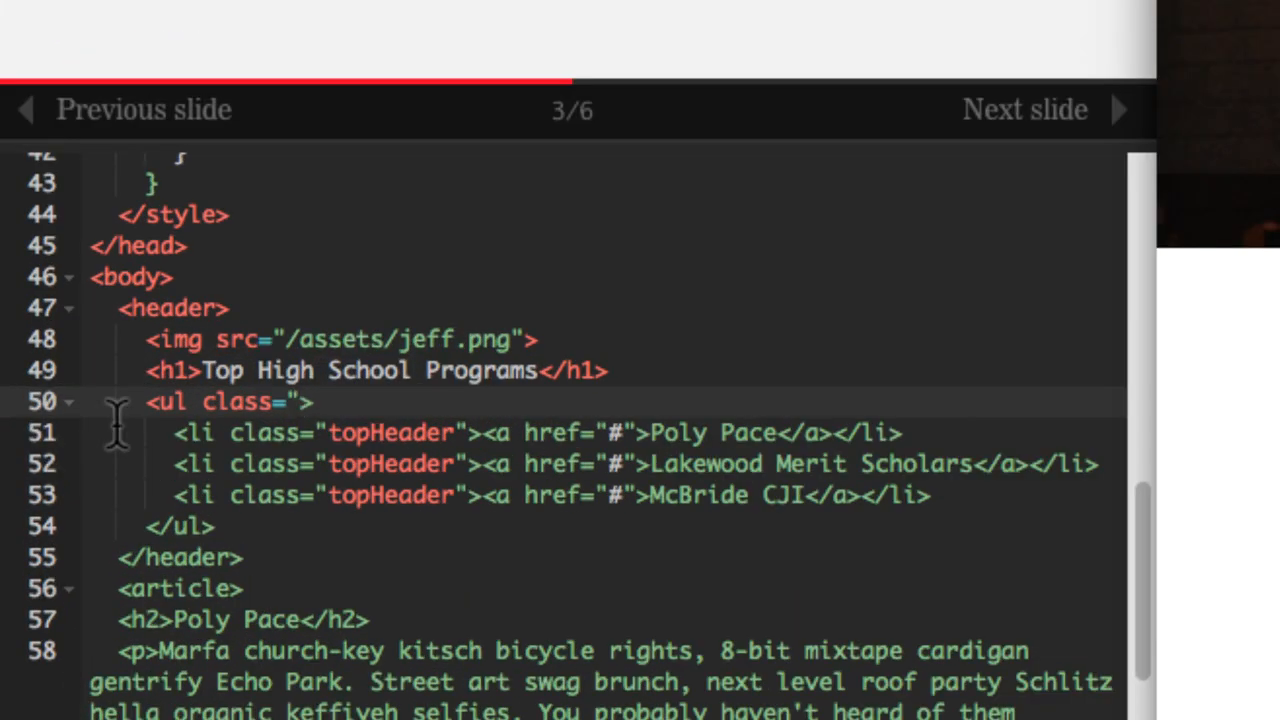
{"action": "type", "text": "headerLine\""}
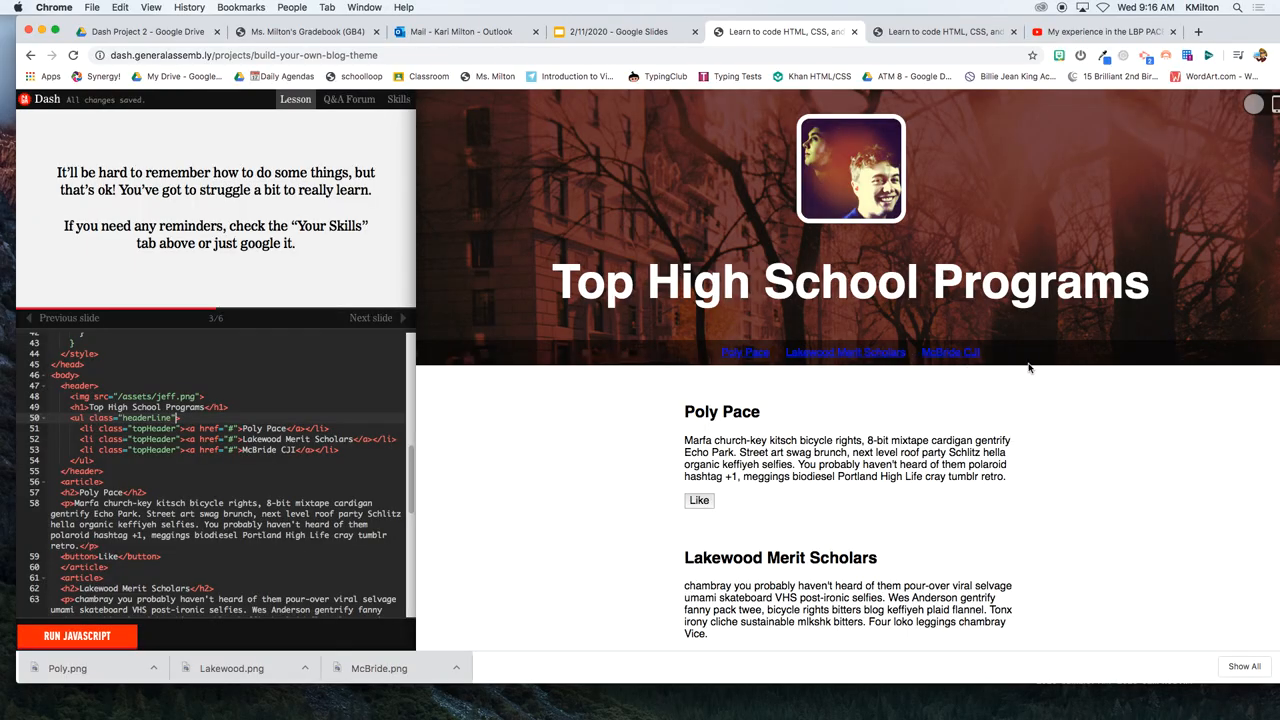
- Replace the ul selector on line 21 with .headerLine
{"action": "scroll", "scroll_direction": "up", "scroll_amount": 3}
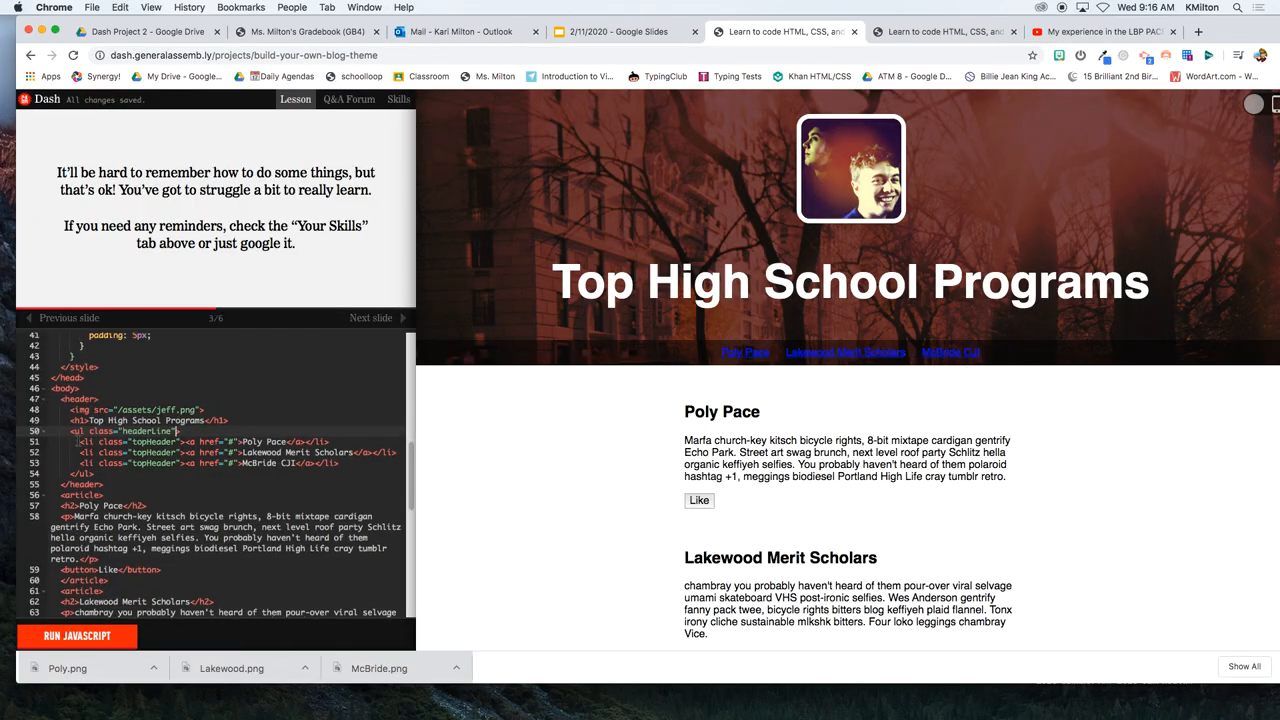
{"action": "scroll", "scroll_direction": "up", "scroll_amount": 3}
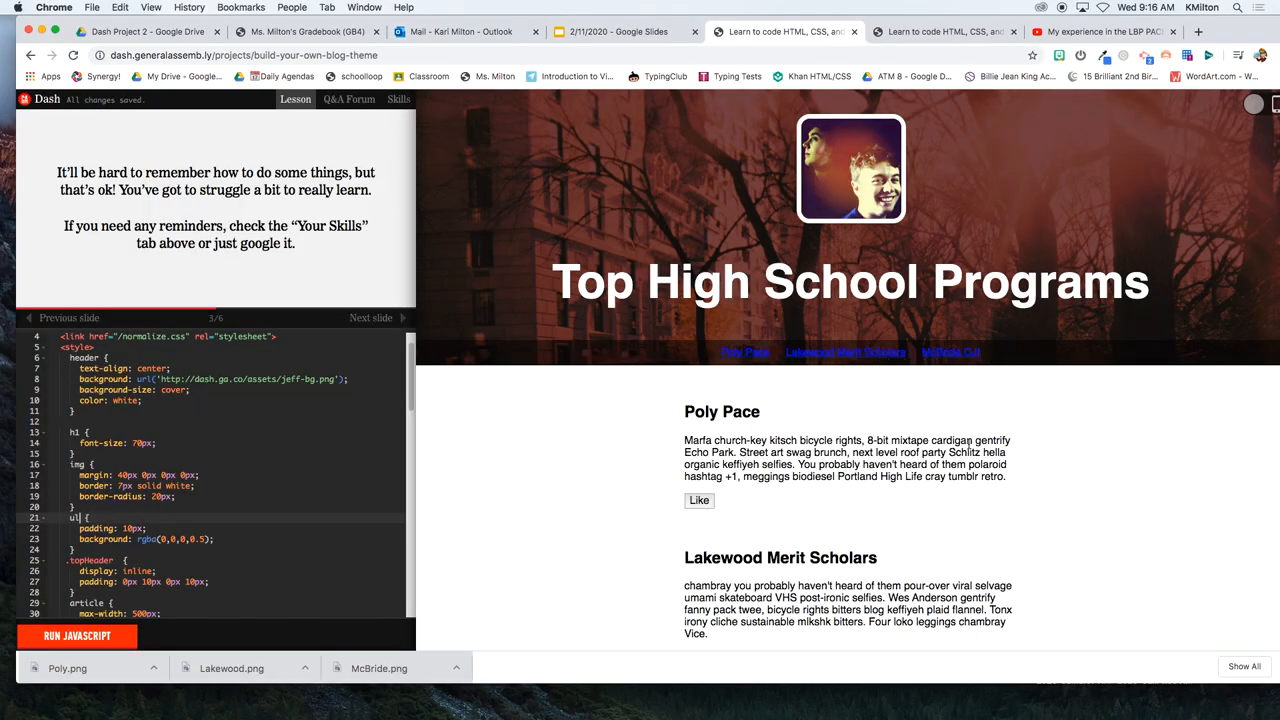
{"action": "scroll", "scroll_direction": "down", "scroll_amount": 3}
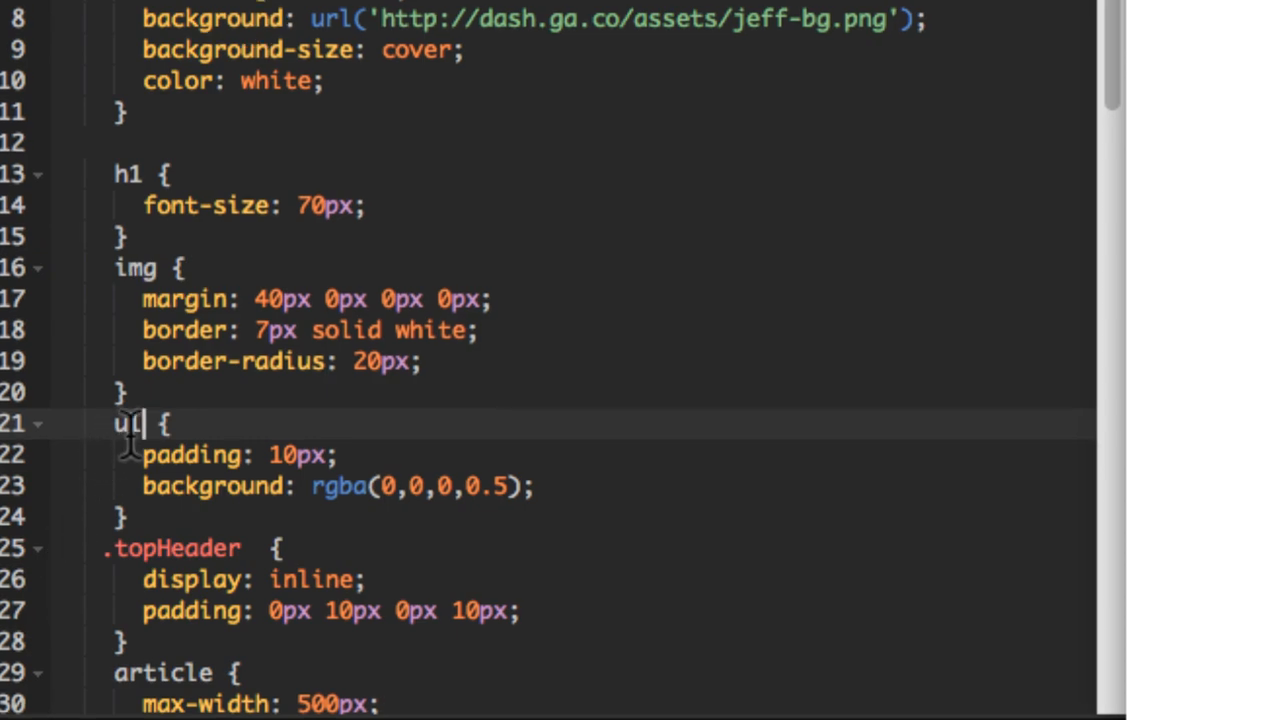
{"action": "key", "text": "backspace"}
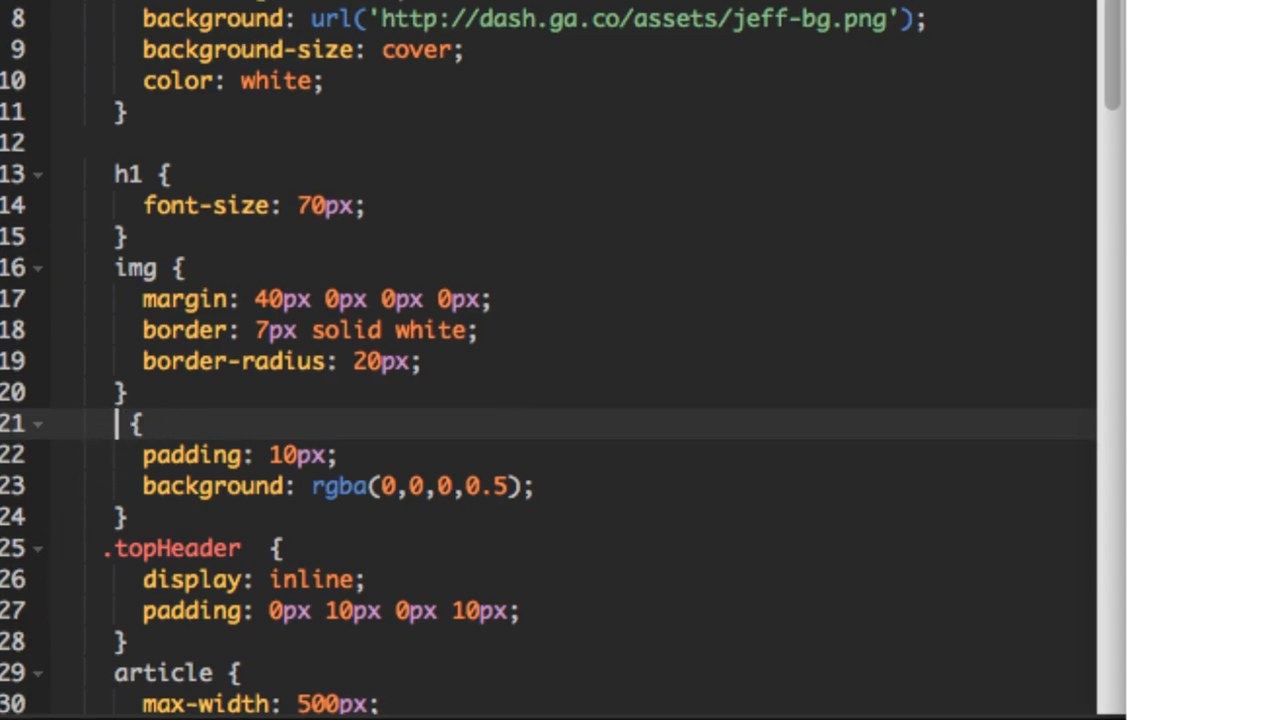
{"action": "type", "text": ".headerLine"}
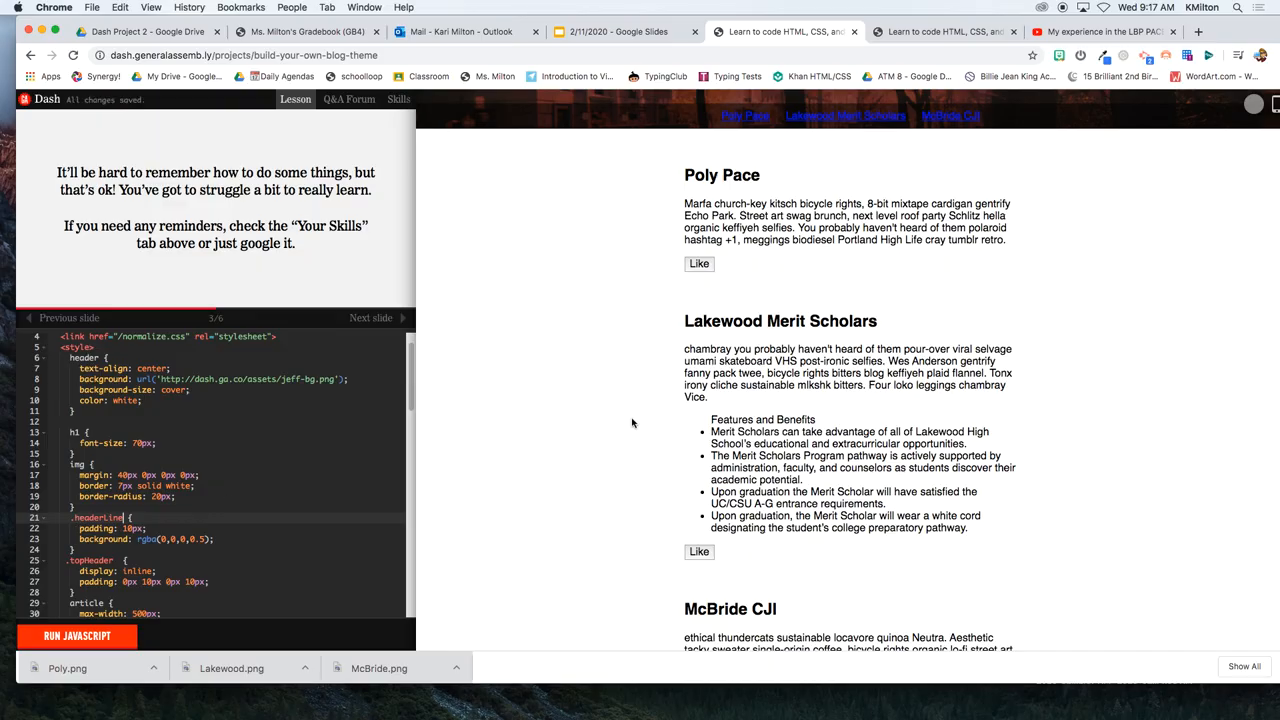
{"action": "mouse_move", "coordinate": [903, 106]}
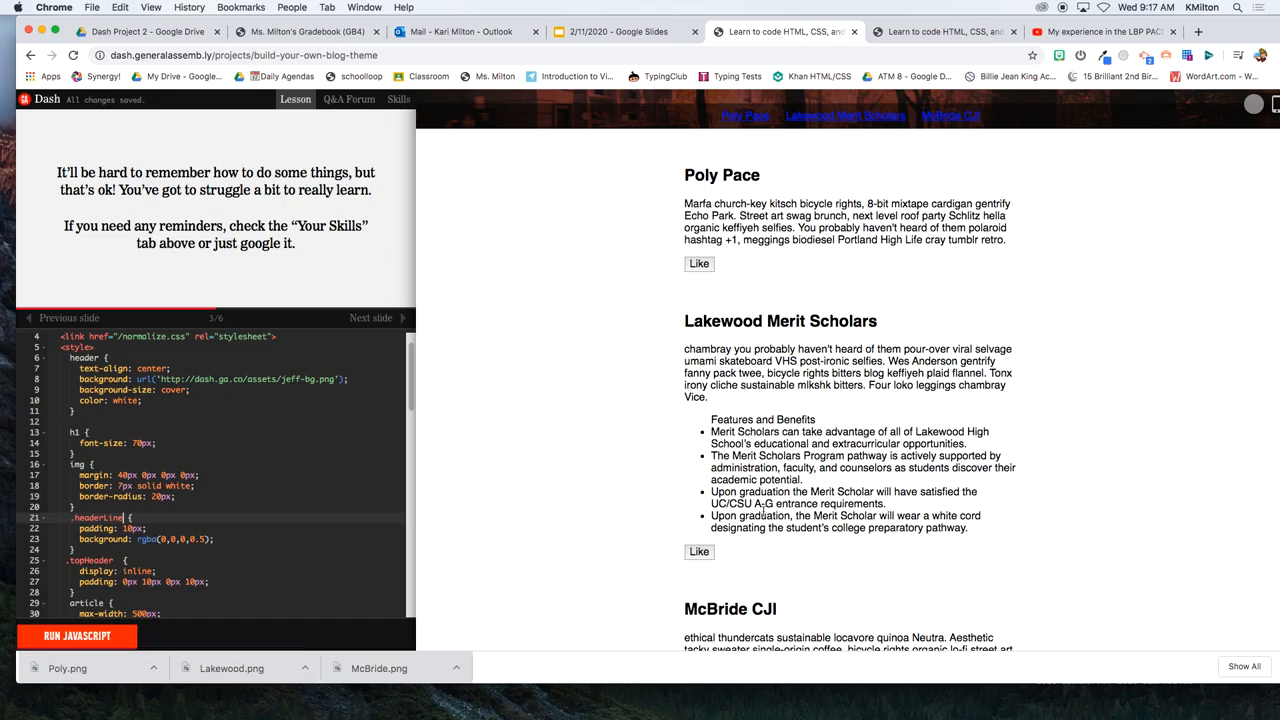
{"action": "mouse_move", "coordinate": [599, 593]}
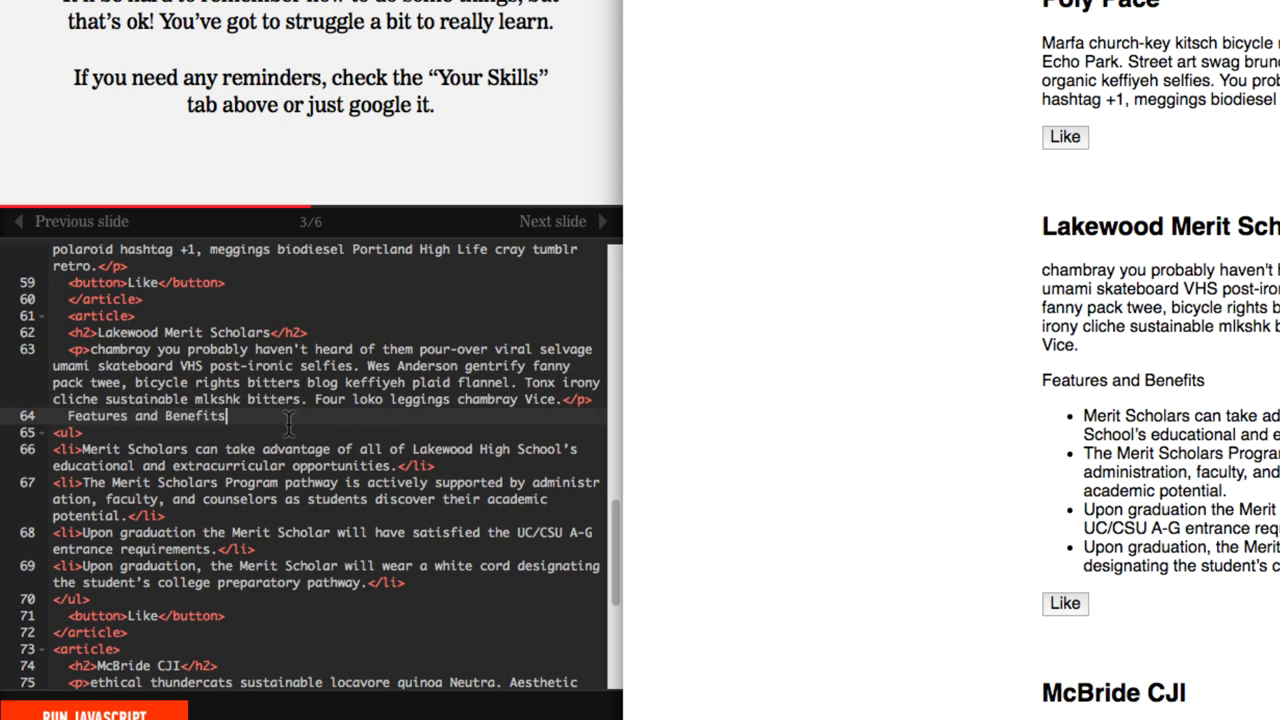
- Add a colon after Features and Benefits and wrap the line in h3 tags
{"action": "type", "text": ":"}
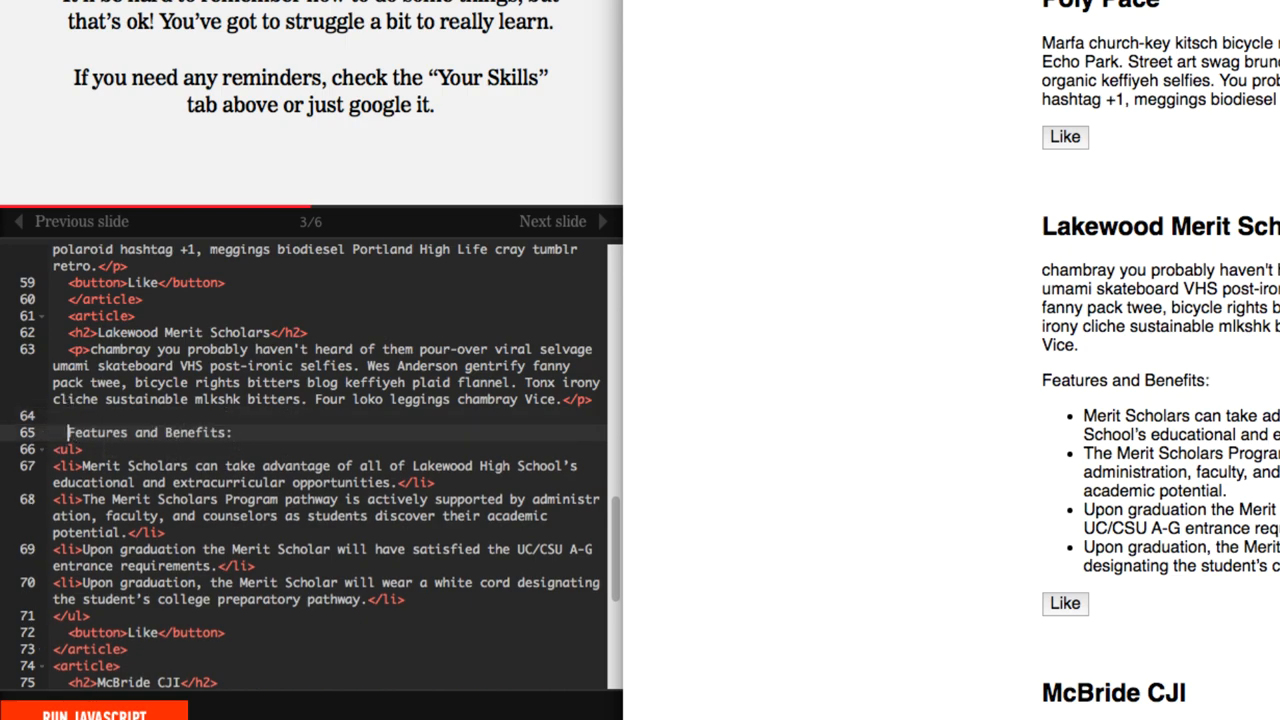
{"action": "type", "text": "h3>"}
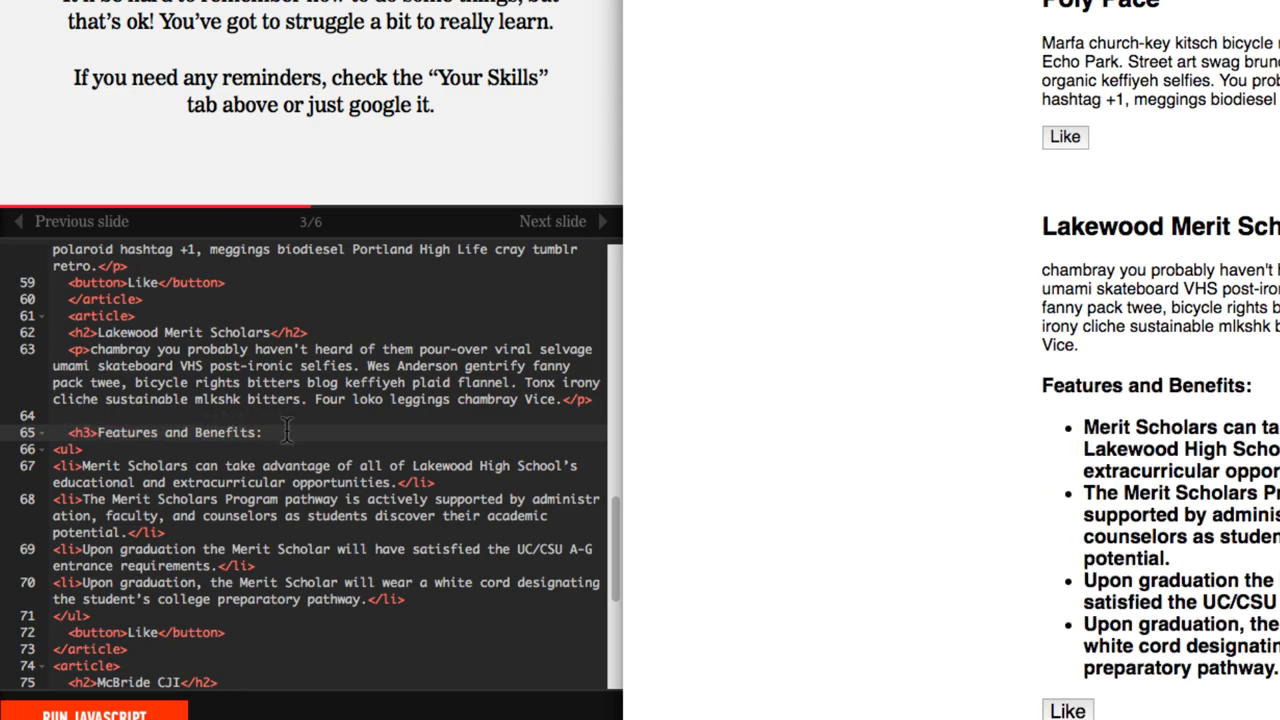
{"action": "type", "text": "</h3>"}
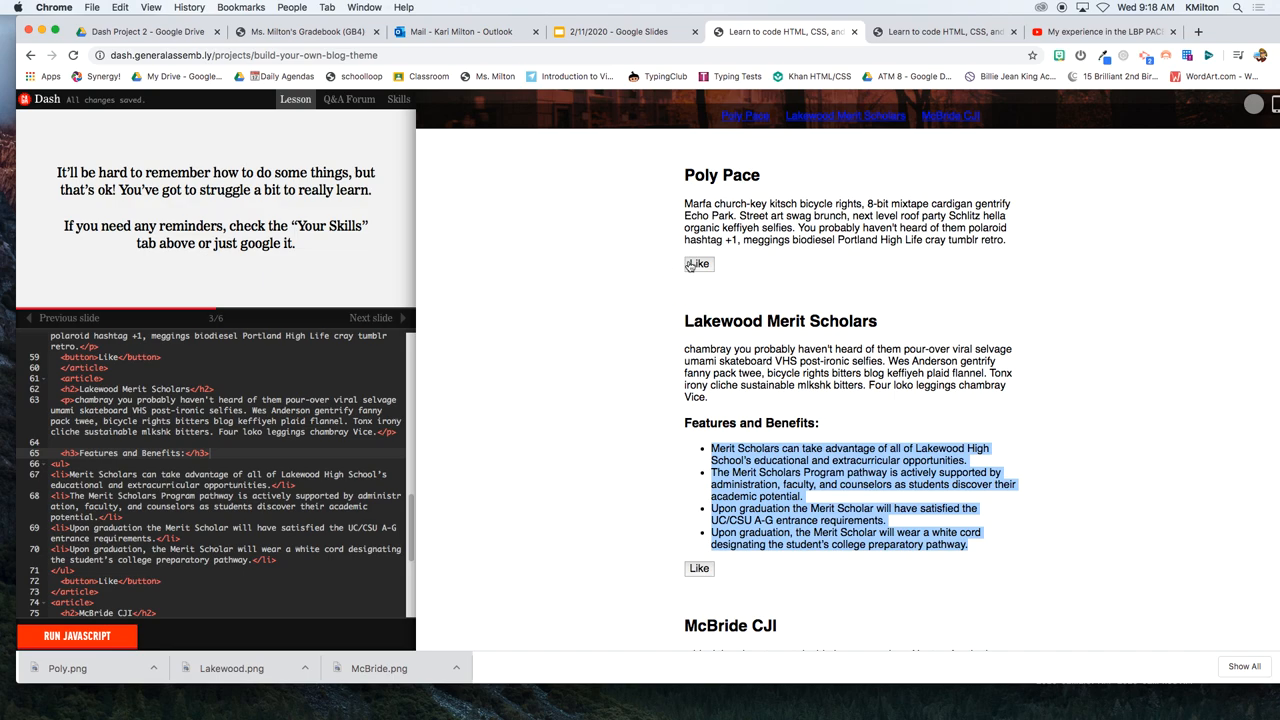
- Delete the <button>Like</button> lines from the Poly Pace, Lakewood Merit Scholars and McBride CJI articles
{"action": "scroll", "scroll_direction": "up", "scroll_amount": 3}
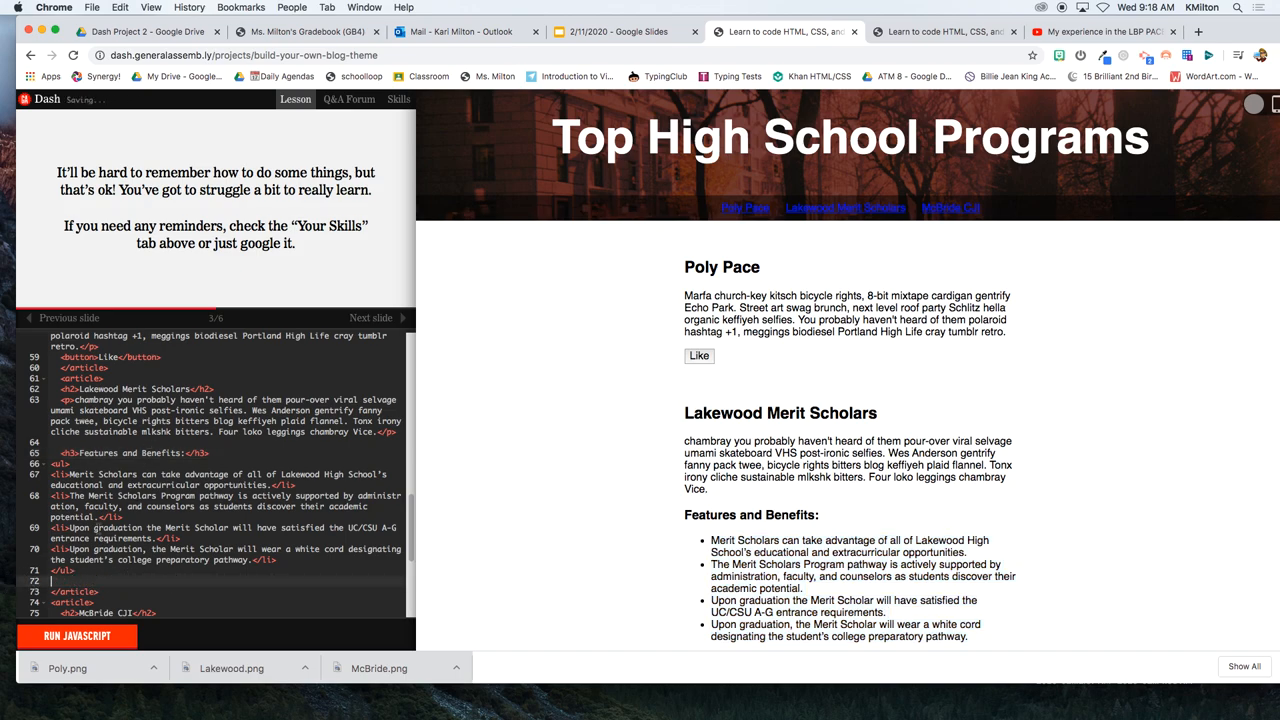
{"action": "scroll", "scroll_direction": "up", "scroll_amount": 3}
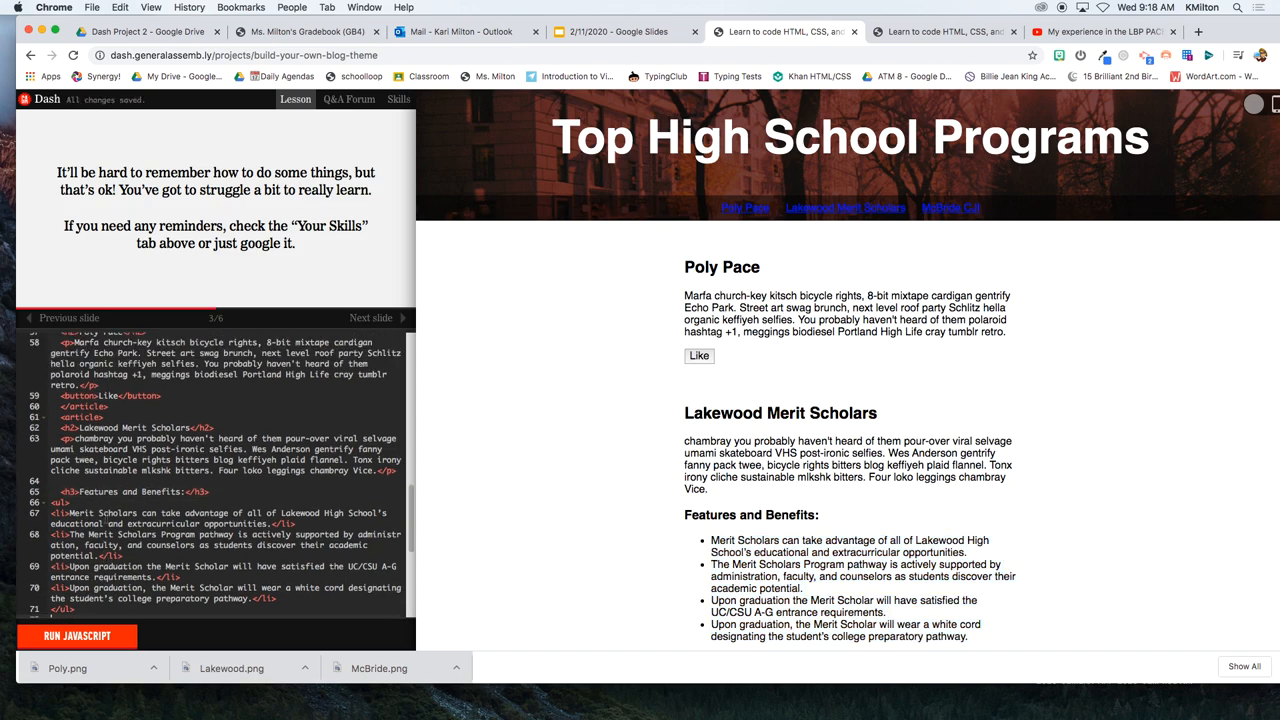
{"action": "scroll", "scroll_direction": "up", "scroll_amount": 3}
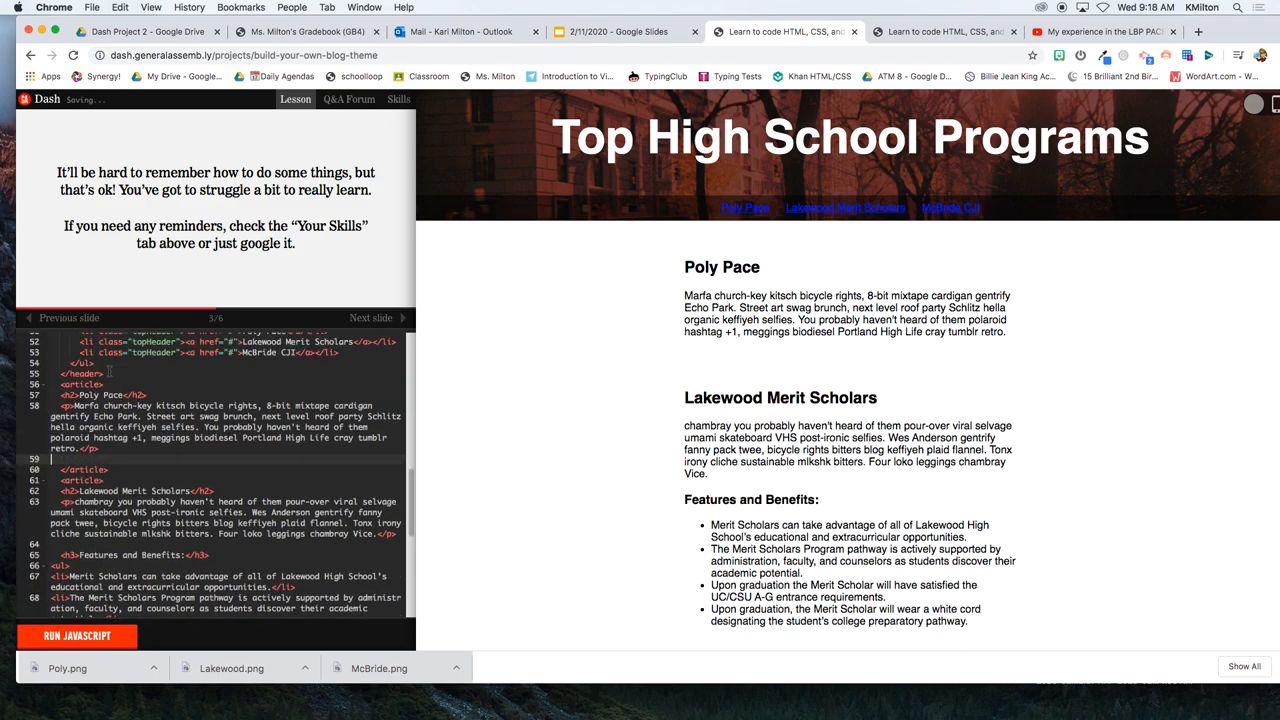
{"action": "scroll", "scroll_direction": "up", "scroll_amount": 3}
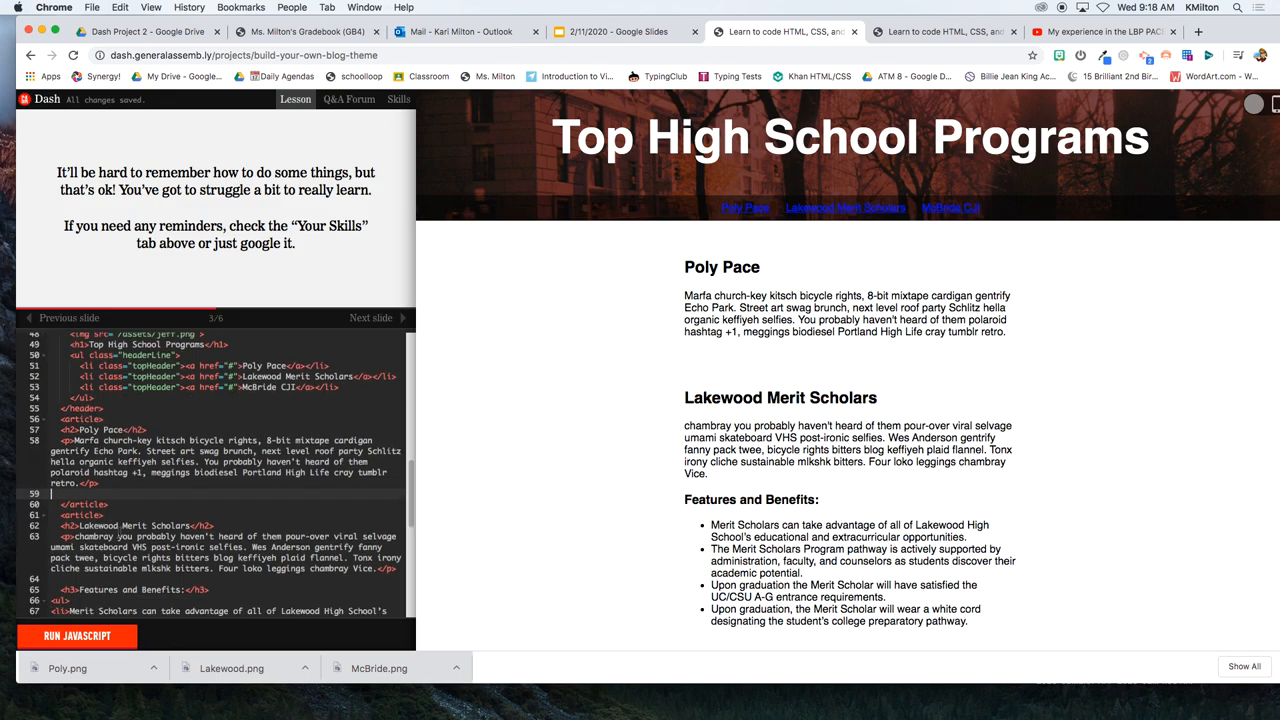
{"action": "scroll", "scroll_direction": "down", "scroll_amount": 3}
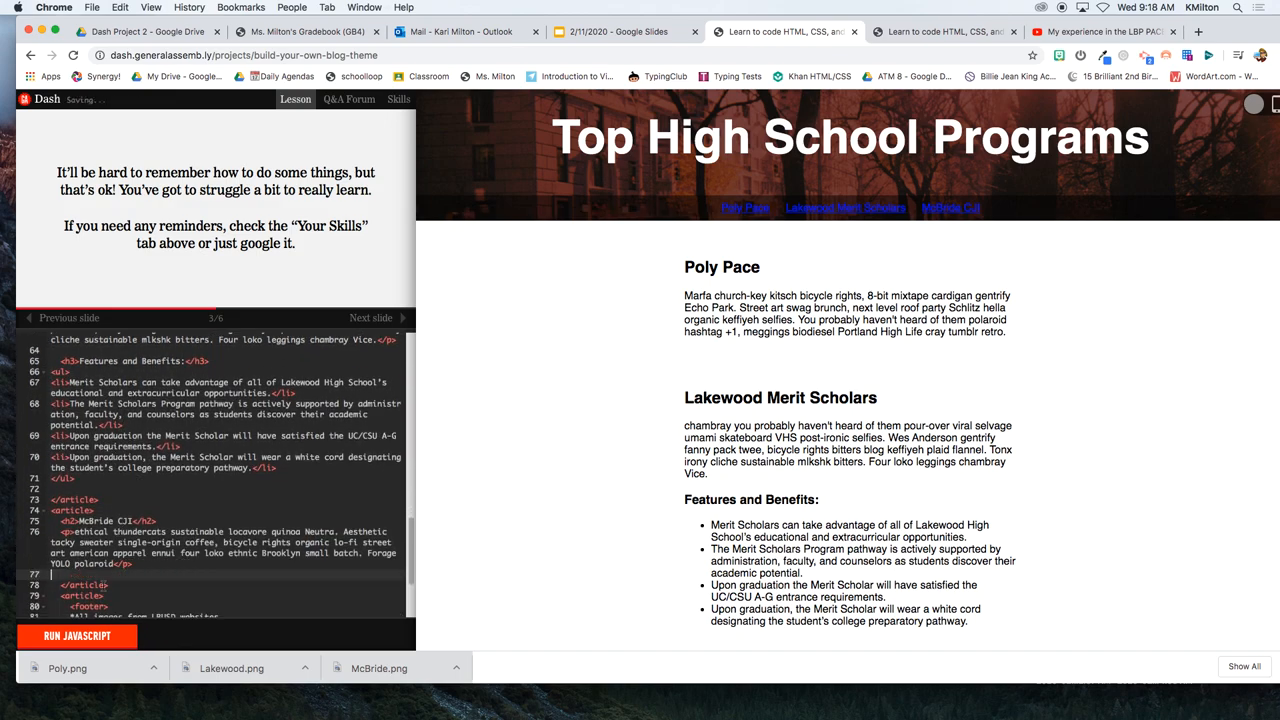
{"action": "scroll", "scroll_direction": "down", "scroll_amount": 3}
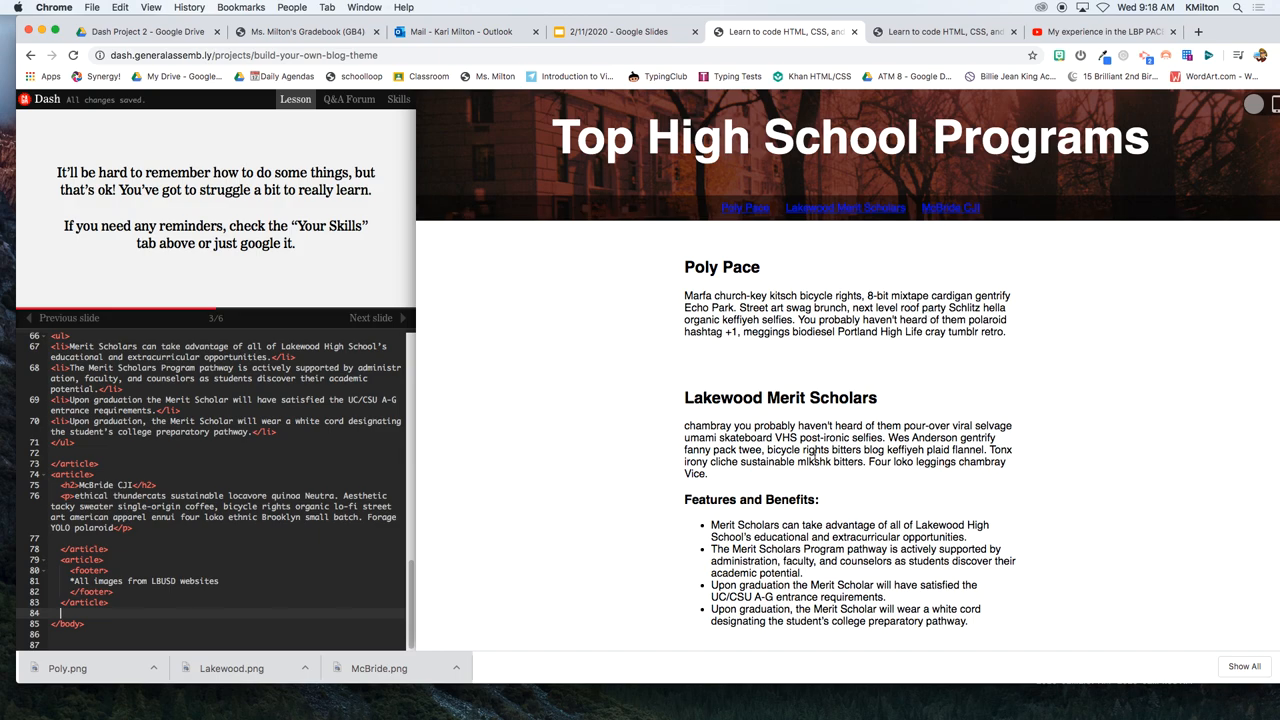
{"action": "scroll", "scroll_direction": "down", "scroll_amount": 3}
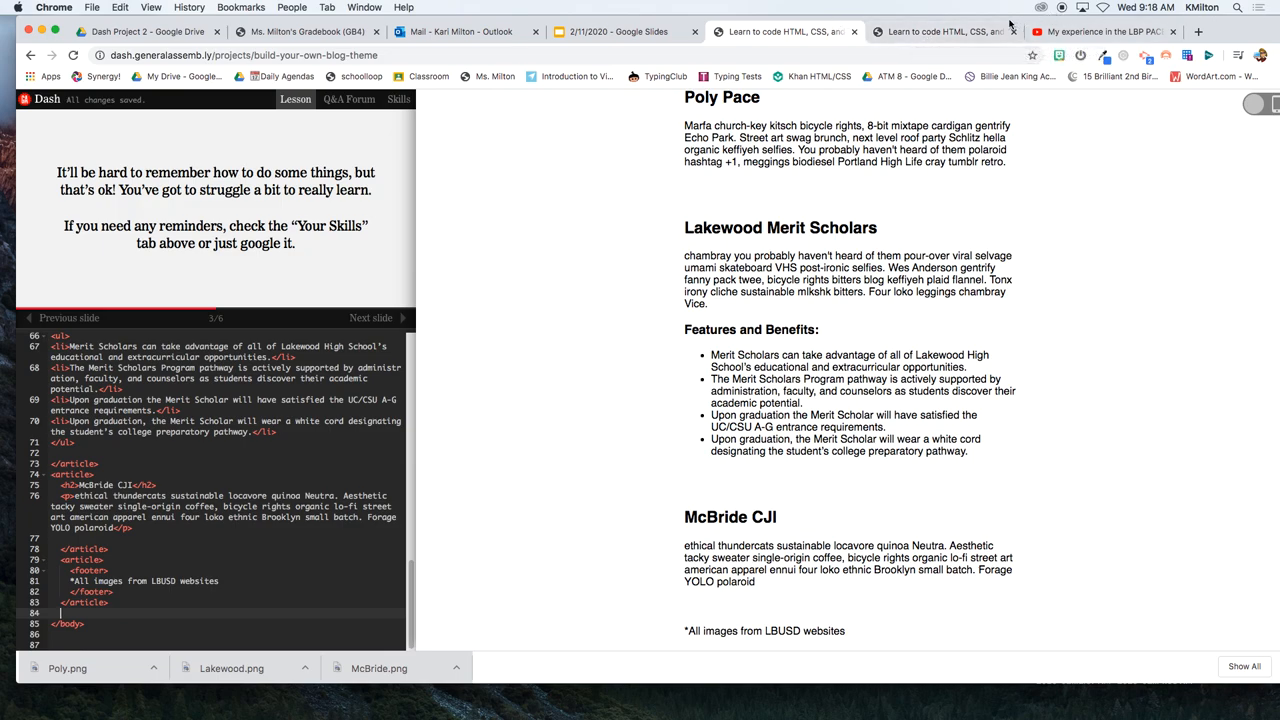
{"action": "mouse_move", "coordinate": [940, 31]}
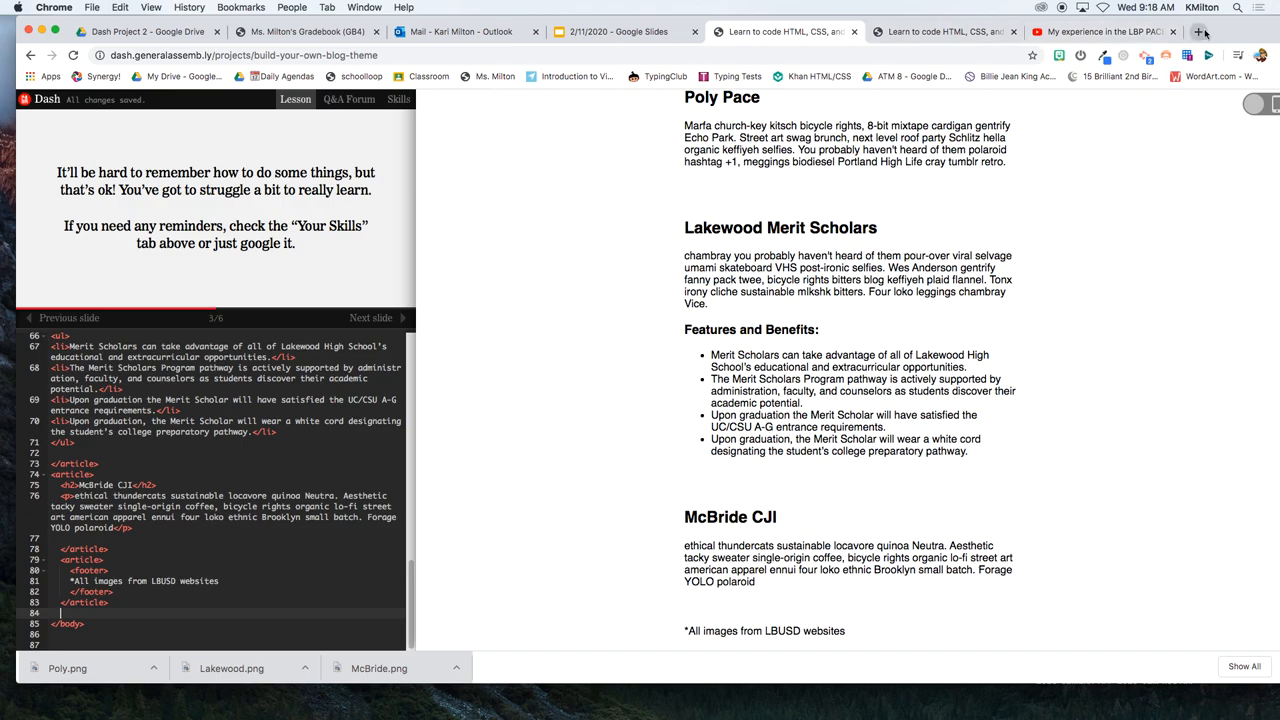
{"action": "mouse_move", "coordinate": [1199, 32]}
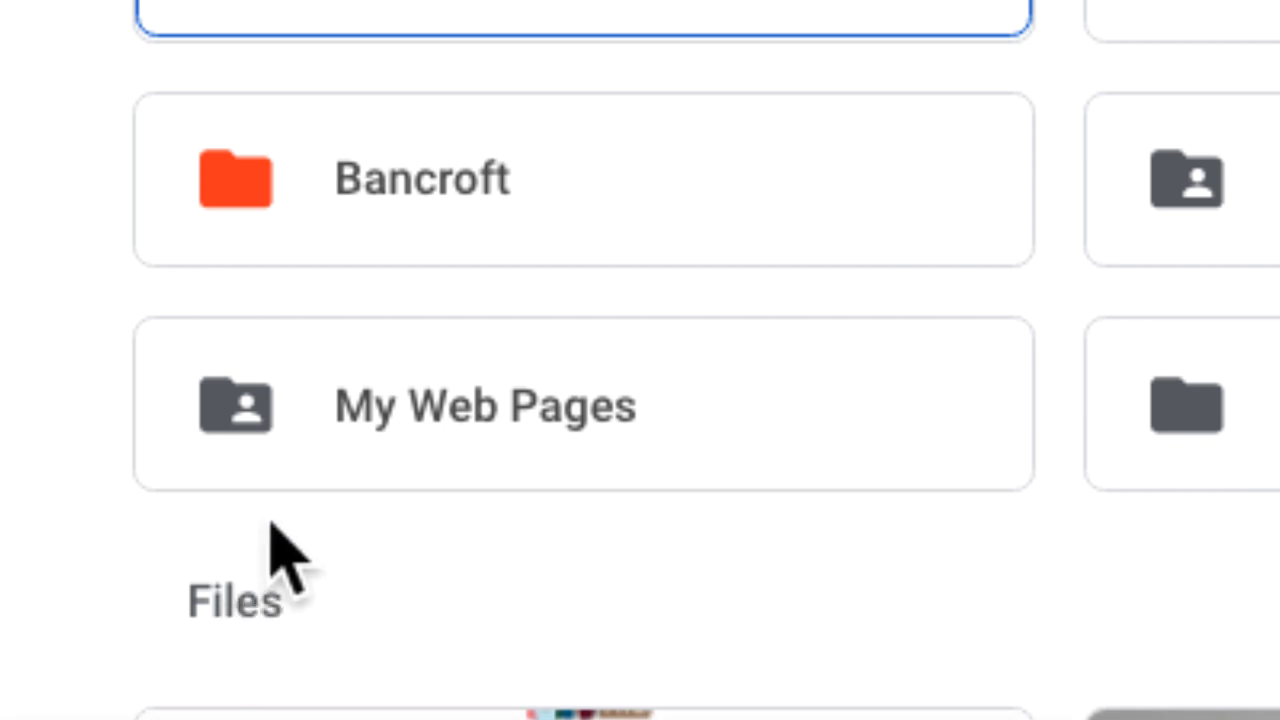
{"action": "mouse_move", "coordinate": [255, 470]}
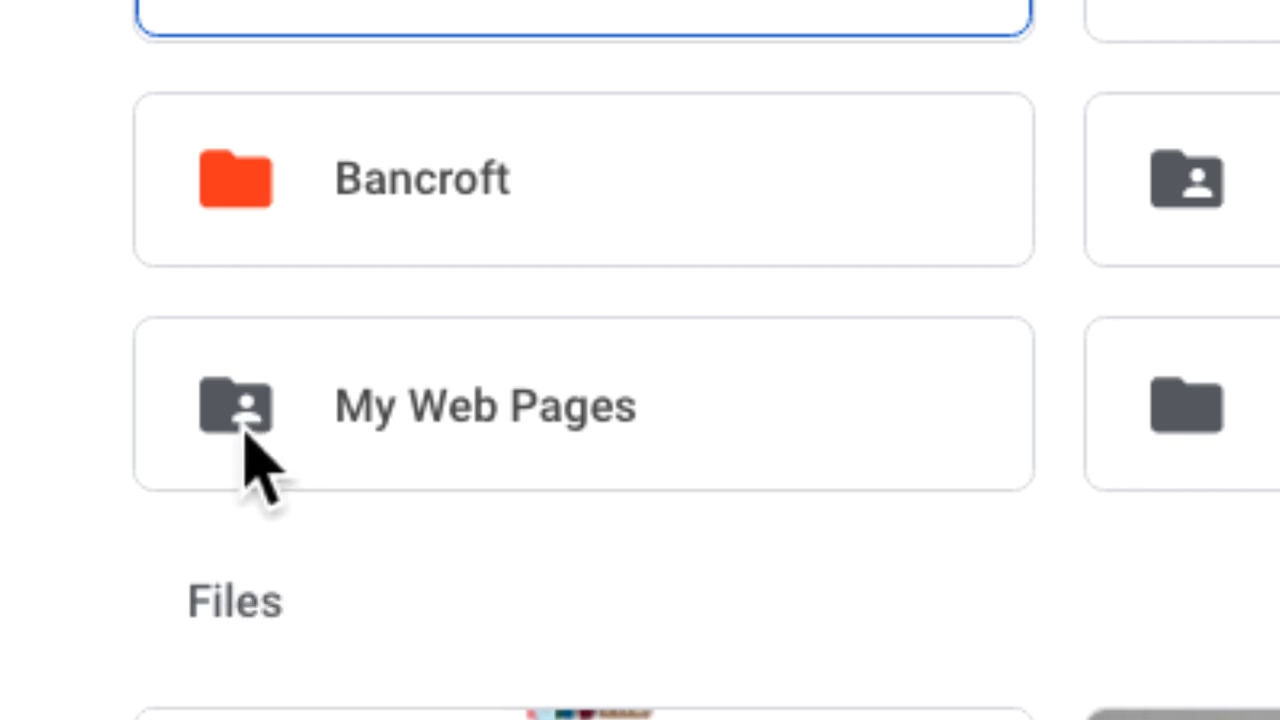
{"action": "mouse_move", "coordinate": [280, 460]}
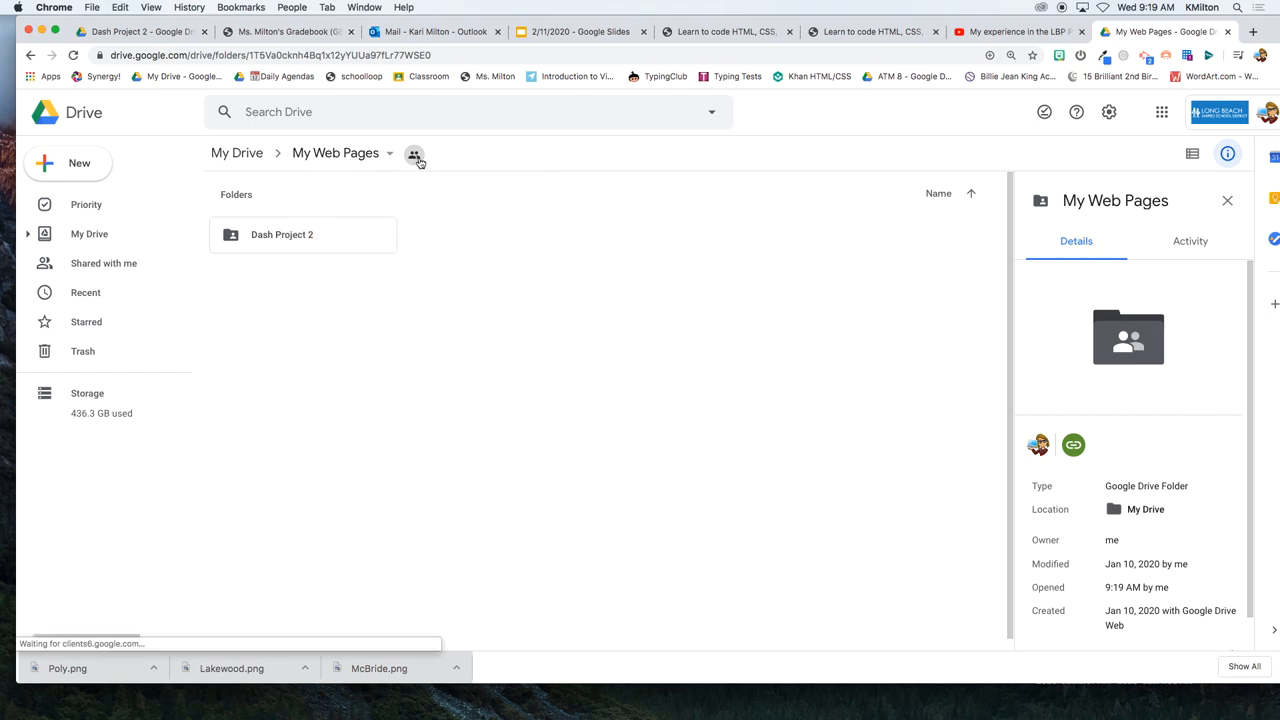
- Check My Web Pages' sharing settings confirm anyone on the web can find and view it
{"action": "left_click", "coordinate": [414, 153]}
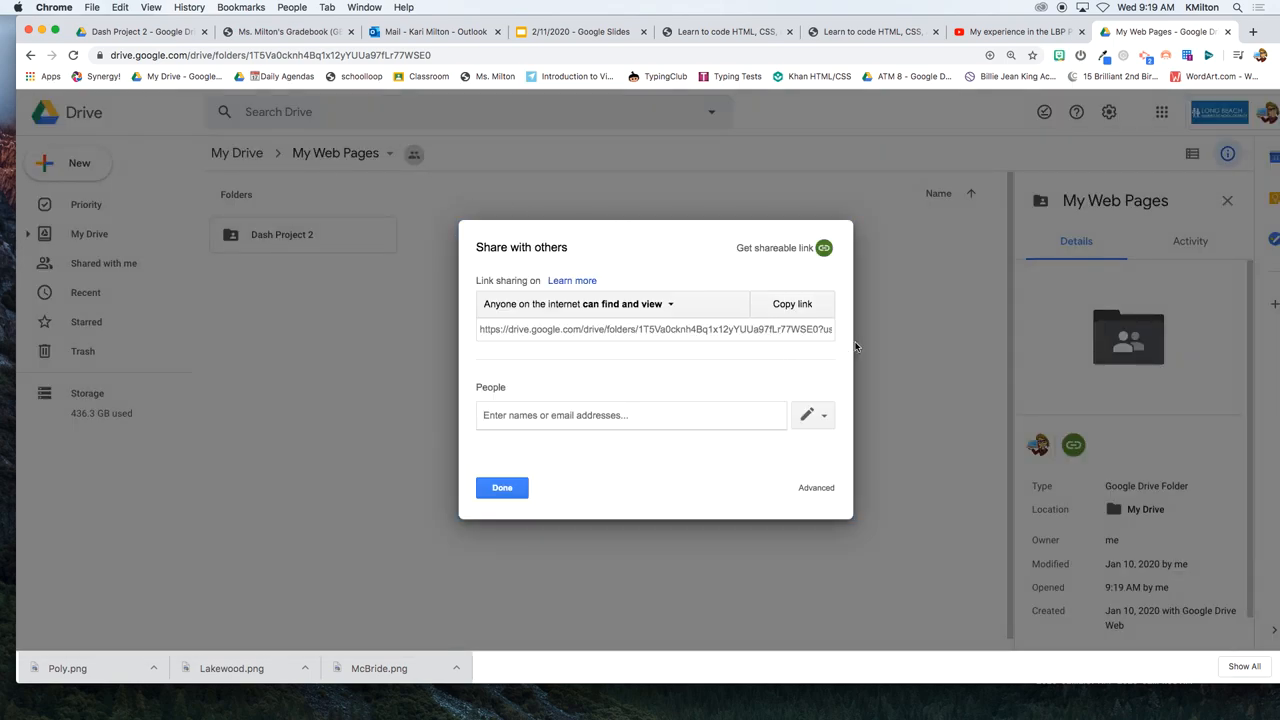
{"action": "left_click", "coordinate": [816, 487]}
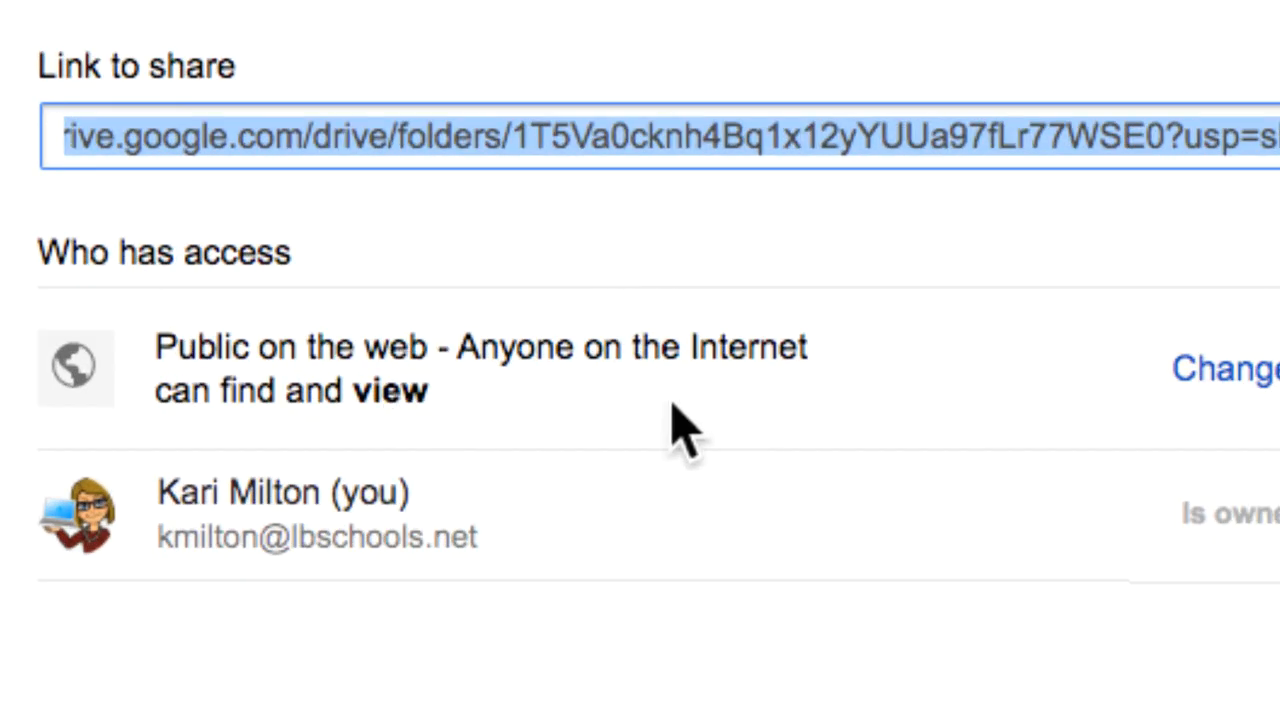
{"action": "mouse_move", "coordinate": [390, 400]}
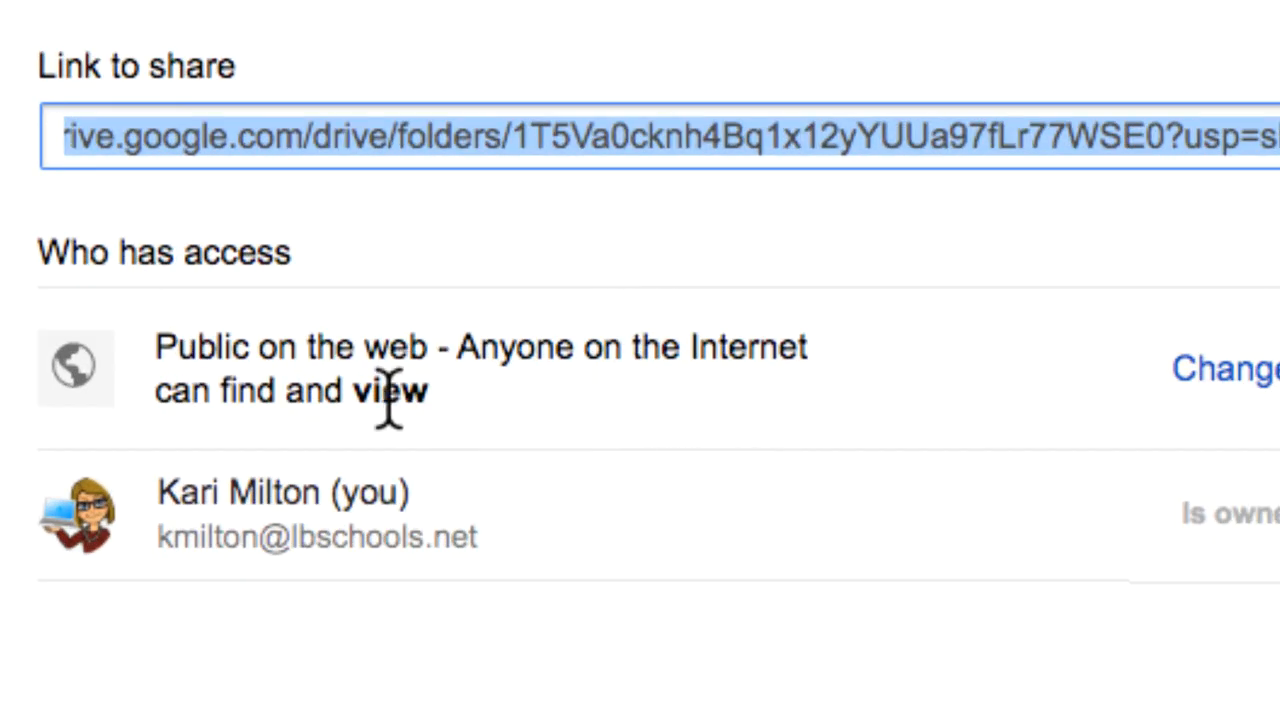
{"action": "mouse_move", "coordinate": [318, 350]}
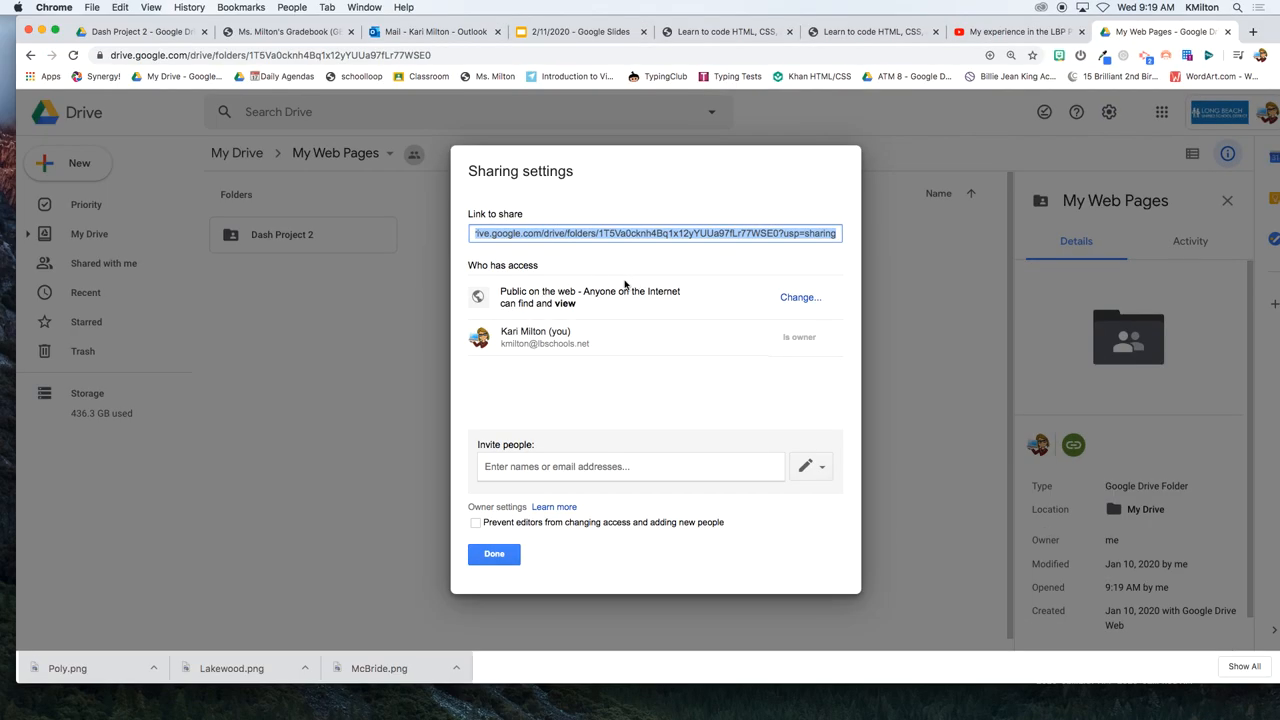
{"action": "left_click", "coordinate": [493, 554]}
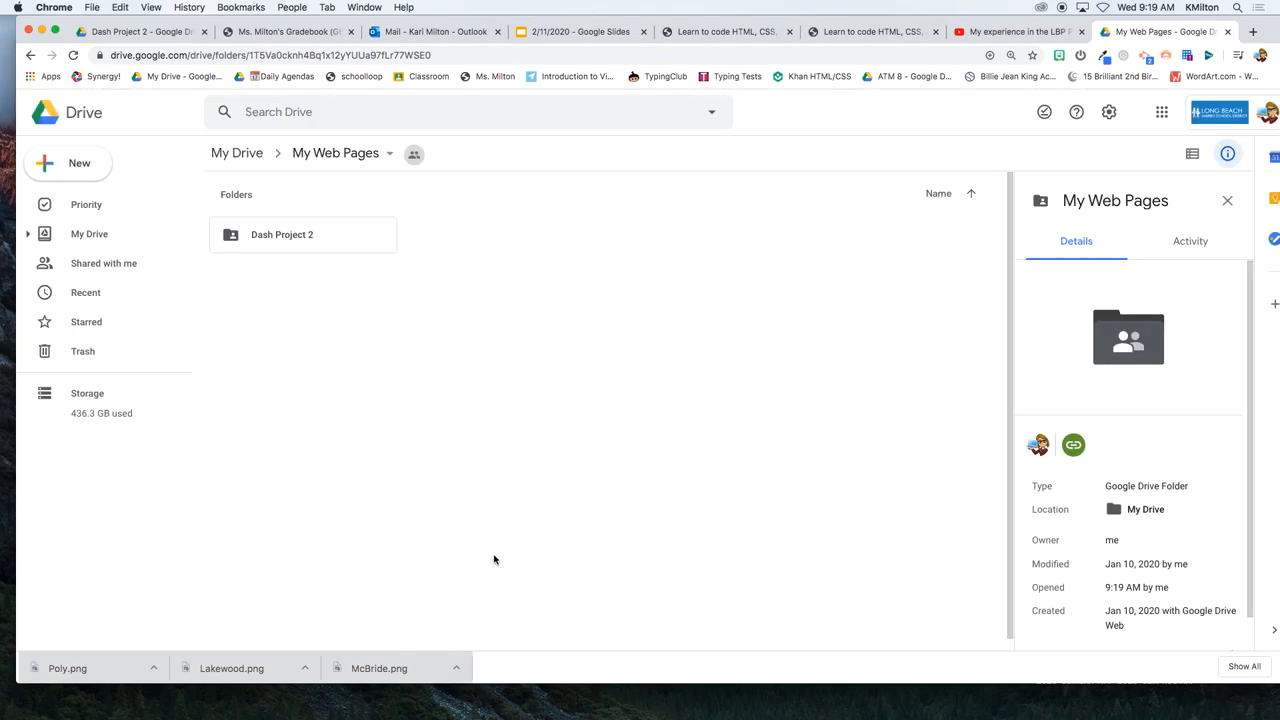
{"action": "mouse_move", "coordinate": [342, 308]}
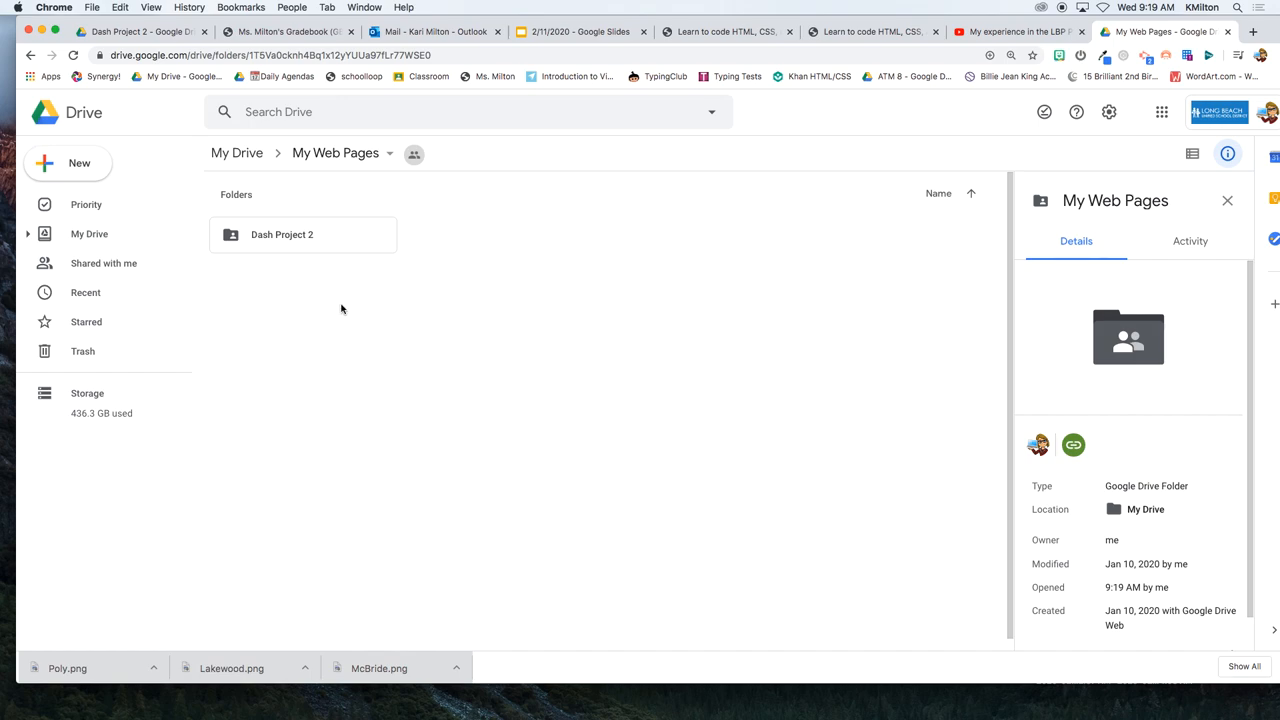
- Open the Dash Project 2 folder and bring up Lakewood.png's details and file menu
{"action": "double_click", "coordinate": [282, 234]}
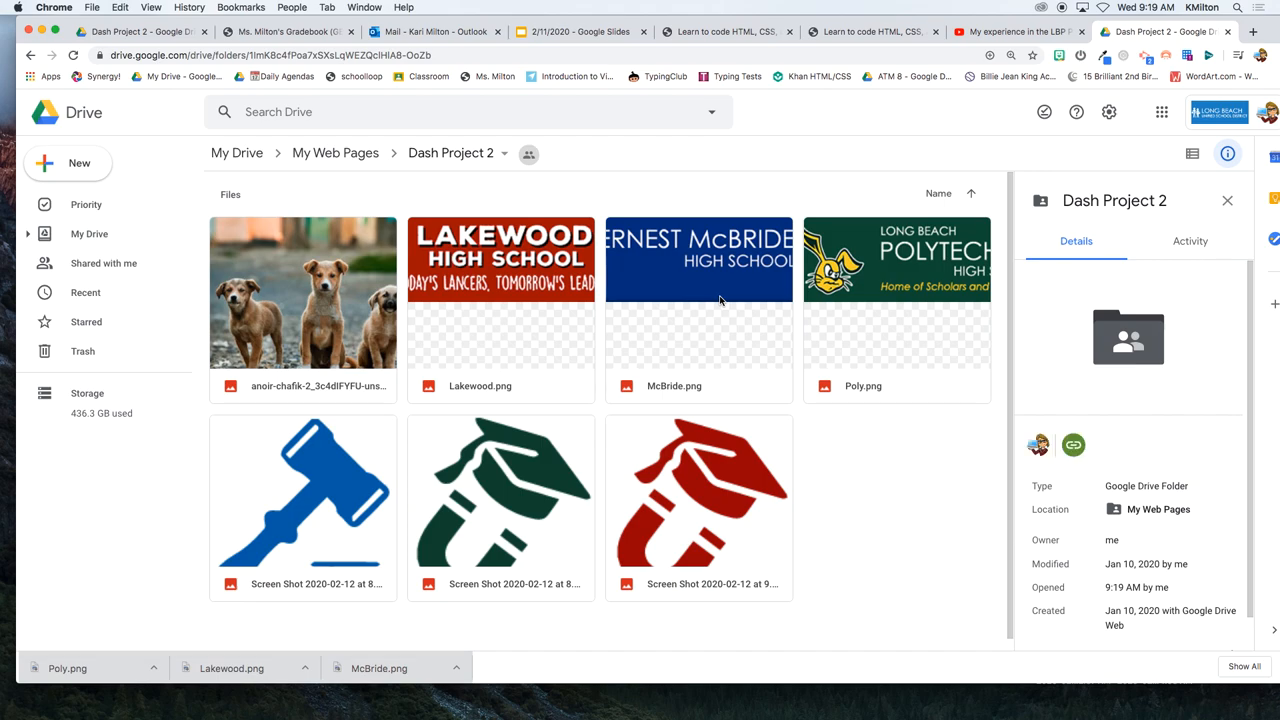
{"action": "mouse_move", "coordinate": [358, 338]}
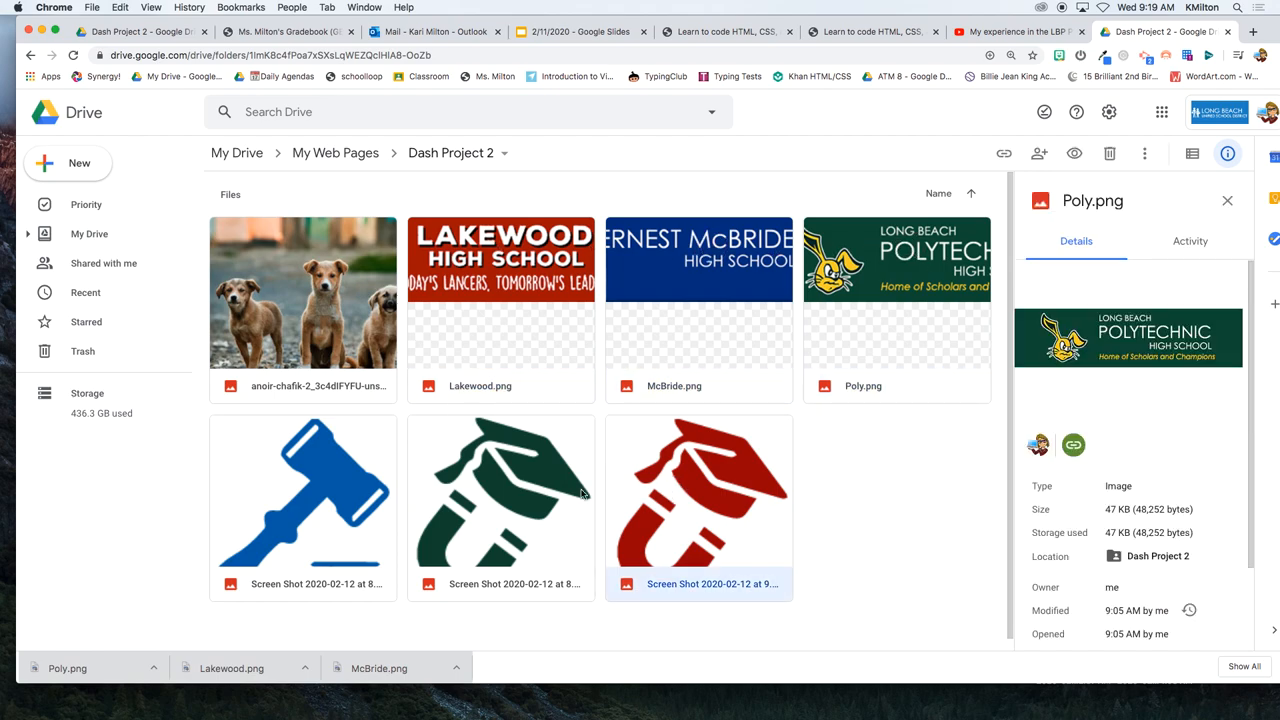
{"action": "left_click", "coordinate": [500, 492]}
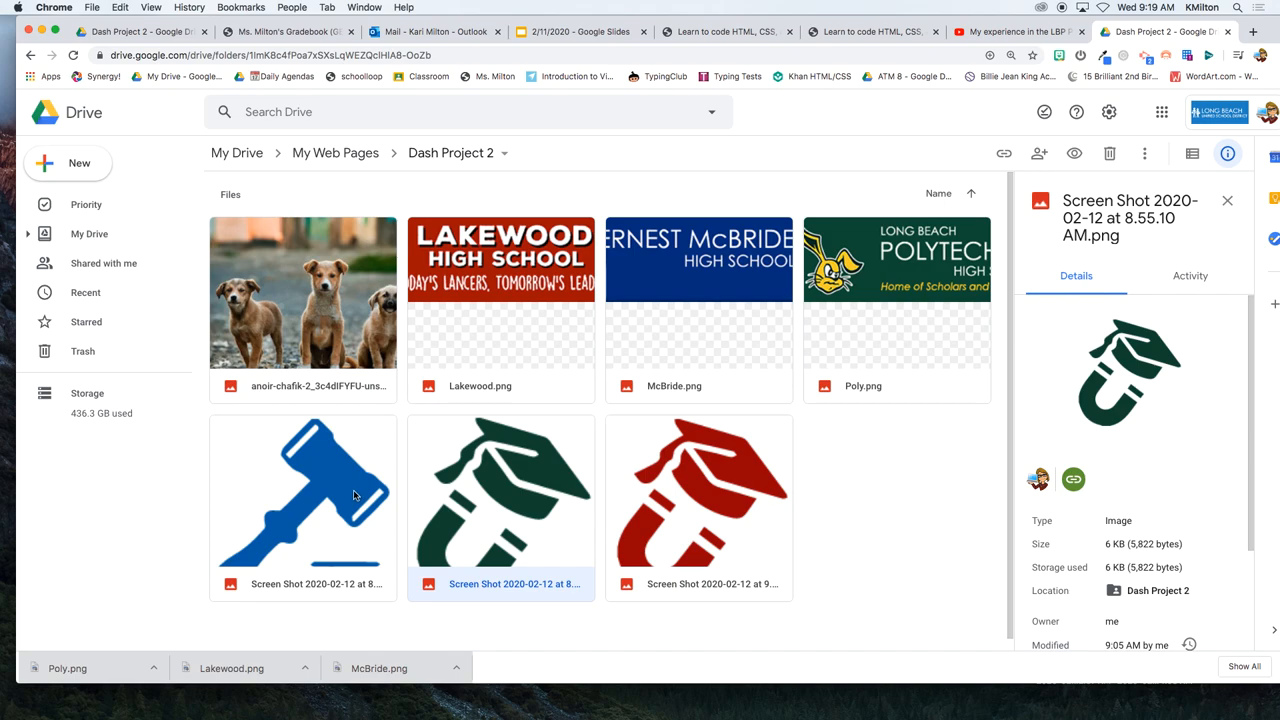
{"action": "mouse_move", "coordinate": [590, 535]}
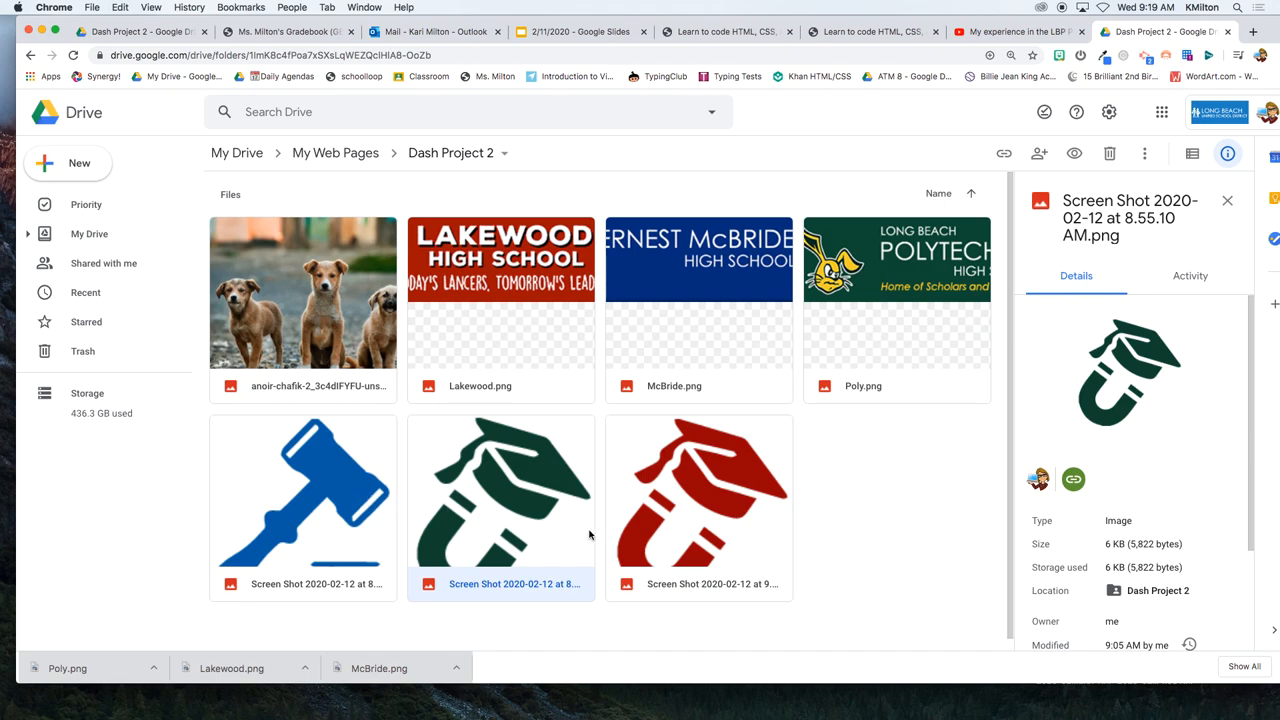
{"action": "mouse_move", "coordinate": [628, 218]}
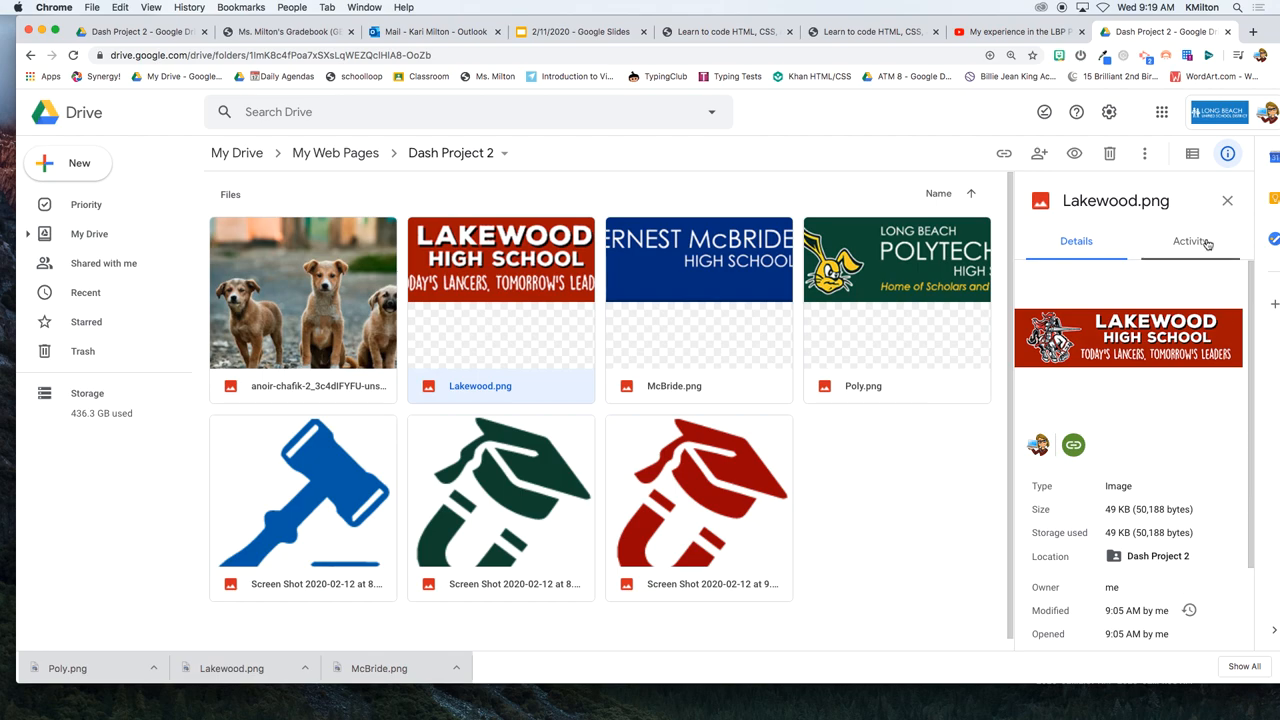
{"action": "mouse_move", "coordinate": [1189, 248]}
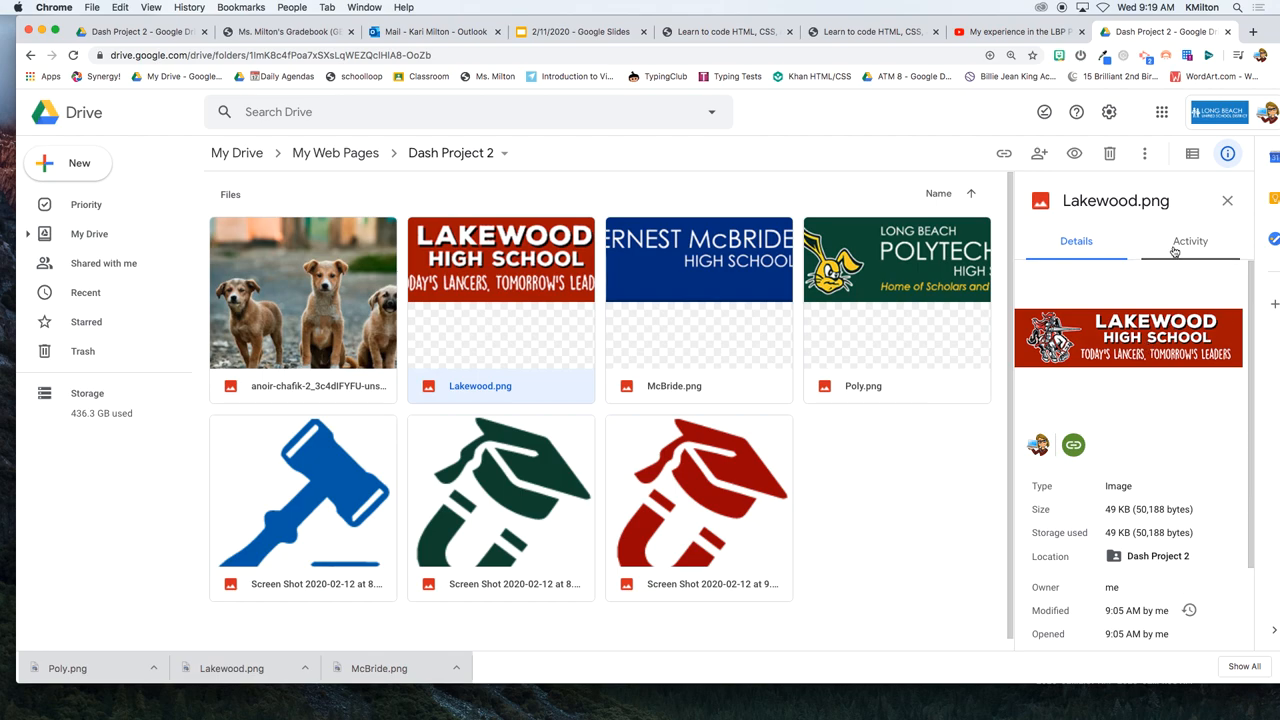
{"action": "right_click", "coordinate": [1128, 337]}
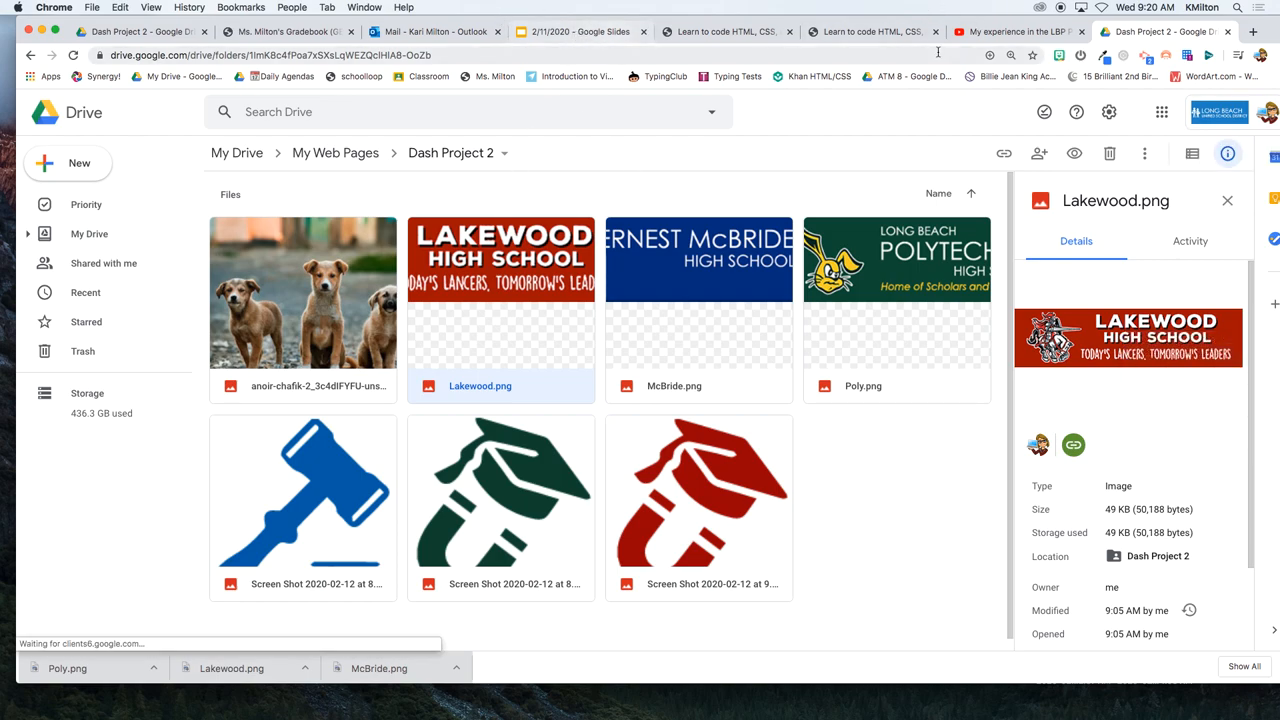
- Return to the Dash blog project and scroll down through the Lakewood sections to the footer
{"action": "left_click", "coordinate": [870, 31]}
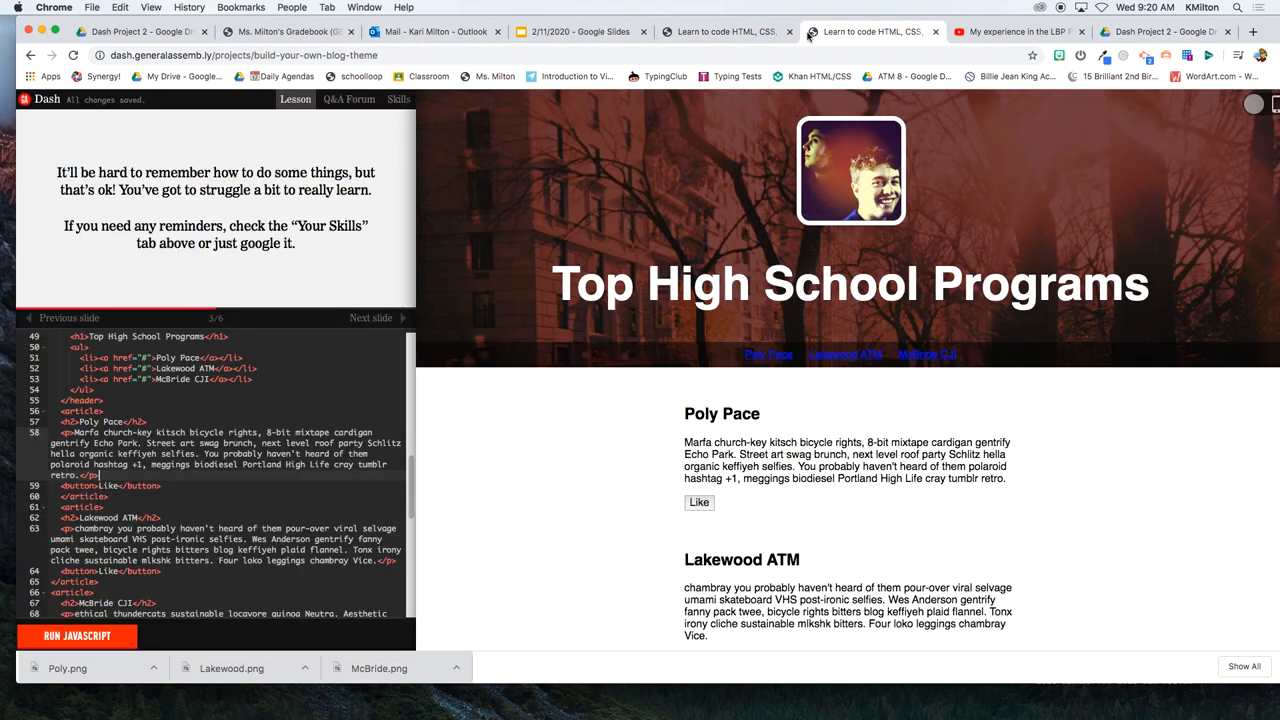
{"action": "scroll", "scroll_direction": "down", "scroll_amount": 3}
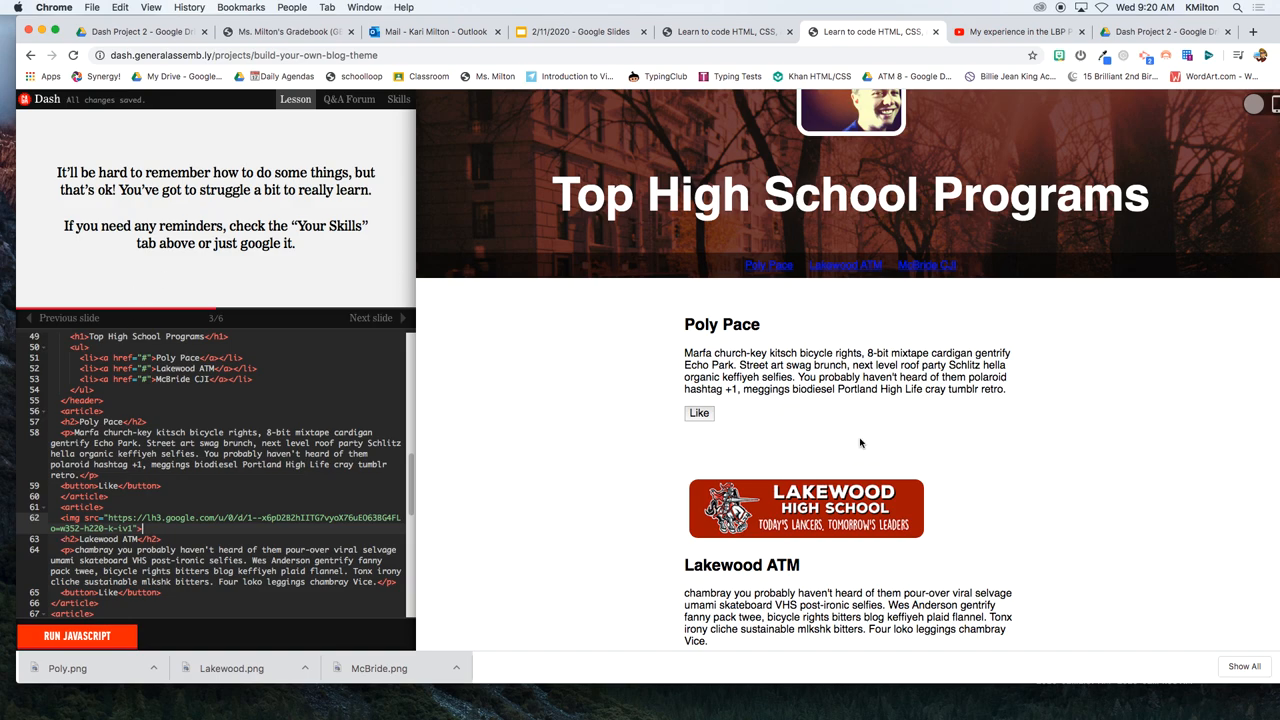
{"action": "mouse_move", "coordinate": [860, 443]}
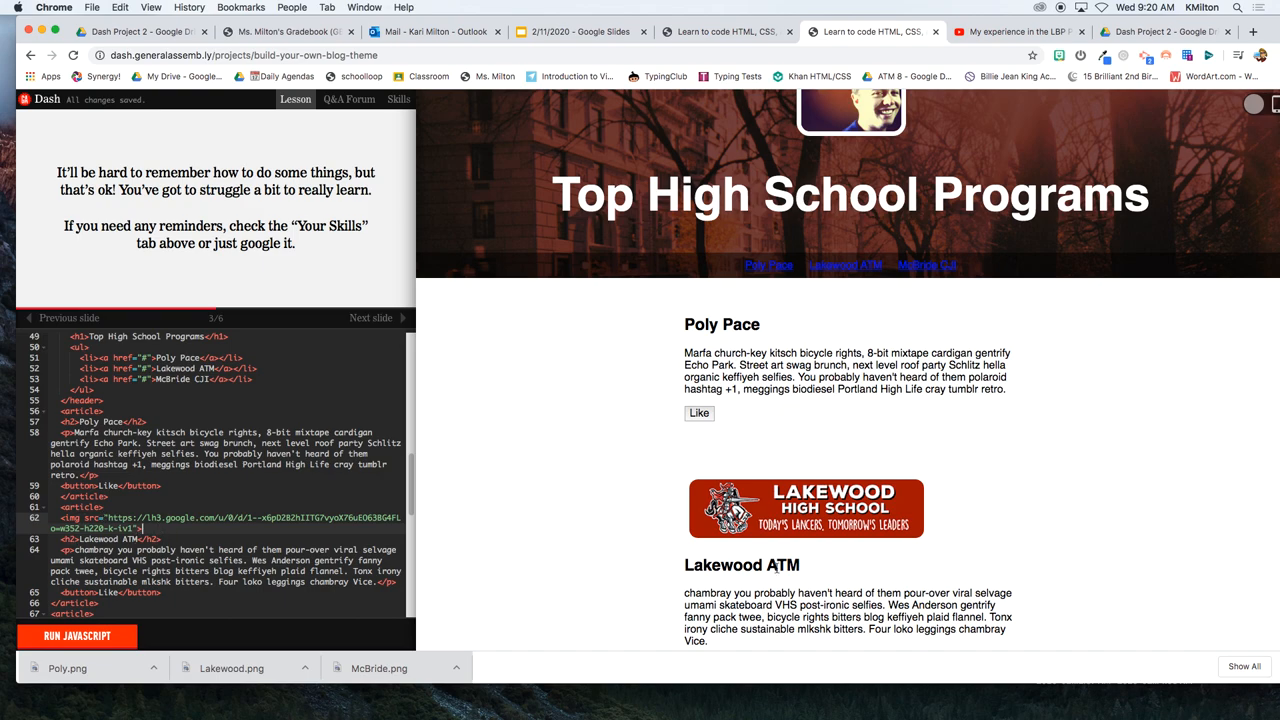
{"action": "scroll", "scroll_direction": "down", "scroll_amount": 3}
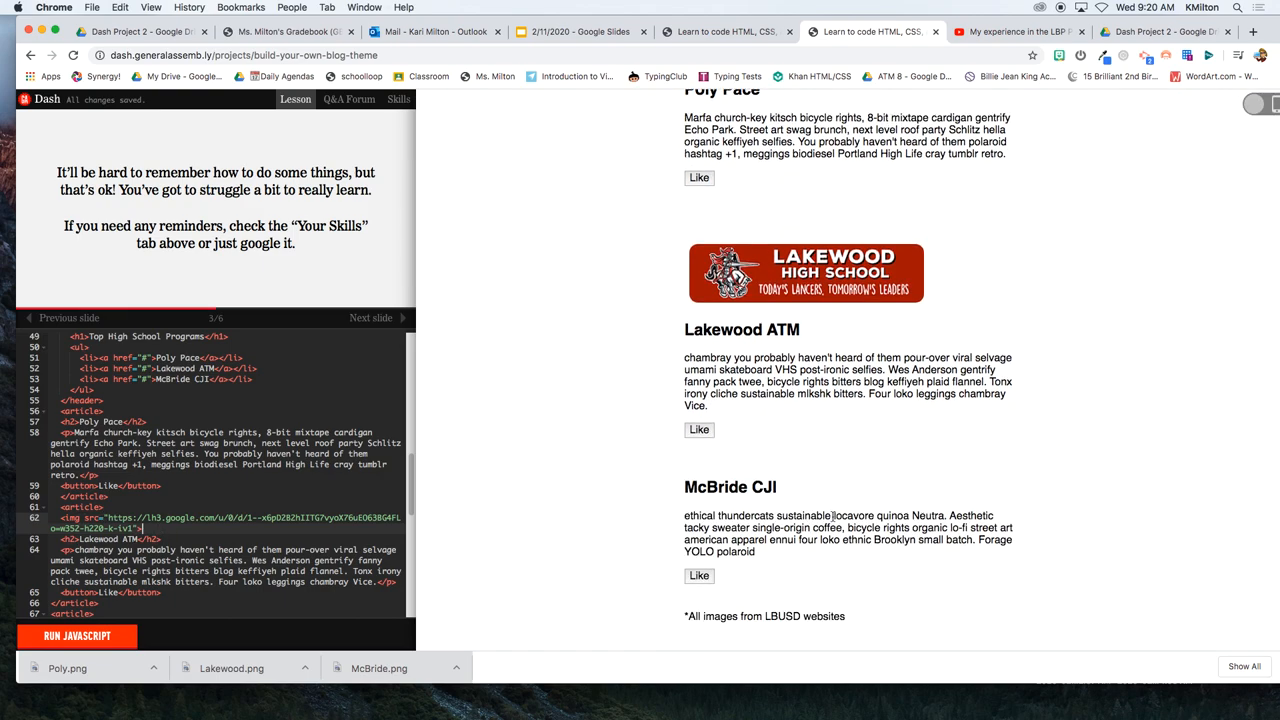
{"action": "scroll", "scroll_direction": "down", "scroll_amount": 3}
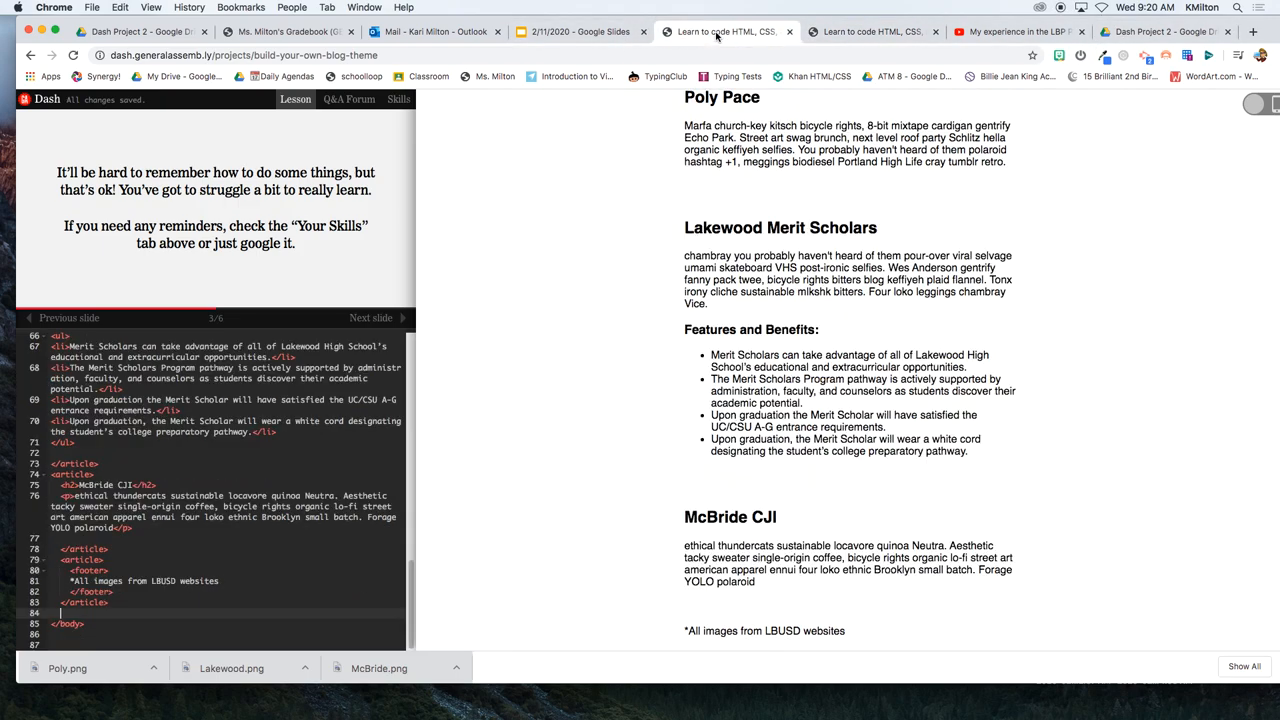
- Back in Dash Project 2, show the red graduation cap screenshot's details and file menu
{"action": "left_click", "coordinate": [435, 31]}
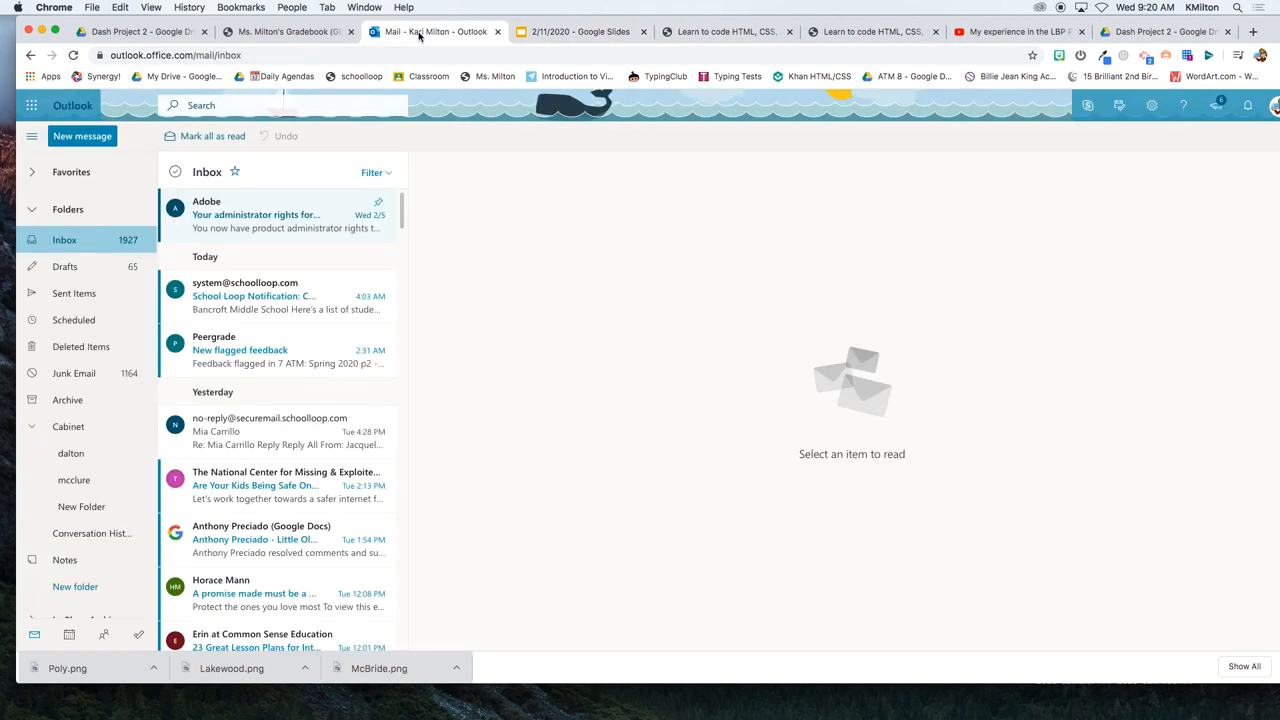
{"action": "left_click", "coordinate": [140, 31]}
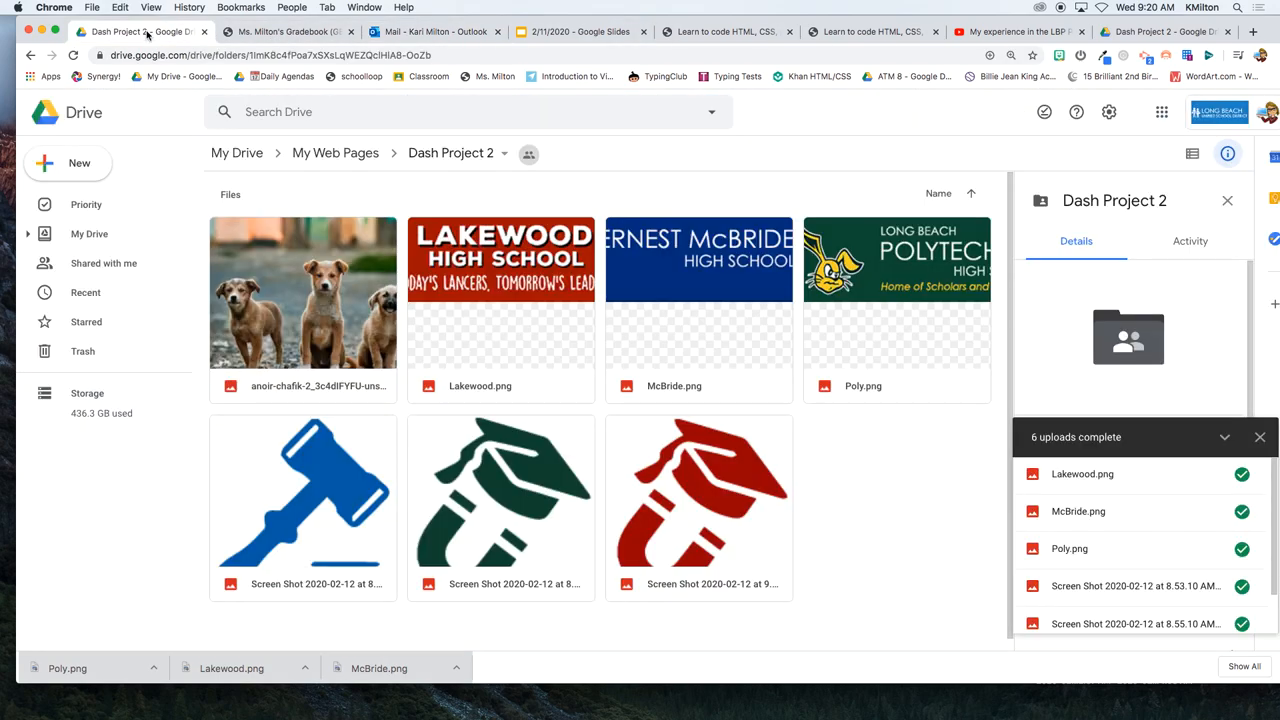
{"action": "left_click", "coordinate": [699, 490]}
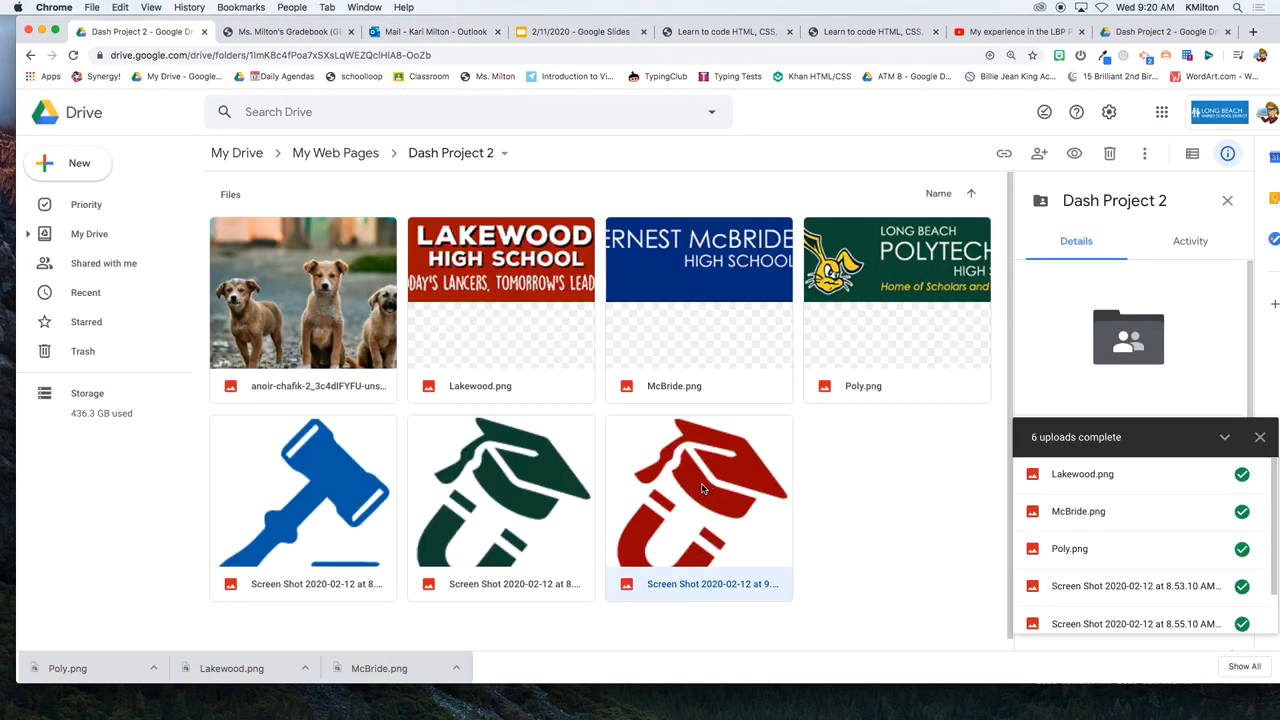
{"action": "left_click", "coordinate": [699, 490]}
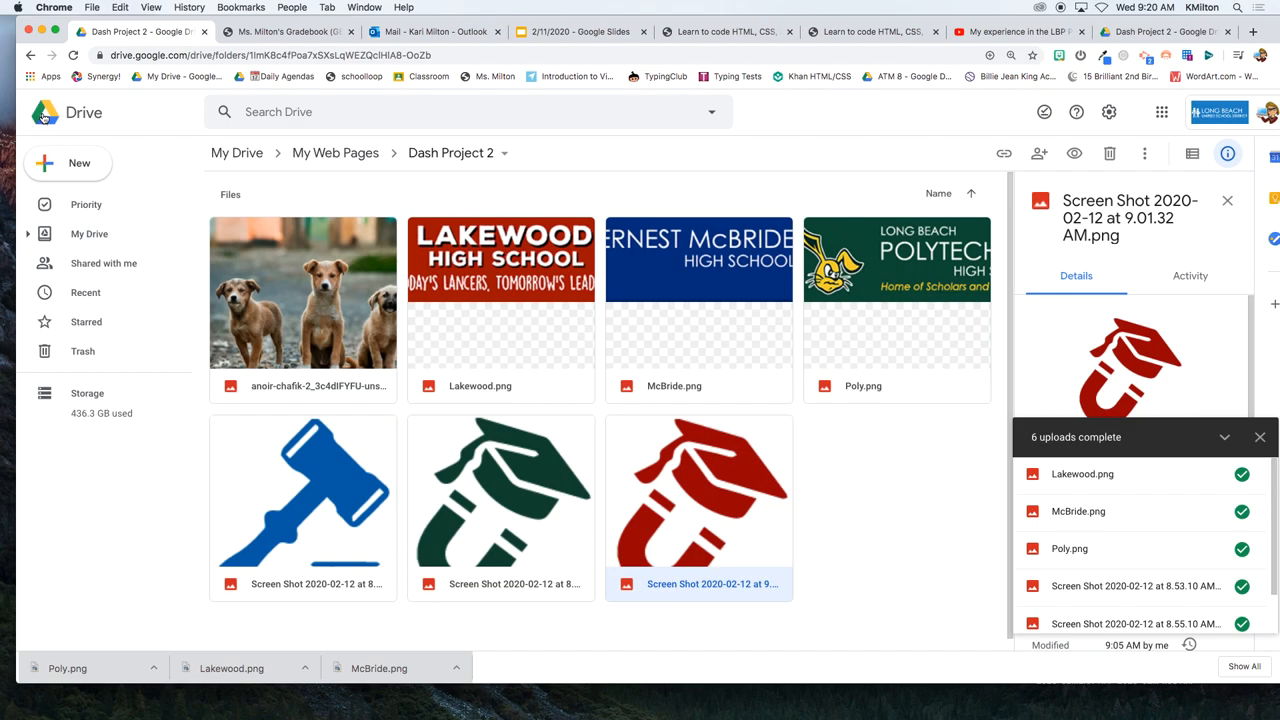
{"action": "right_click", "coordinate": [1130, 360]}
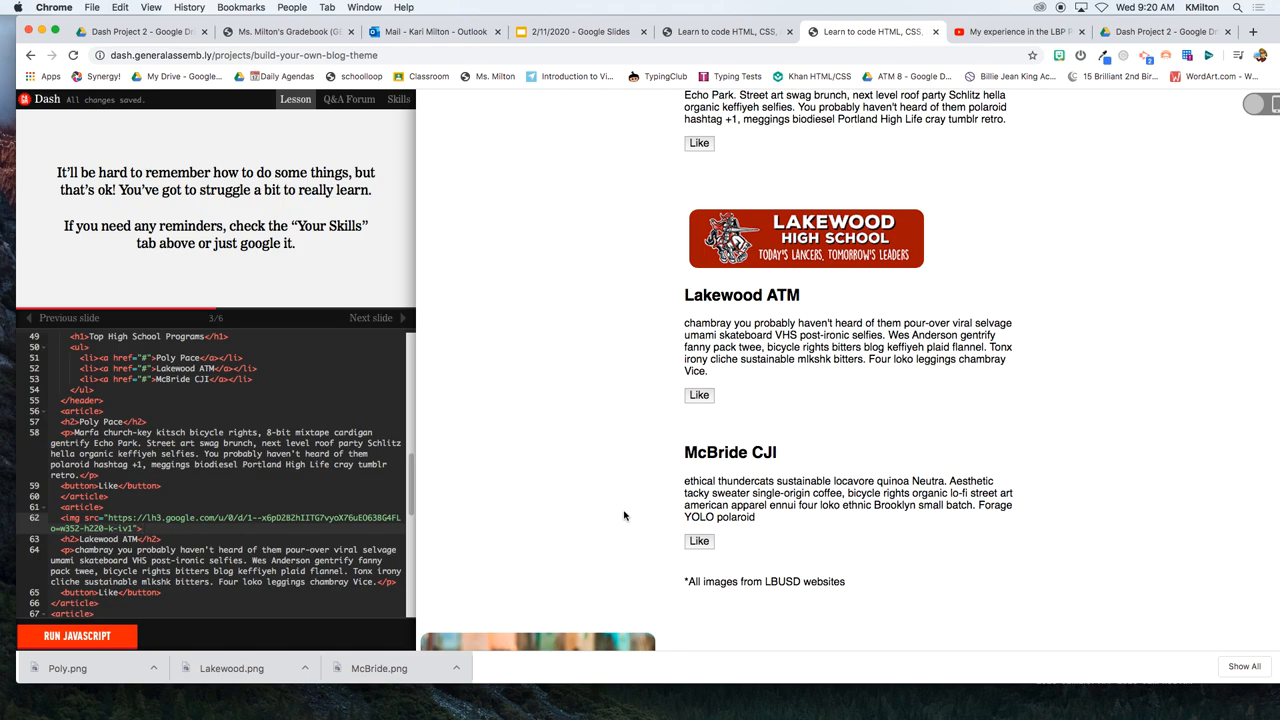
{"action": "mouse_move", "coordinate": [763, 19]}
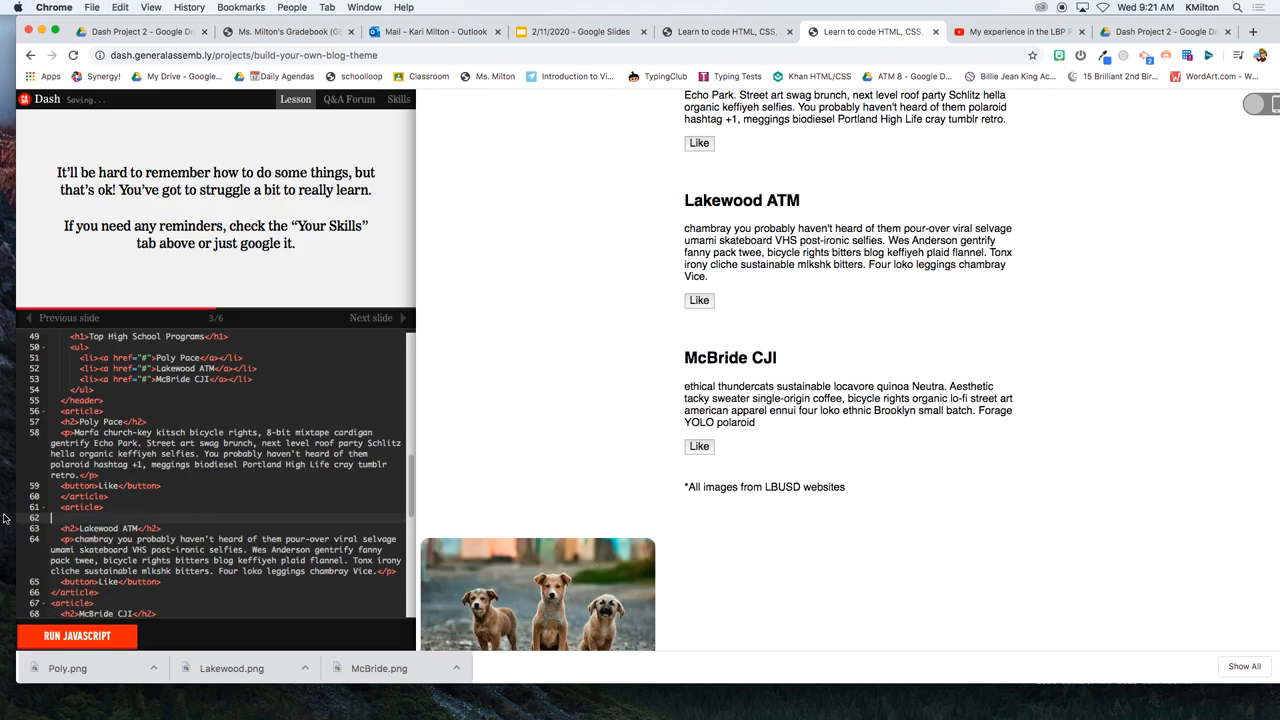
- Close the older Dash project copy and scroll up in the main project's code
{"action": "left_click", "coordinate": [870, 31]}
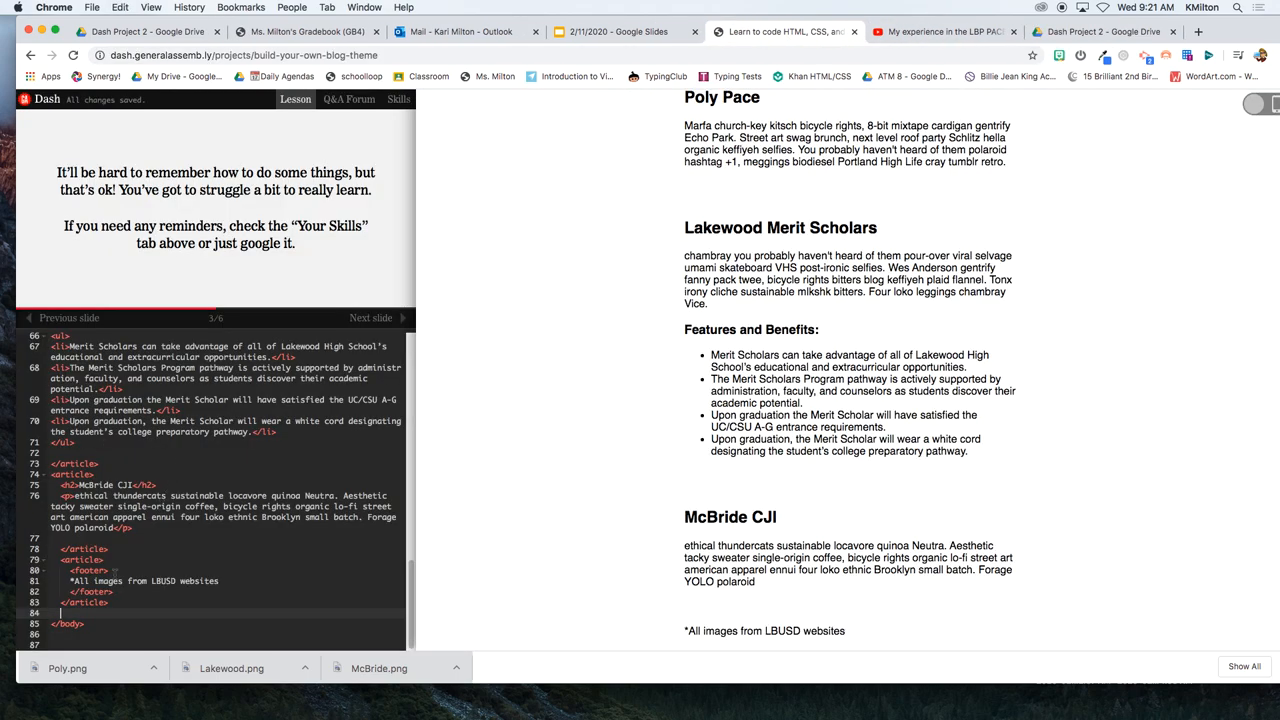
{"action": "scroll", "scroll_direction": "up", "scroll_amount": 3}
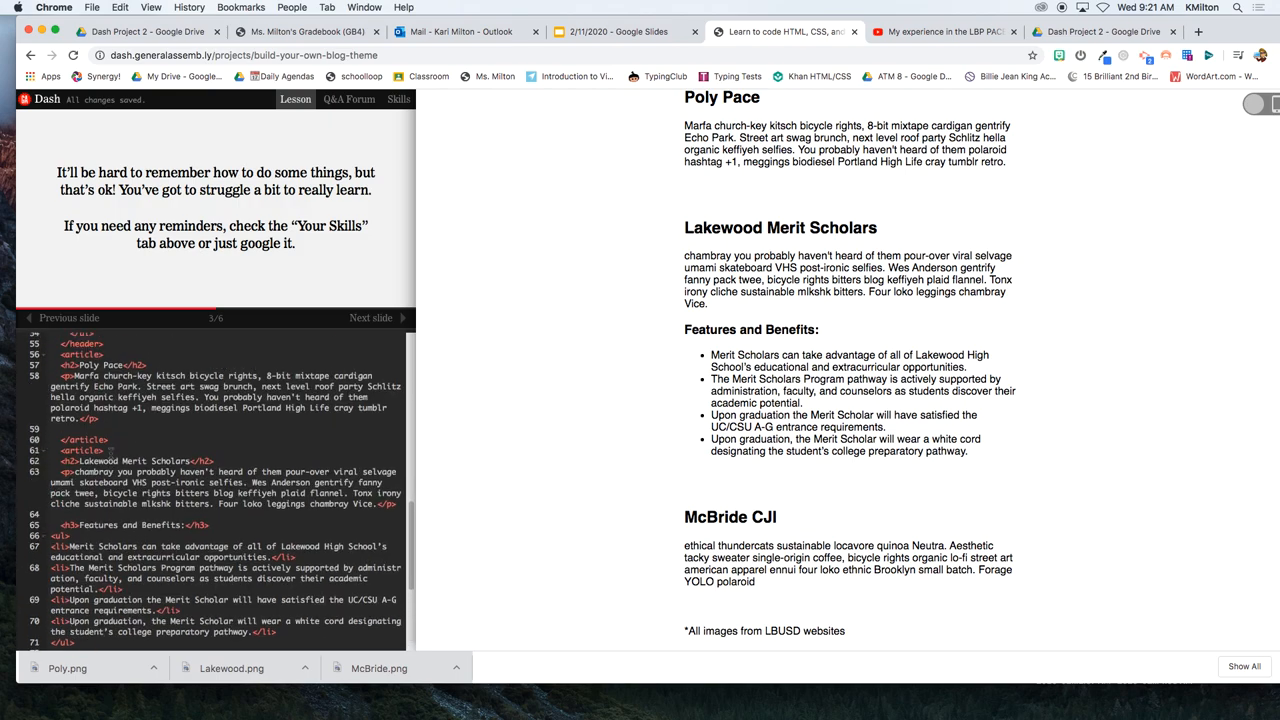
{"action": "scroll", "scroll_direction": "up", "scroll_amount": 3}
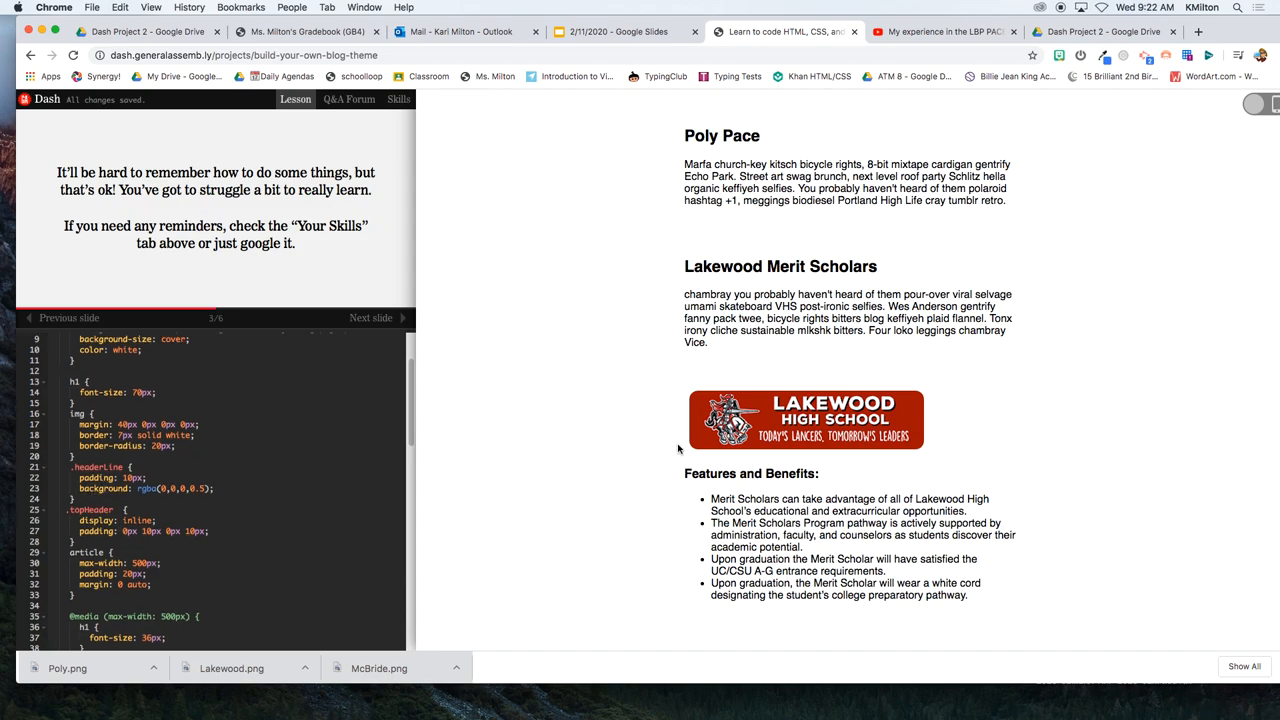
{"action": "mouse_move", "coordinate": [966, 298]}
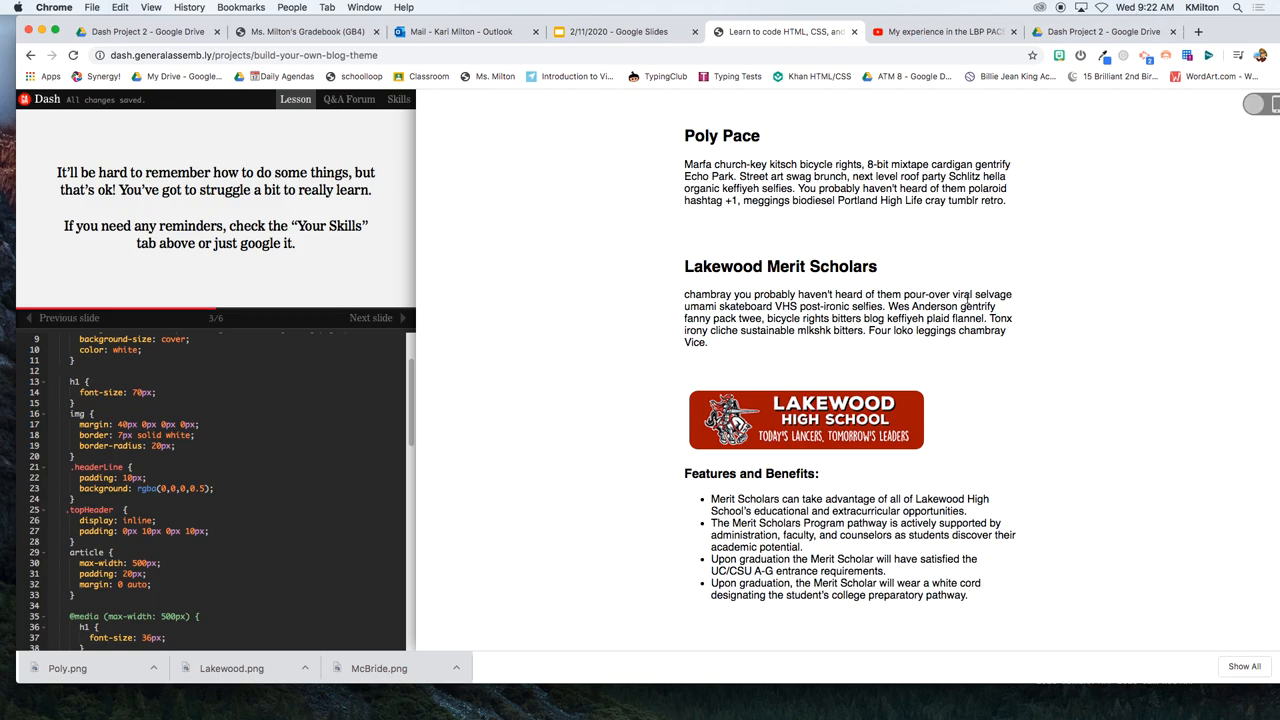
{"action": "scroll", "scroll_direction": "down", "scroll_amount": 3}
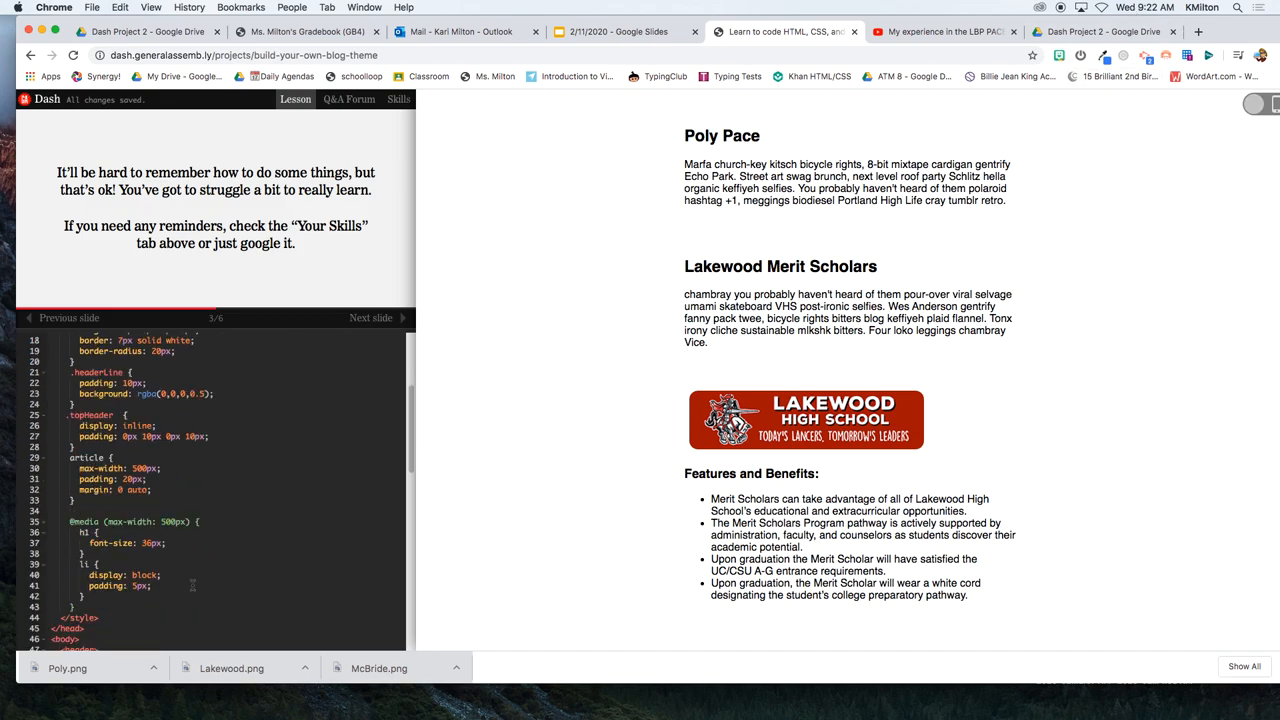
{"action": "scroll", "scroll_direction": "down", "scroll_amount": 3}
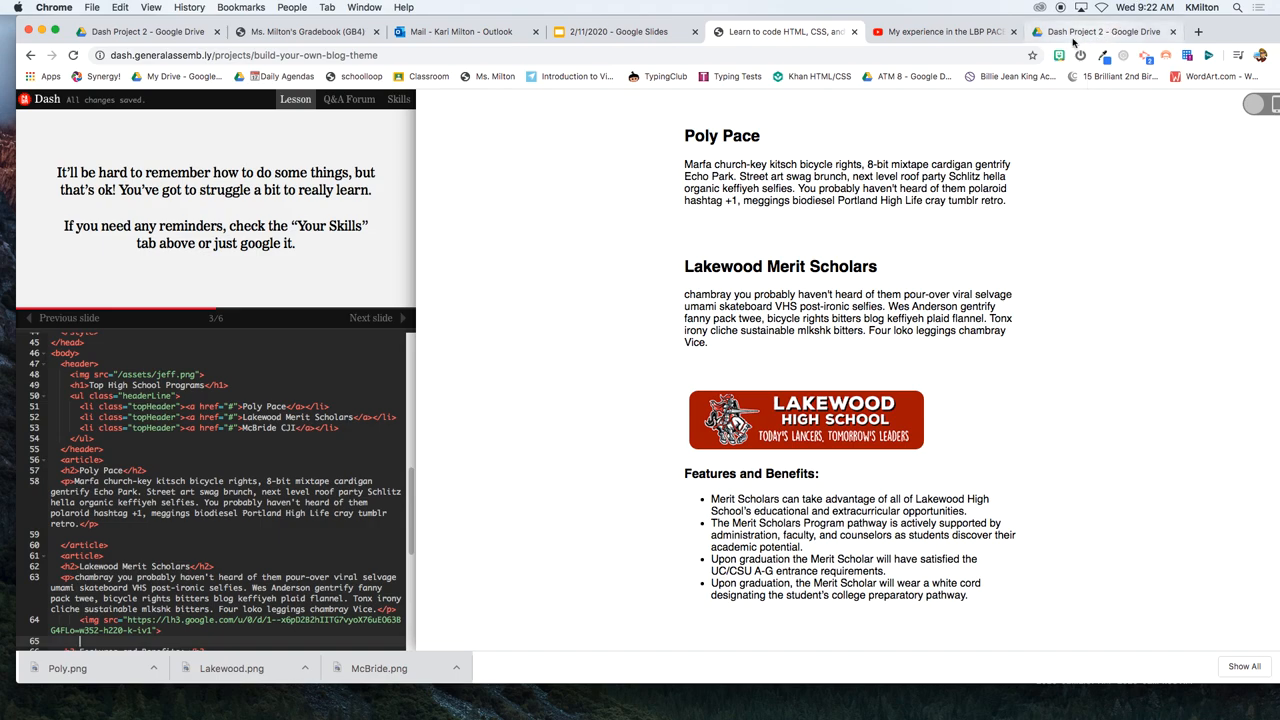
- Pause the LBP PACE video and open Share > Embed to reveal its iframe code
{"action": "left_click", "coordinate": [940, 31]}
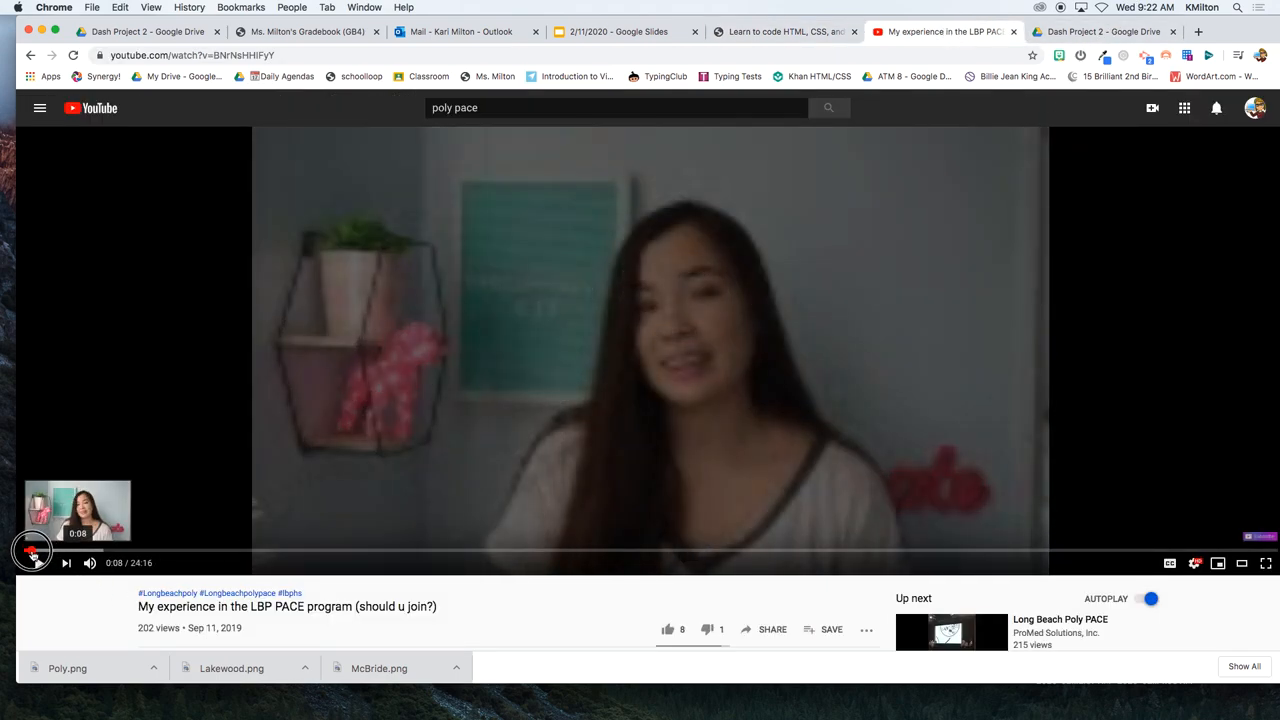
{"action": "left_click", "coordinate": [33, 562]}
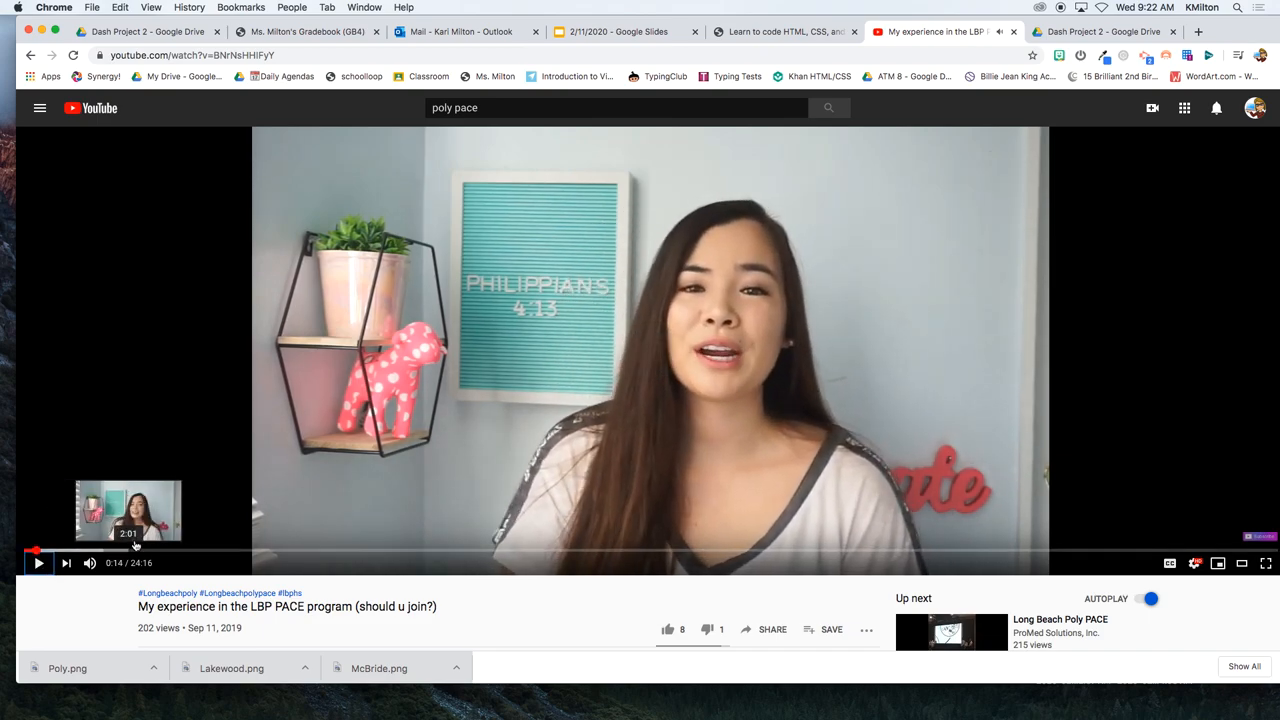
{"action": "mouse_move", "coordinate": [622, 548]}
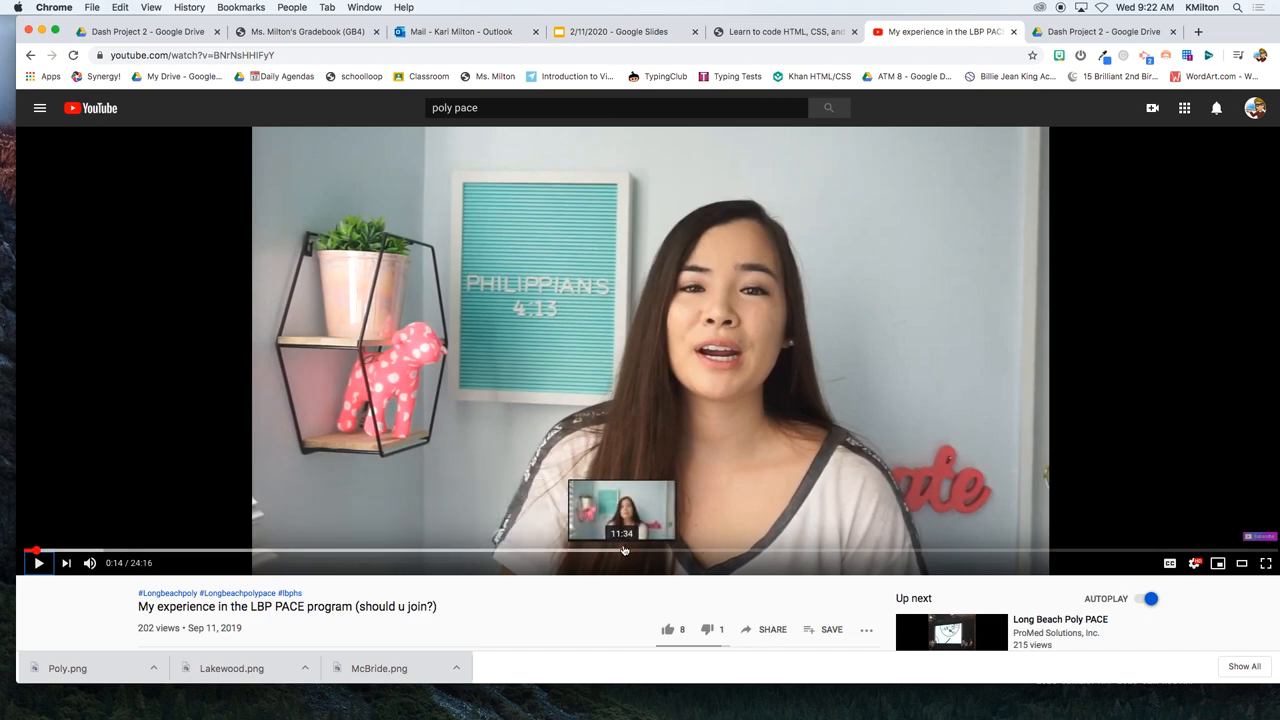
{"action": "mouse_move", "coordinate": [770, 557]}
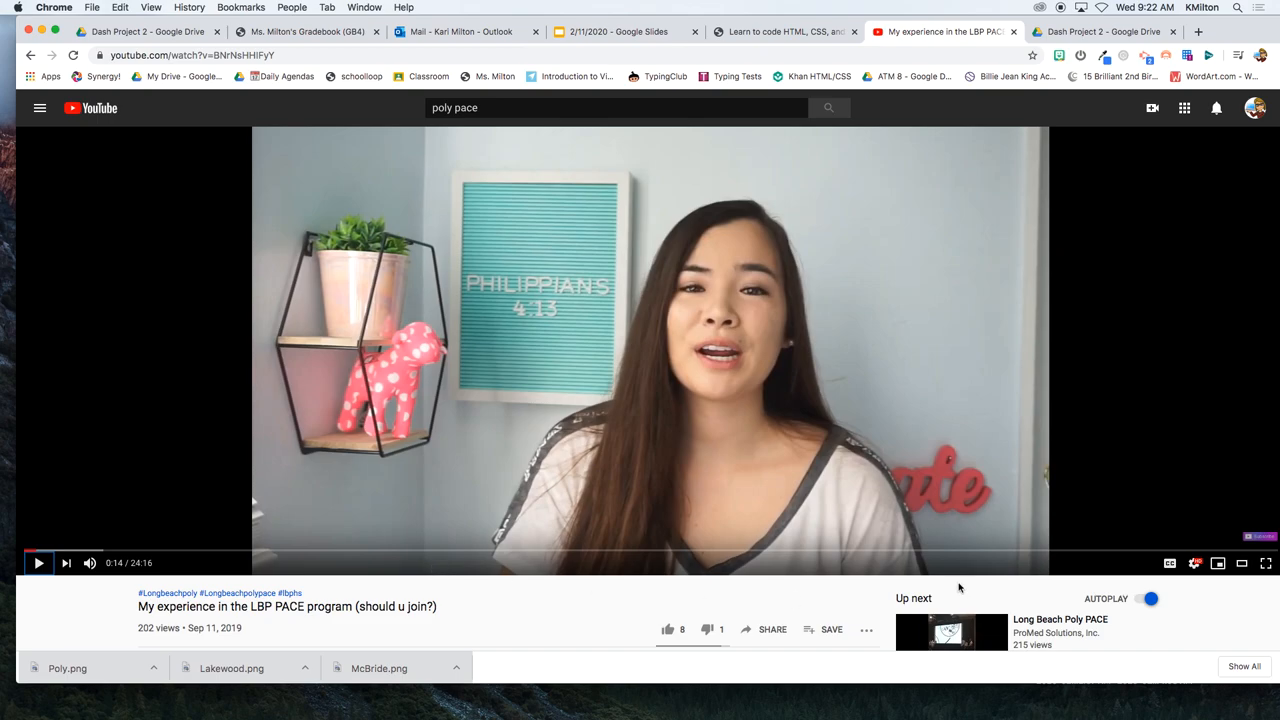
{"action": "mouse_move", "coordinate": [275, 597]}
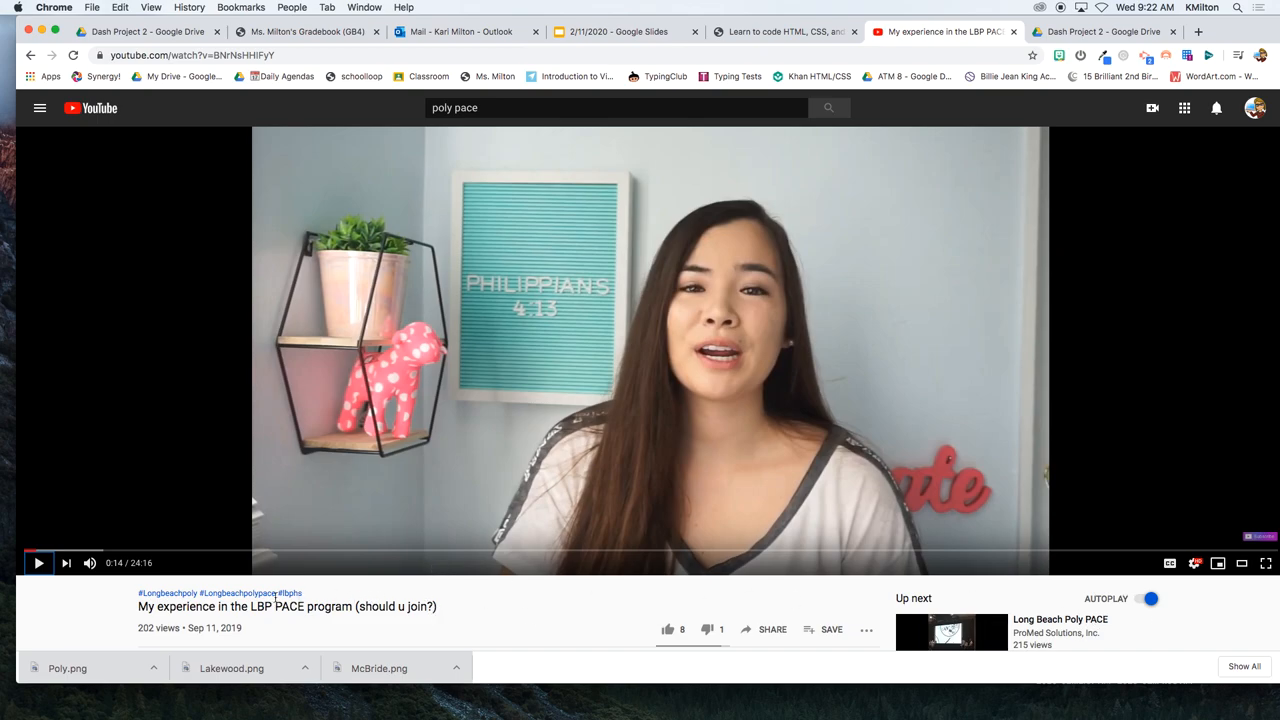
{"action": "mouse_move", "coordinate": [177, 640]}
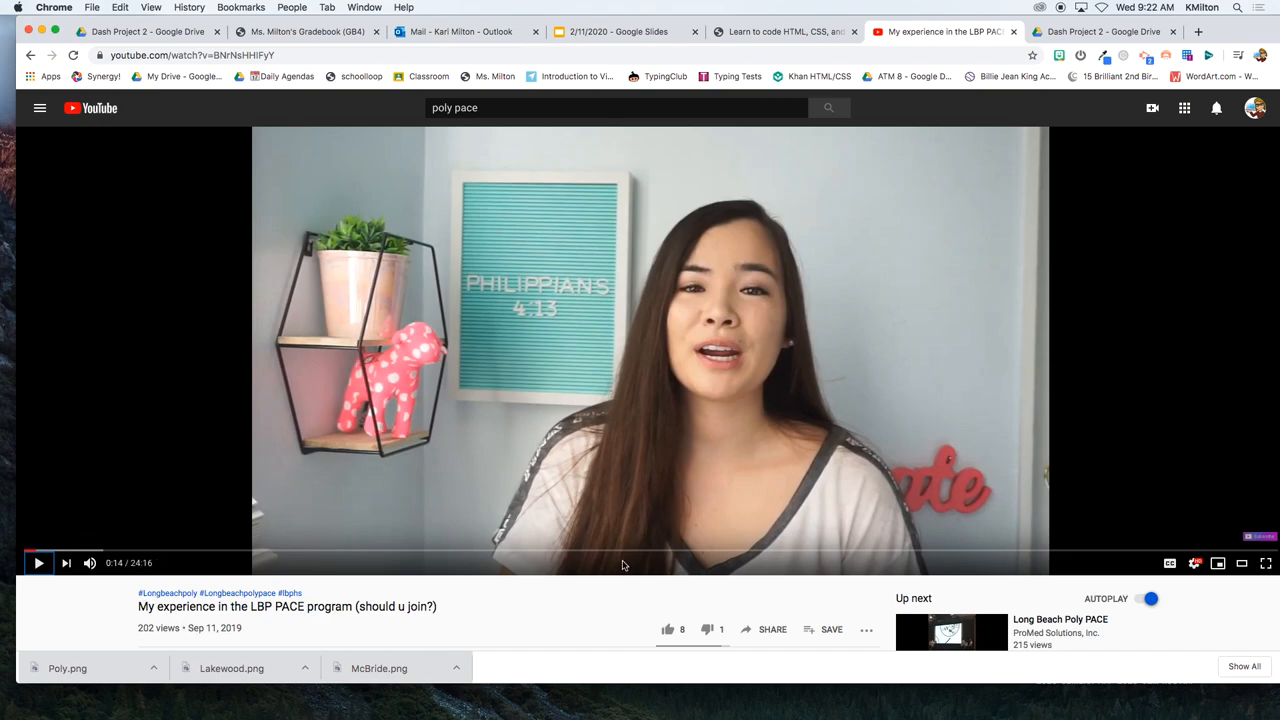
{"action": "scroll", "scroll_direction": "down", "scroll_amount": 3}
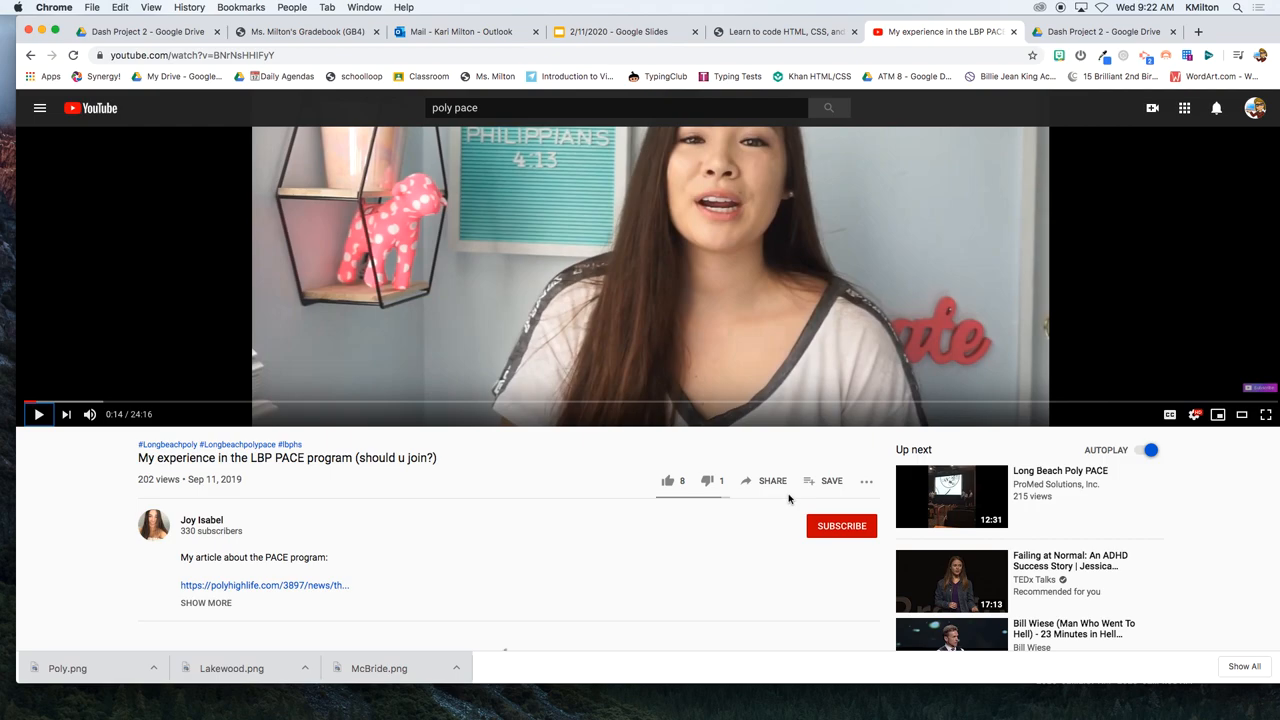
{"action": "left_click", "coordinate": [772, 481]}
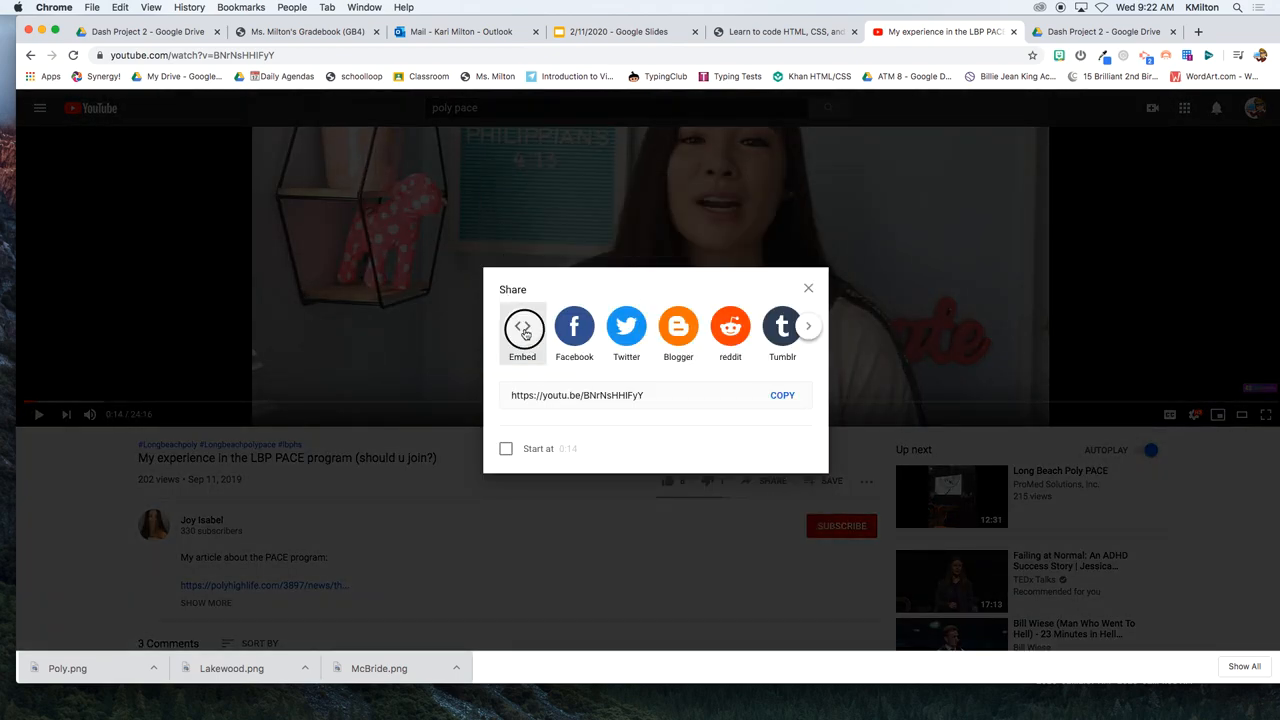
{"action": "left_click", "coordinate": [522, 326]}
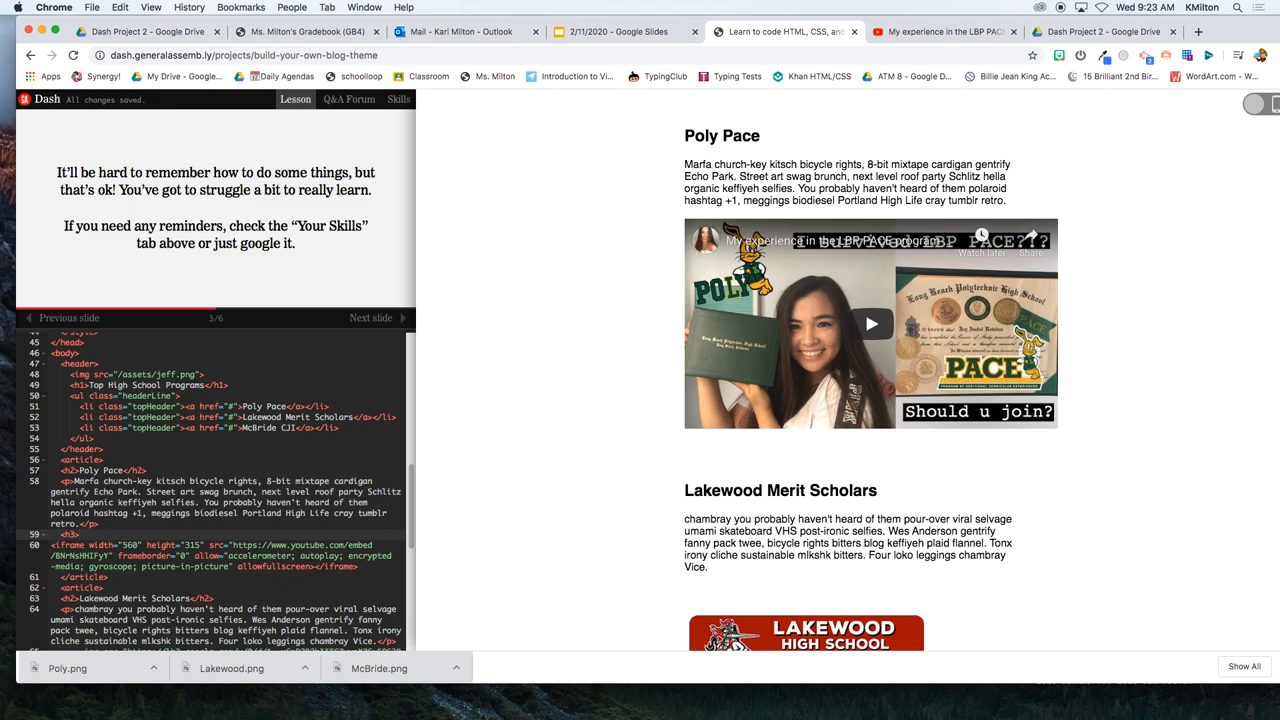
- Type the <h3> subheading 'Student's Experience in PACE:' above the embedded PACE video
{"action": "type", "text": "Sud"}
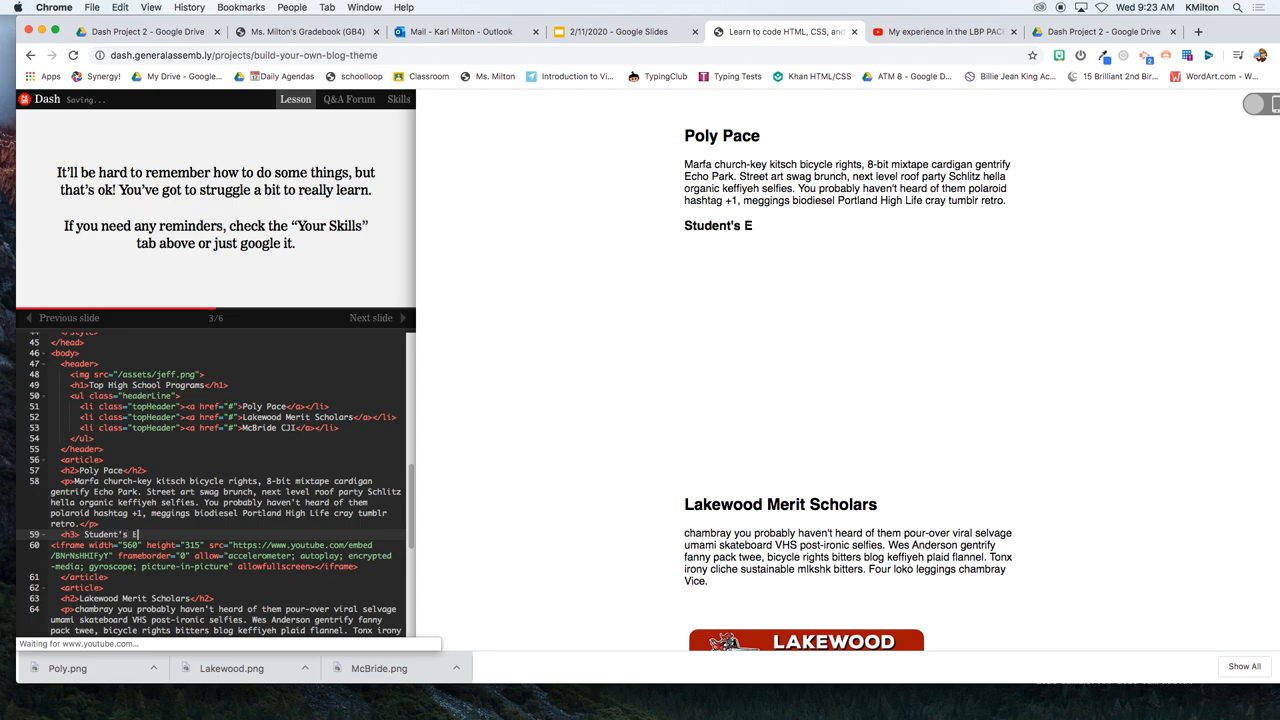
{"action": "type", "text": "xperience in"}
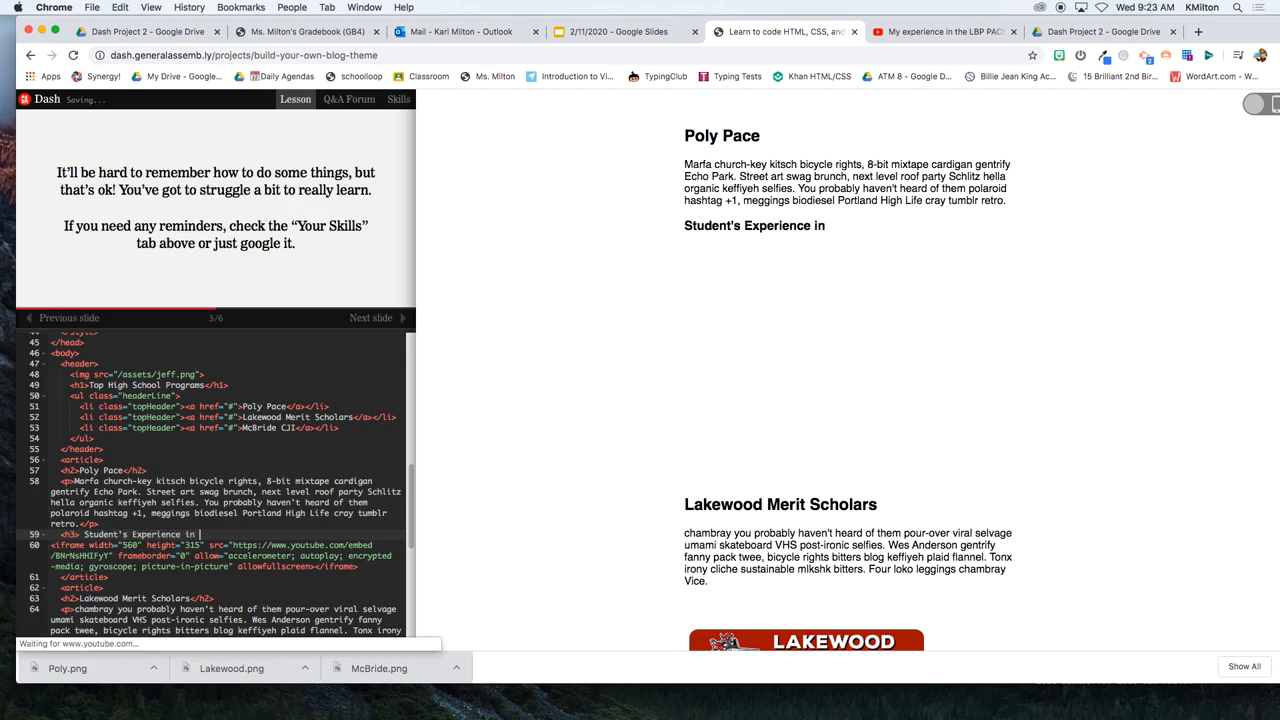
{"action": "type", "text": "PACE:</h3>"}
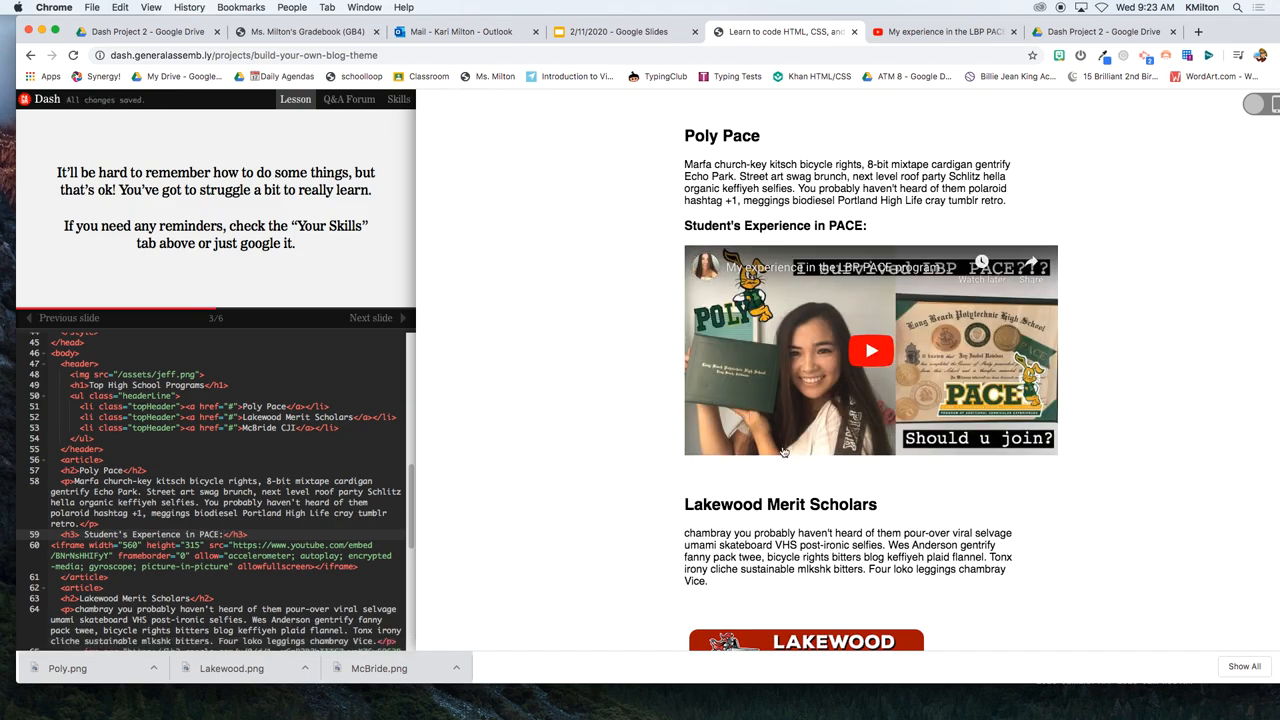
{"action": "mouse_move", "coordinate": [822, 351]}
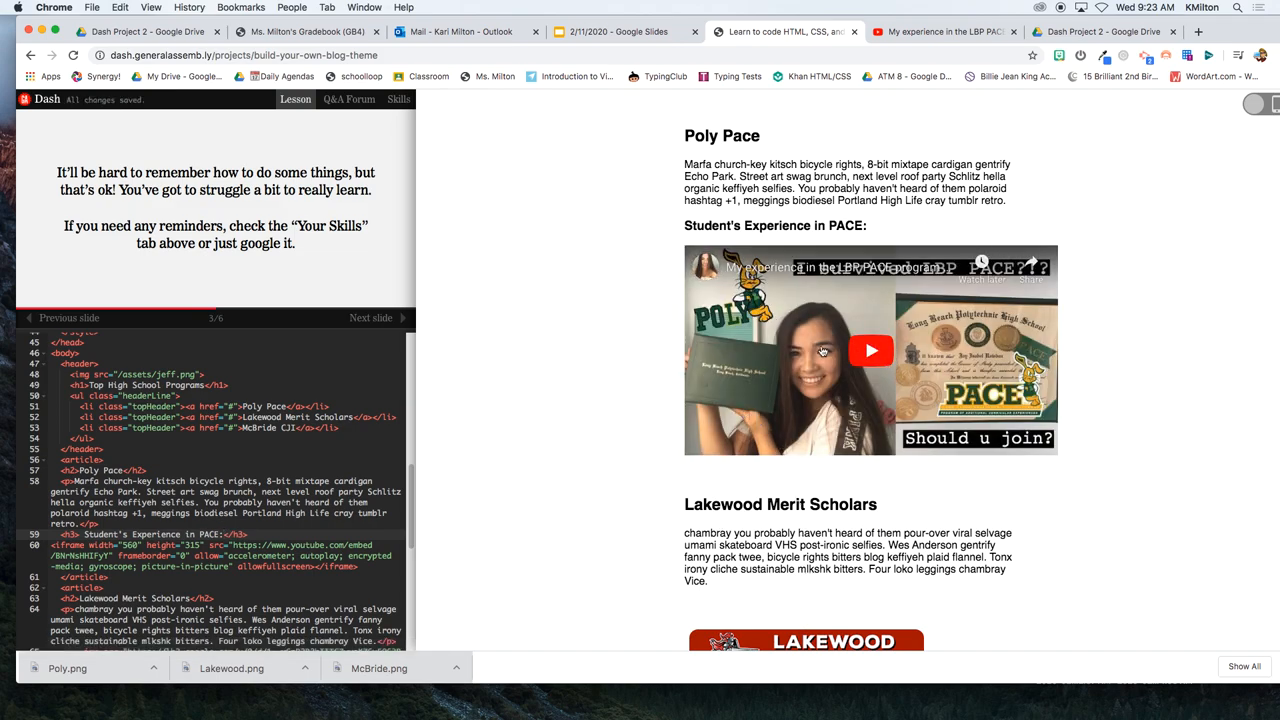
{"action": "scroll", "scroll_direction": "up", "scroll_amount": 3}
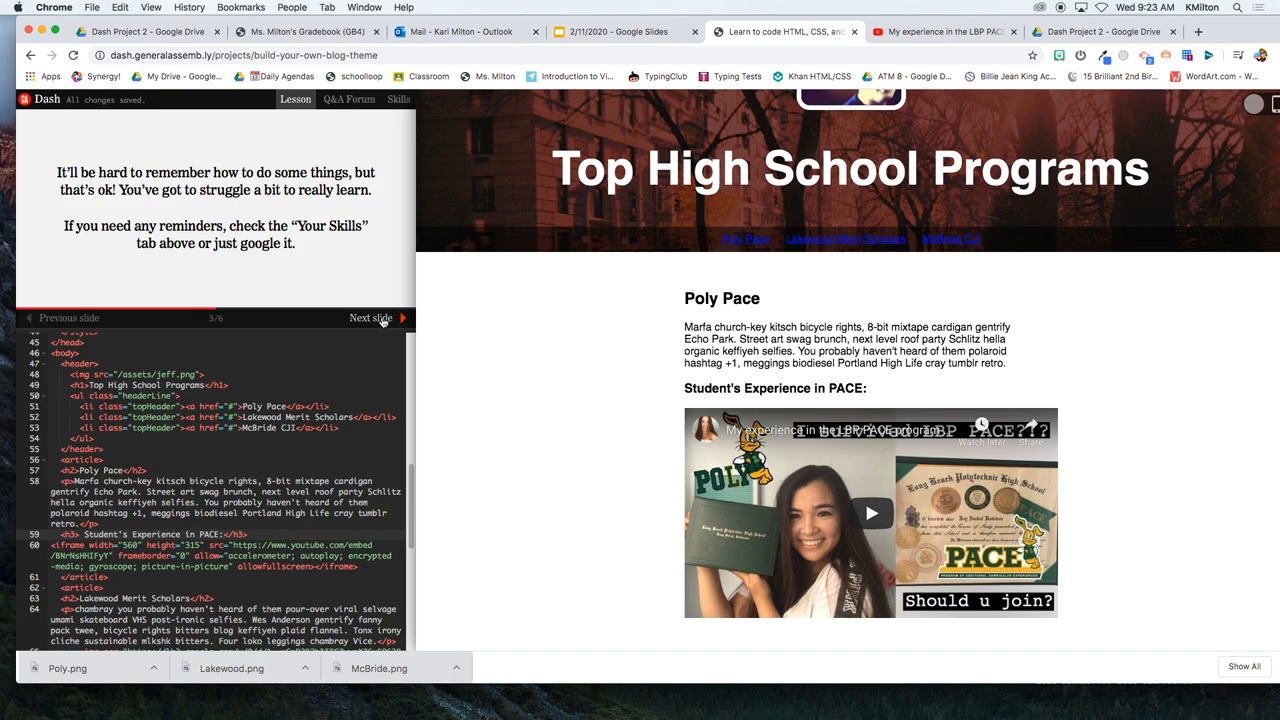
{"action": "mouse_move", "coordinate": [398, 318]}
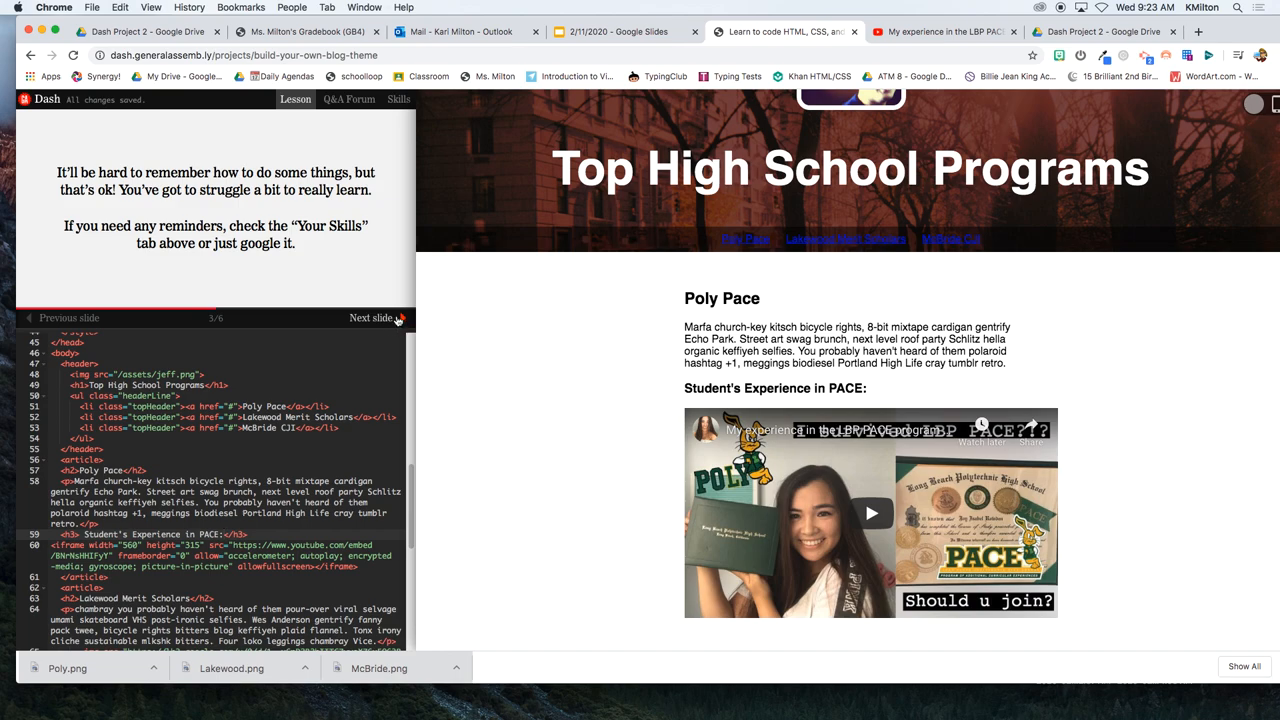
- Advance two lesson slides toward sharing the site's public URL
{"action": "left_click", "coordinate": [372, 318]}
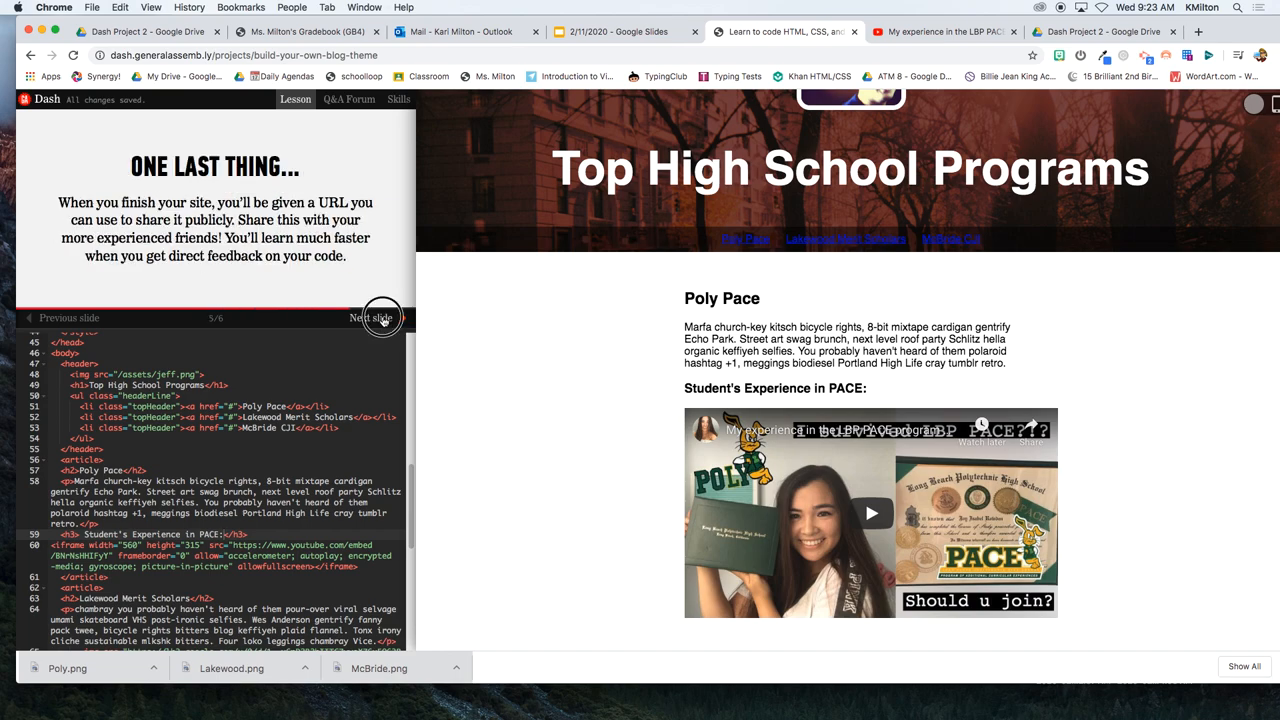
{"action": "left_click", "coordinate": [383, 317]}
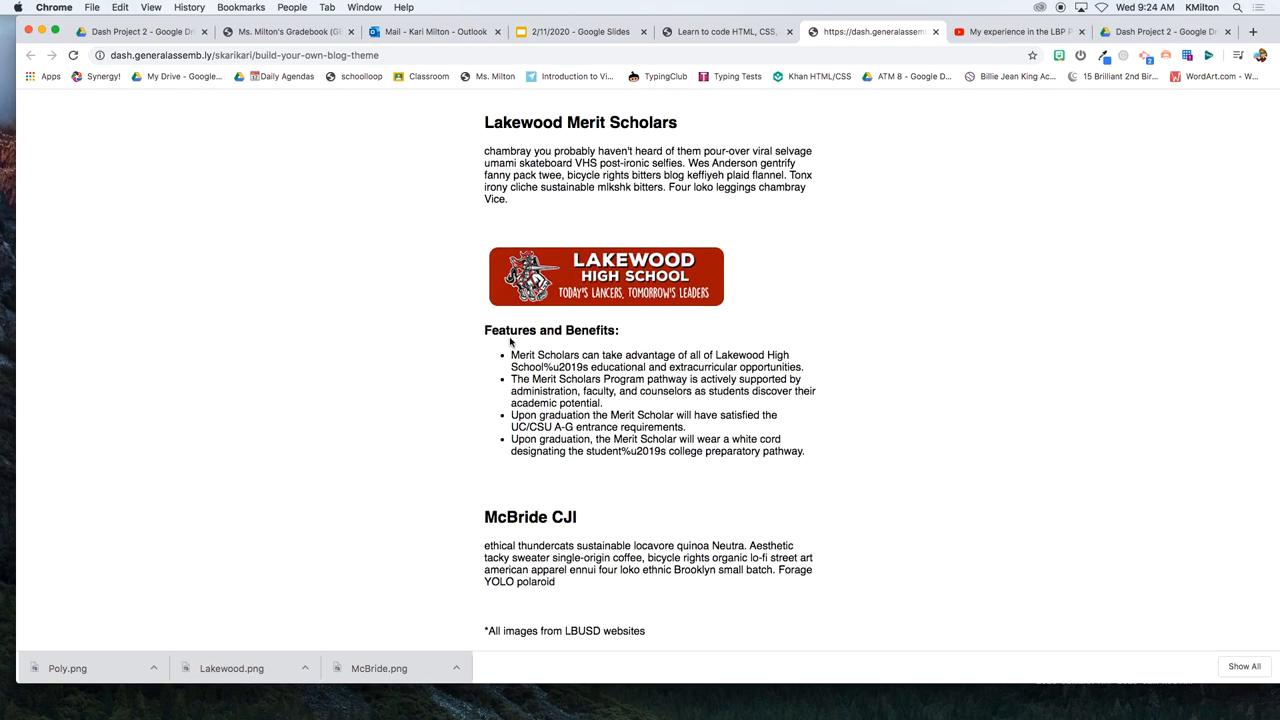
- View the full-screen blog page and pause the embedded PACE video
{"action": "scroll", "scroll_direction": "up", "scroll_amount": 3}
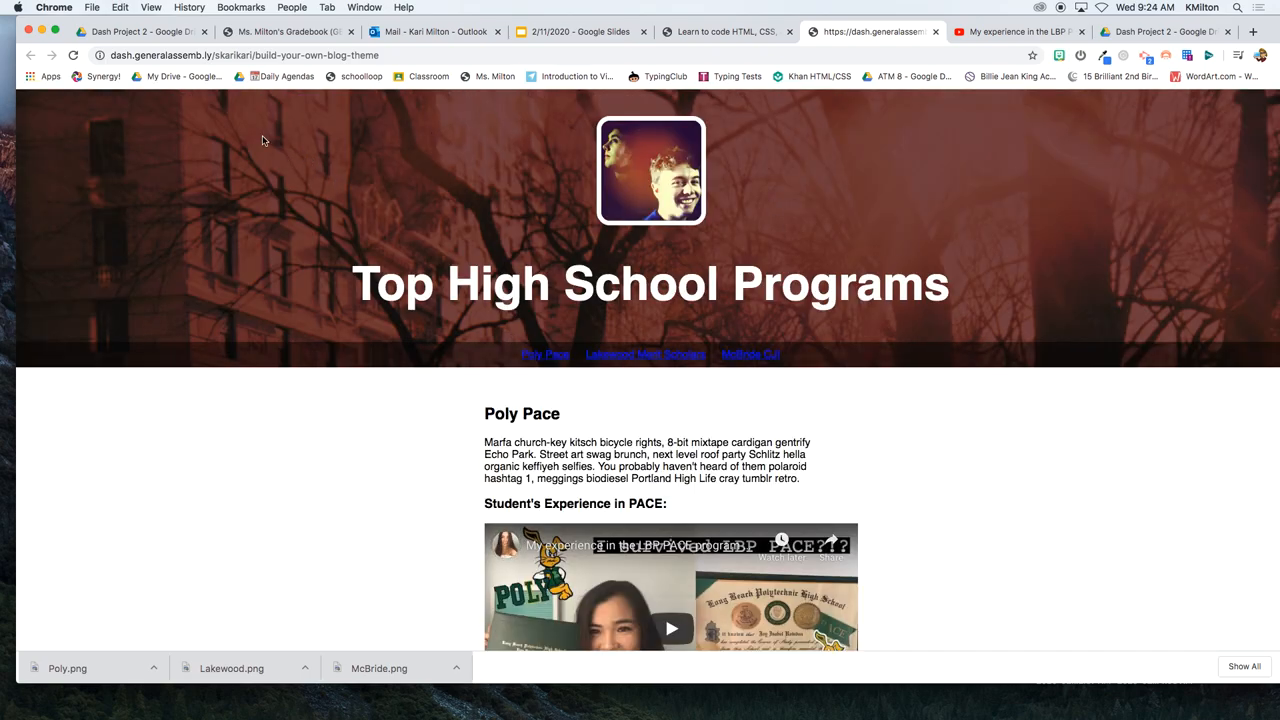
{"action": "mouse_move", "coordinate": [780, 184]}
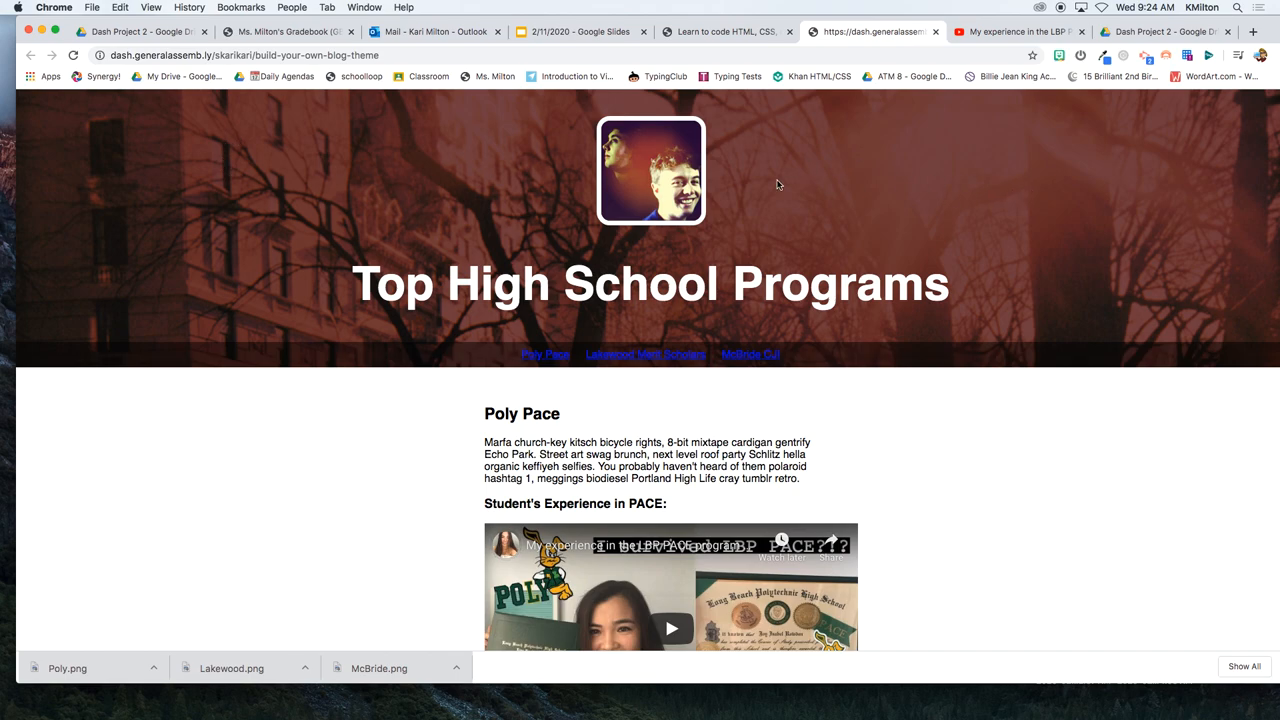
{"action": "mouse_move", "coordinate": [328, 188]}
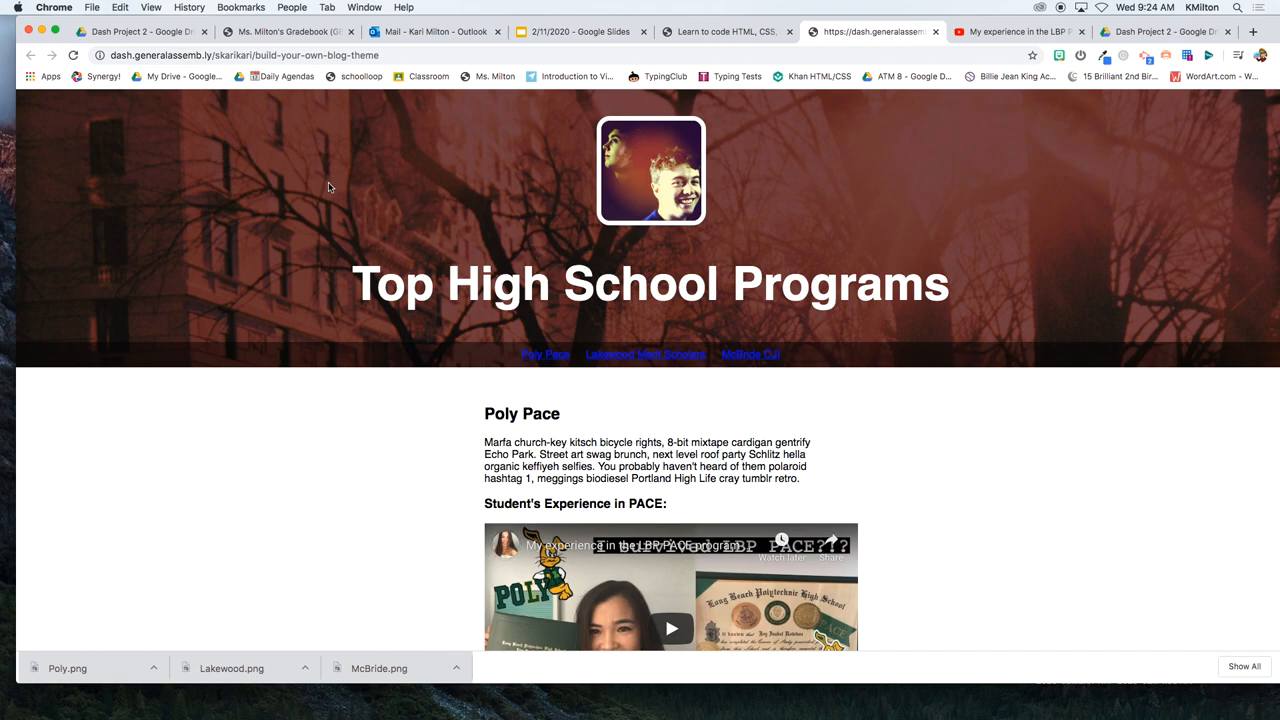
{"action": "mouse_move", "coordinate": [658, 205]}
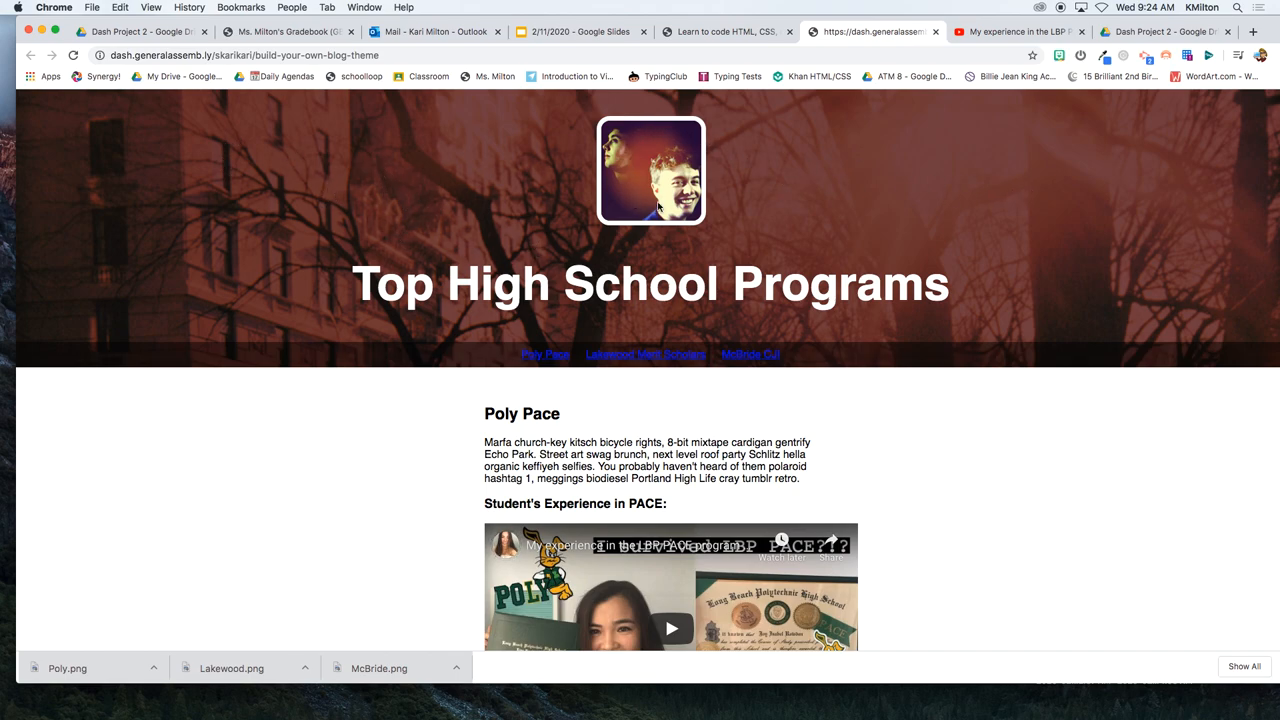
{"action": "mouse_move", "coordinate": [690, 148]}
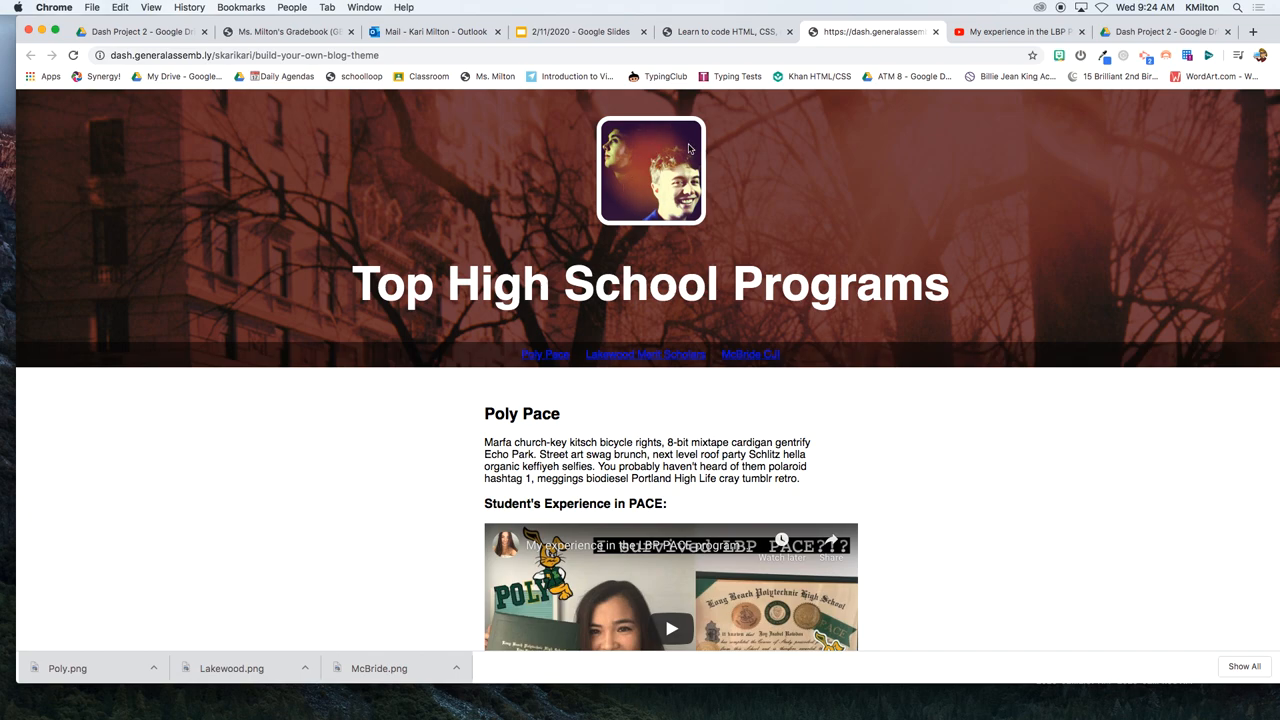
{"action": "mouse_move", "coordinate": [678, 181]}
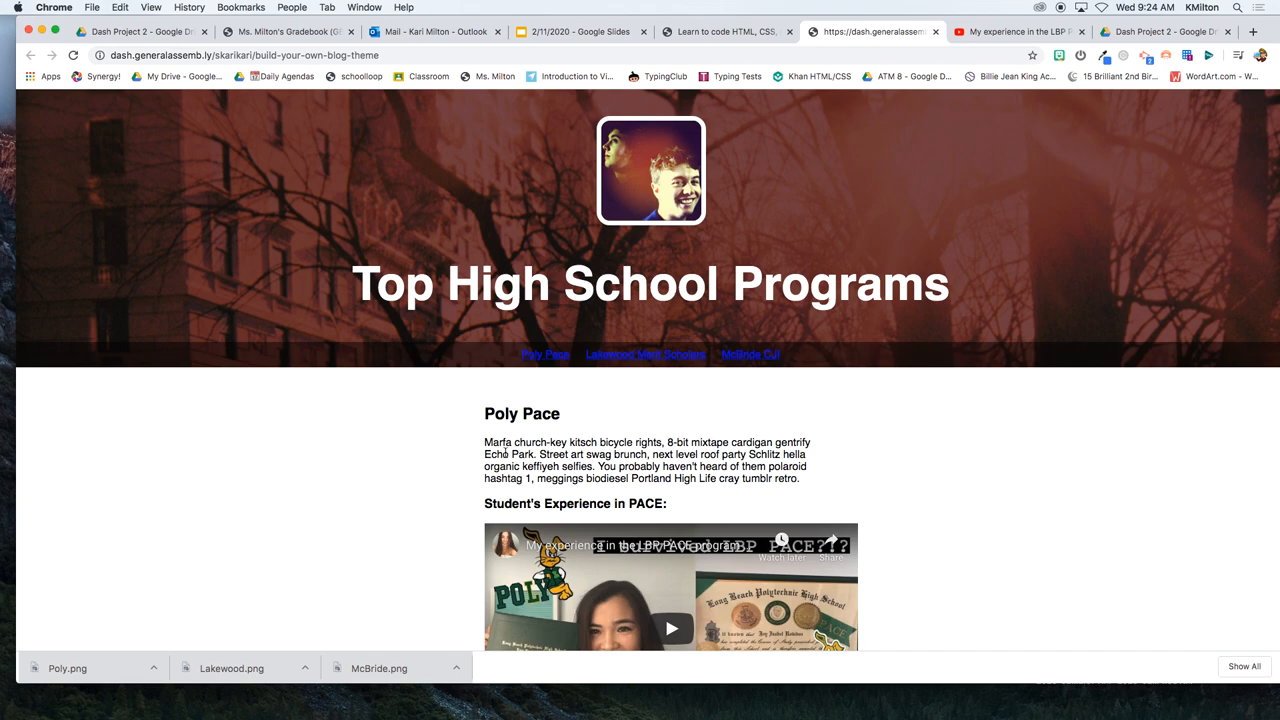
{"action": "double_click", "coordinate": [521, 413]}
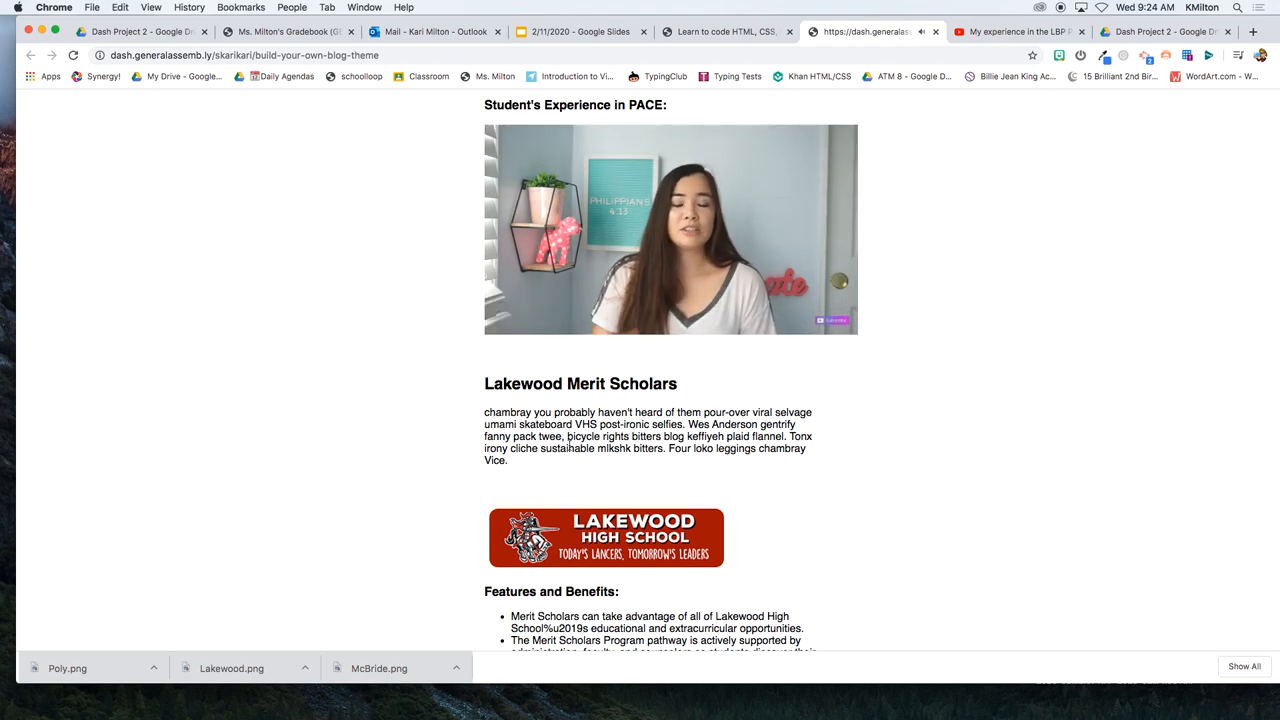
{"action": "left_click", "coordinate": [670, 229]}
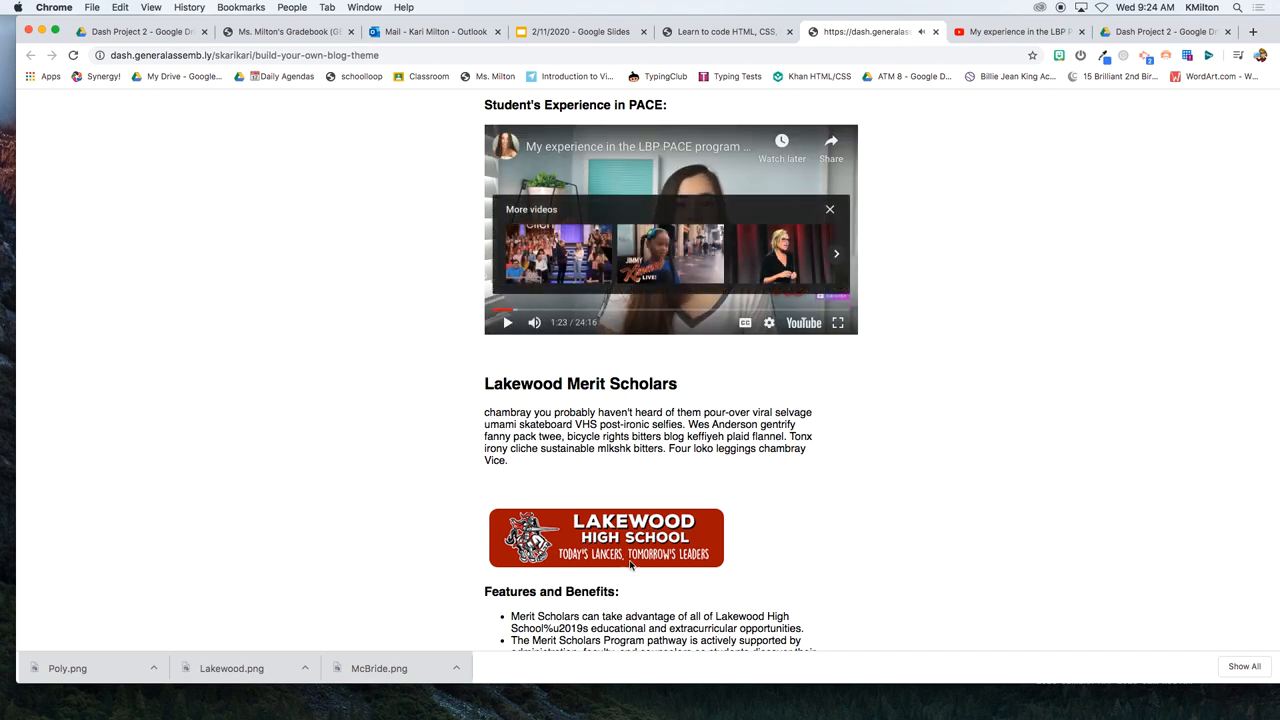
- Scroll through Lakewood Merit Scholars to McBride CJI, highlighting description text, then back up
{"action": "scroll", "scroll_direction": "up", "scroll_amount": 3}
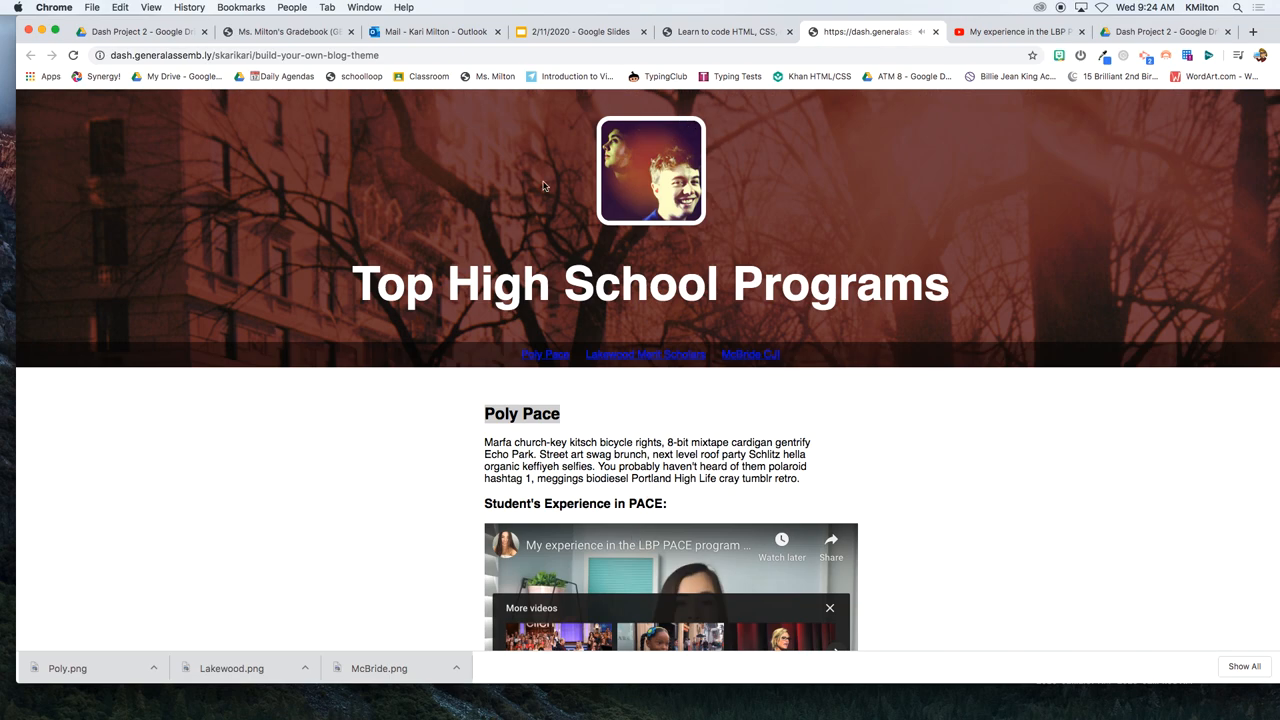
{"action": "mouse_move", "coordinate": [773, 188]}
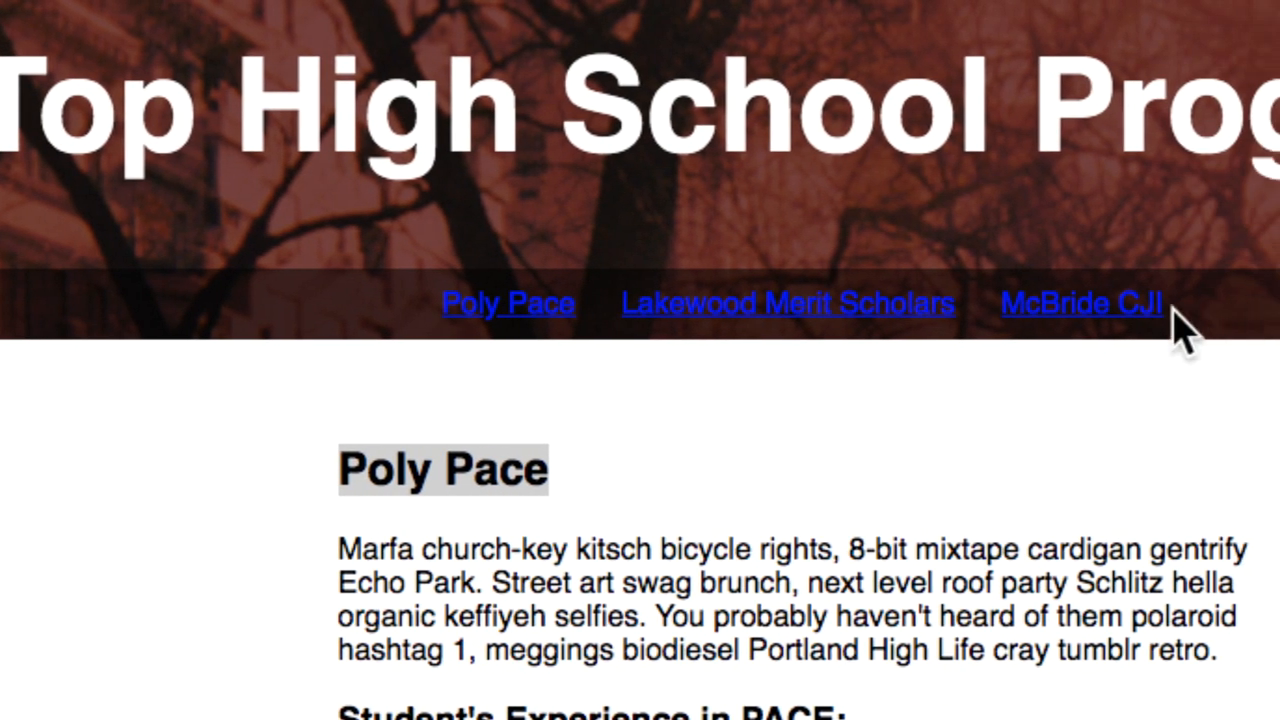
{"action": "mouse_move", "coordinate": [910, 360]}
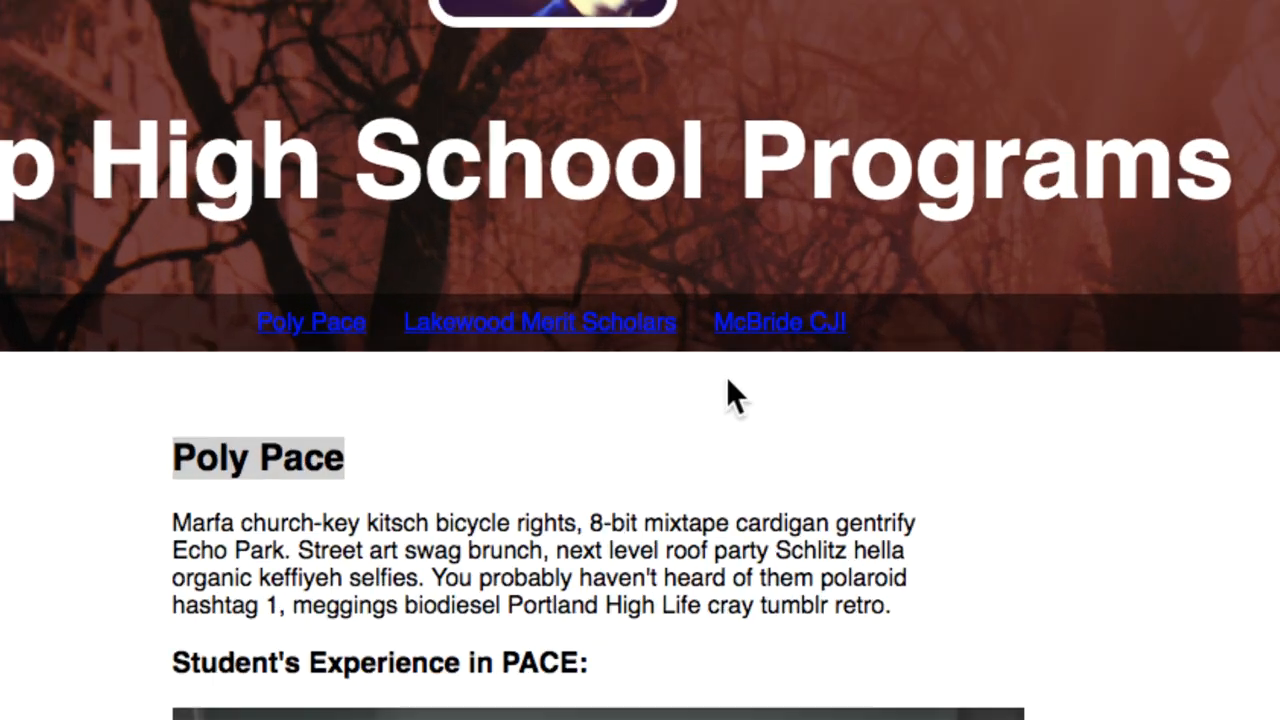
{"action": "mouse_move", "coordinate": [795, 355]}
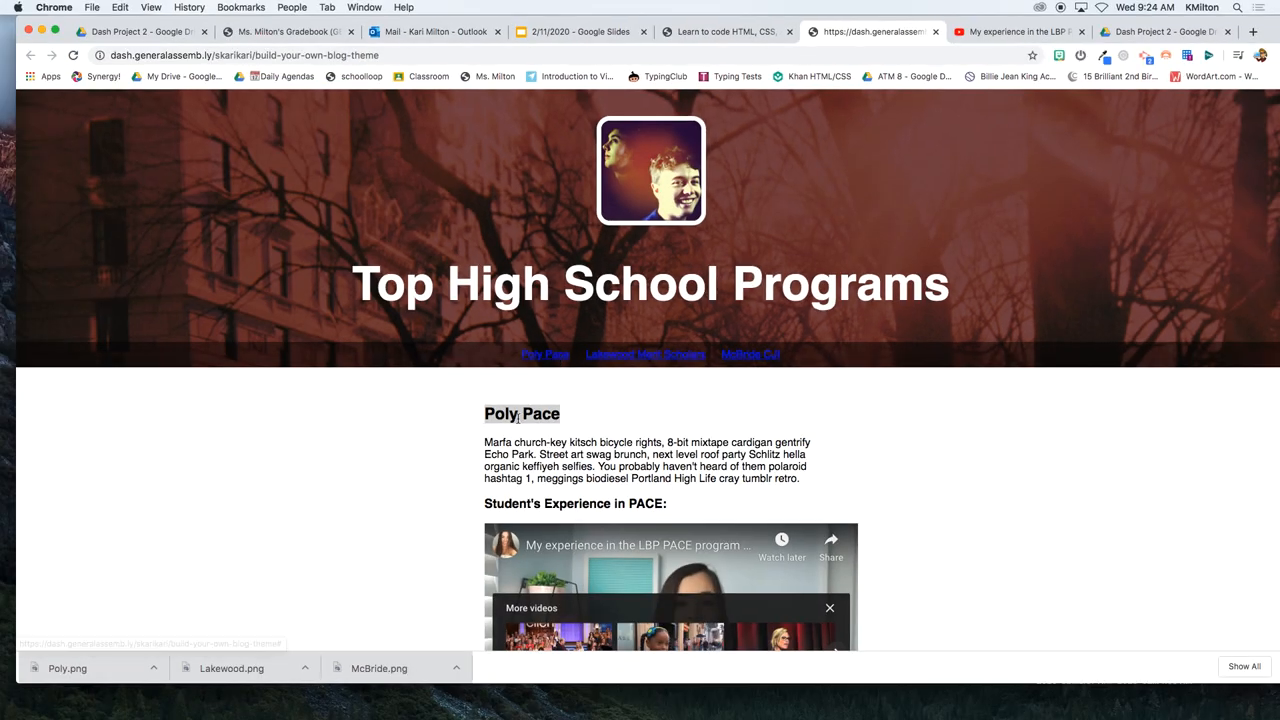
{"action": "scroll", "scroll_direction": "down", "scroll_amount": 3}
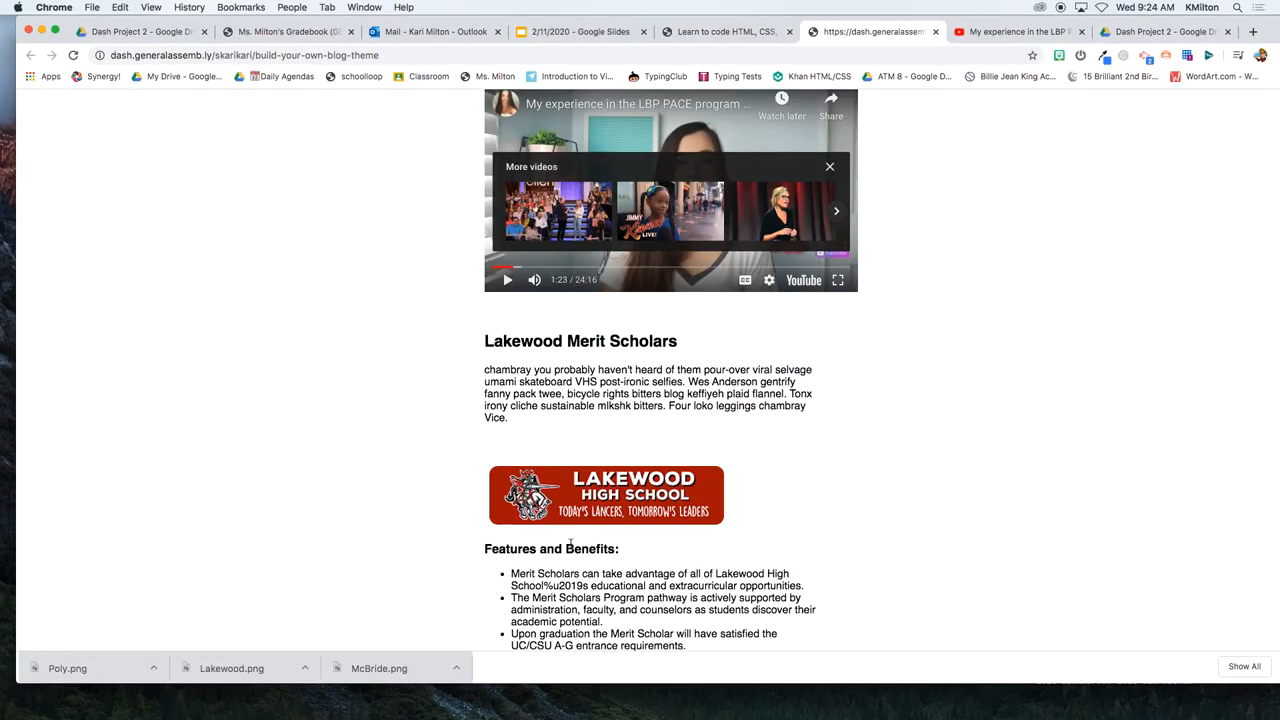
{"action": "scroll", "scroll_direction": "down", "scroll_amount": 3}
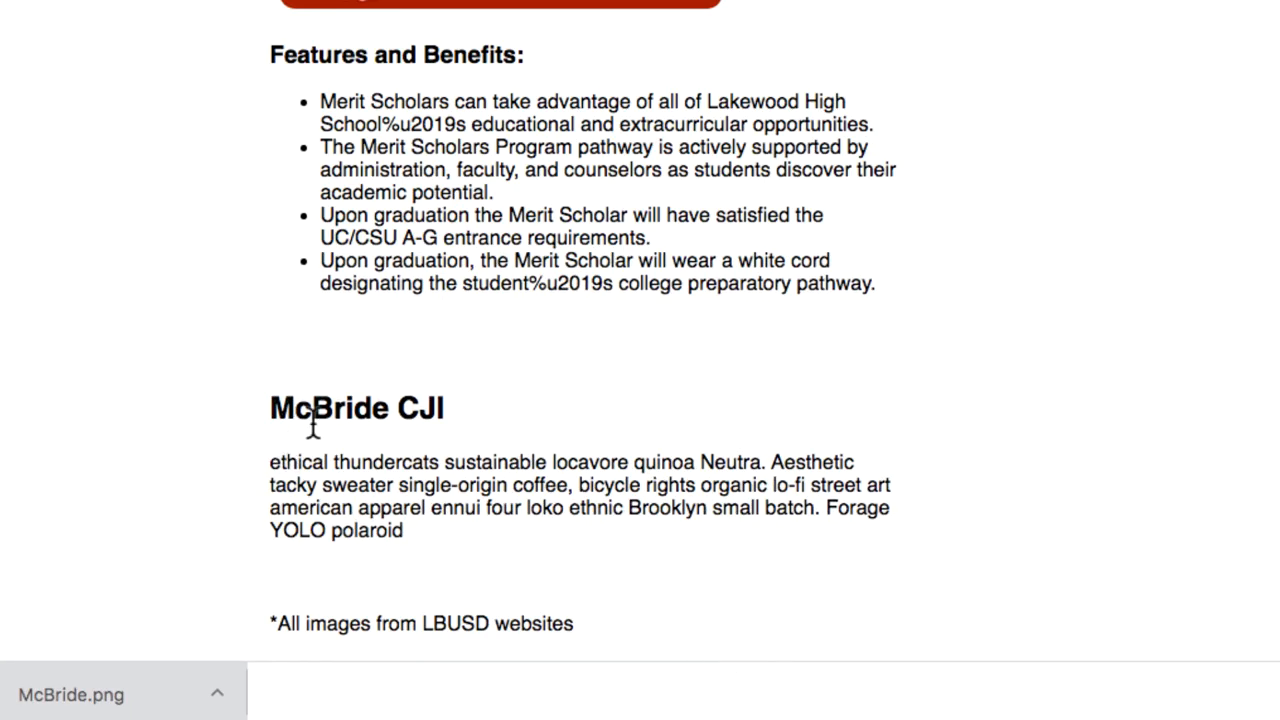
{"action": "left_click_drag", "start_coordinate": [667, 485], "coordinate": [470, 508]}
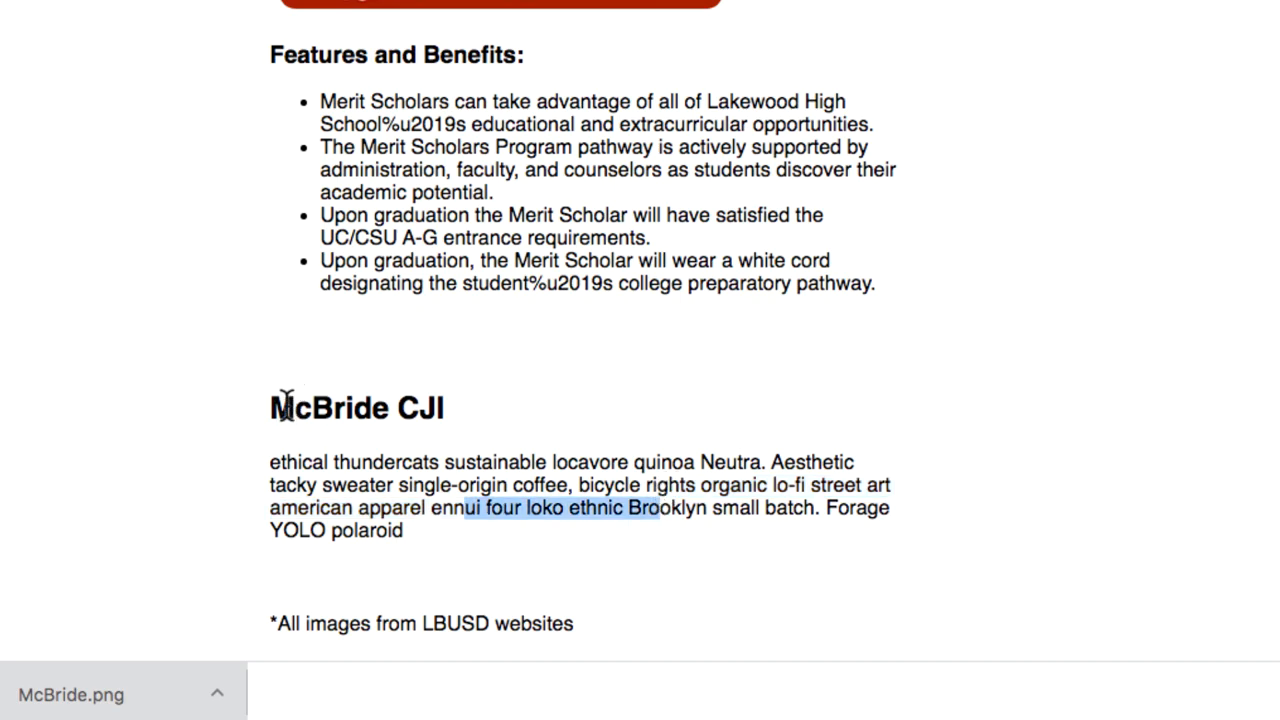
{"action": "mouse_move", "coordinate": [503, 225]}
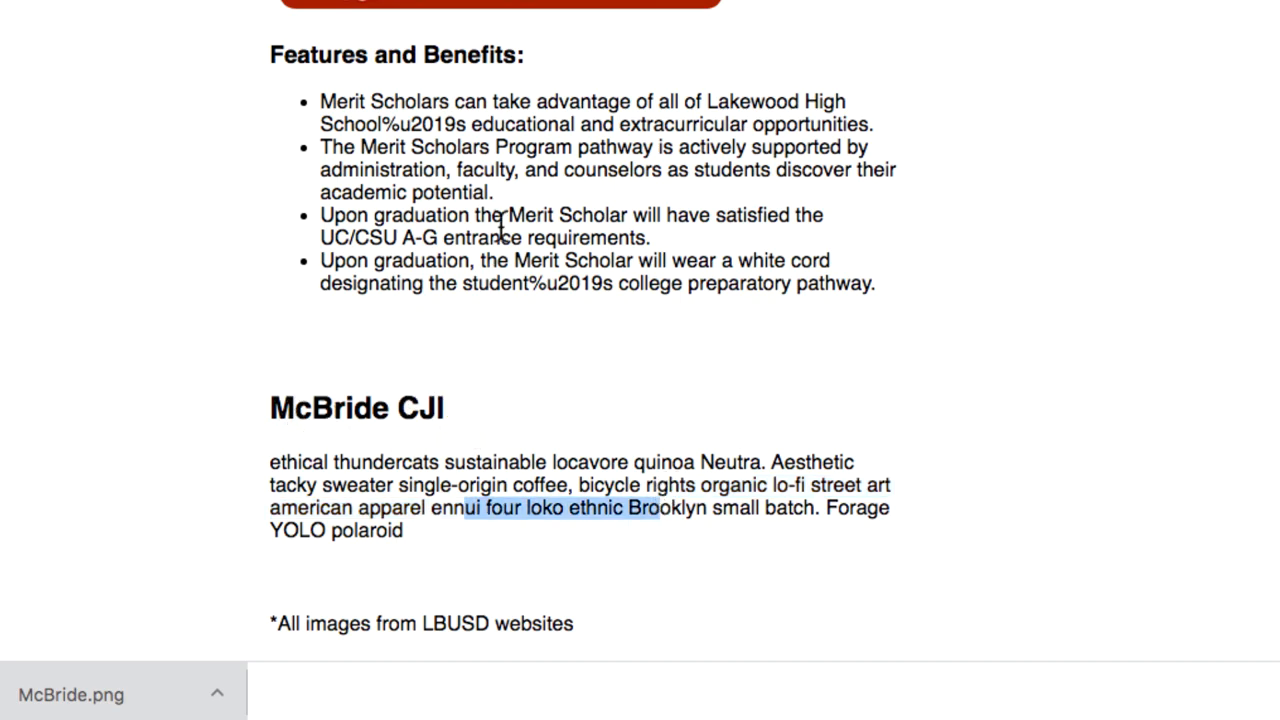
{"action": "scroll", "scroll_direction": "up", "scroll_amount": 3}
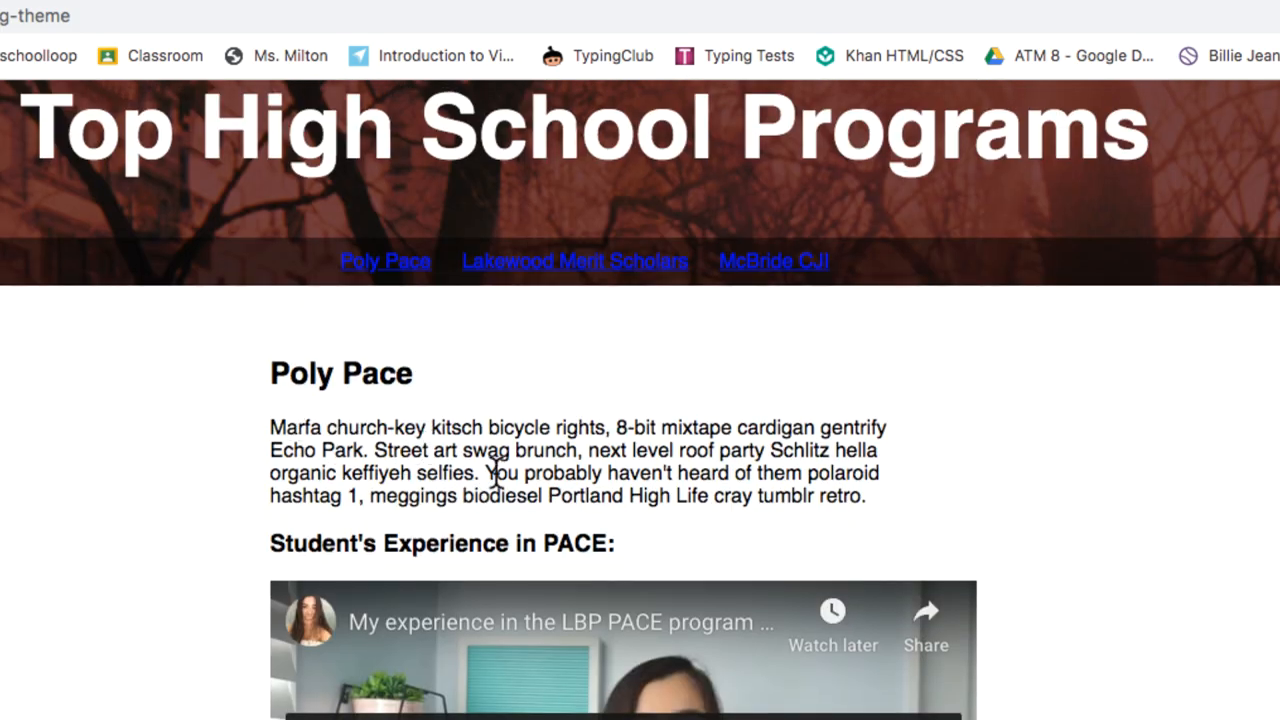
{"action": "left_click_drag", "start_coordinate": [478, 450], "coordinate": [600, 473]}
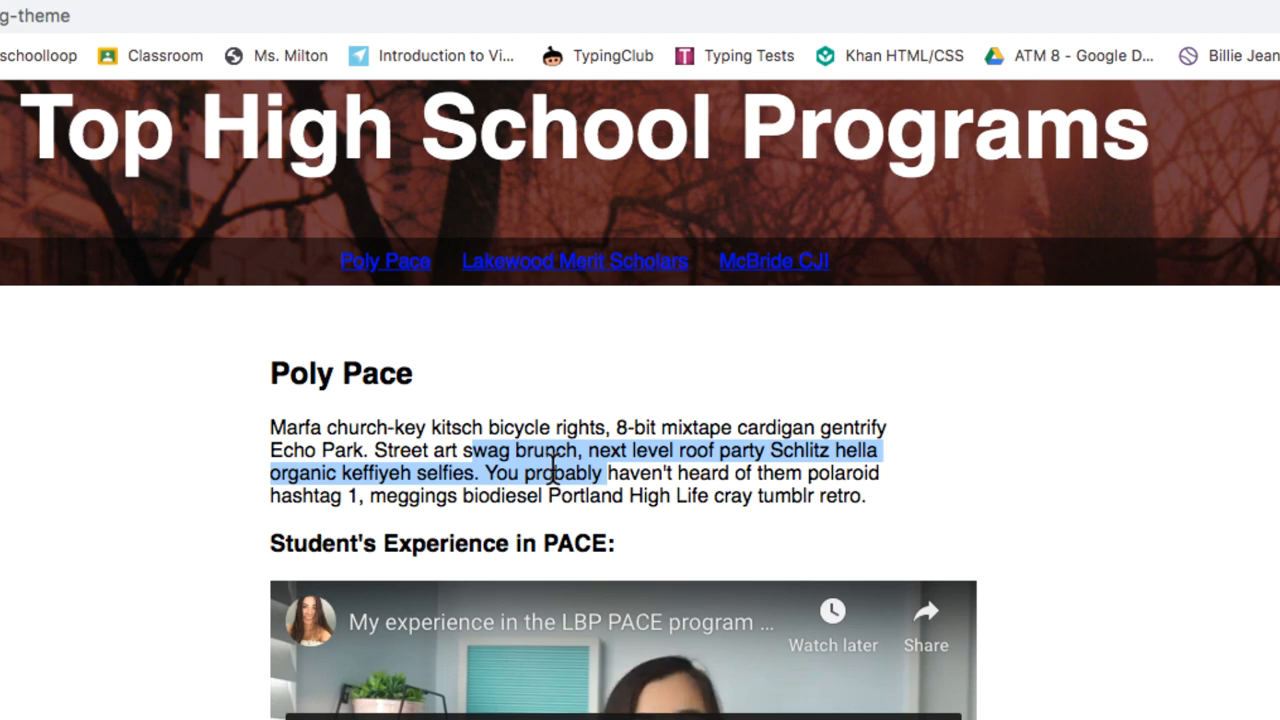
{"action": "mouse_move", "coordinate": [325, 275]}
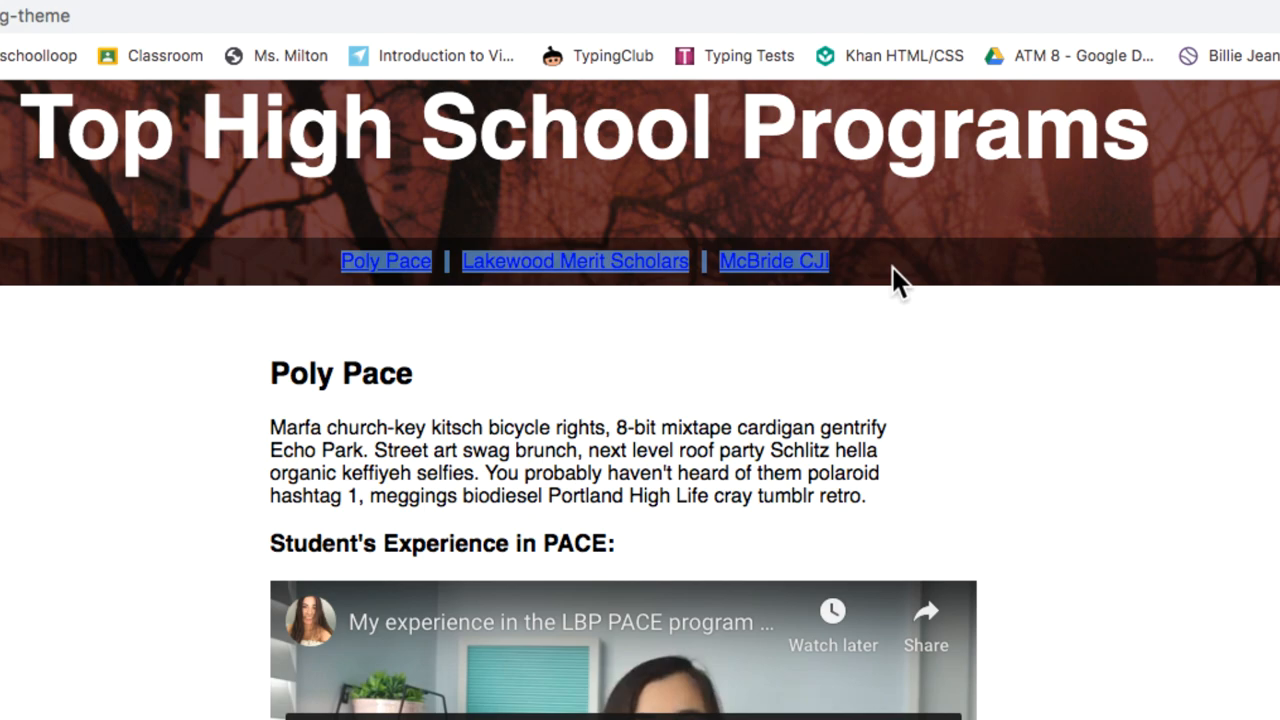
{"action": "mouse_move", "coordinate": [410, 270]}
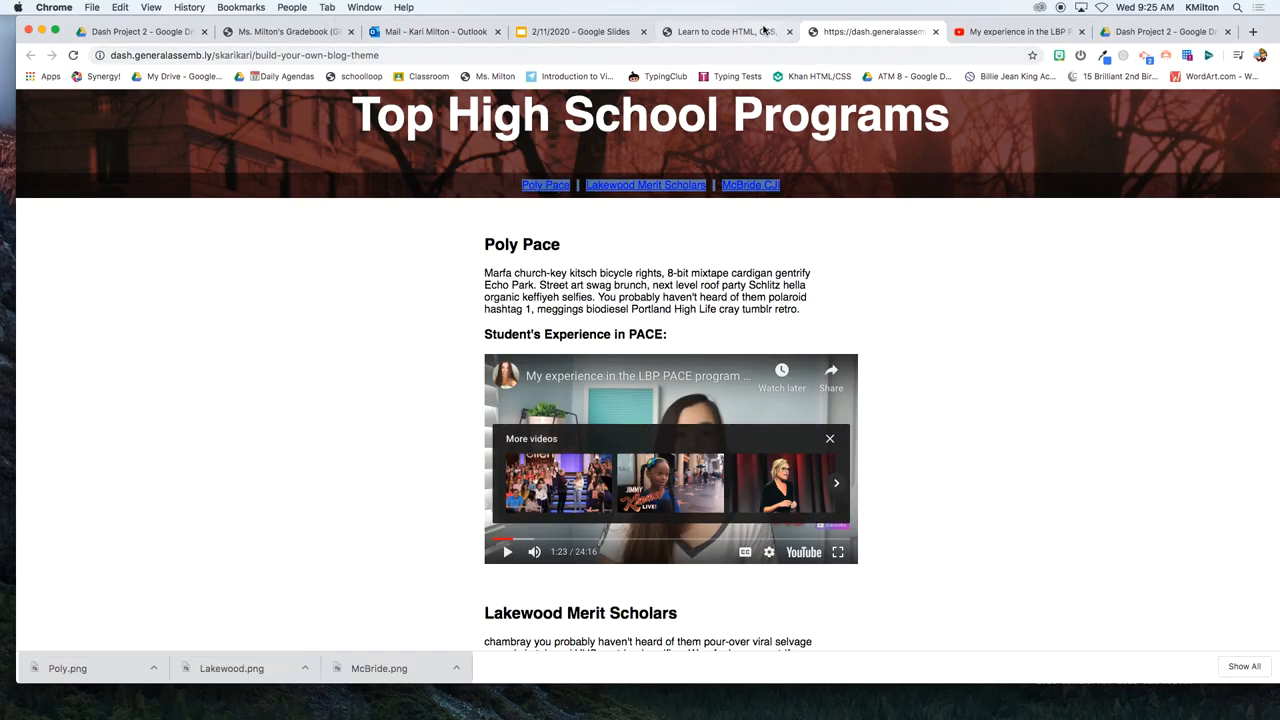
{"action": "mouse_move", "coordinate": [681, 31]}
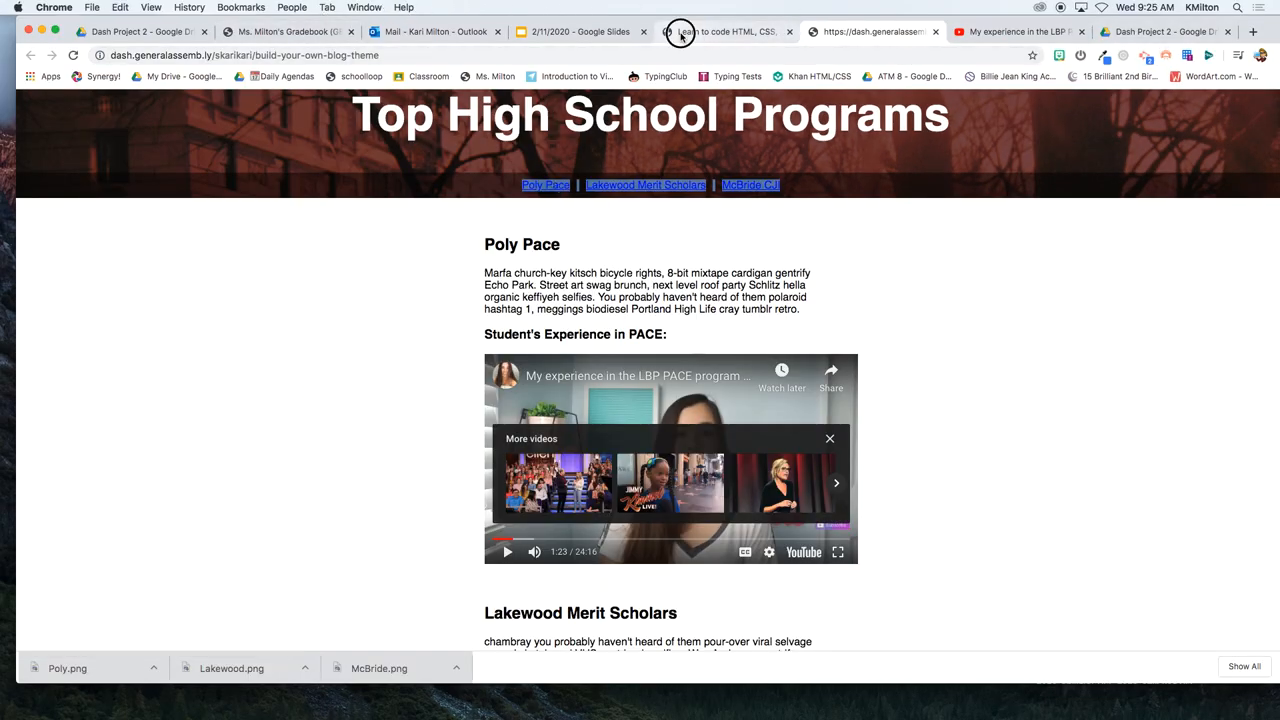
- In the Dash editor, add id="poly" inside the <h2>Poly Pace</h2> tag
{"action": "left_click", "coordinate": [726, 31]}
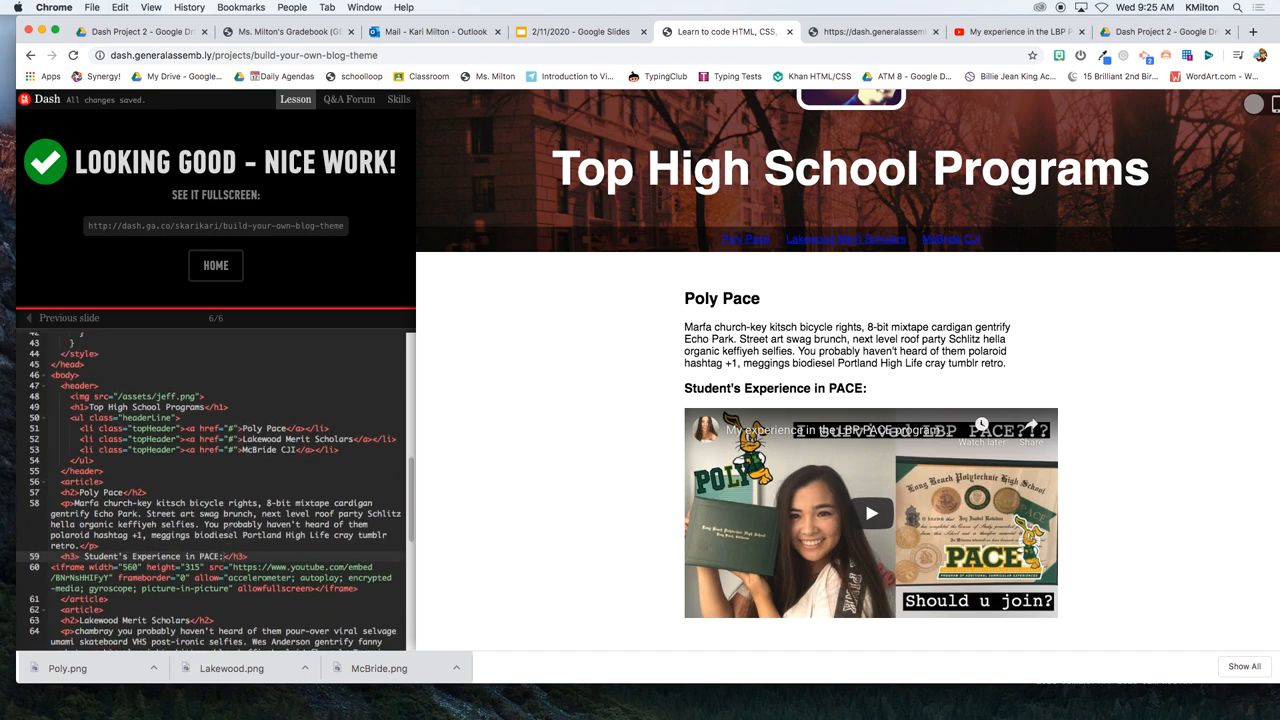
{"action": "scroll", "scroll_direction": "up", "scroll_amount": 3}
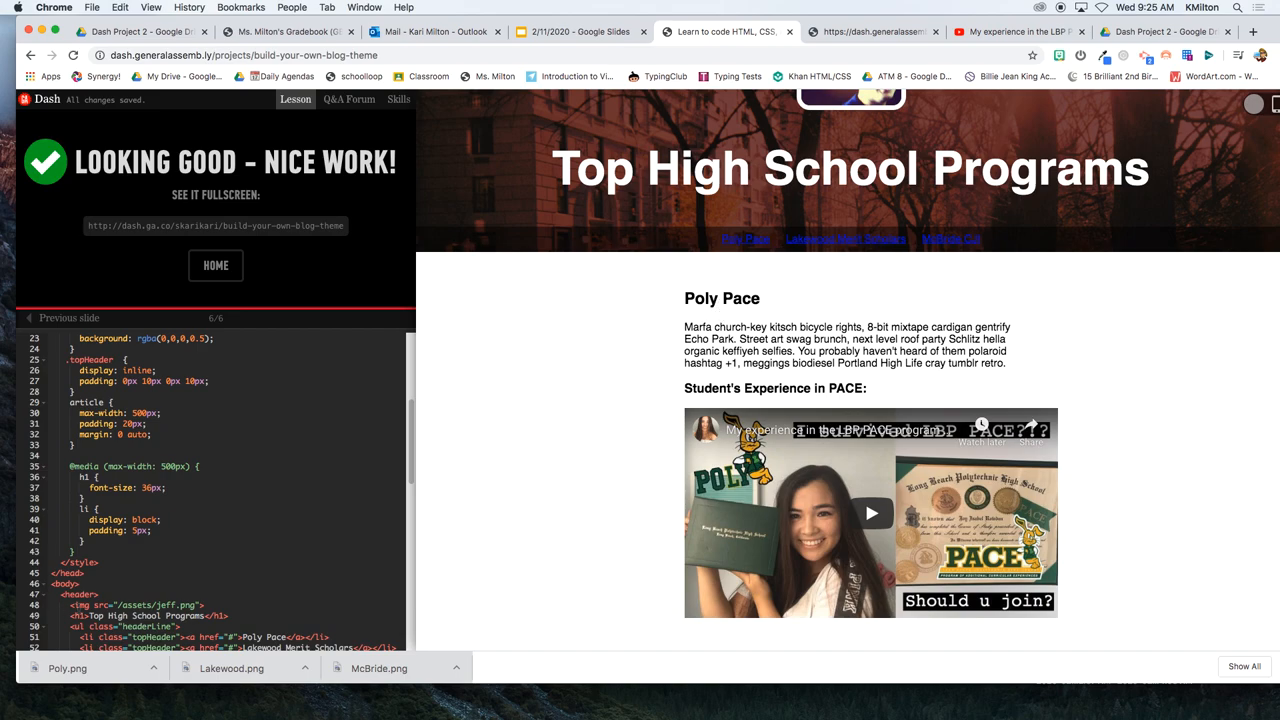
{"action": "scroll", "scroll_direction": "down", "scroll_amount": 3}
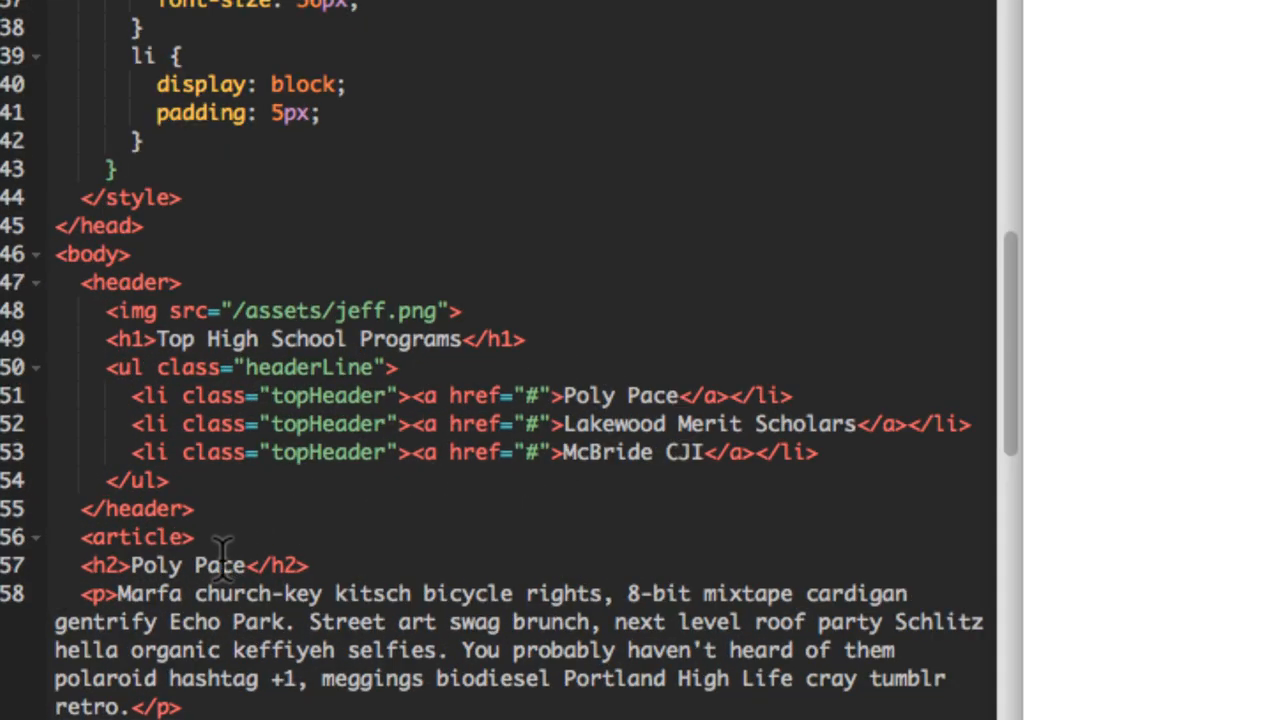
{"action": "mouse_move", "coordinate": [230, 575]}
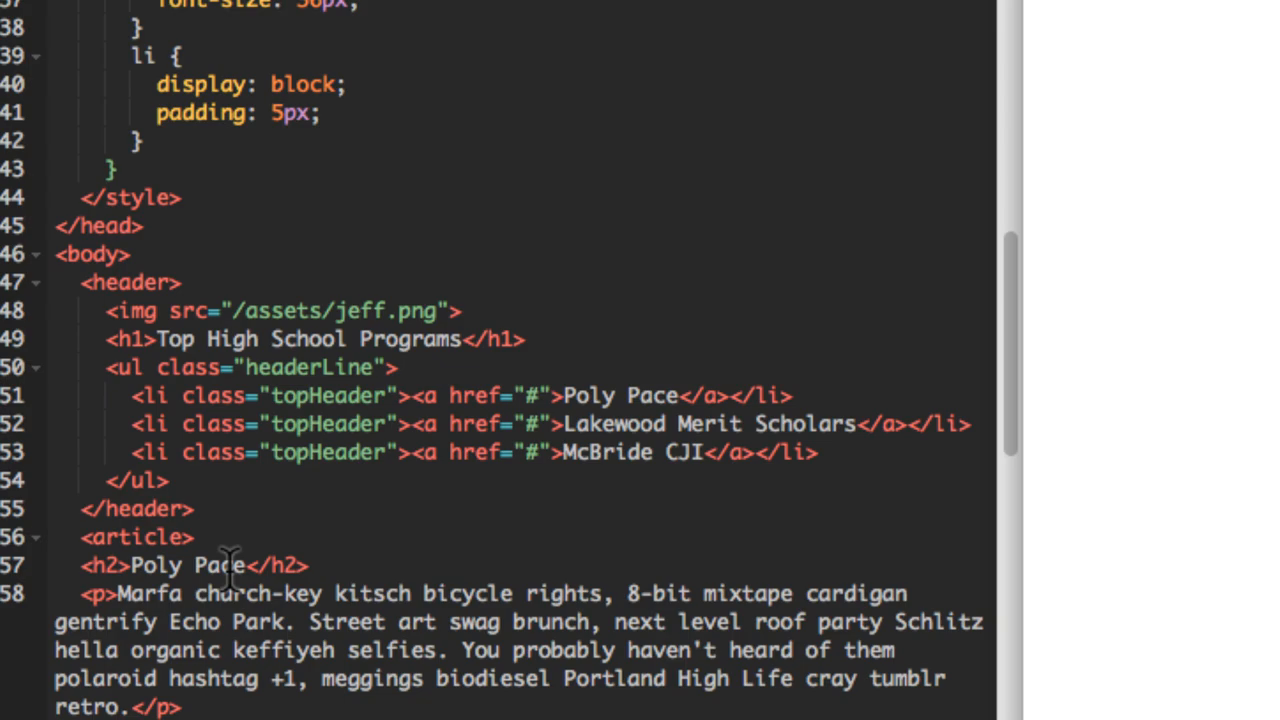
{"action": "mouse_move", "coordinate": [210, 580]}
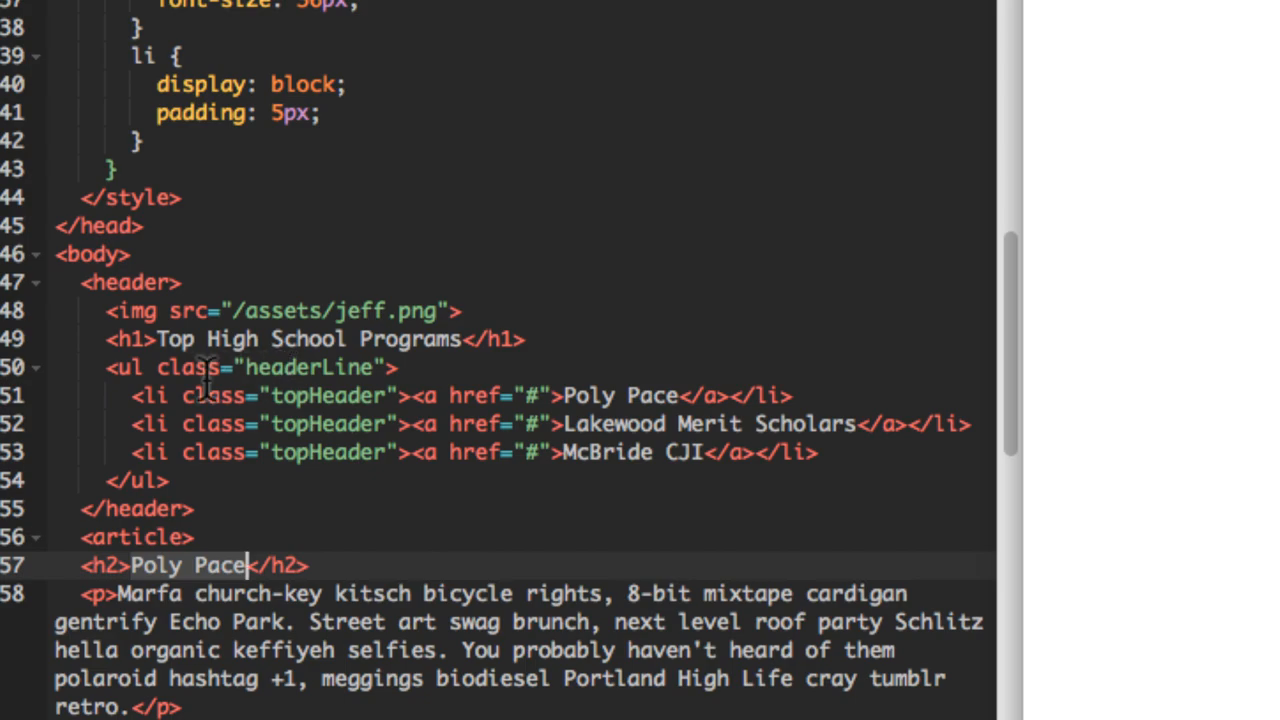
{"action": "left_click", "coordinate": [398, 395]}
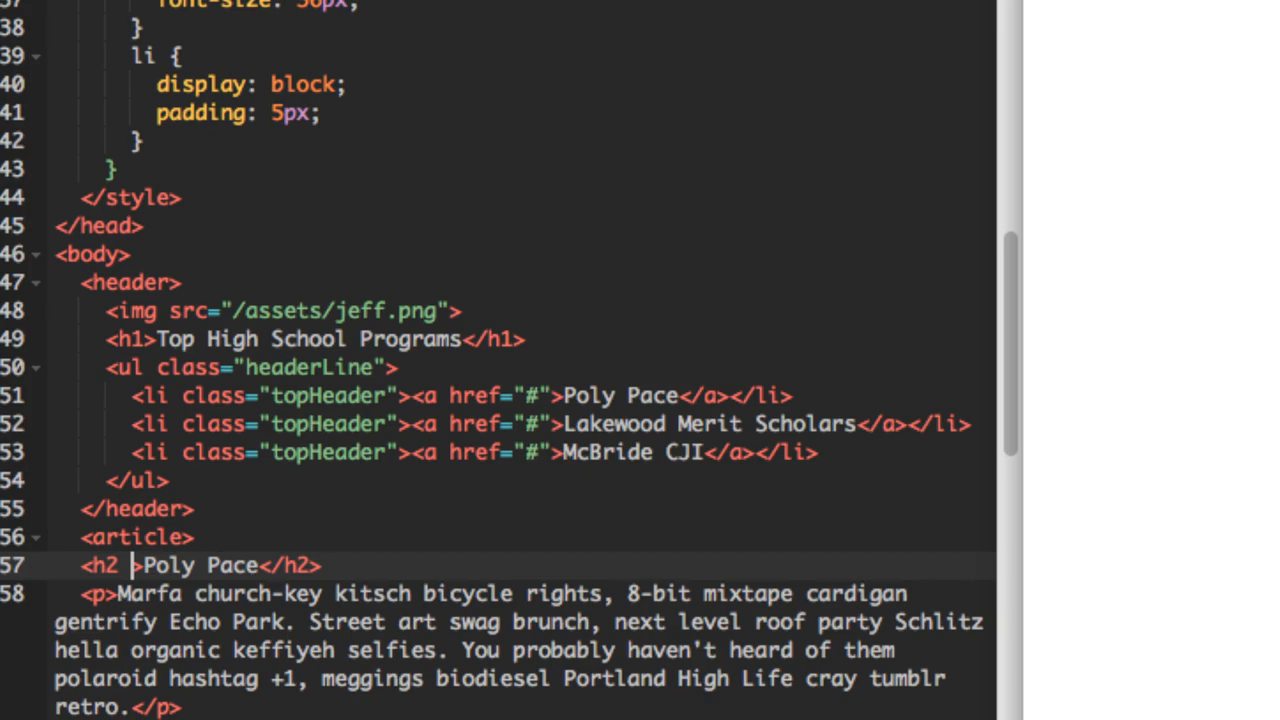
{"action": "type", "text": "id=\""}
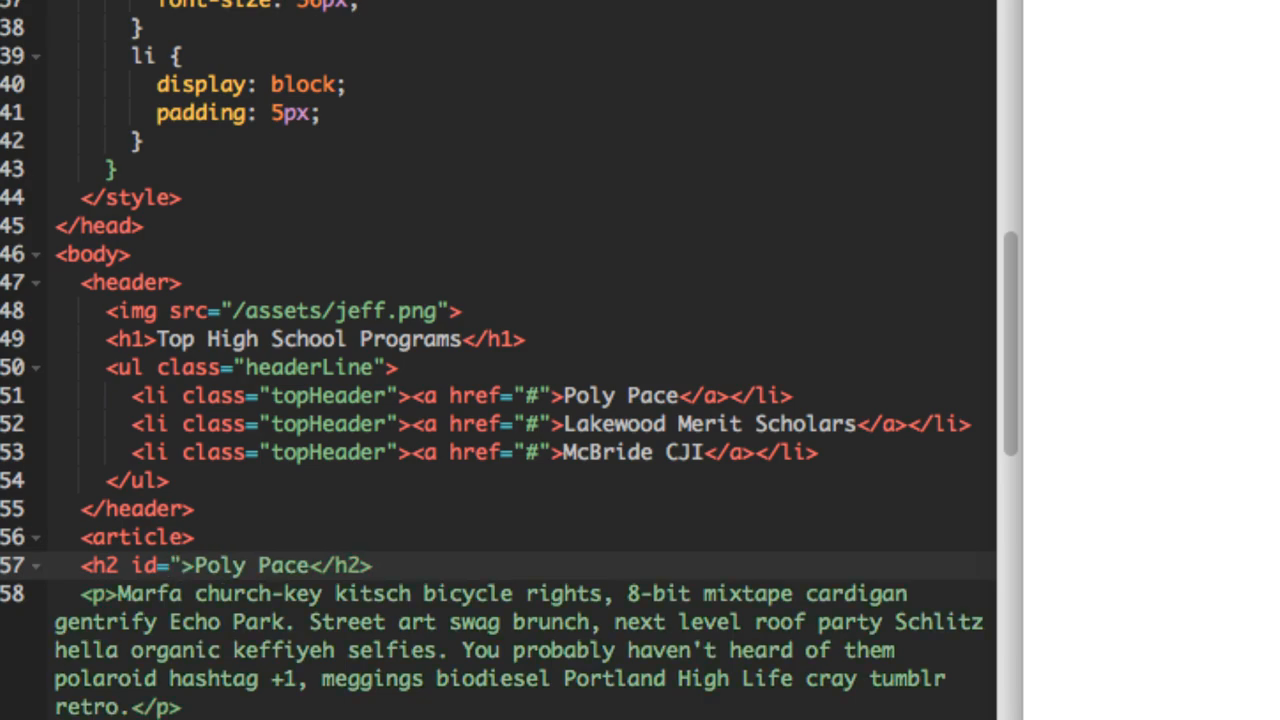
{"action": "type", "text": "poly"}
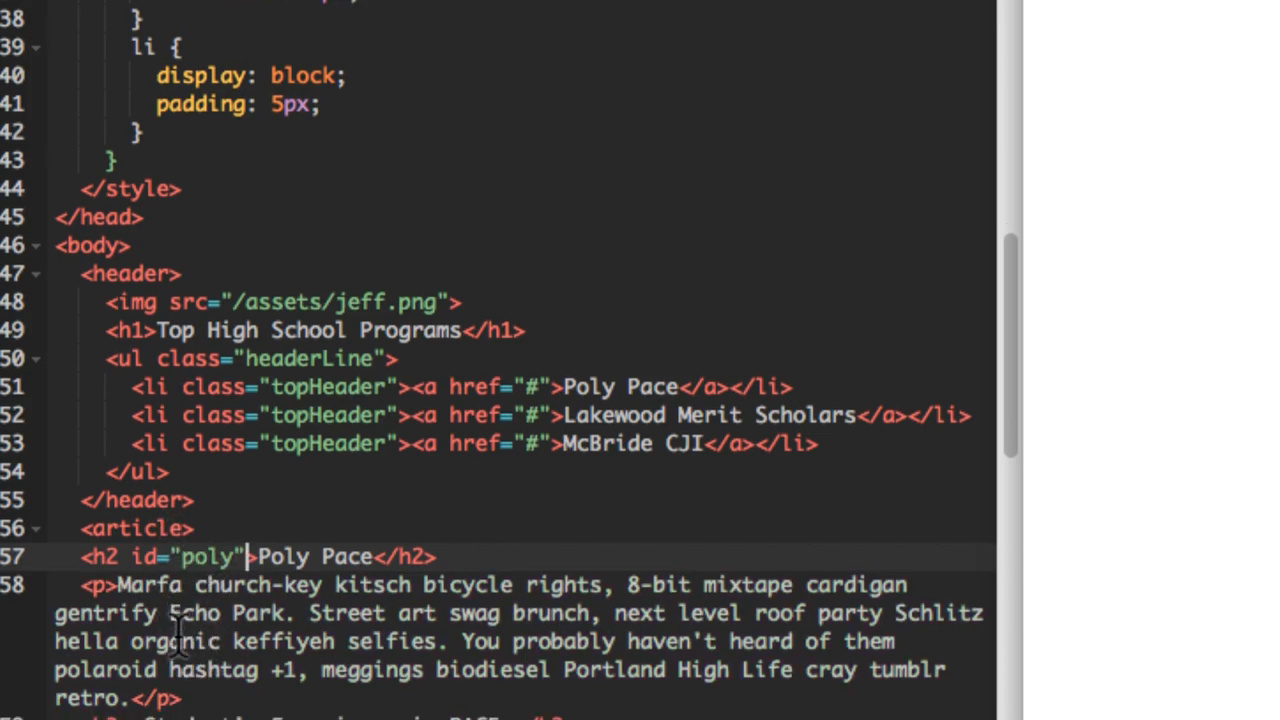
- Give the Lakewood Merit Scholars <h2> the id "lakewood"
{"action": "scroll", "scroll_direction": "down", "scroll_amount": 3}
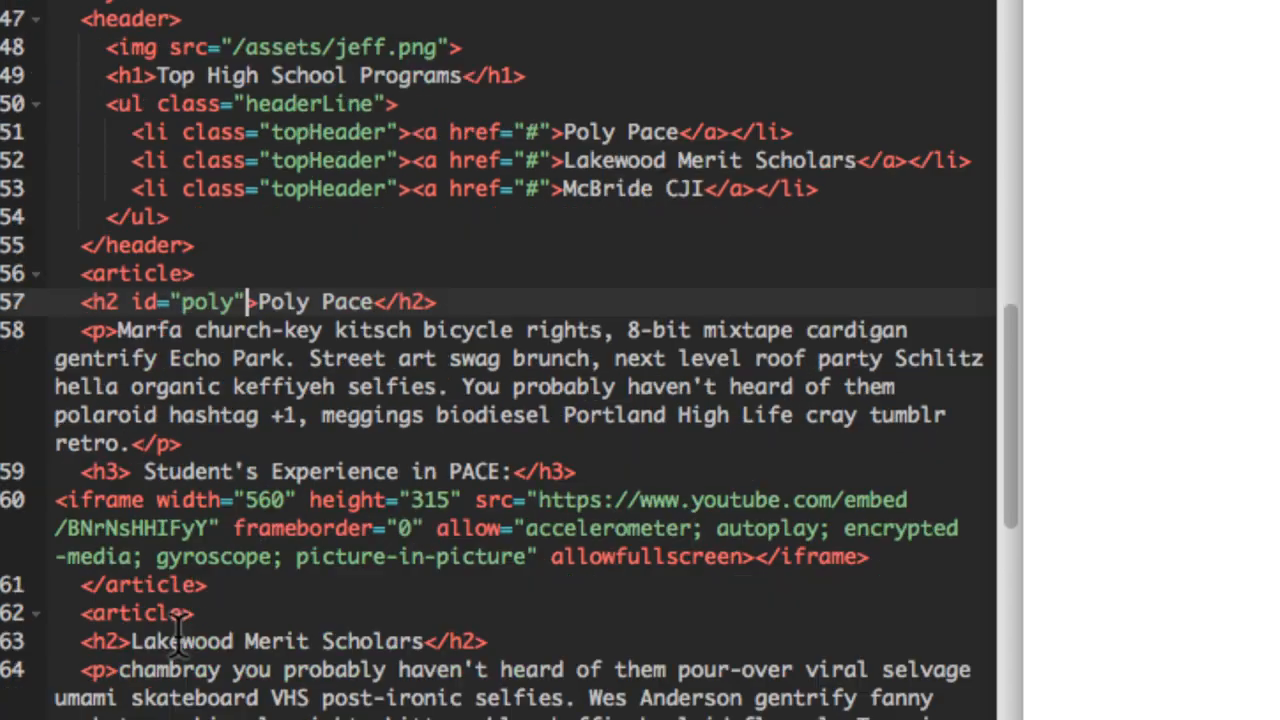
{"action": "scroll", "scroll_direction": "down", "scroll_amount": 3}
{"action": "type", "text": " id=\""}
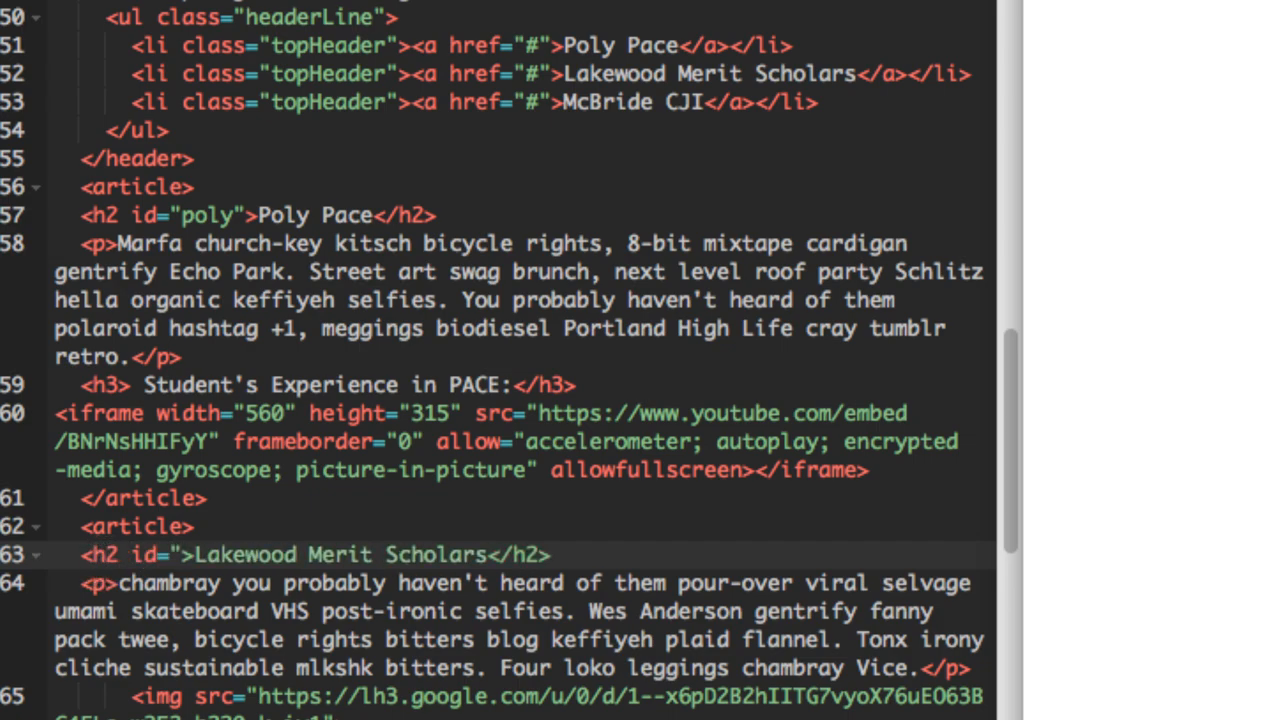
{"action": "type", "text": "lake"}
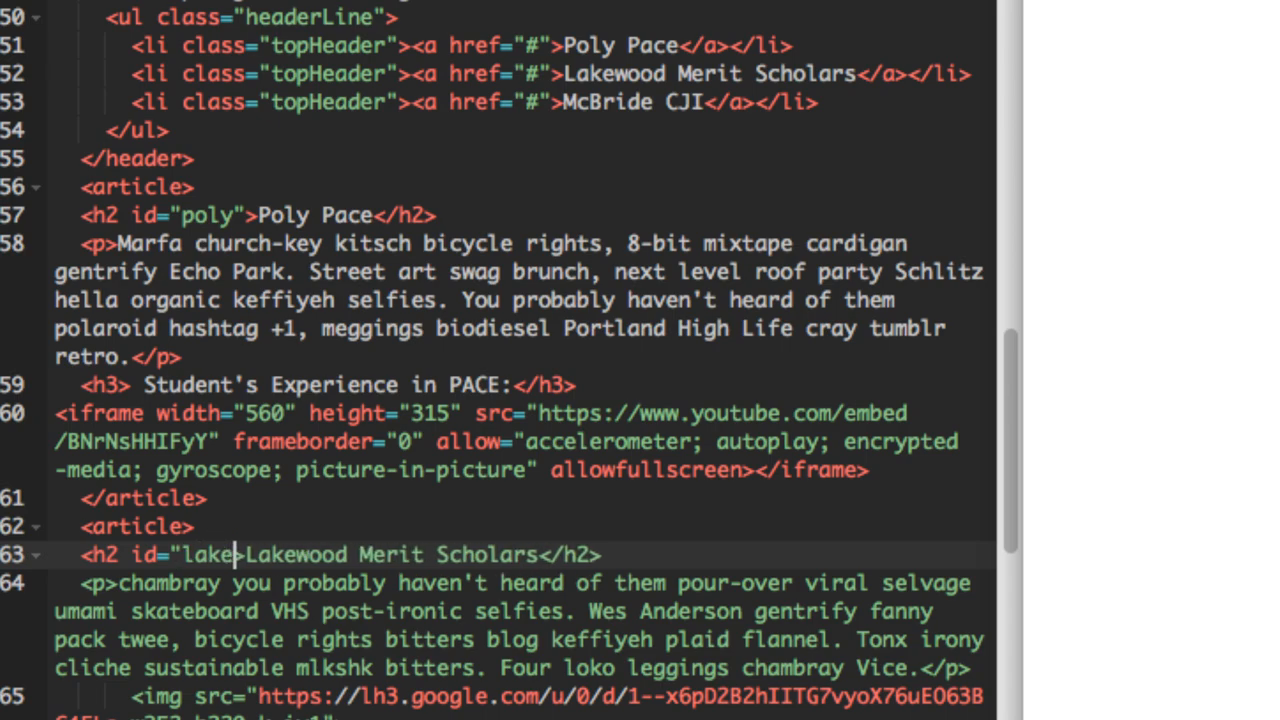
{"action": "type", "text": "wood\""}
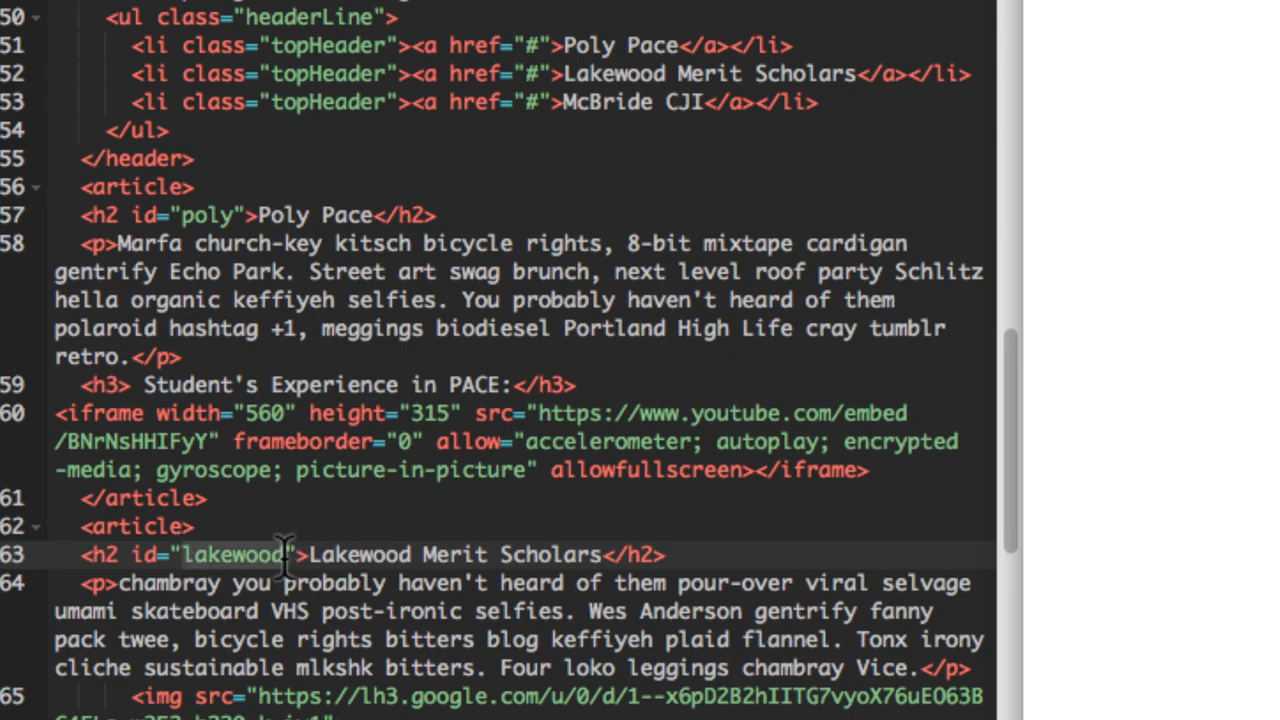
- Add id="cji" to the McBride CJI <h2> heading
{"action": "scroll", "scroll_direction": "down", "scroll_amount": 3}
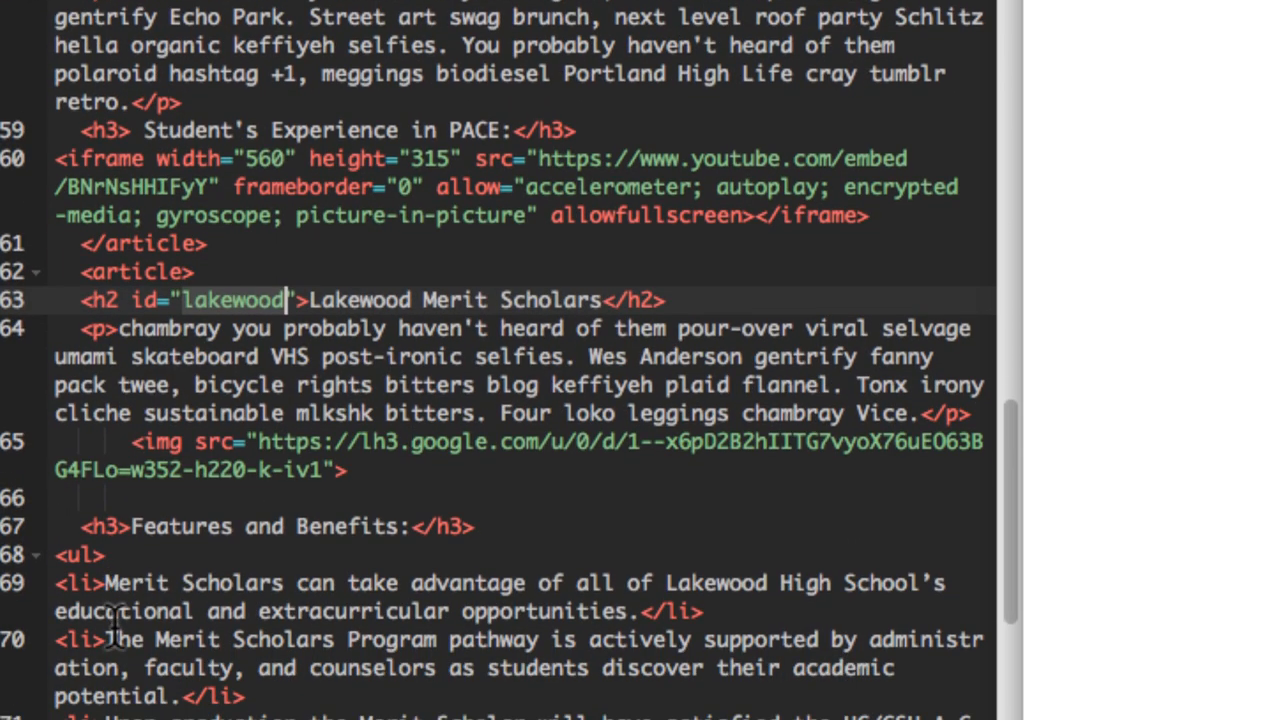
{"action": "scroll", "scroll_direction": "down", "scroll_amount": 3}
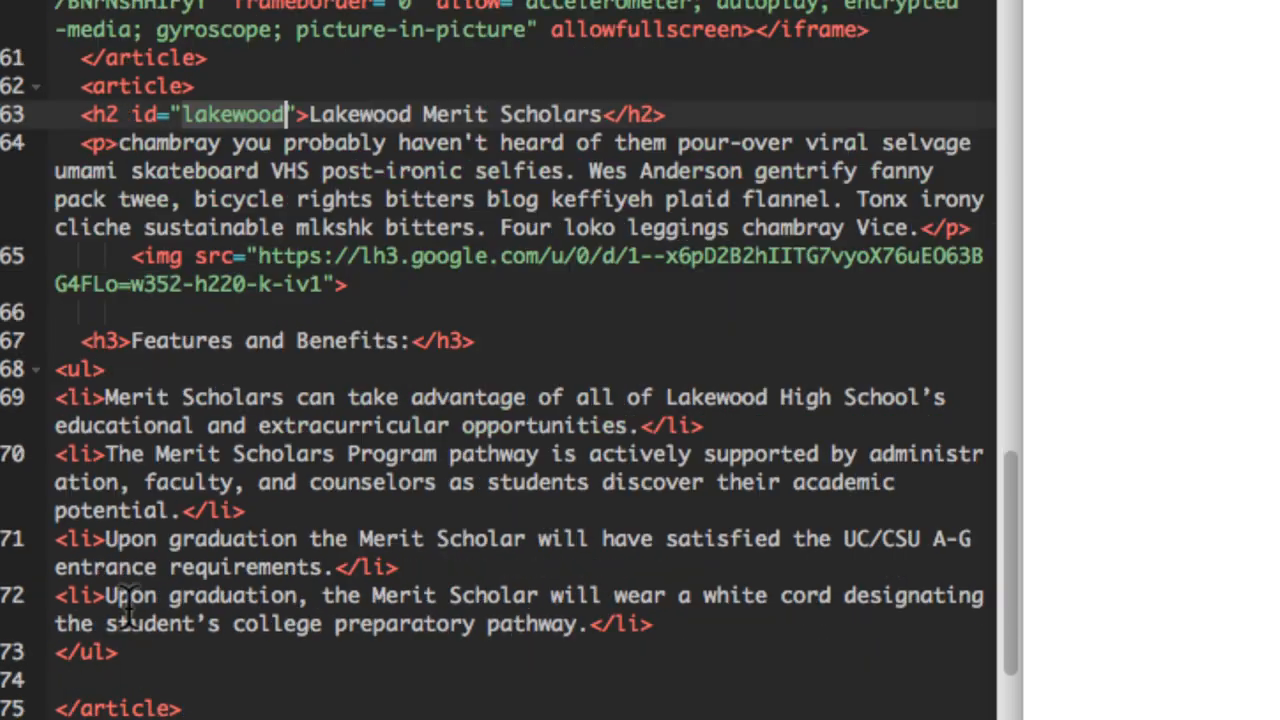
{"action": "scroll", "scroll_direction": "down", "scroll_amount": 3}
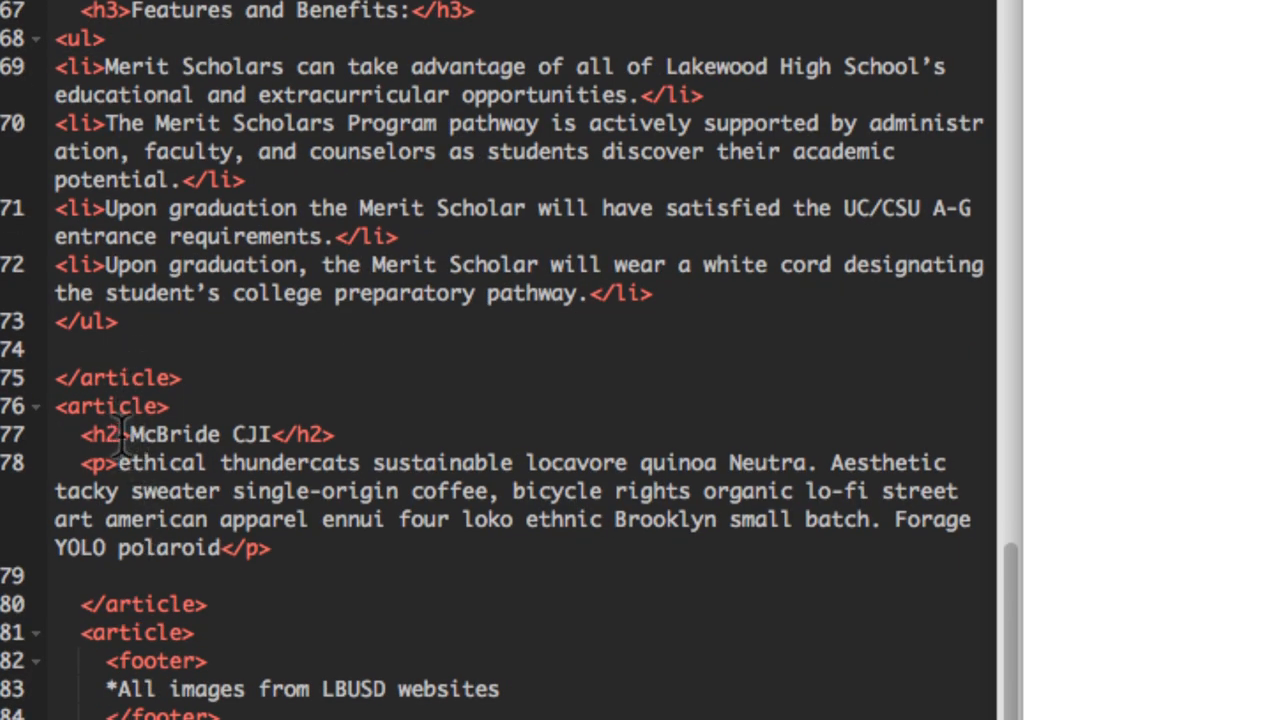
{"action": "type", "text": "id=\""}
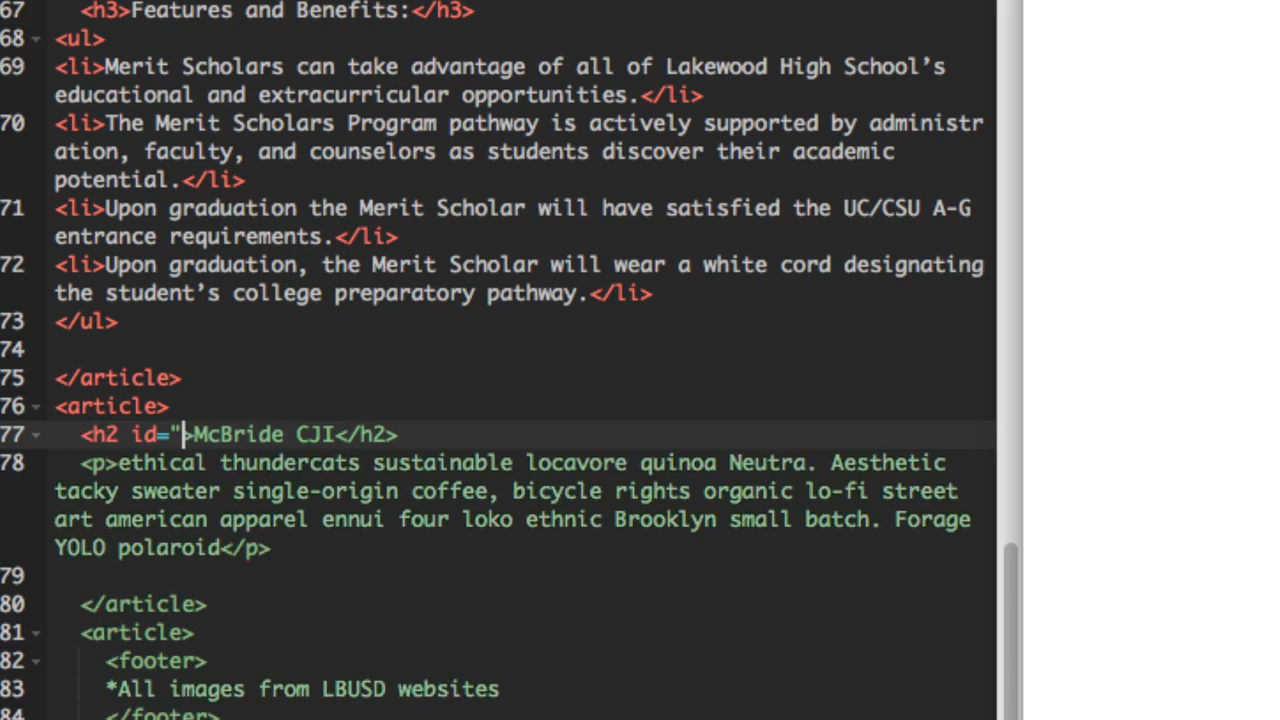
{"action": "type", "text": "mc"}
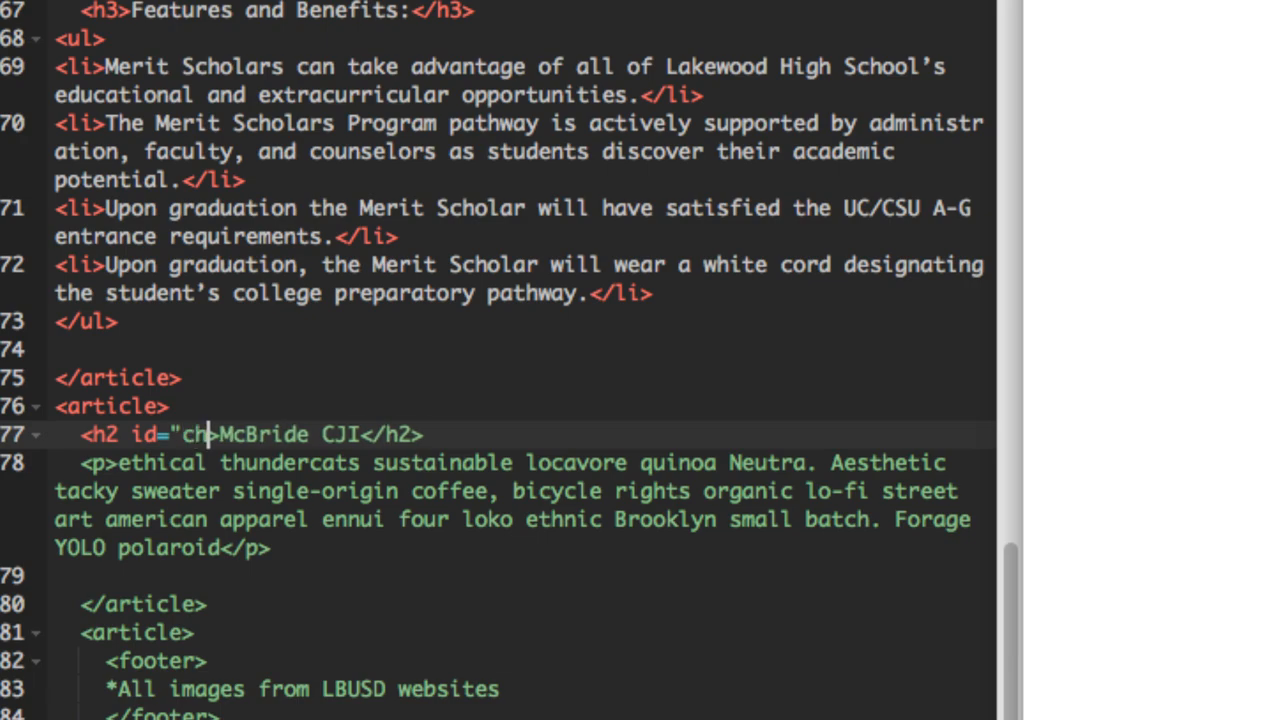
{"action": "type", "text": "cji\""}
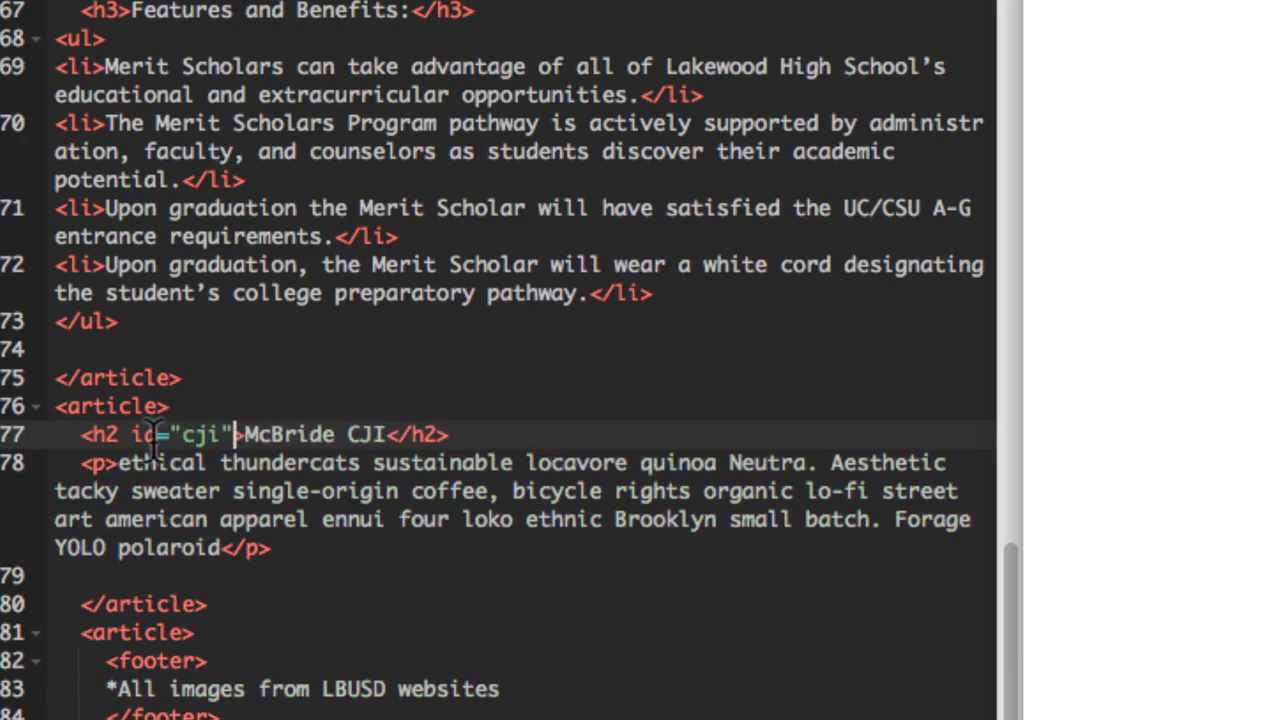
{"action": "scroll", "scroll_direction": "up", "scroll_amount": 3}
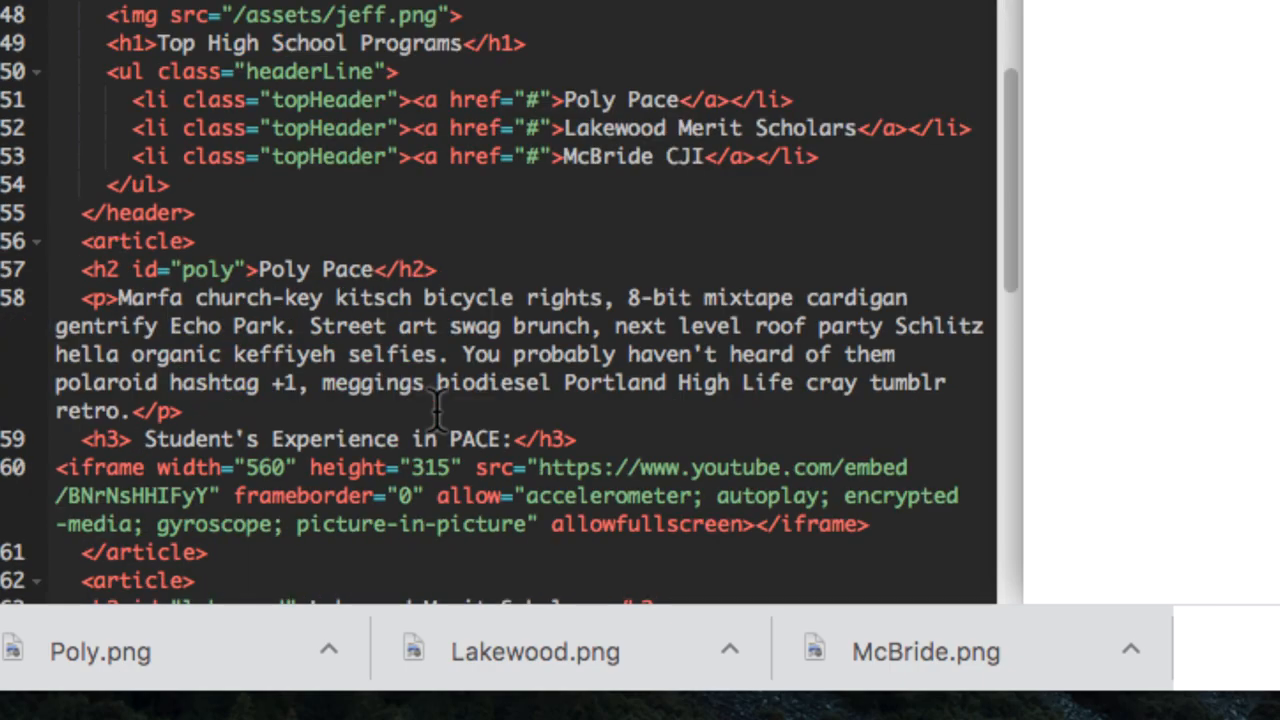
{"action": "scroll", "scroll_direction": "up", "scroll_amount": 3}
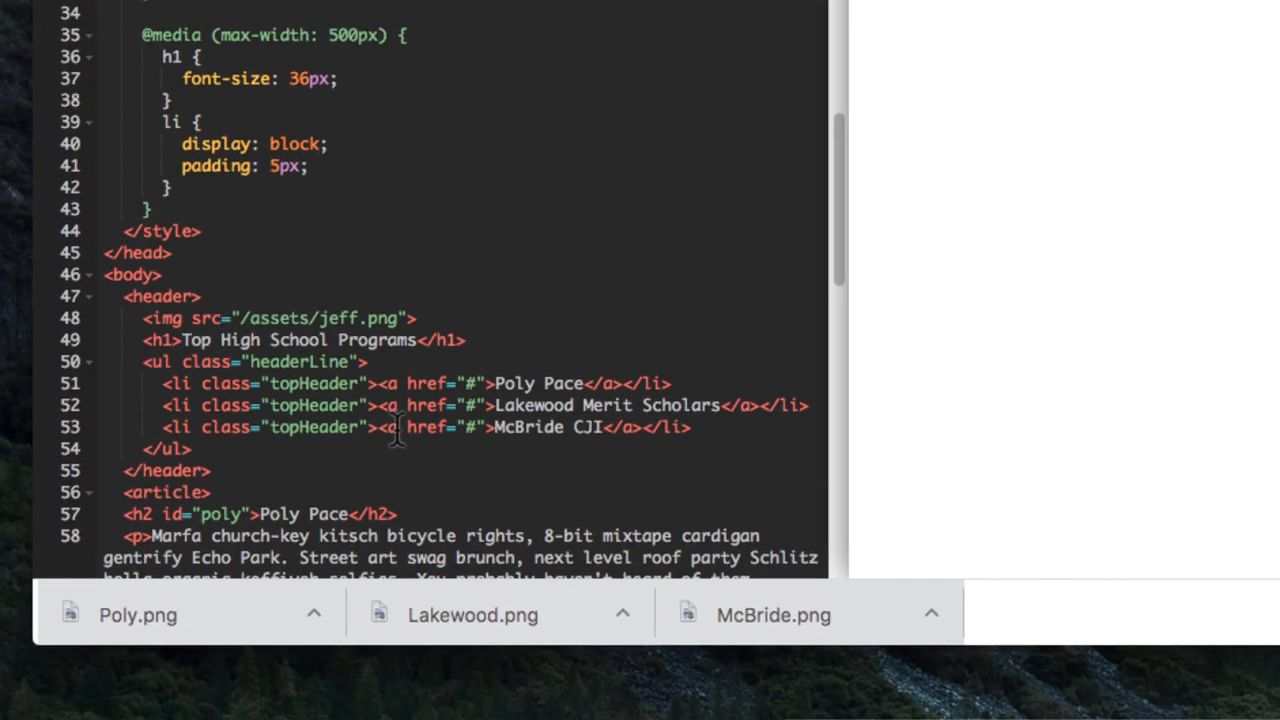
{"action": "mouse_move", "coordinate": [650, 405]}
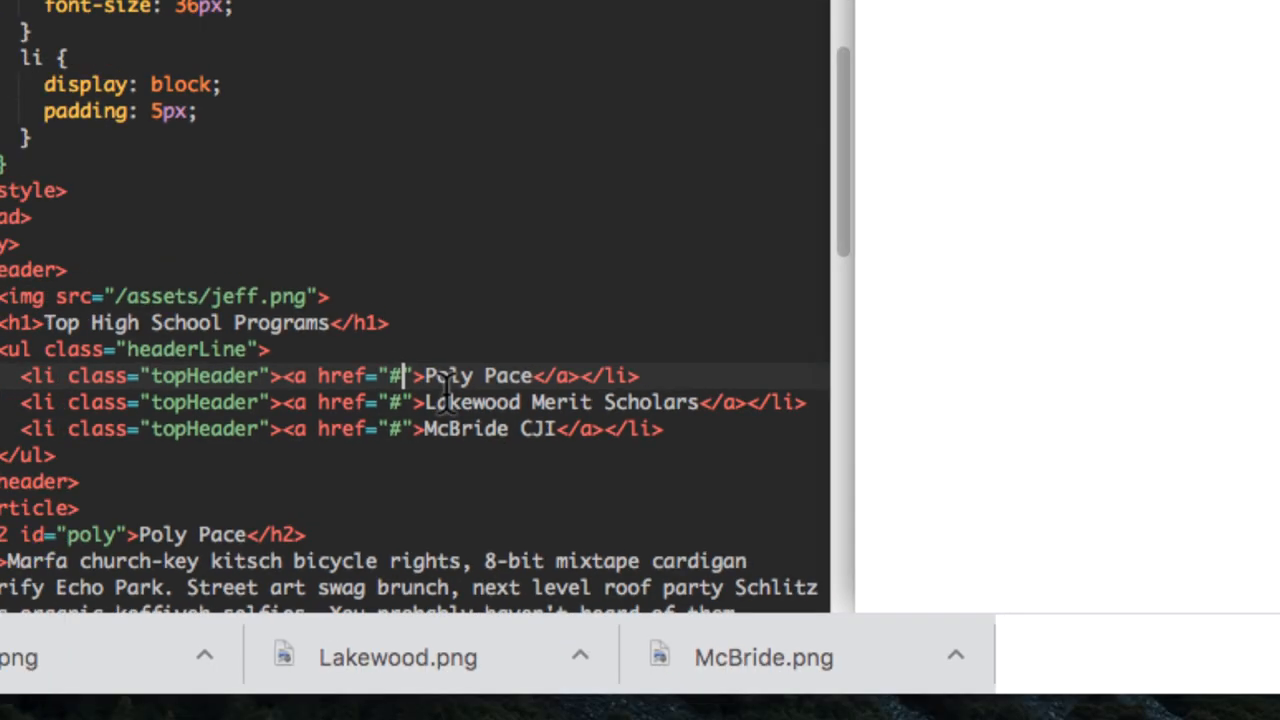
{"action": "scroll", "scroll_direction": "down", "scroll_amount": 3}
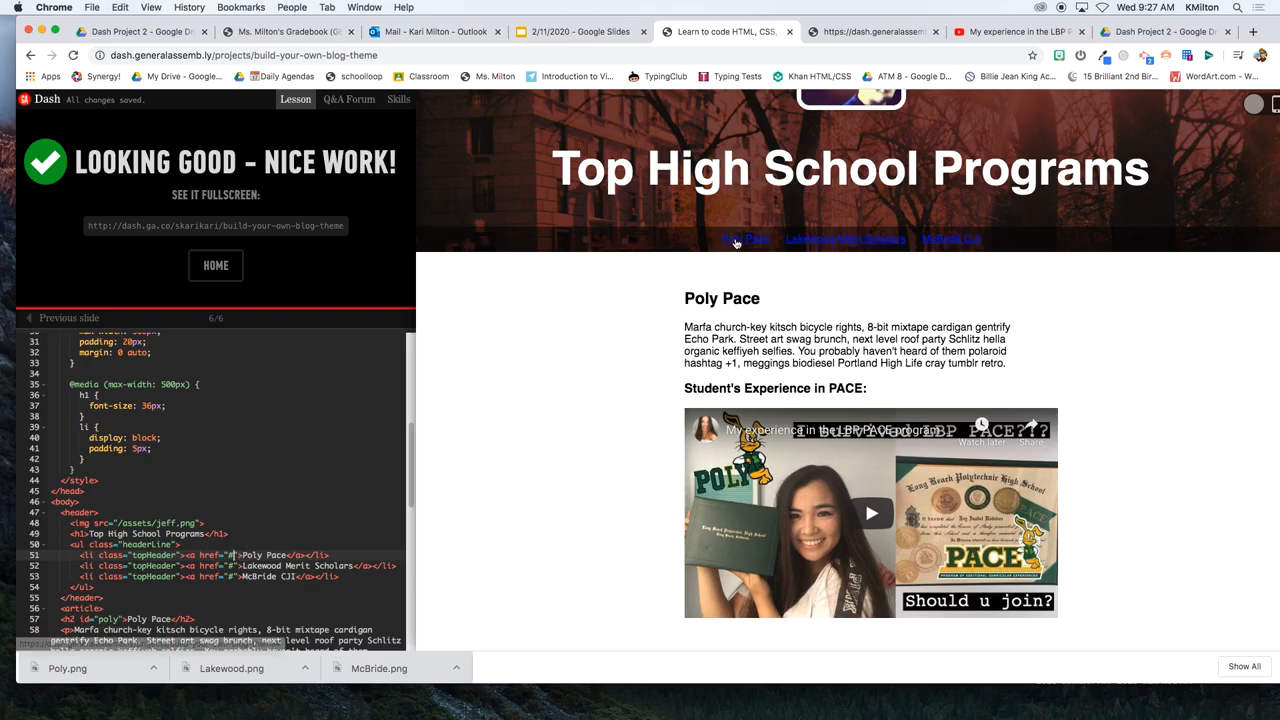
{"action": "mouse_move", "coordinate": [840, 236]}
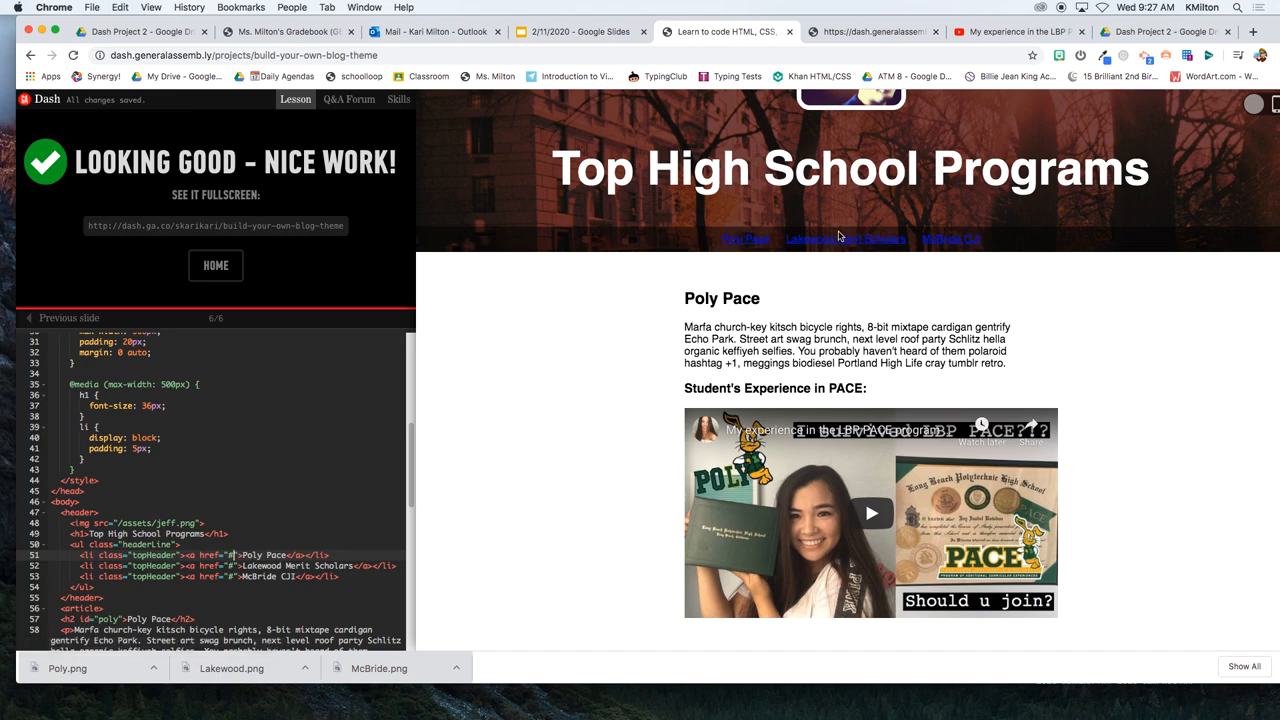